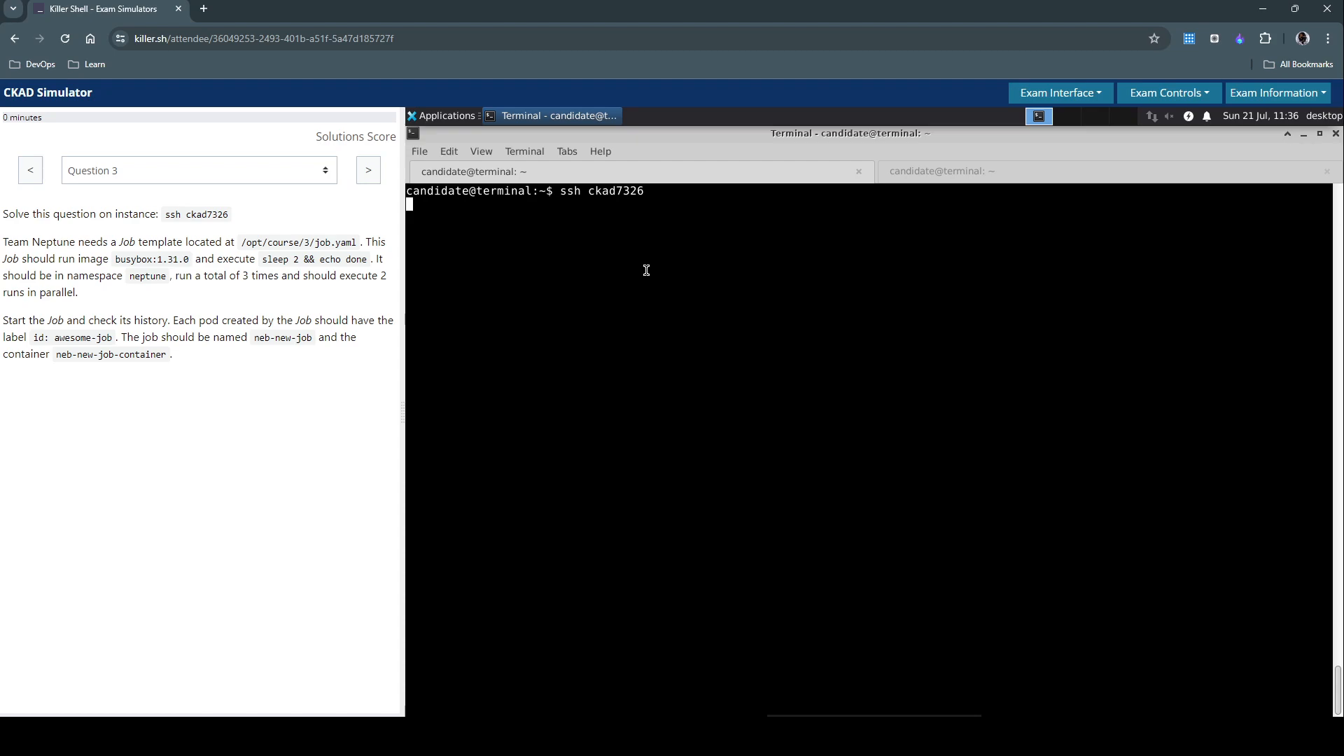
Log into instance ckad7326 over SSH for Question 3
key("Return")
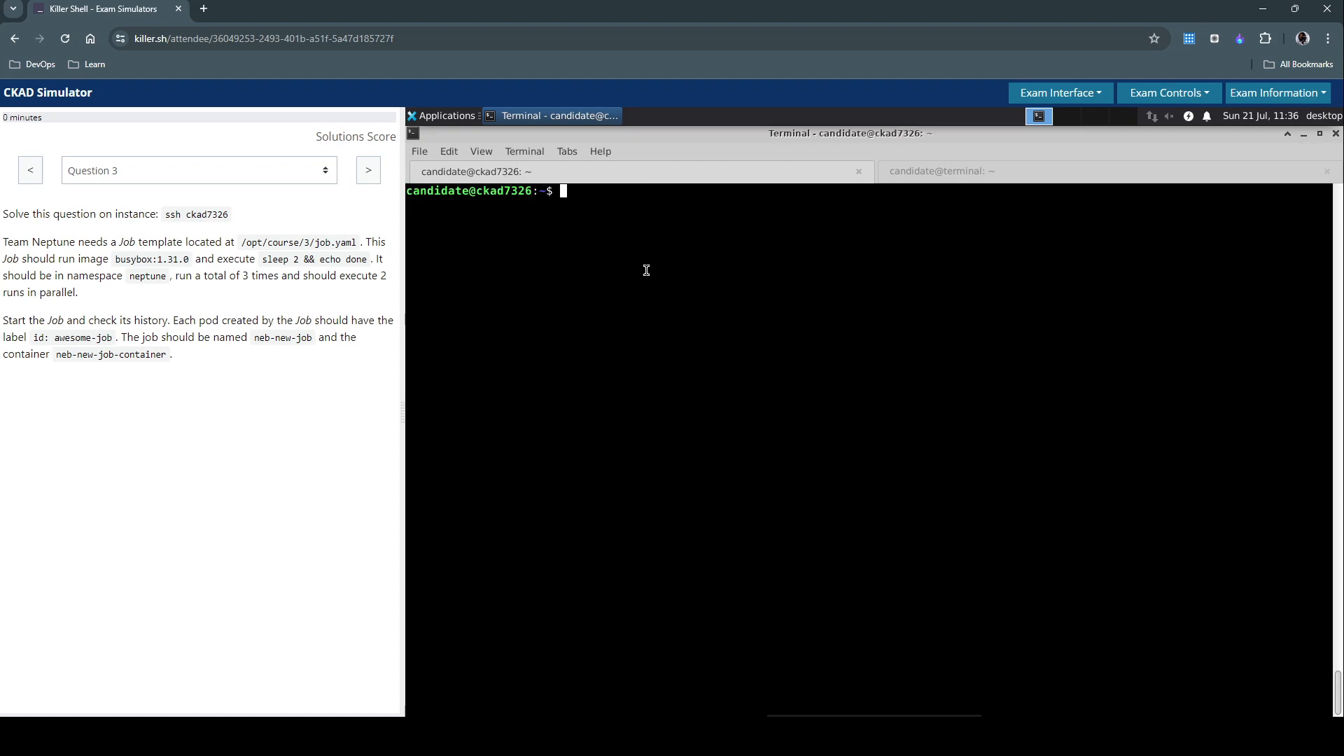
double_click(17, 243)
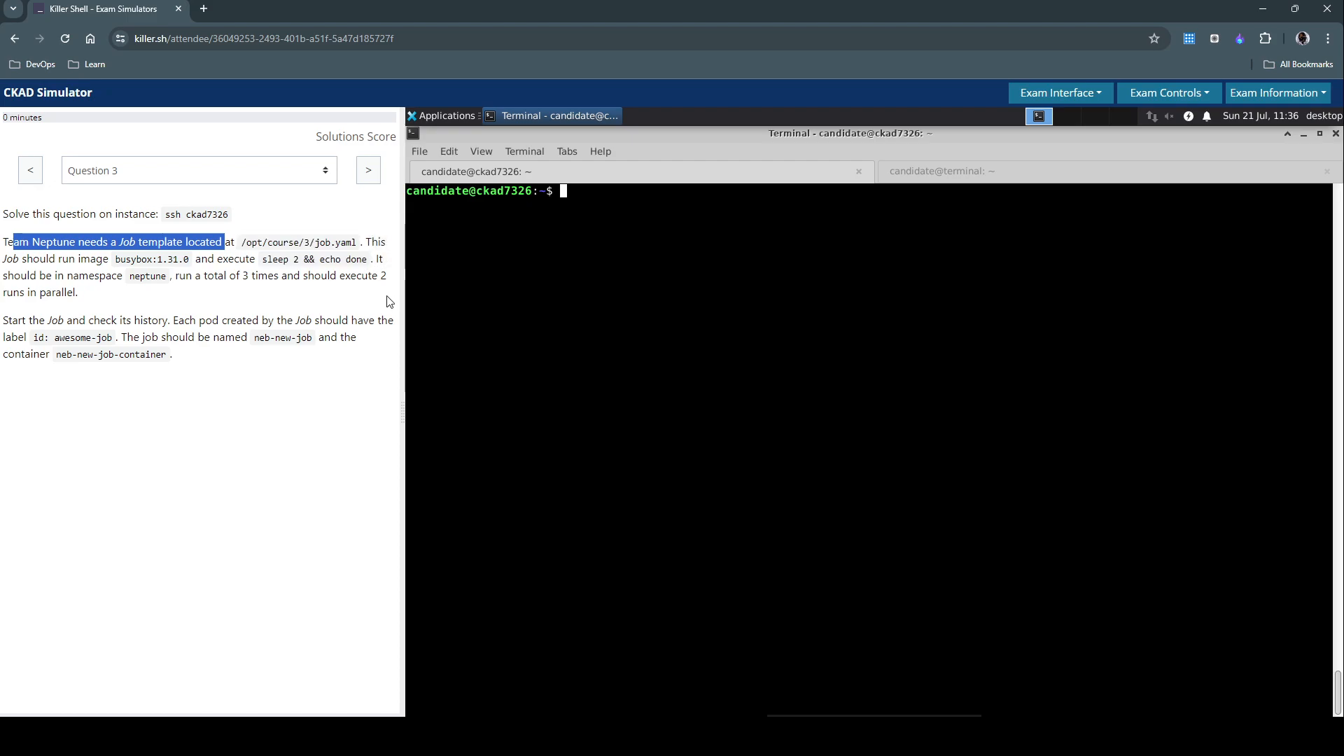
left_click_drag(221, 243, 97, 259)
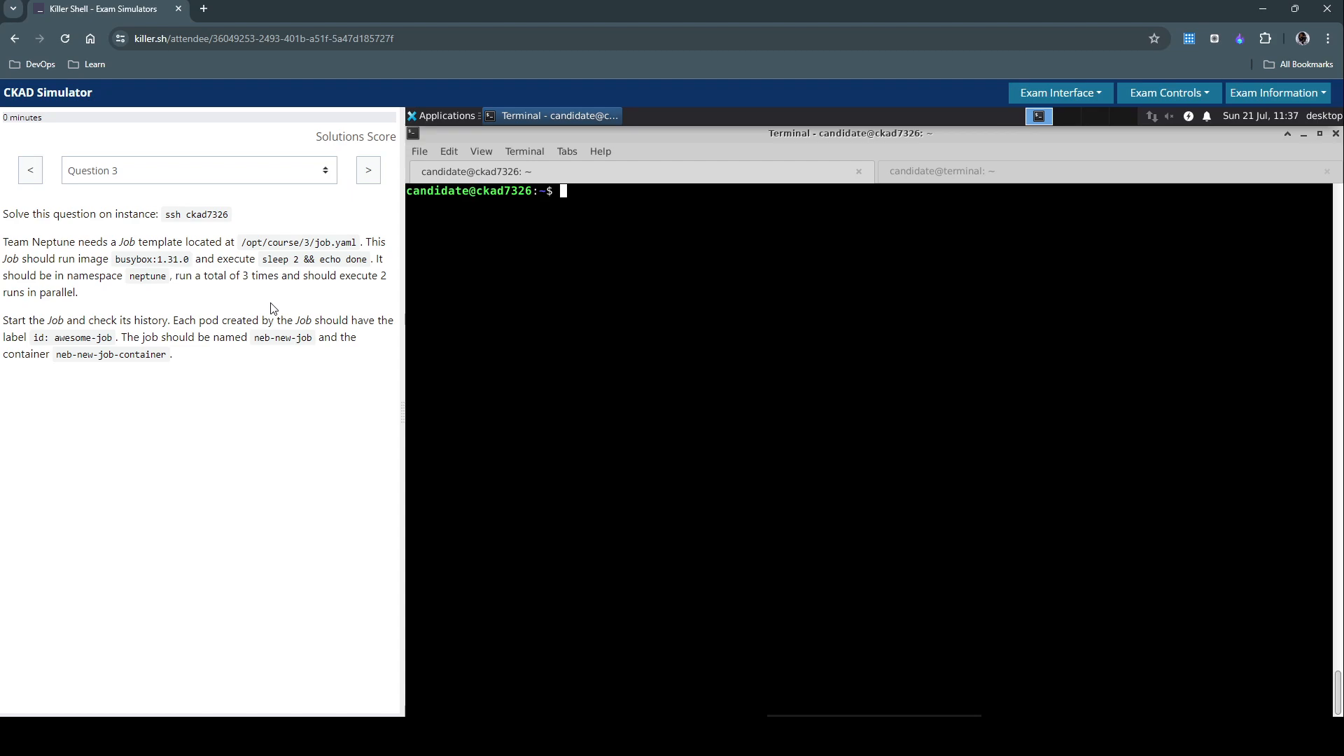
mouse_move(247, 312)
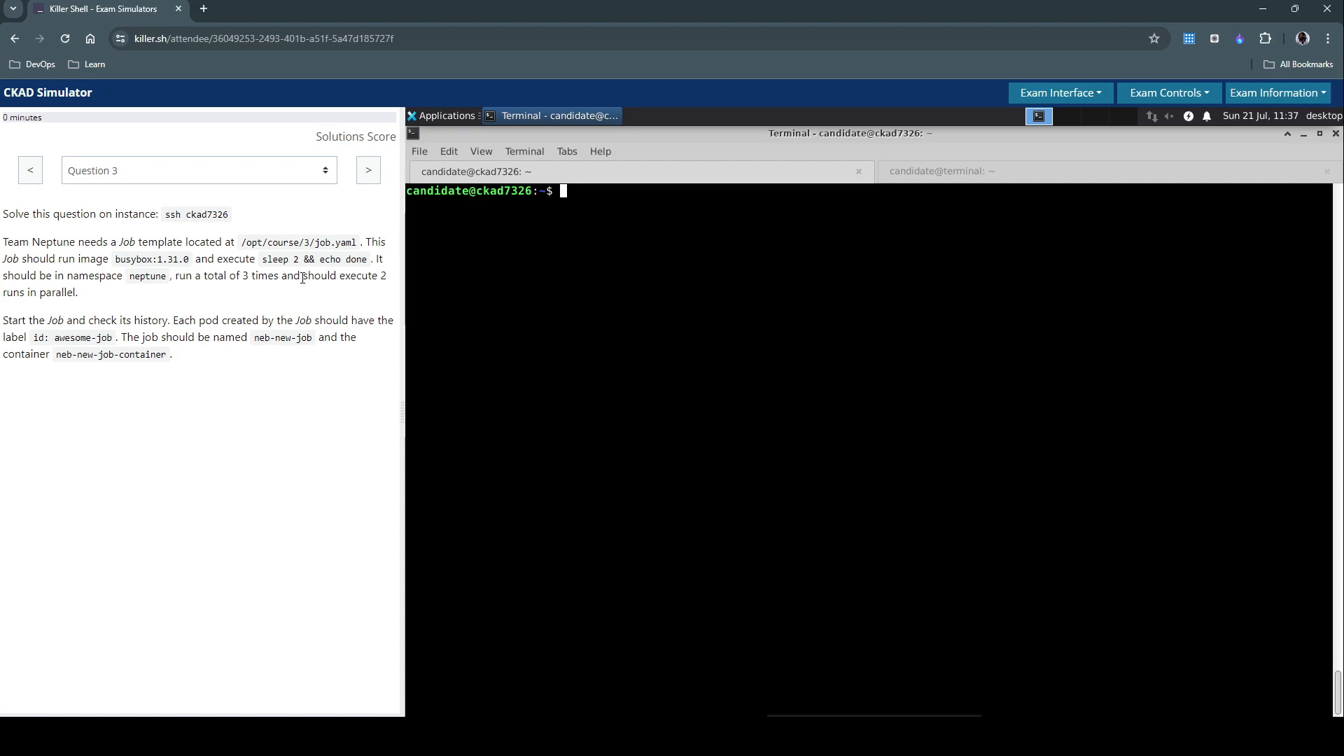
left_click_drag(282, 276, 112, 319)
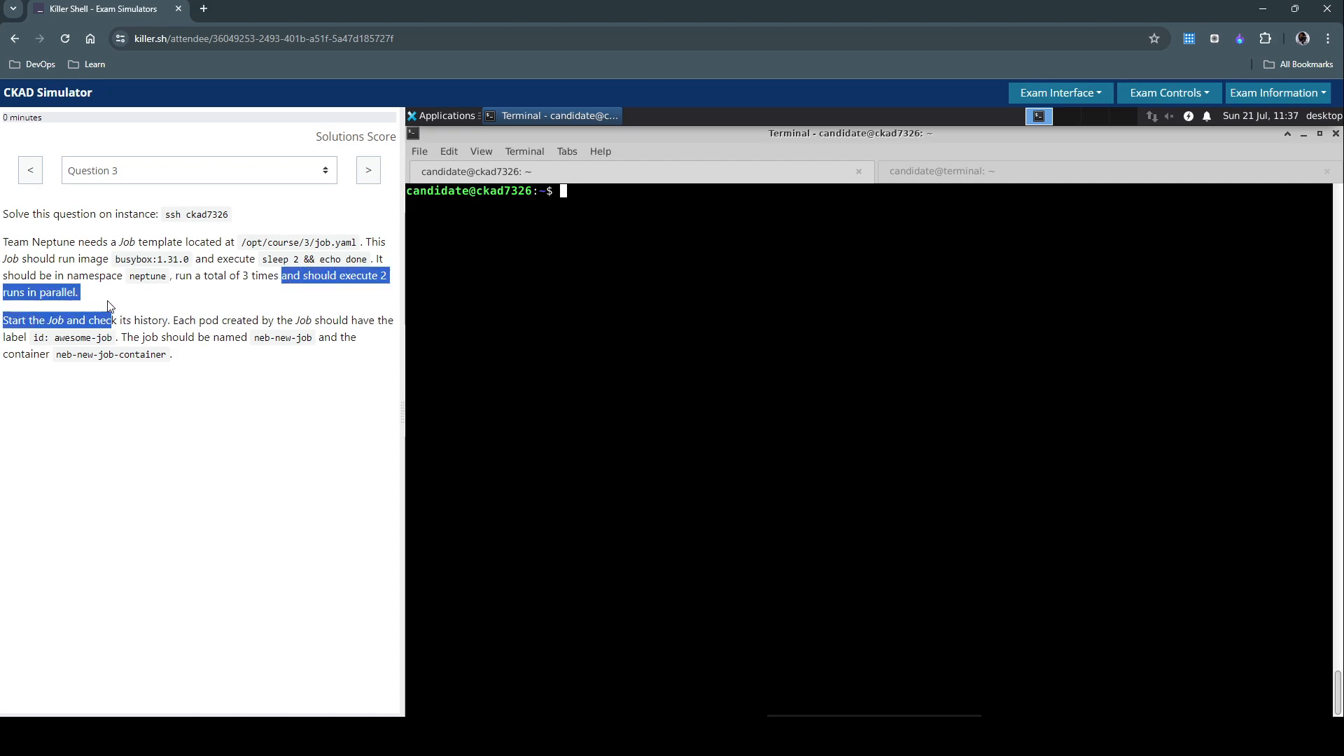
left_click(113, 308)
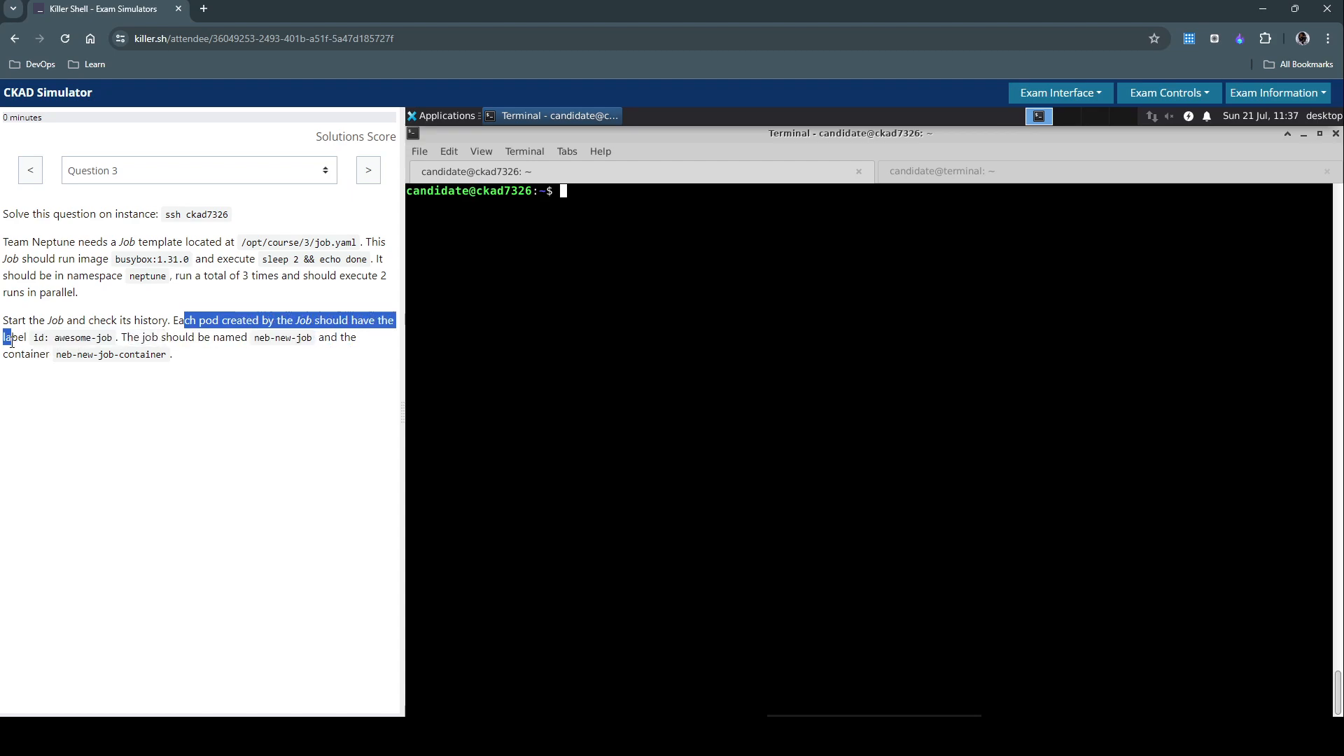
mouse_move(154, 346)
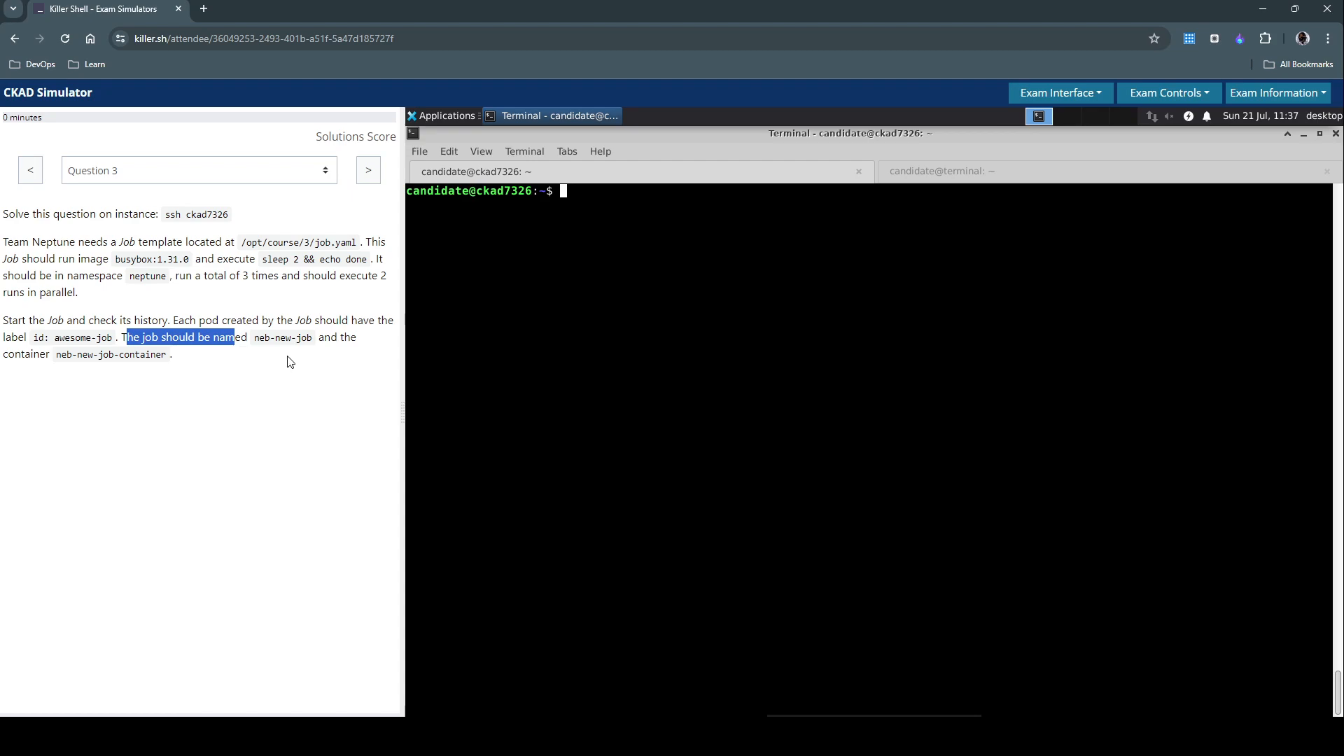
mouse_move(334, 359)
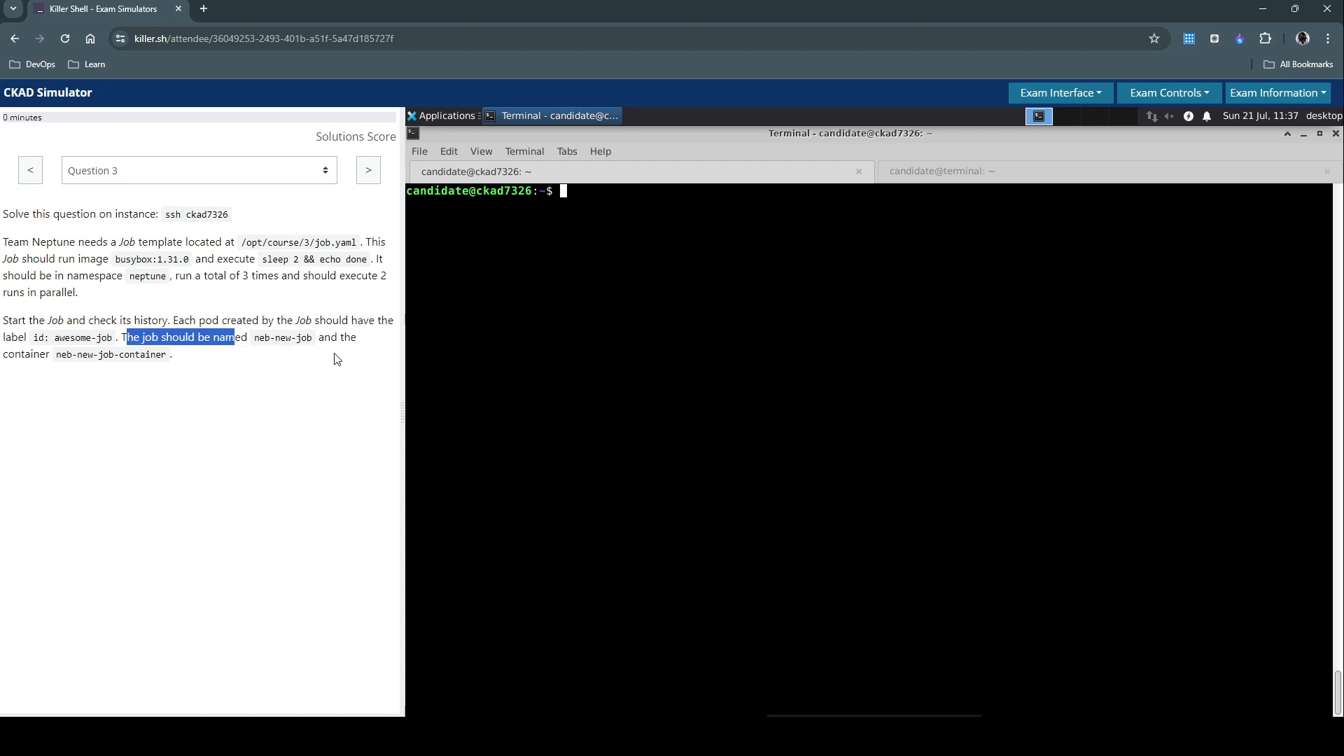
mouse_move(86, 375)
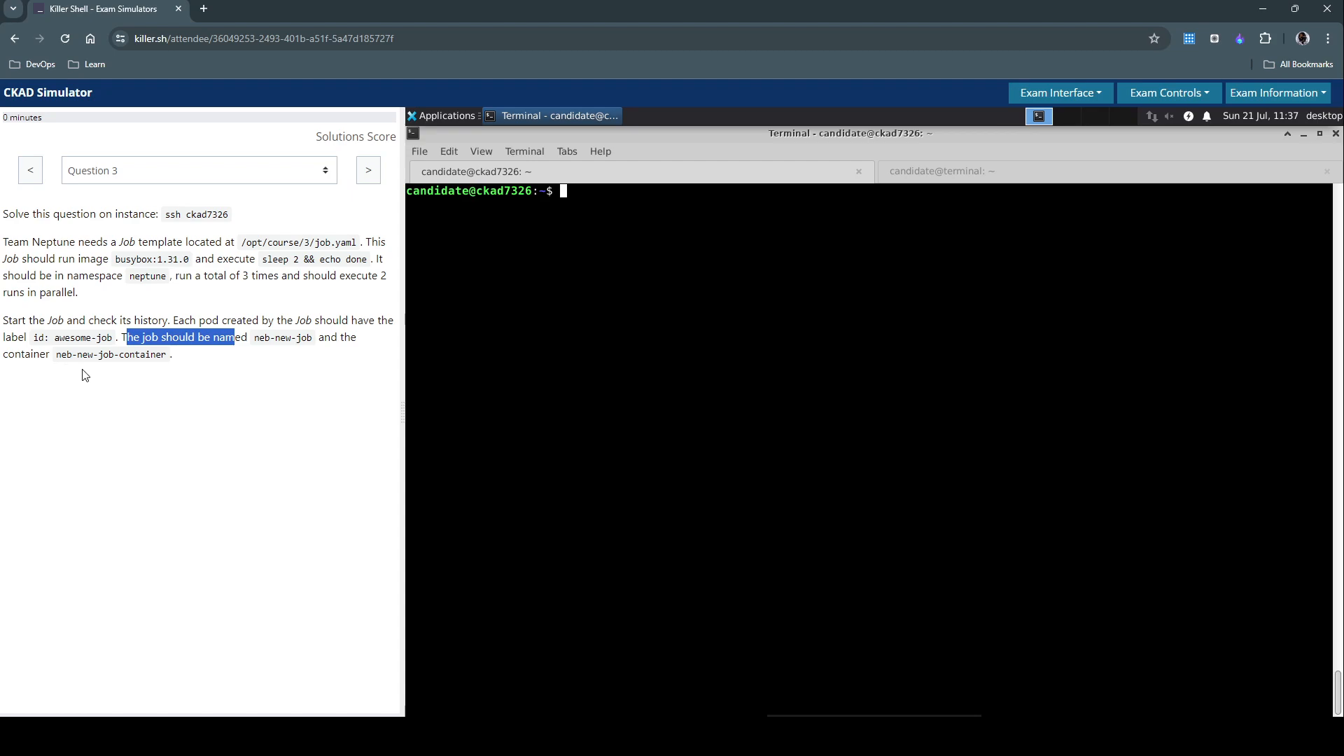
left_click(354, 350)
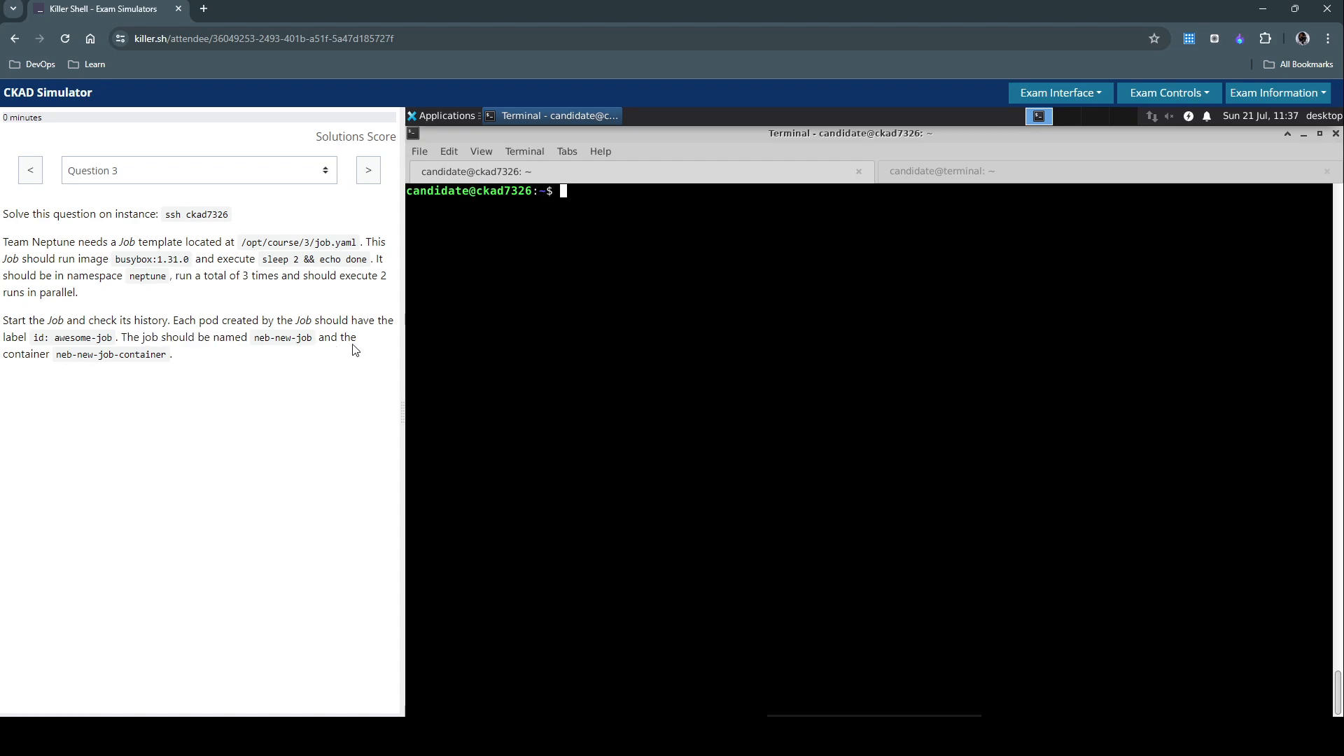
mouse_move(223, 297)
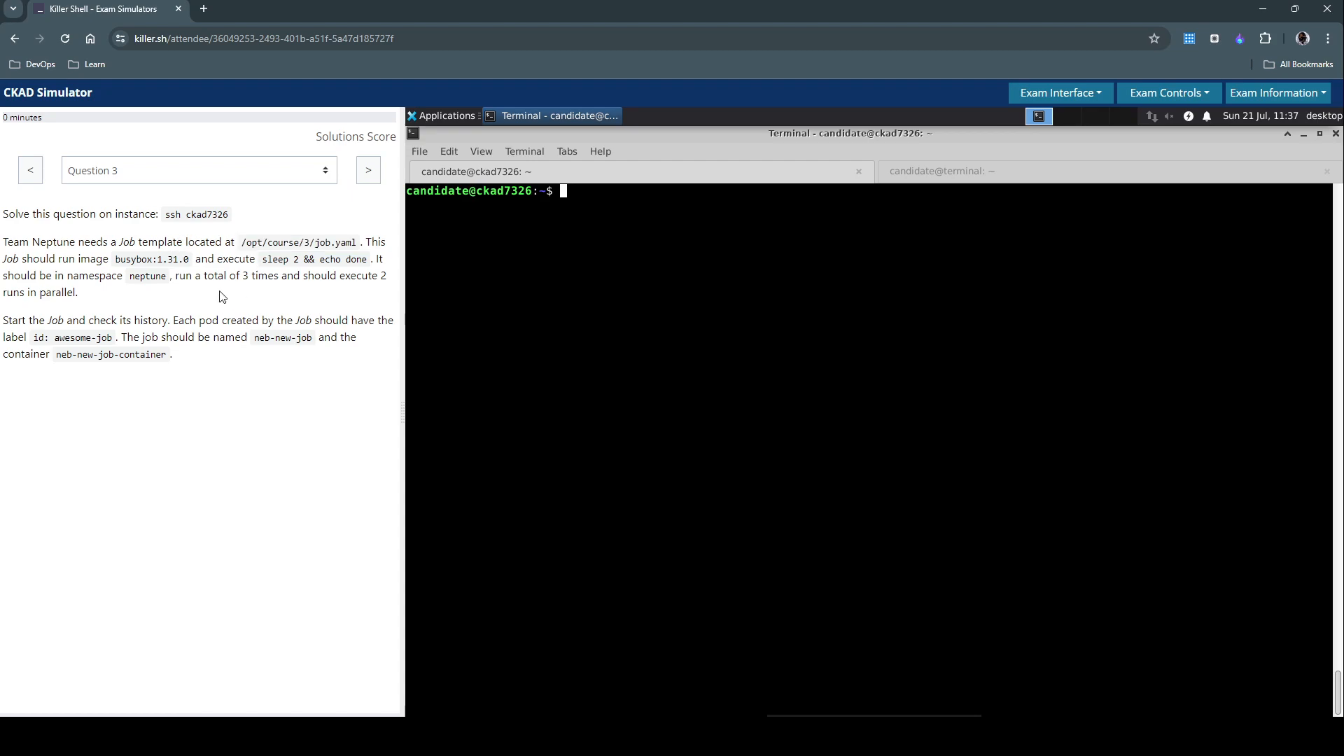
mouse_move(207, 355)
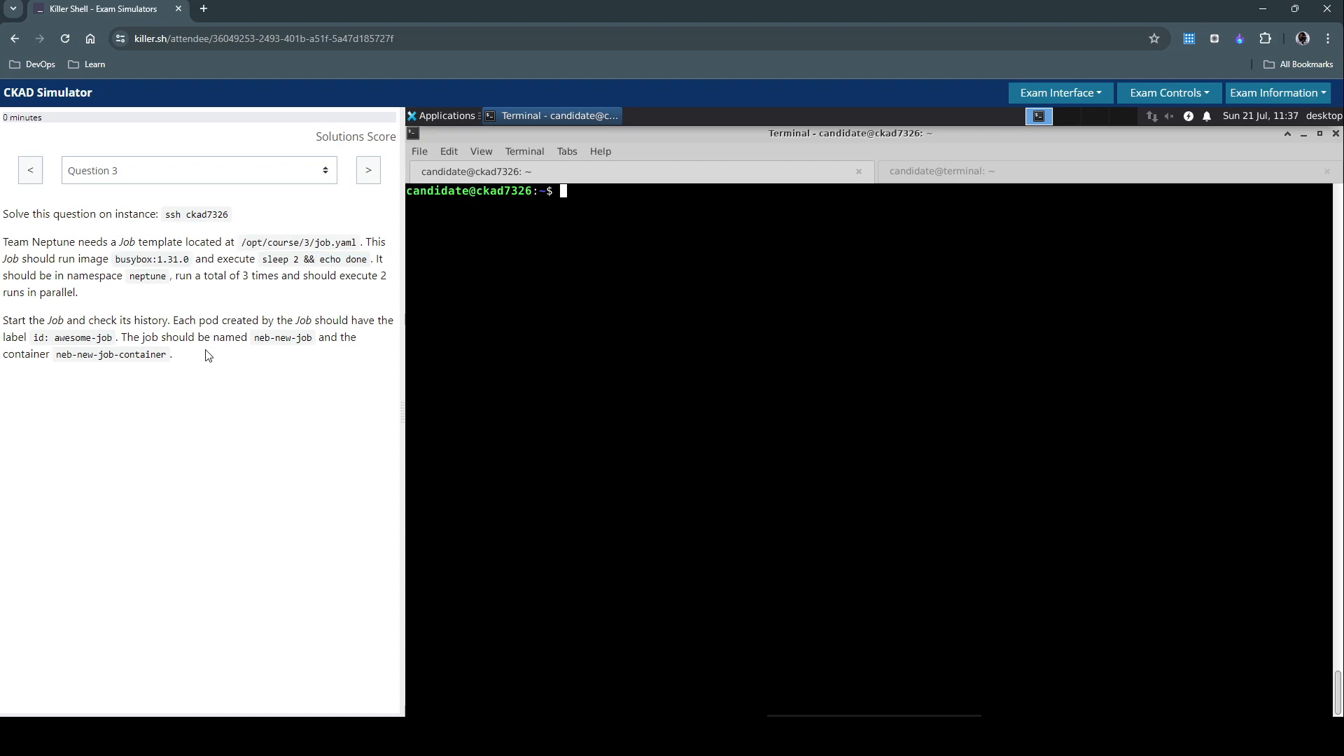
mouse_move(273, 319)
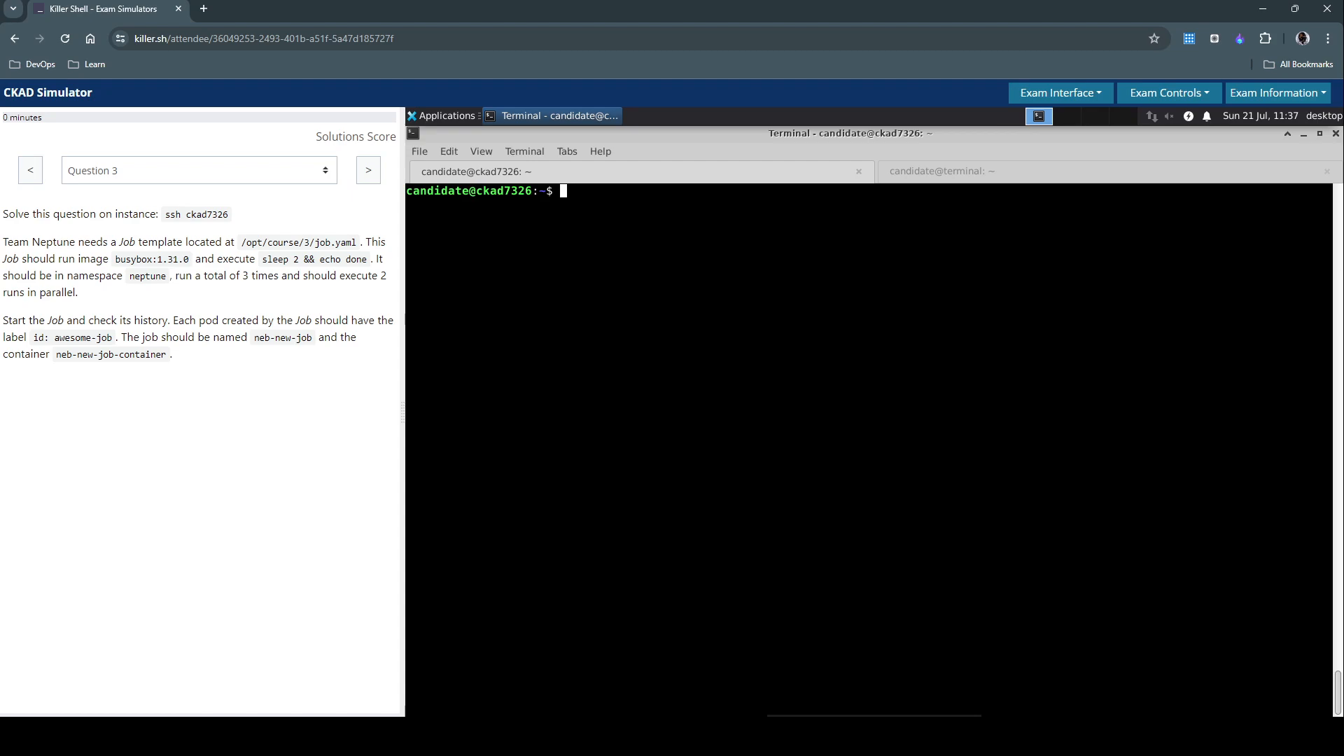
mouse_move(808, 459)
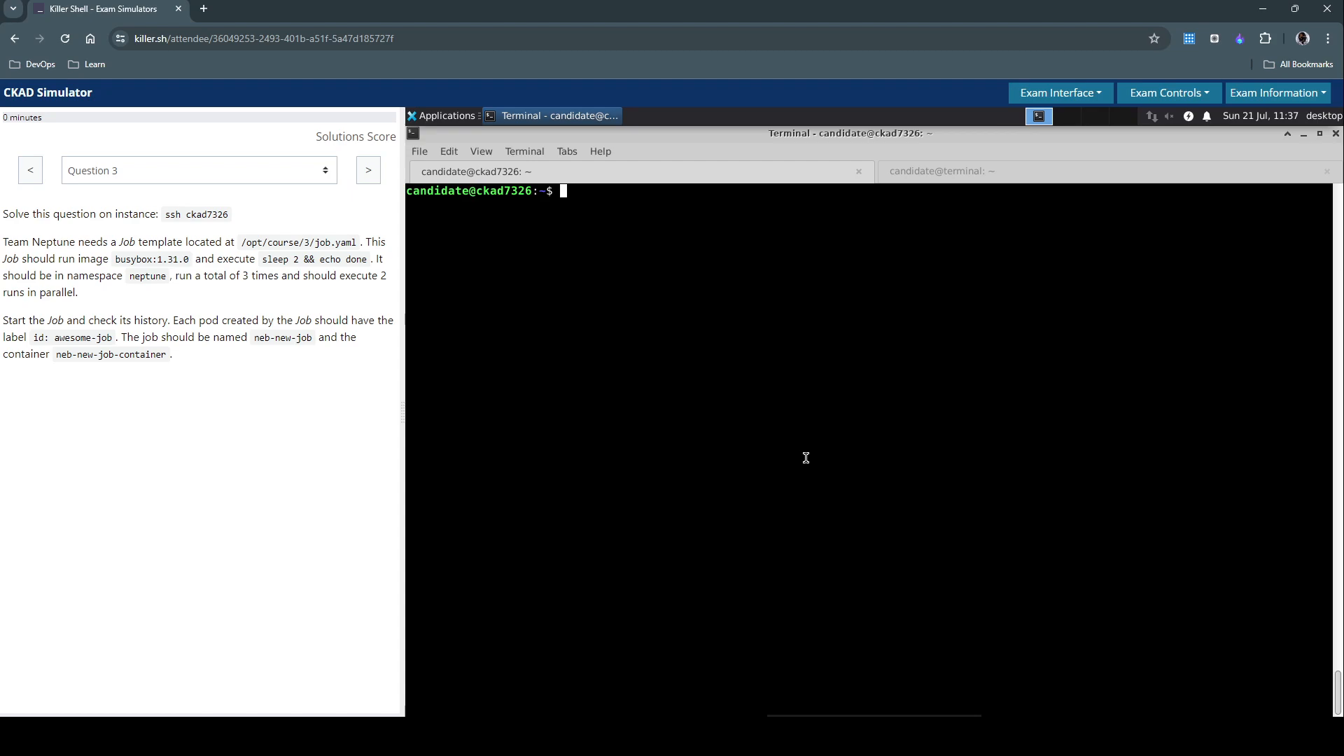
mouse_move(697, 381)
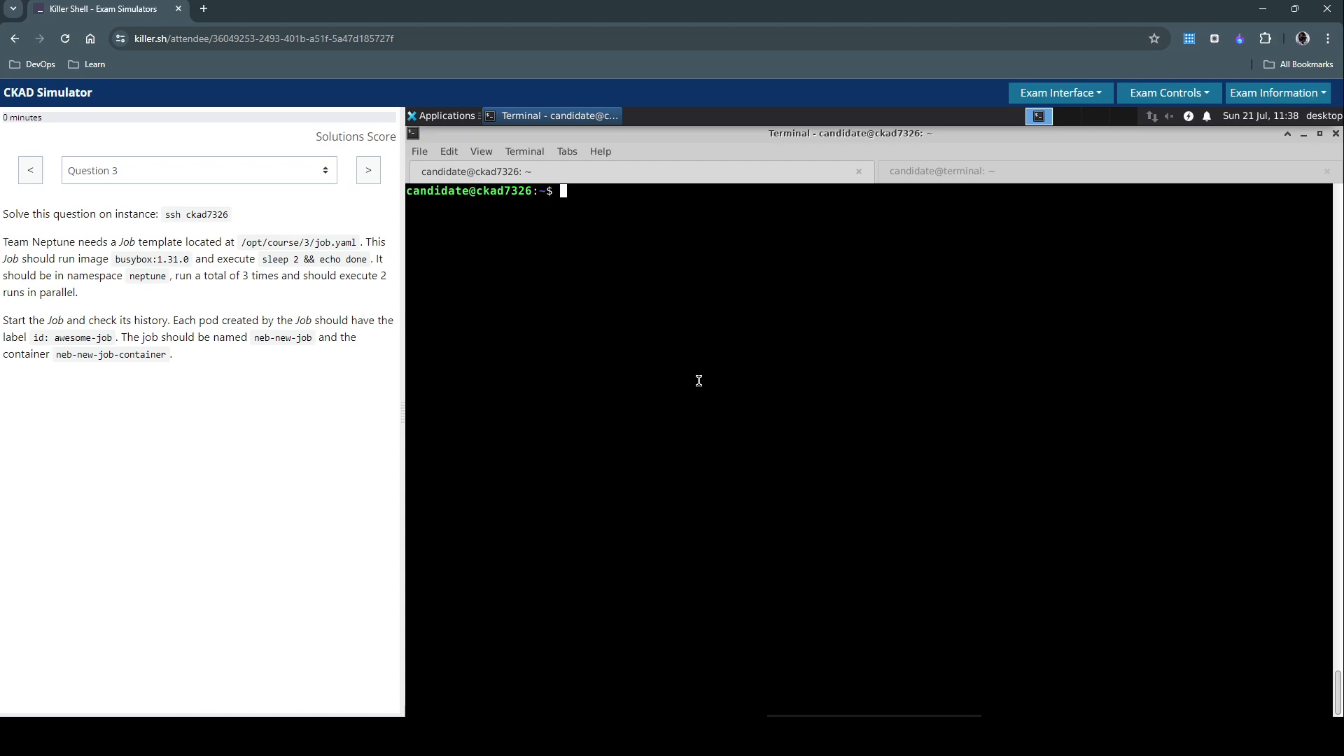
Start a k create job command for neb-new-job in namespace neptune
type("k c")
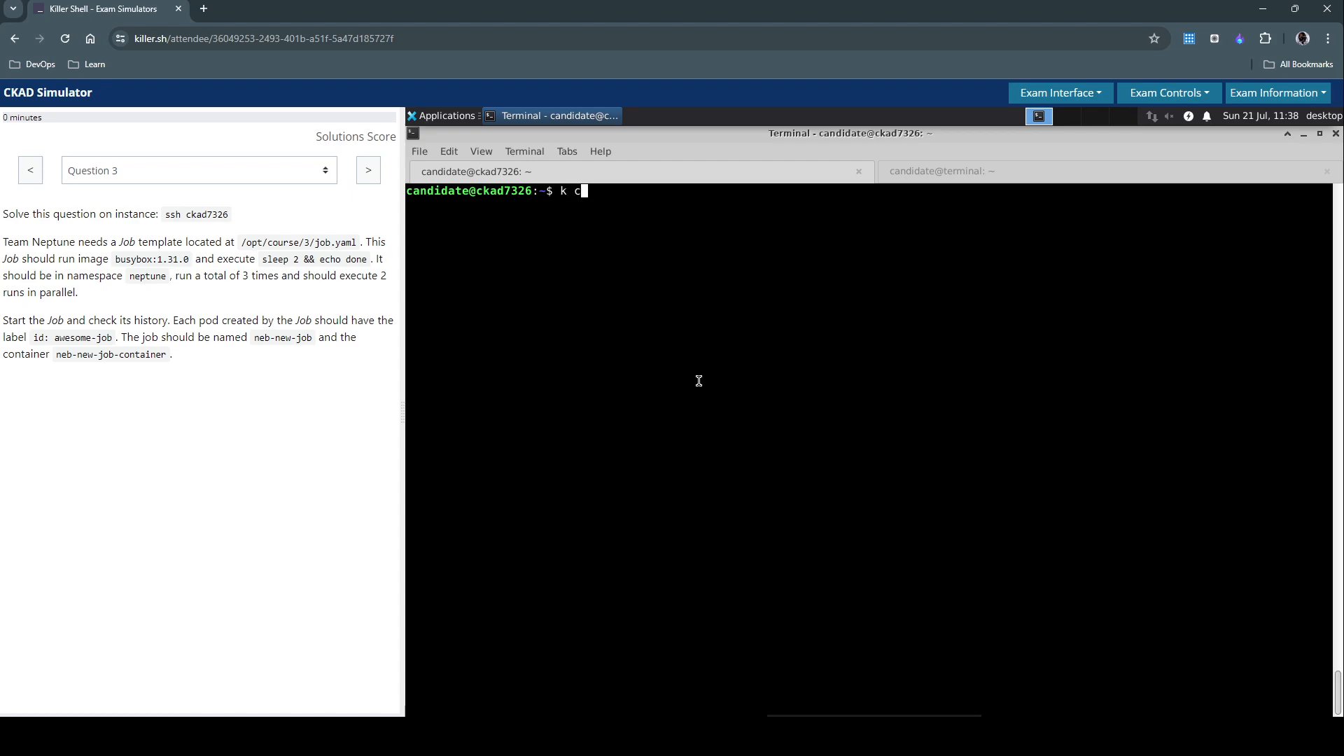
type("reate")
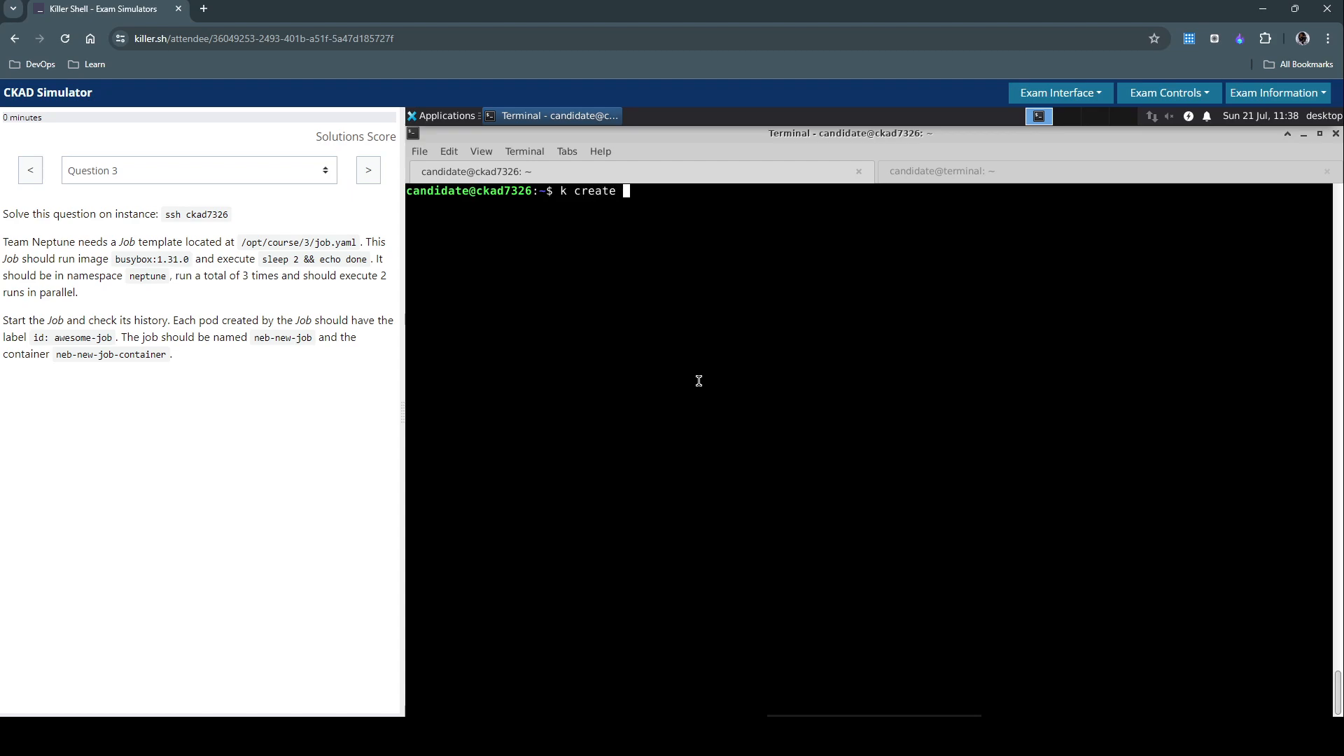
type("job")
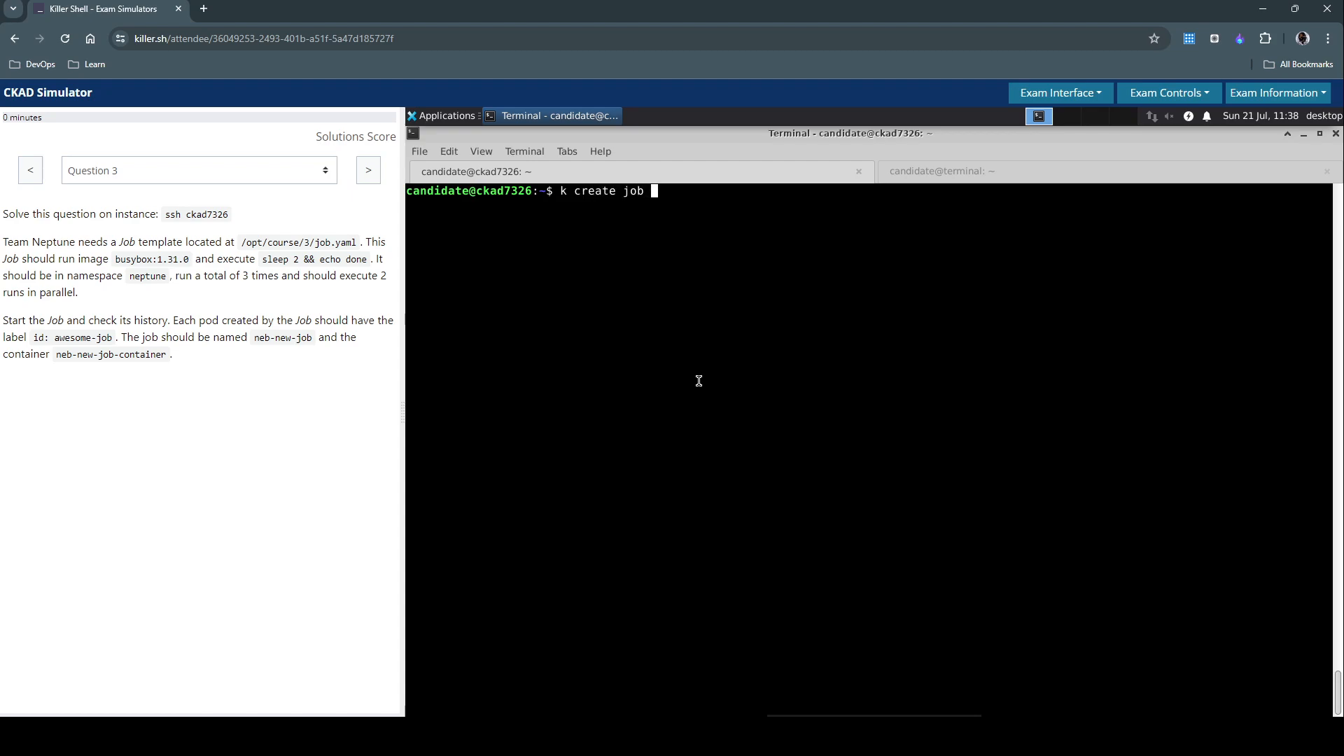
mouse_move(693, 383)
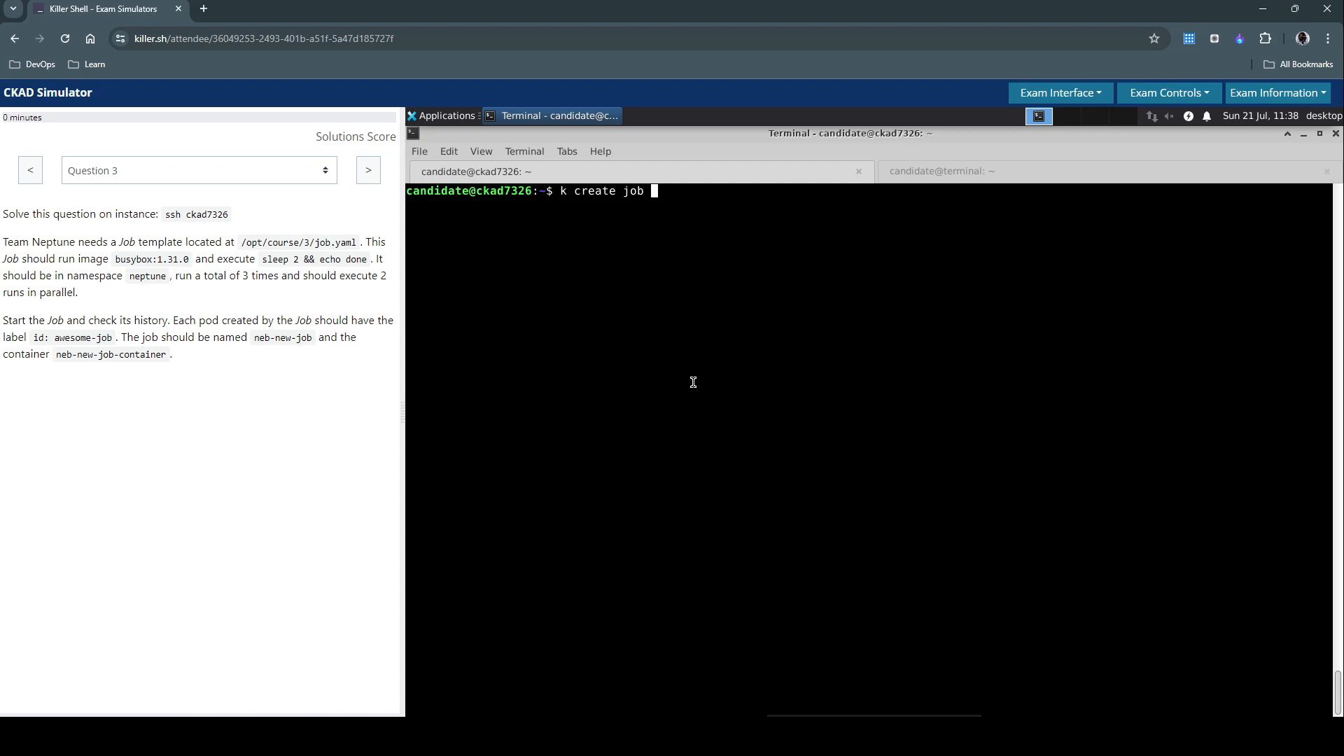
double_click(145, 276)
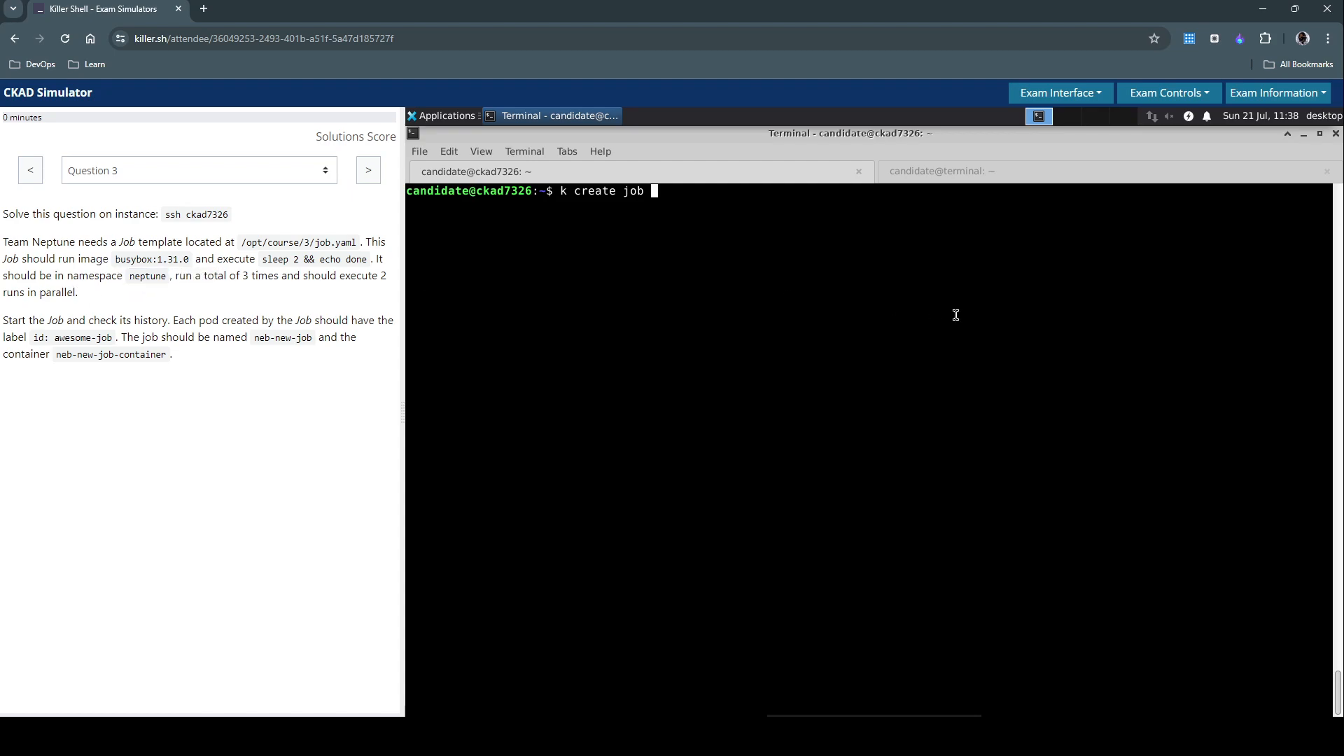
type("-n neptune")
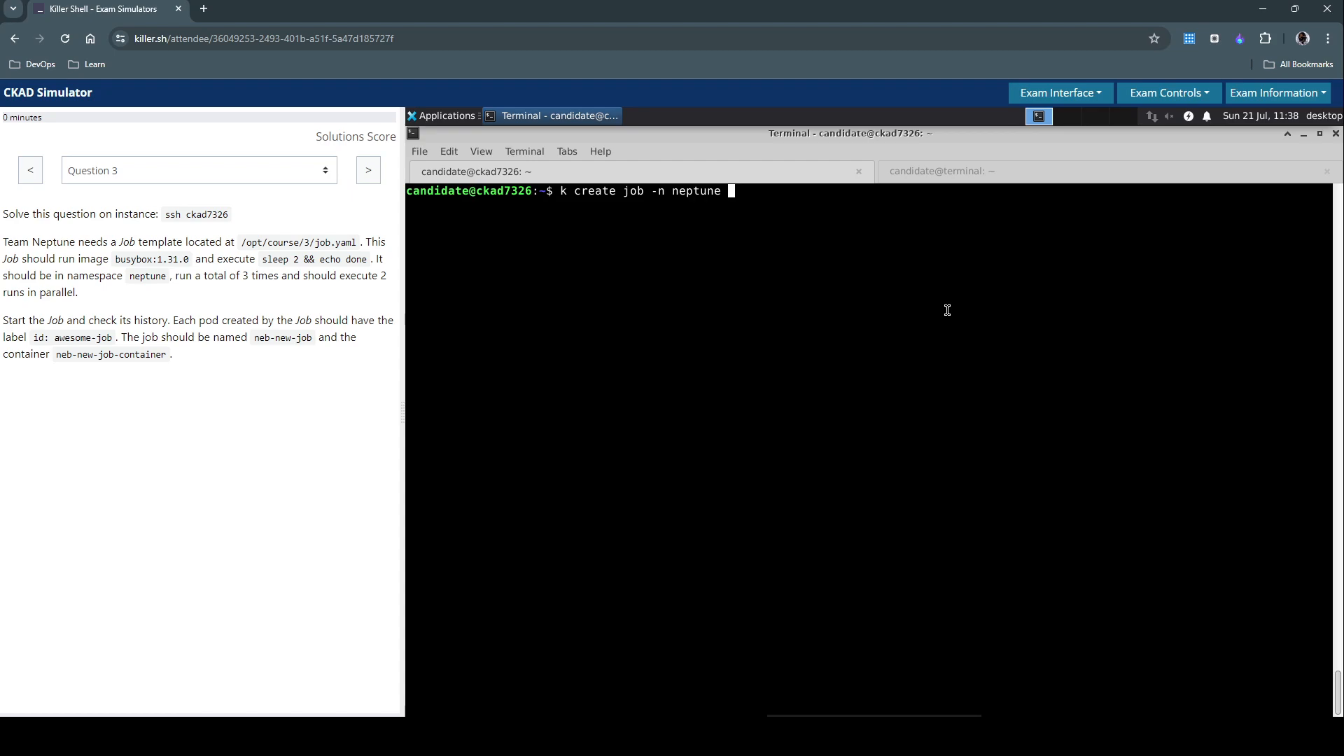
mouse_move(118, 312)
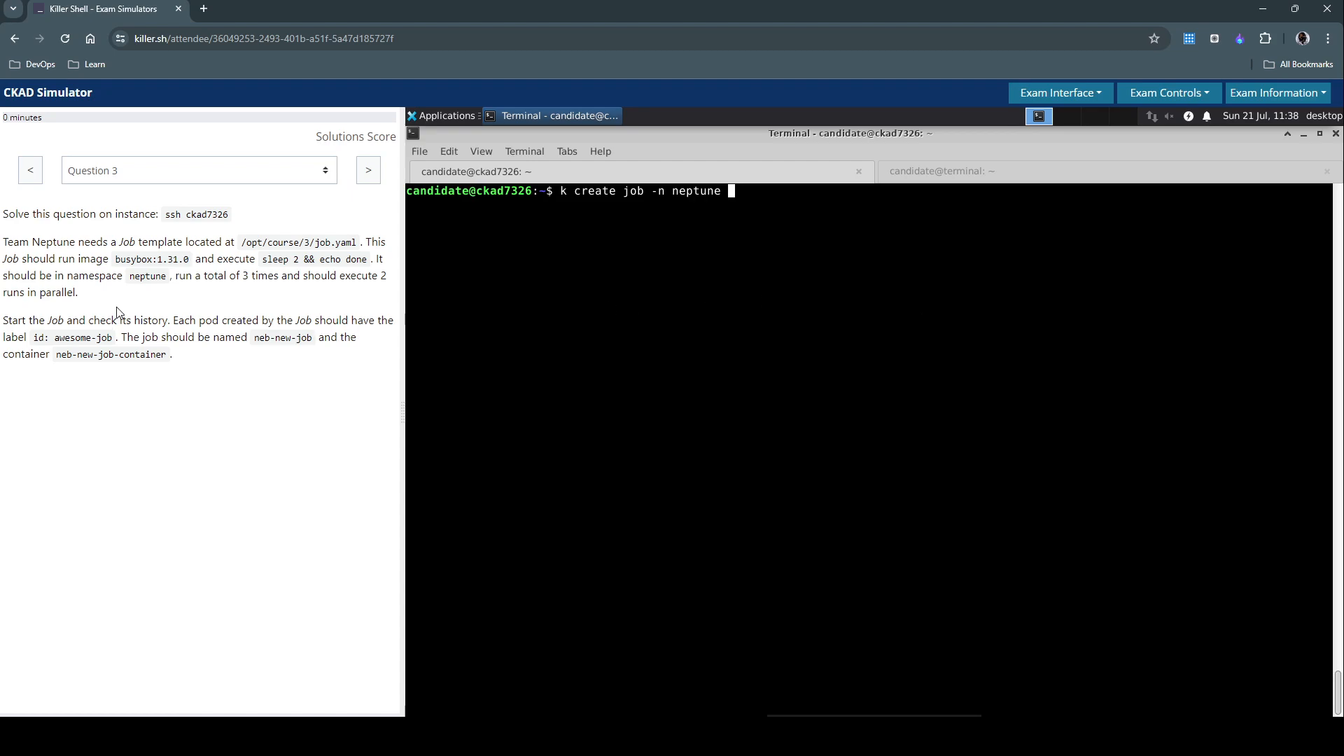
mouse_move(125, 376)
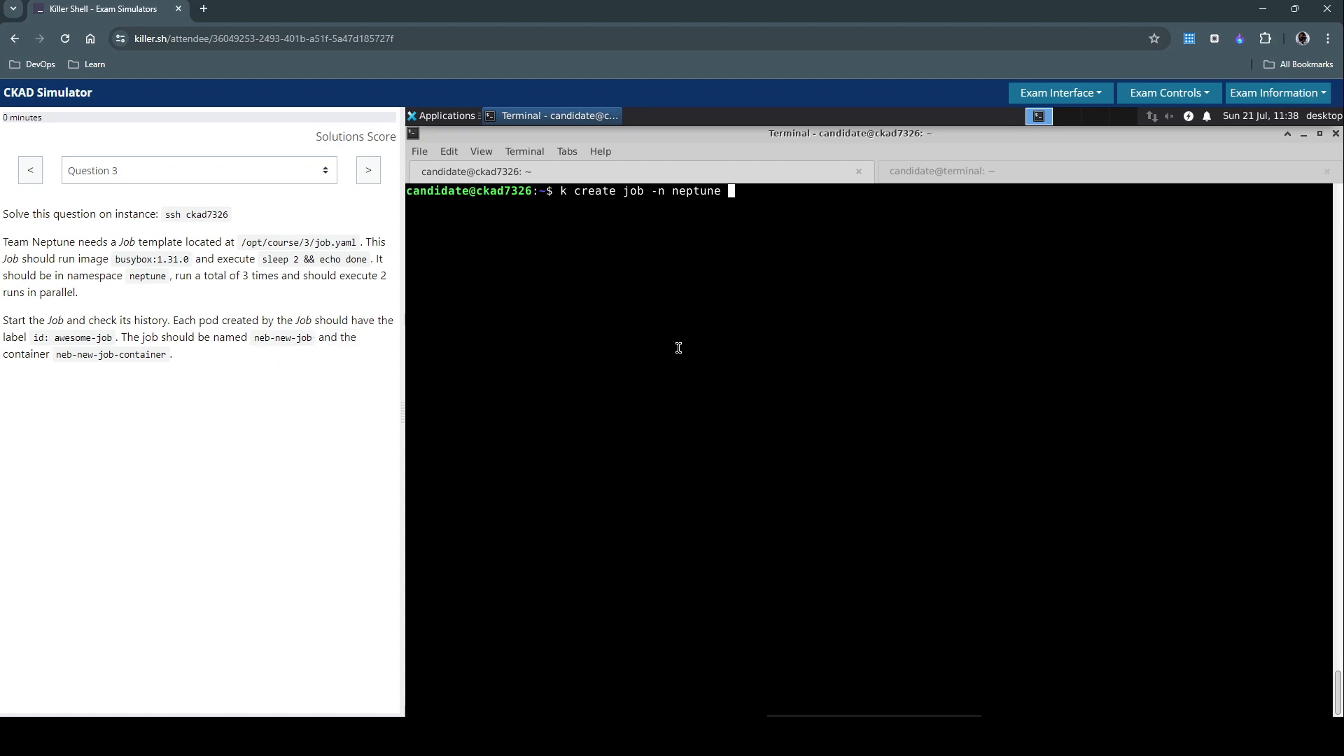
type("neb-new-job")
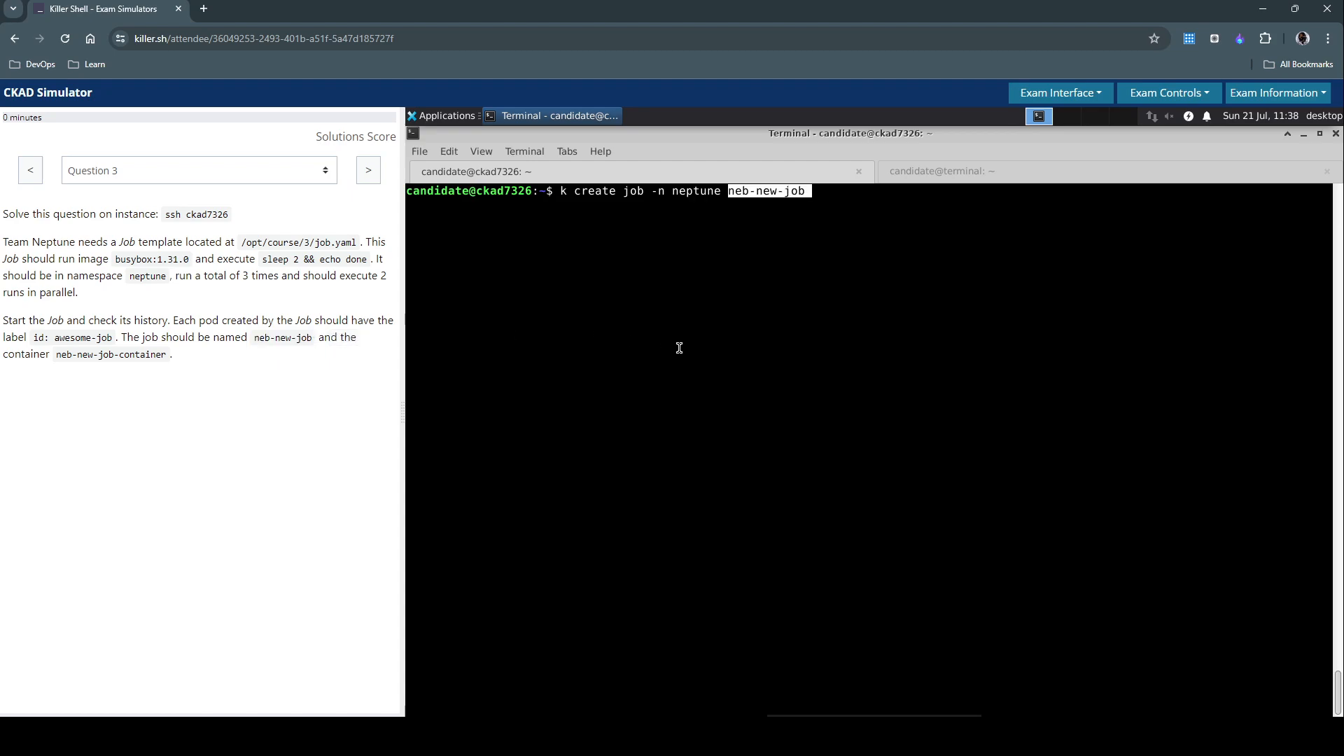
key("End")
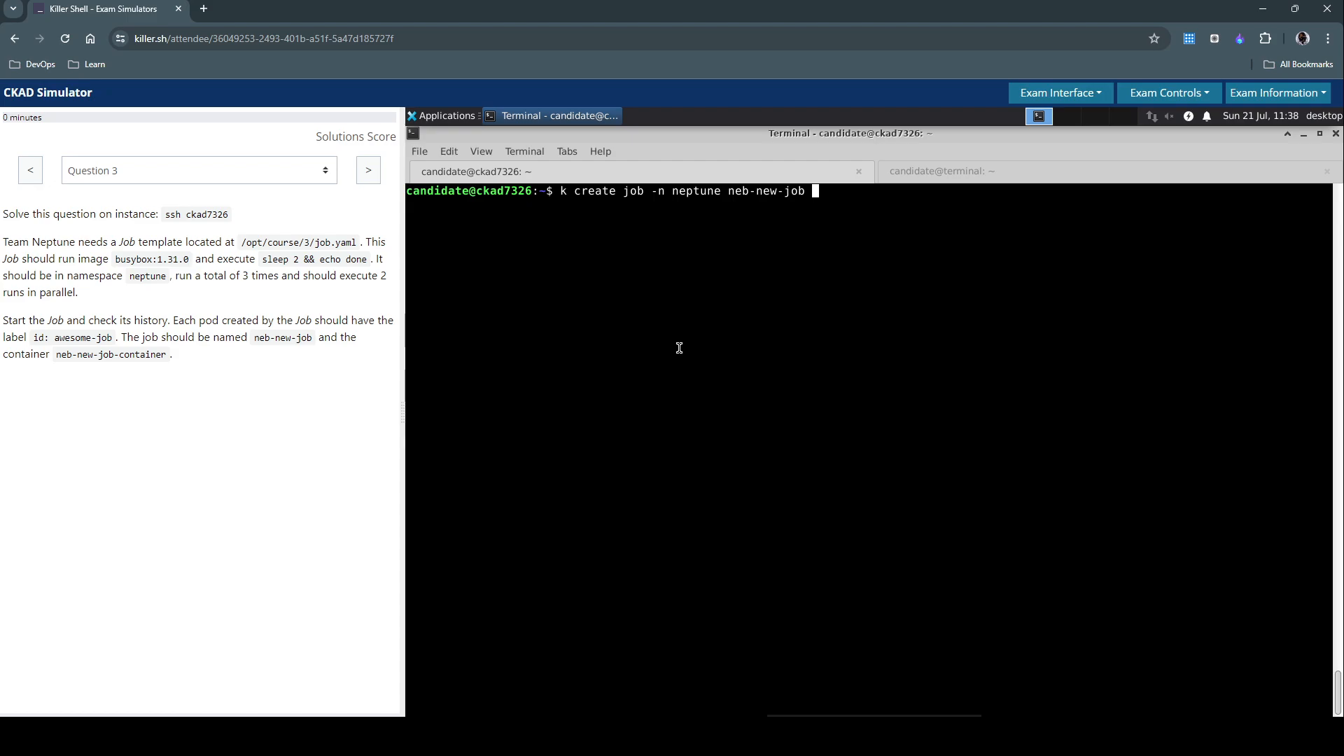
Add image busybox:1.31.0 and --dry-run=client to the job command
type("--image=")
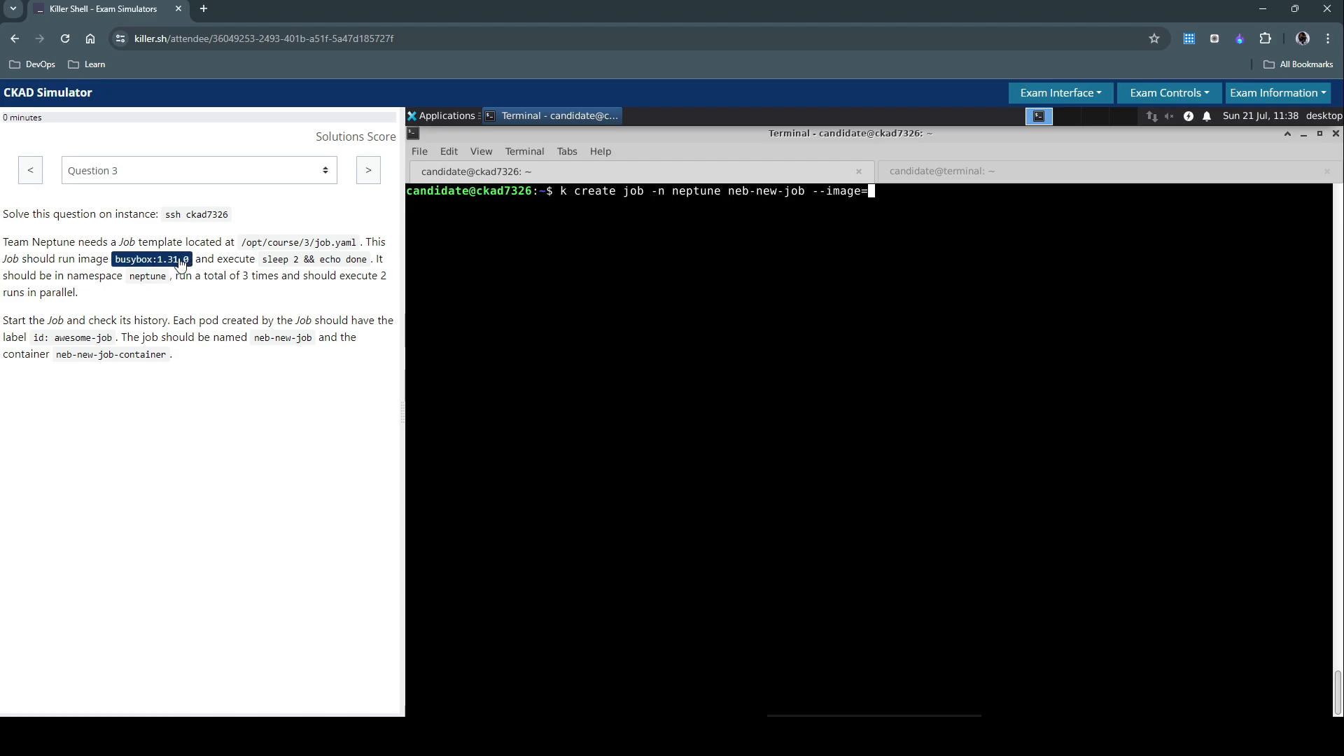
type("busybox:1.31.0")
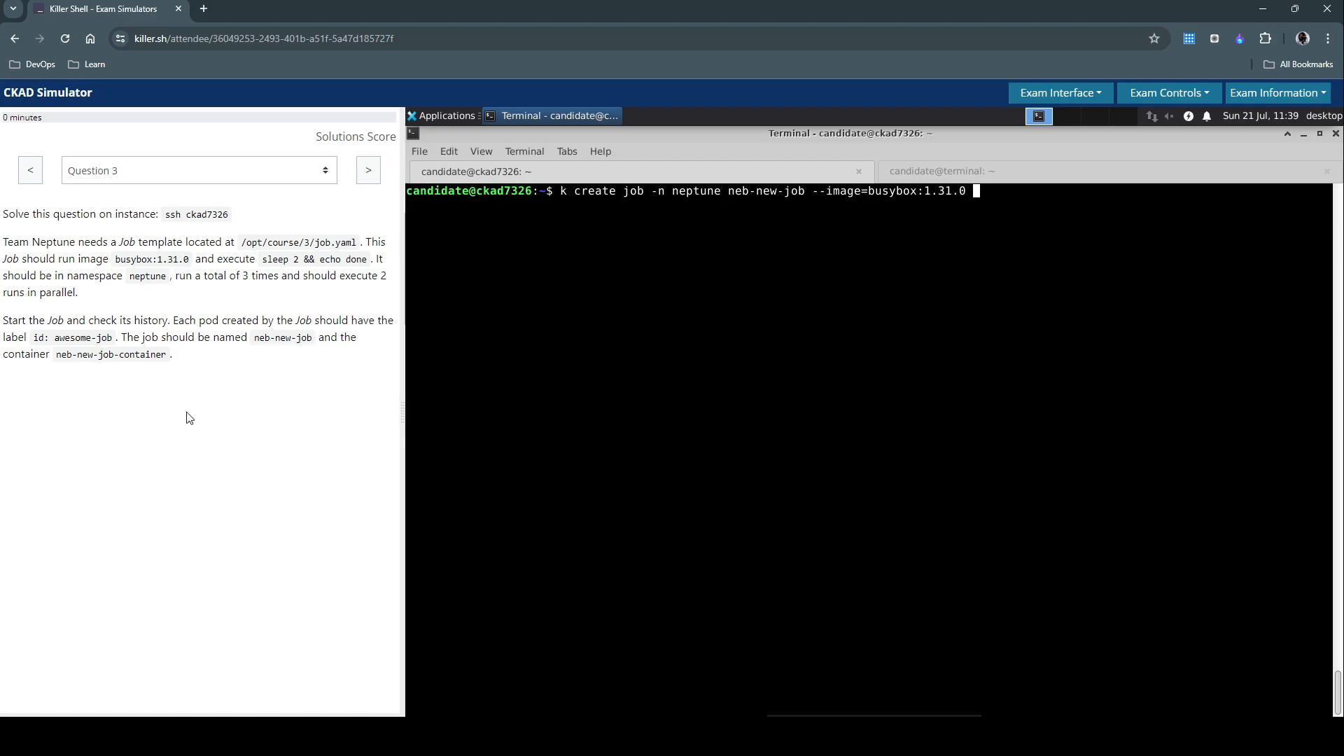
mouse_move(760, 350)
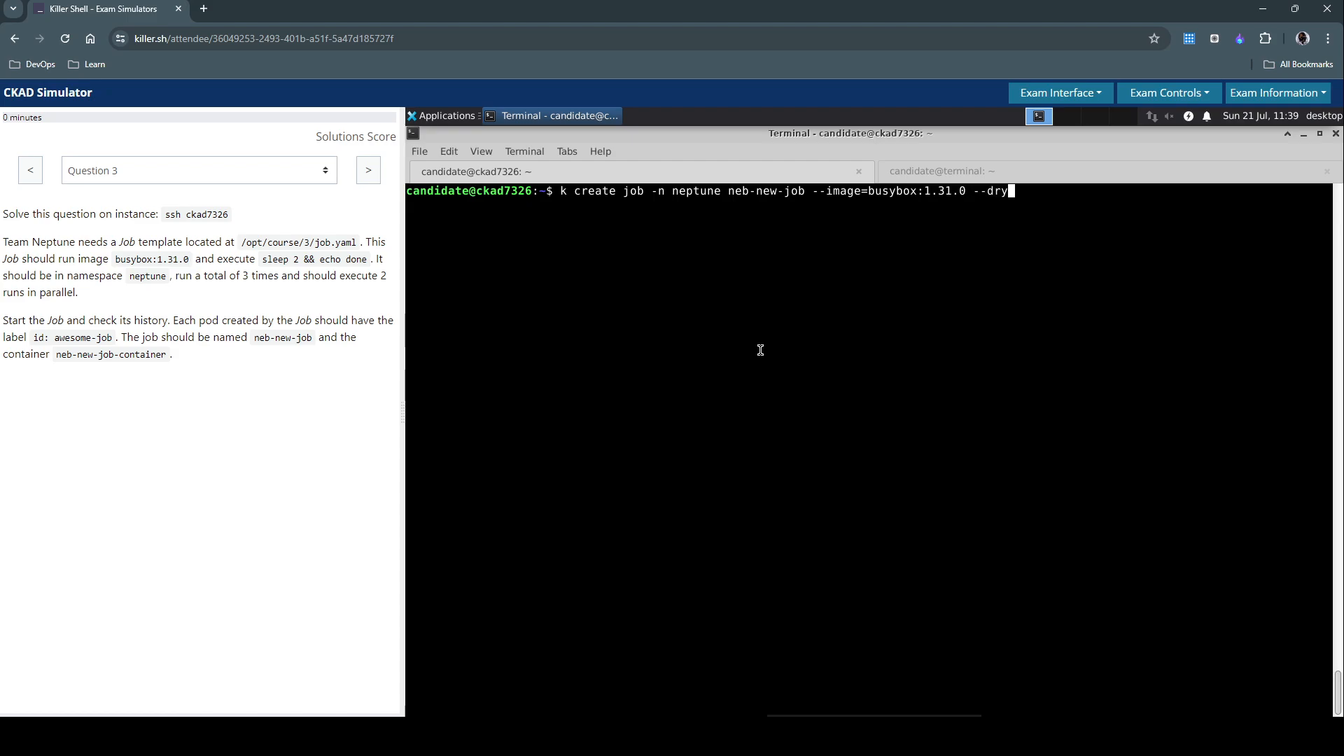
type("-run=client -o yaml >")
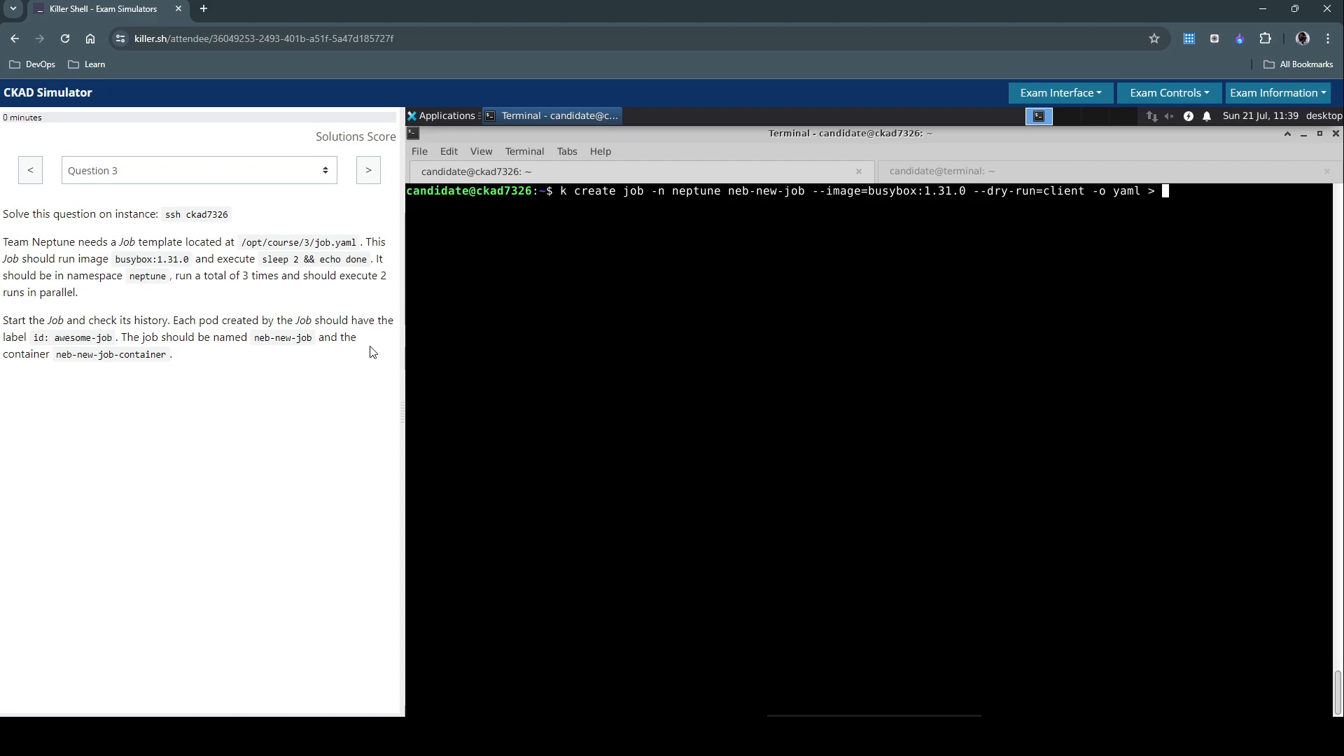
mouse_move(981, 364)
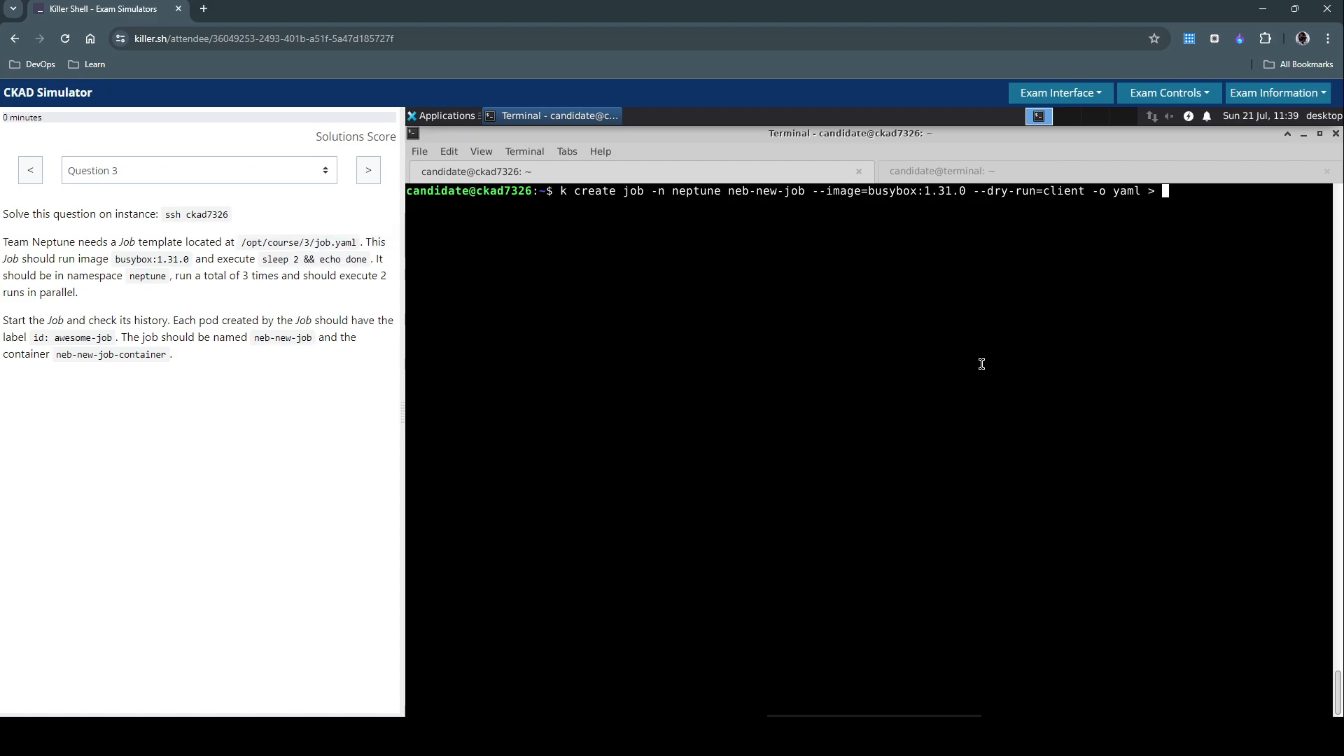
mouse_move(400, 260)
type(" /opt/course/3/job.yaml")
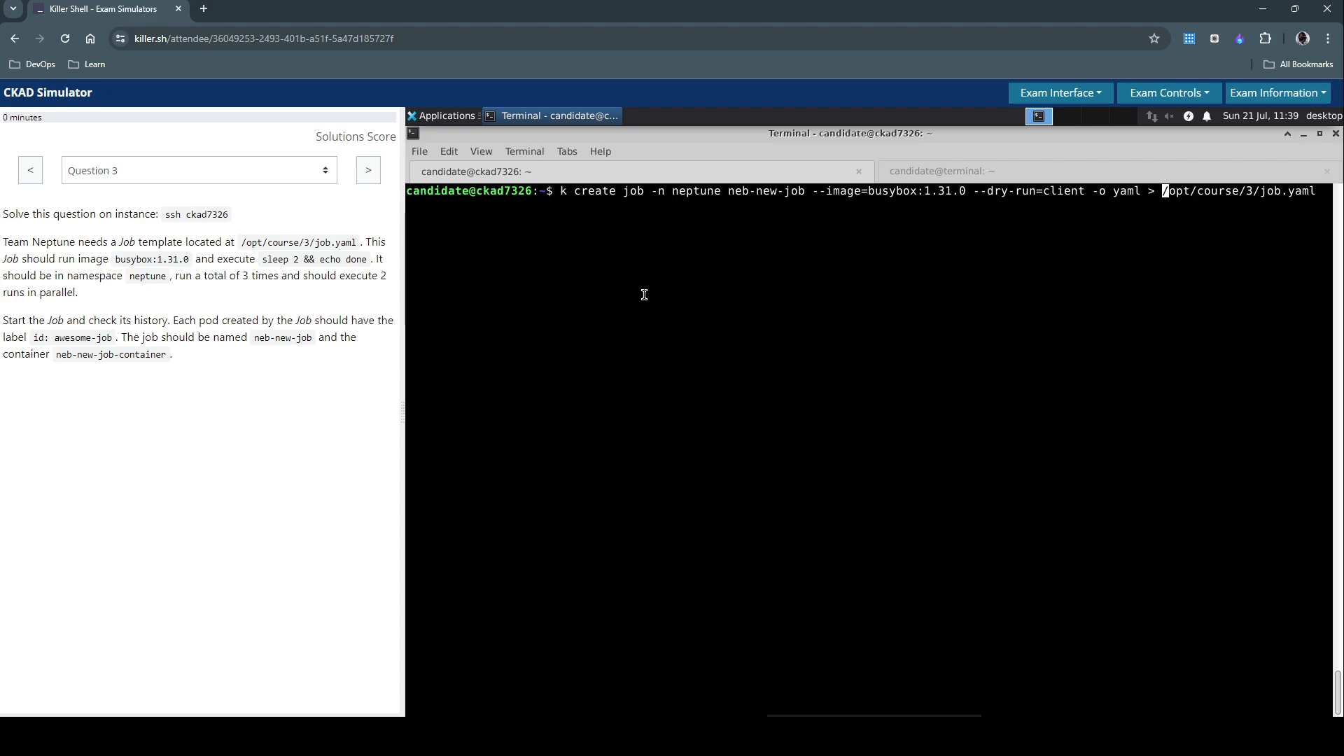
Enter a vi command for /opt/course/3/job.yaml at the prompt
type("v")
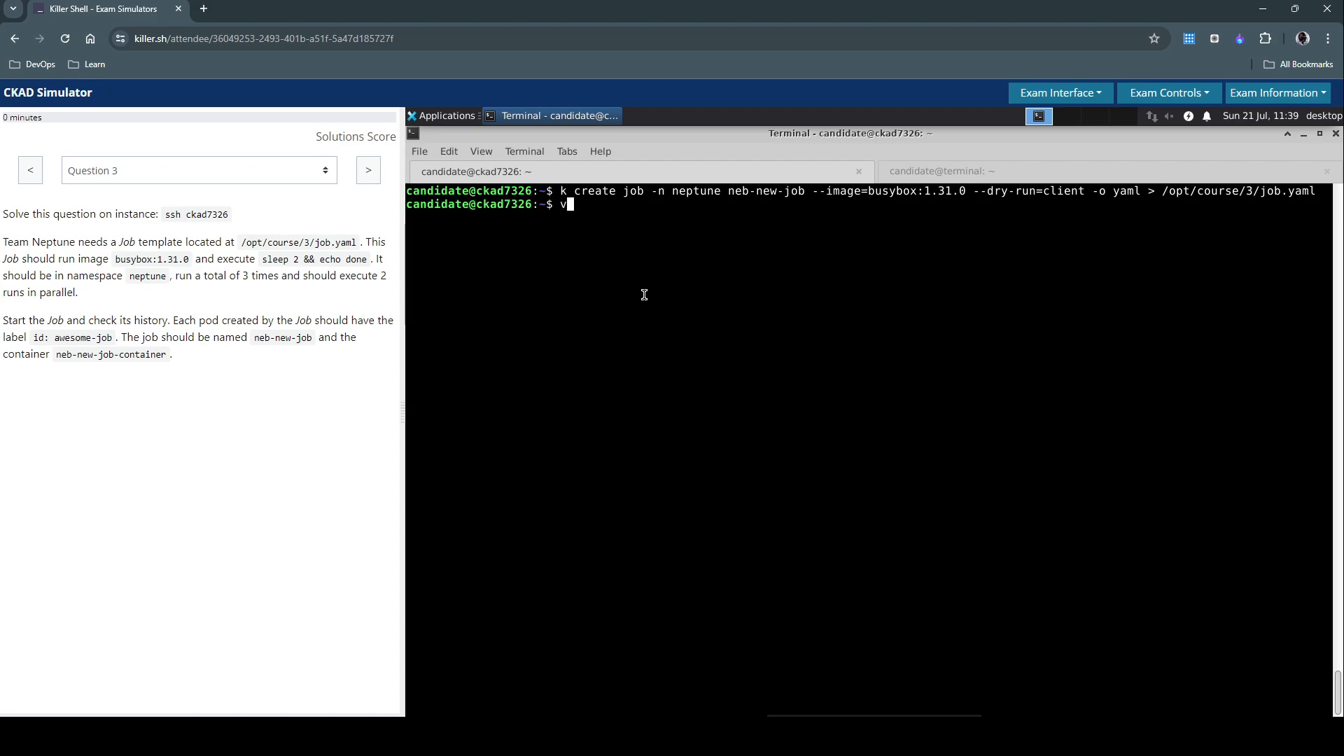
type("i /")
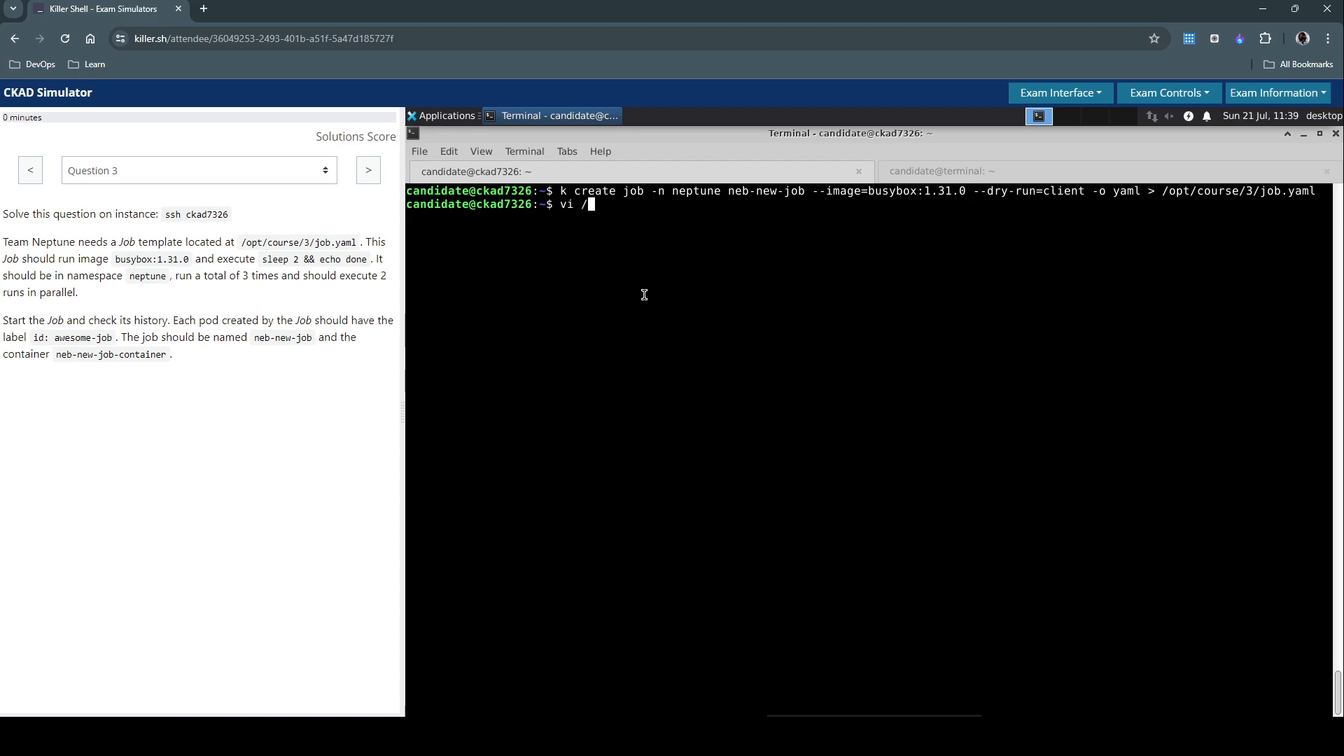
type("opt/c")
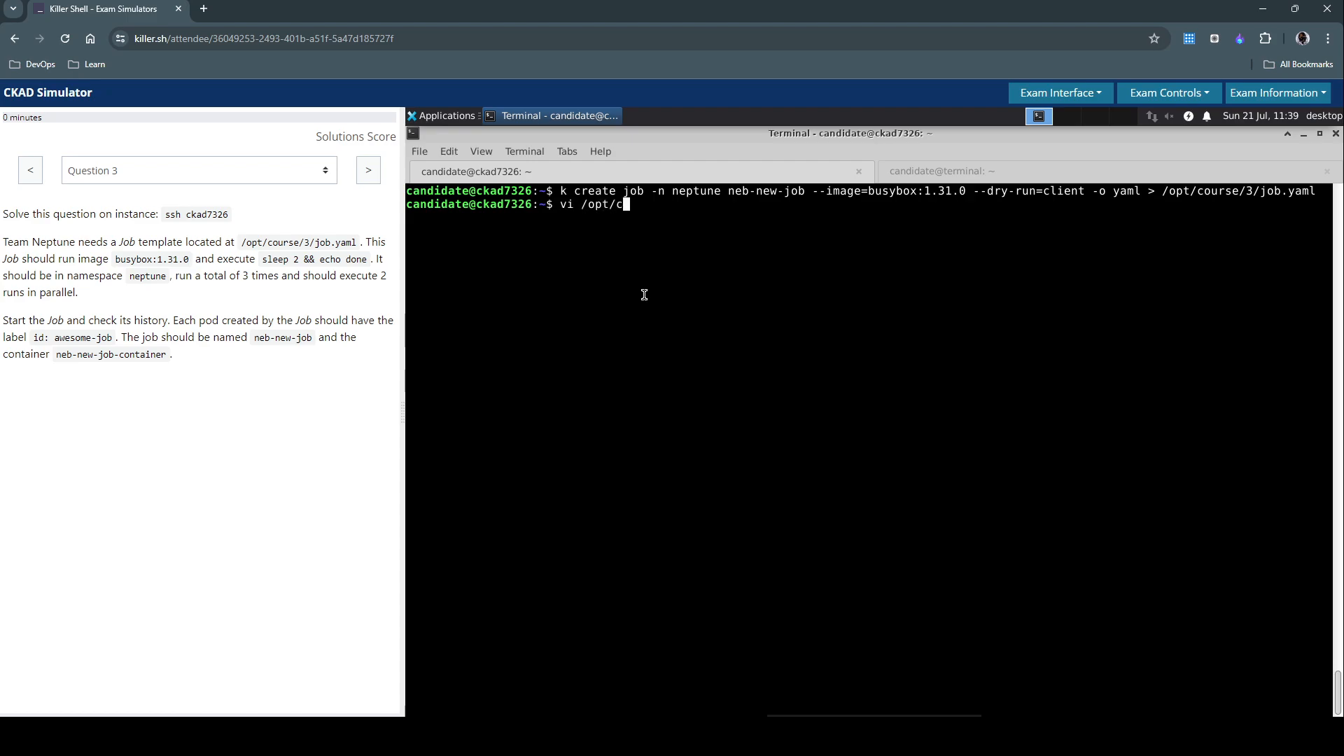
type("ourse/3")
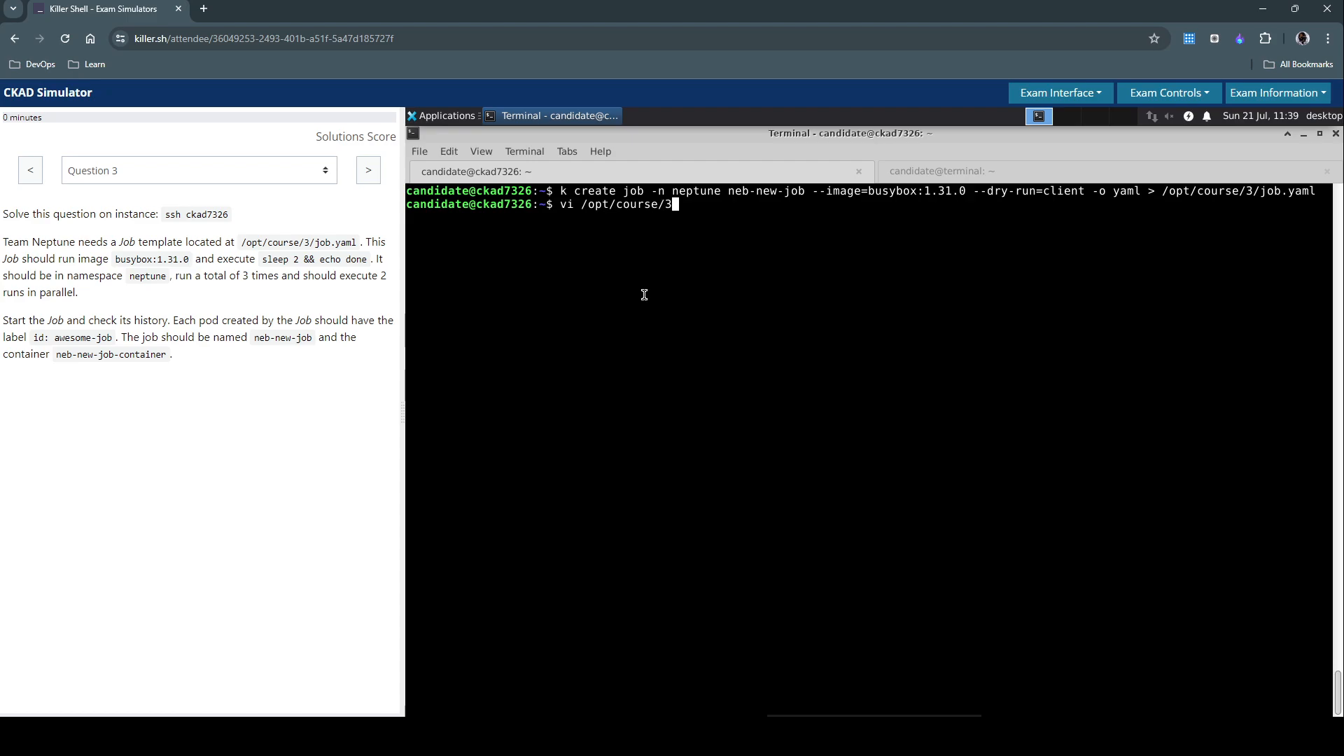
type("job.yaml")
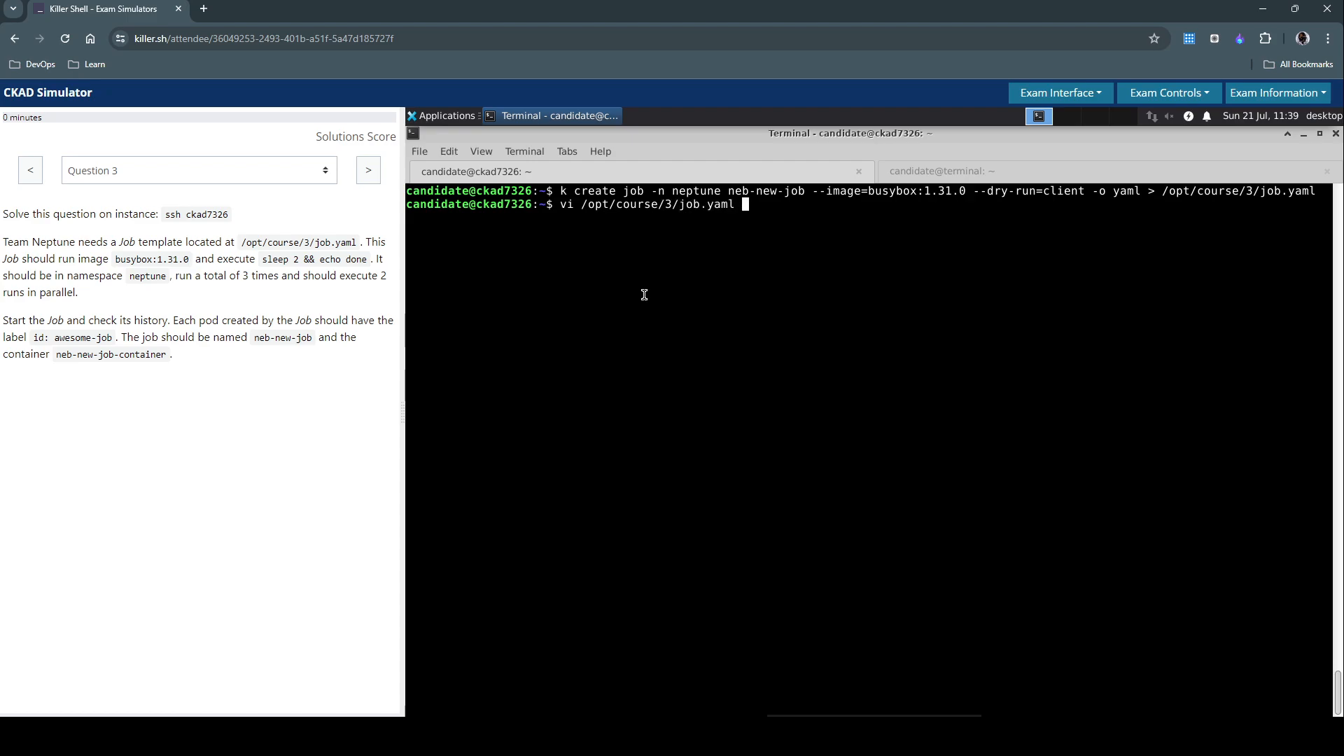
In job.yaml, add a command: key under the container below resources
key("Return")
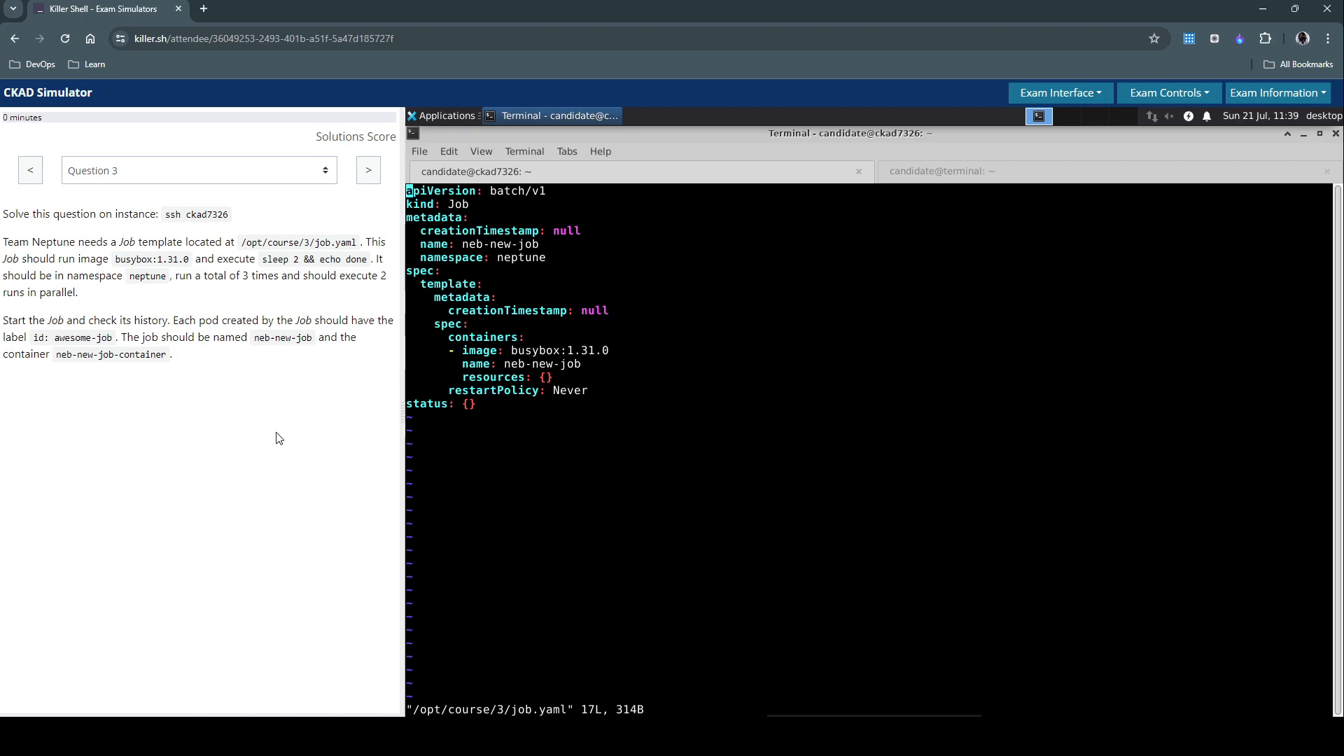
mouse_move(210, 264)
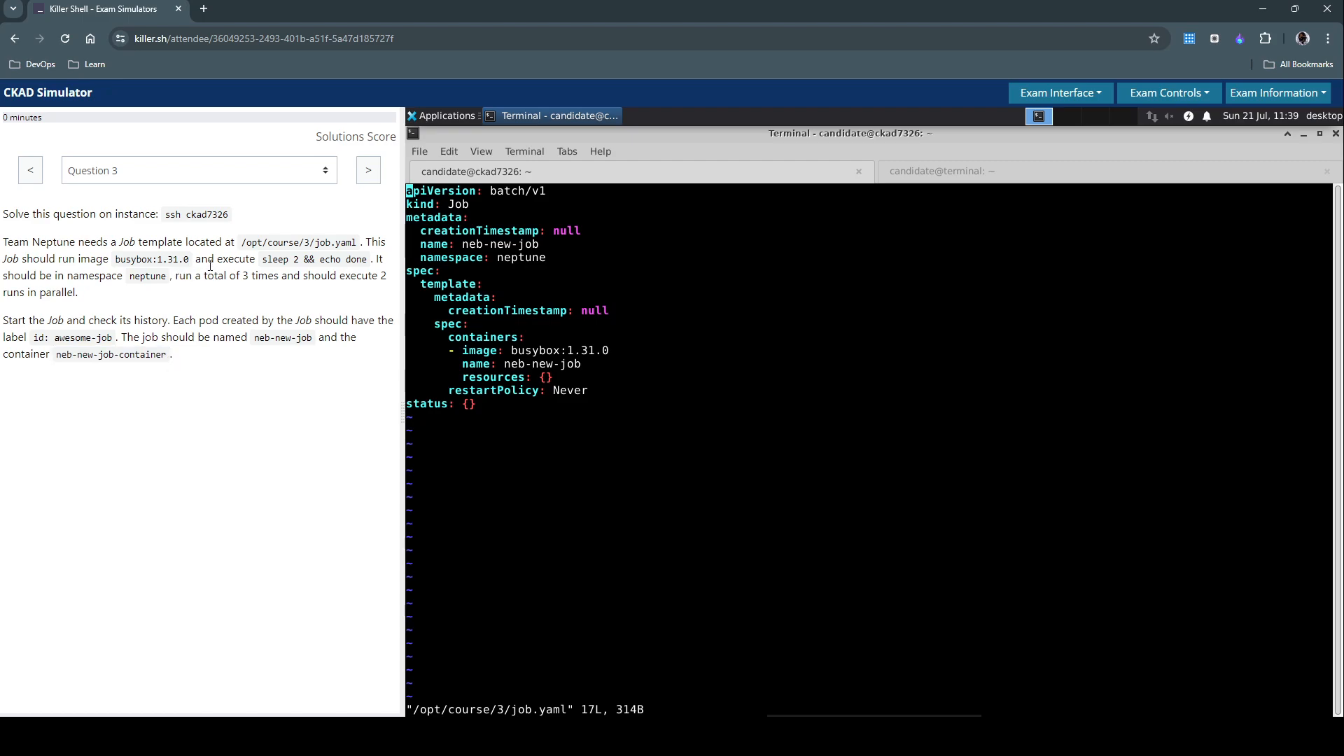
mouse_move(201, 314)
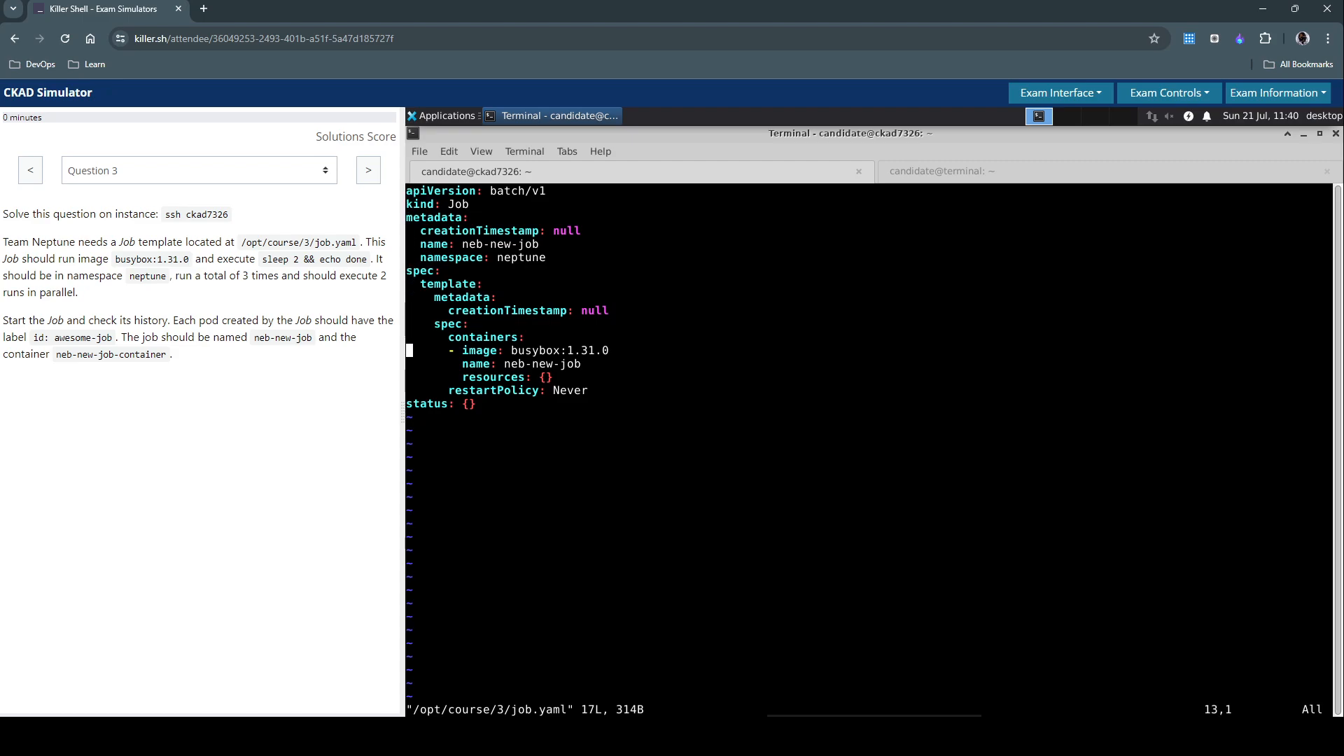
key("Up")
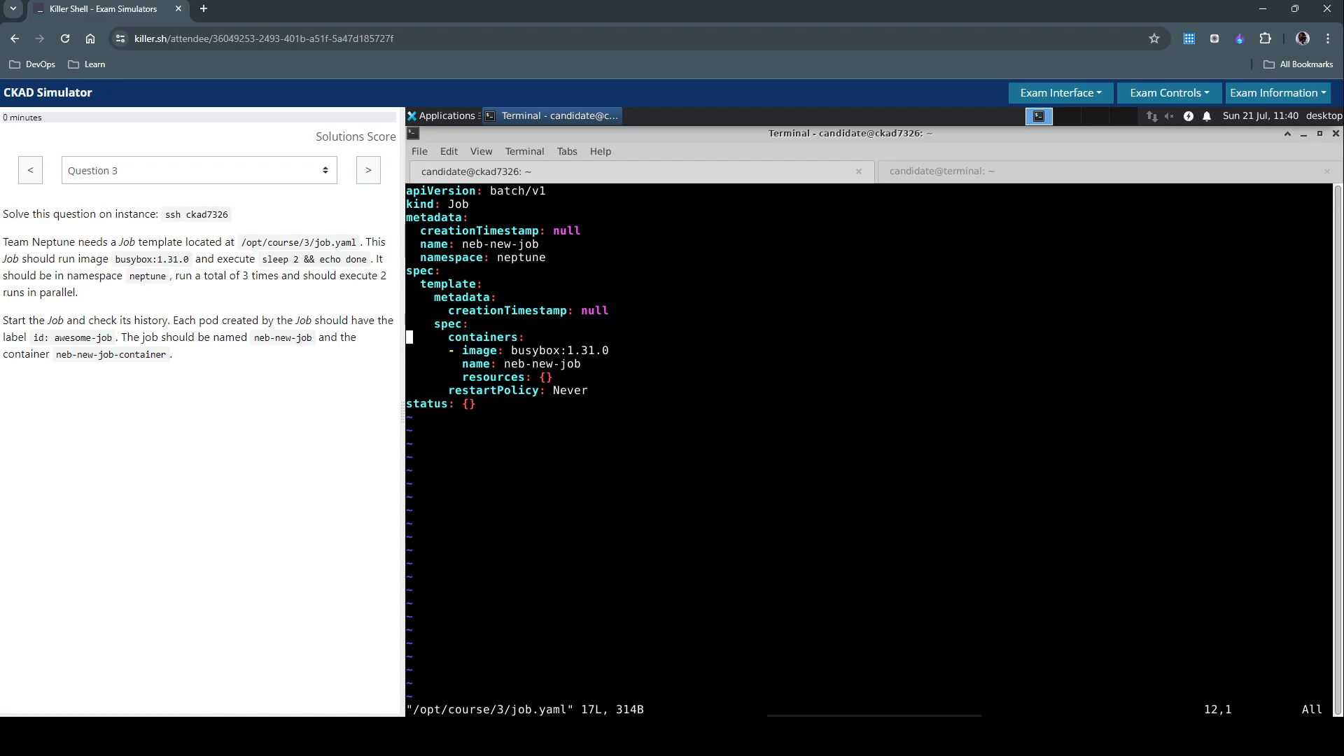
key("k")
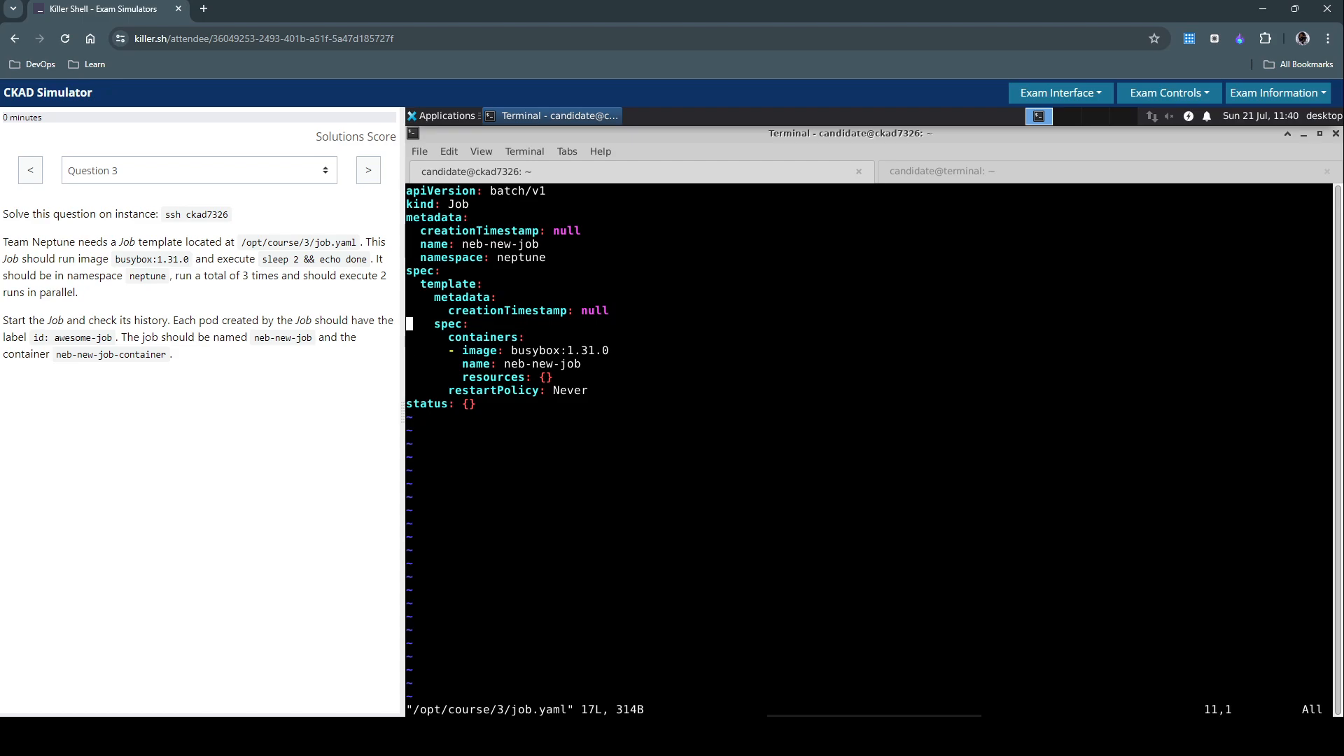
key("Down")
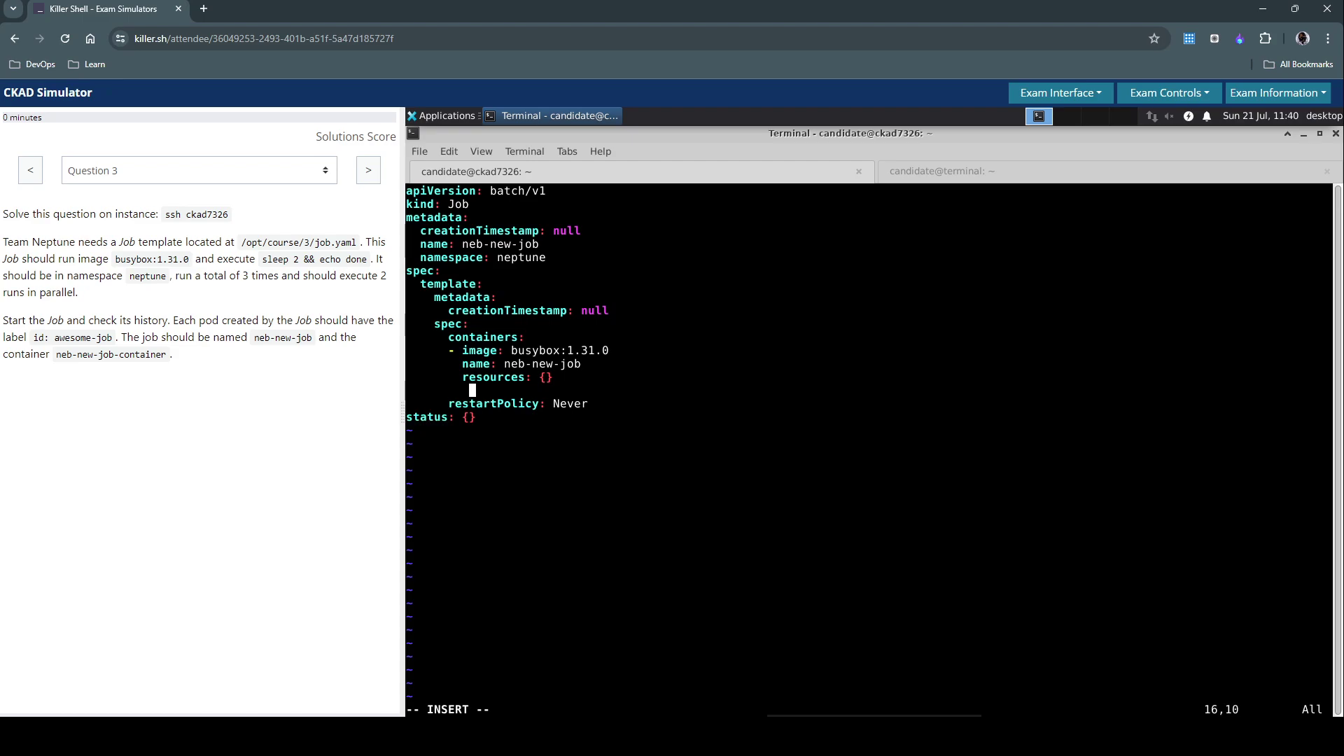
key("Left")
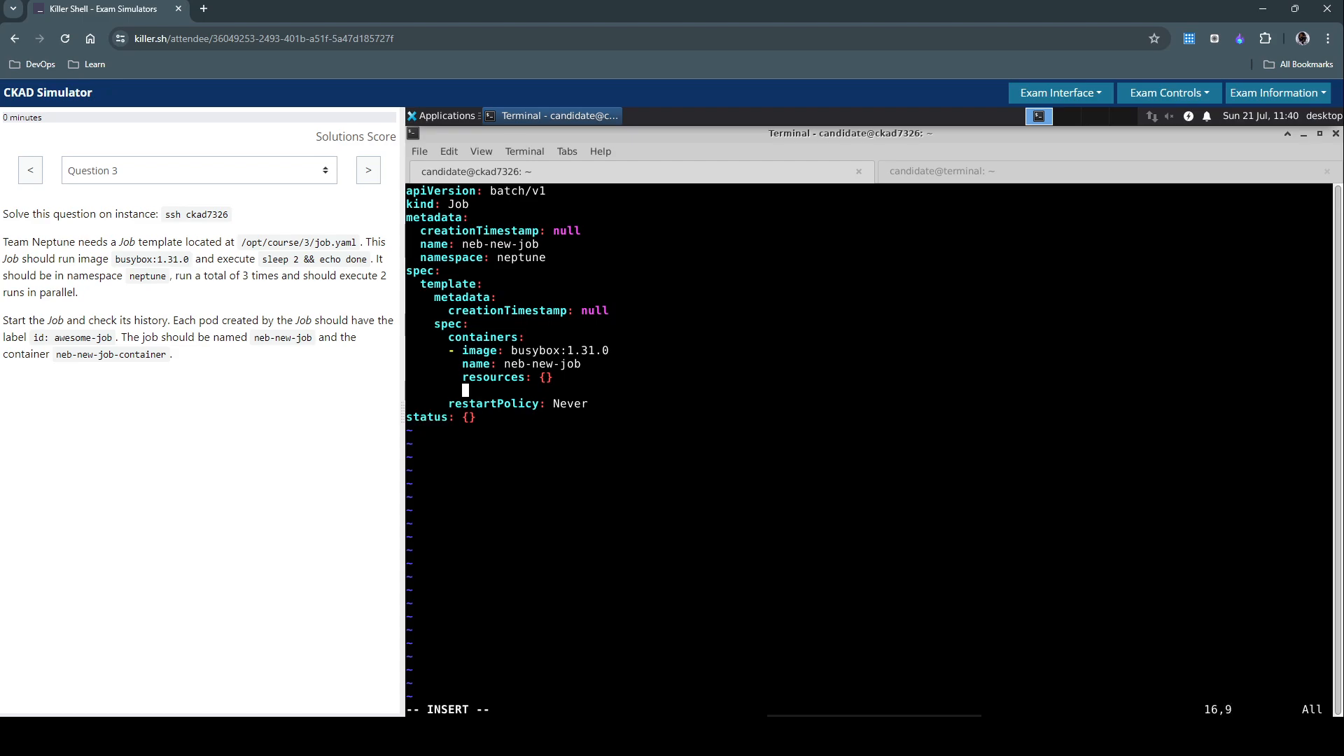
type("com")
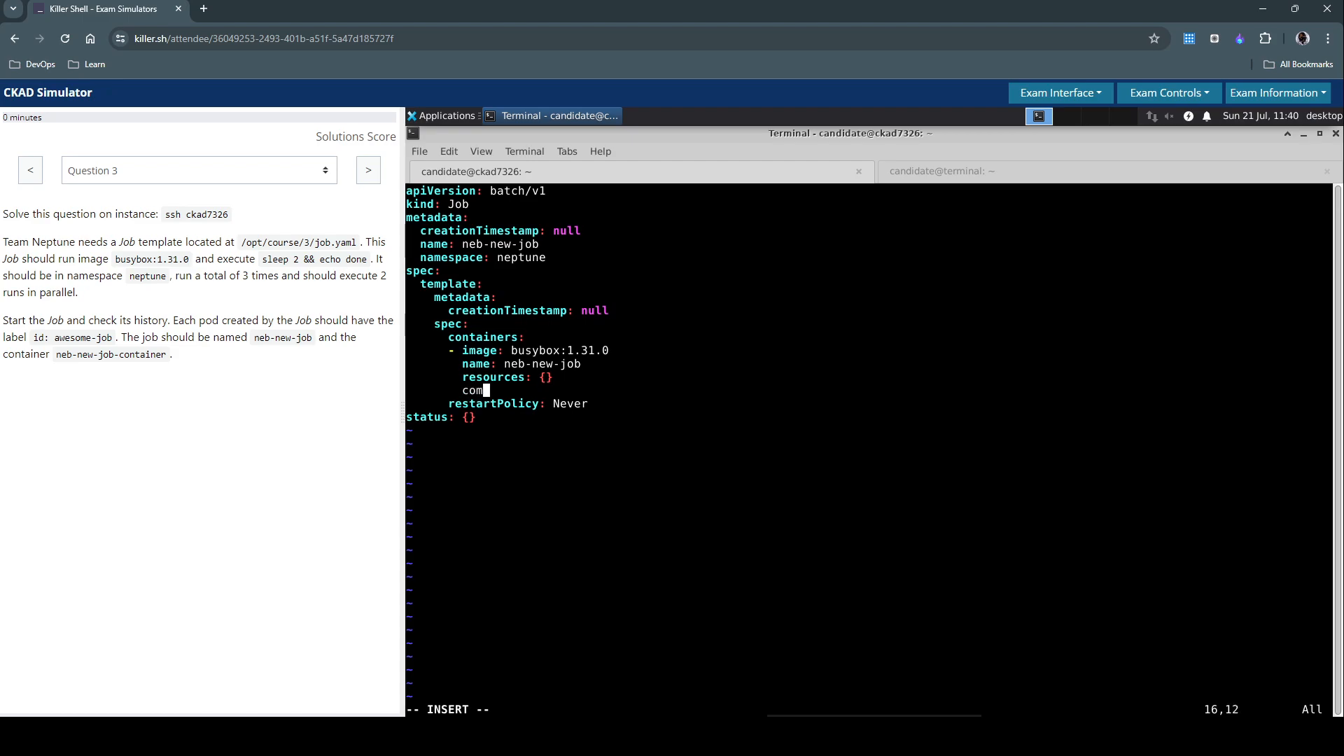
type("mand:")
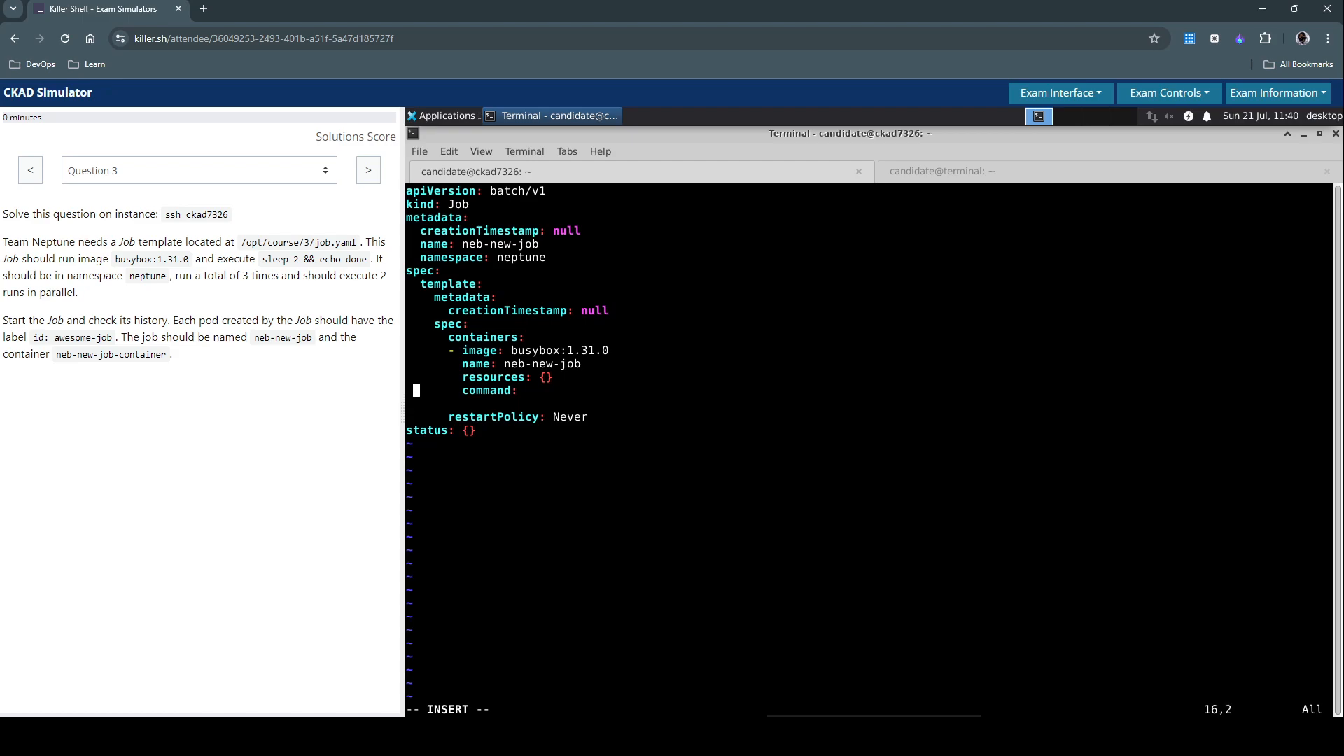
key("Return")
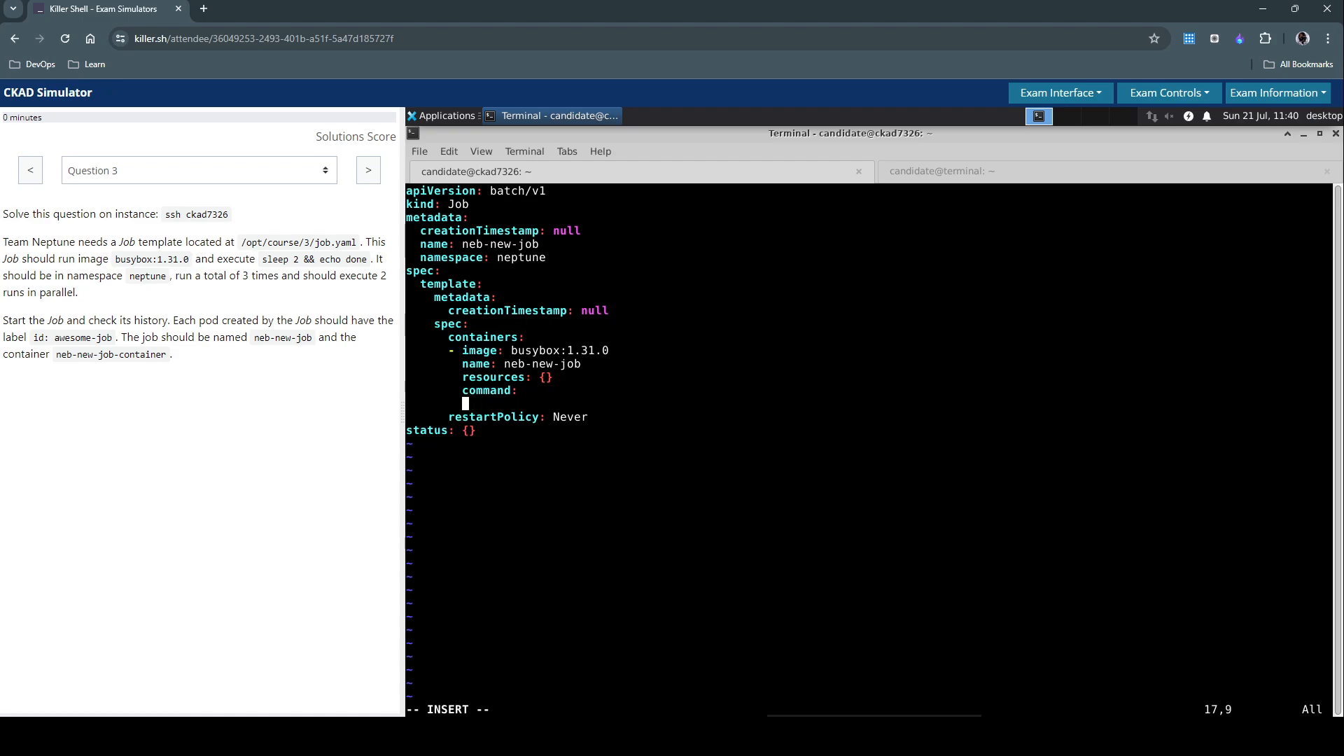
List the command items - sh and - sheep 2 && echo done
type("- sh")
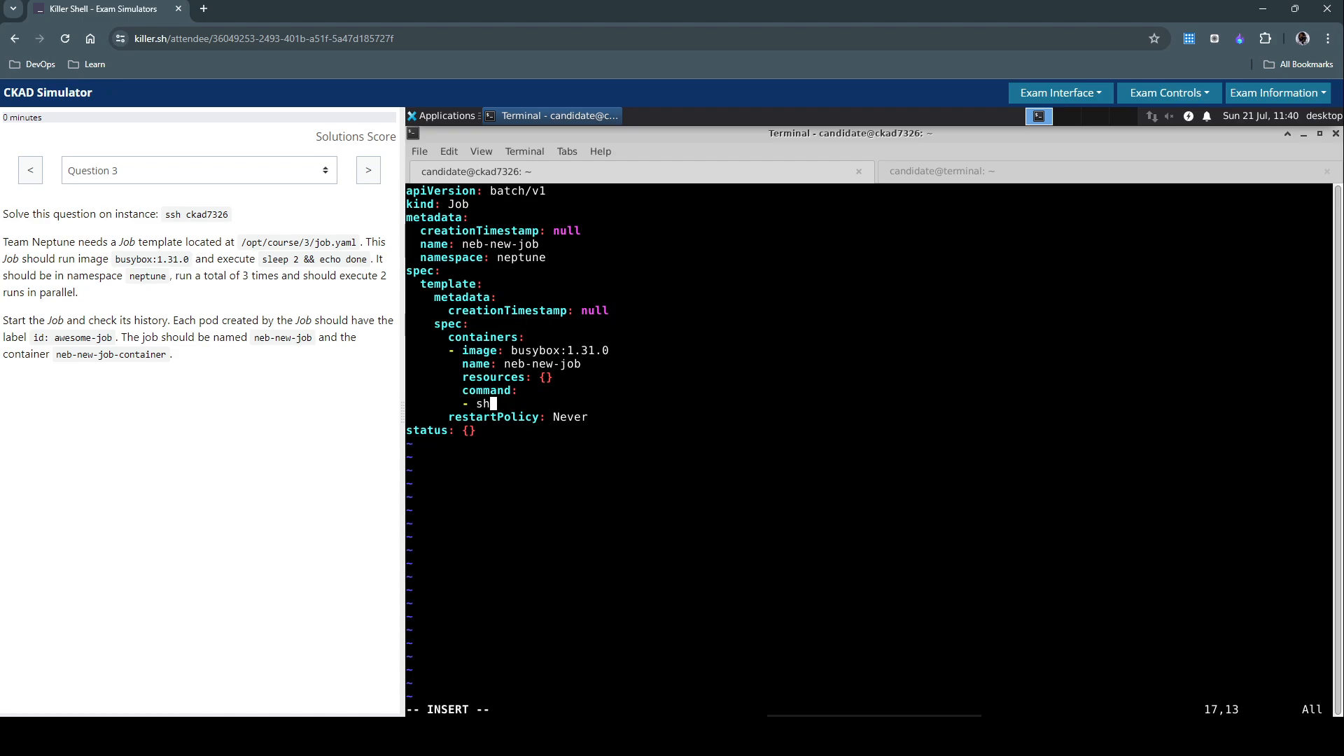
key("Return")
type("- -c")
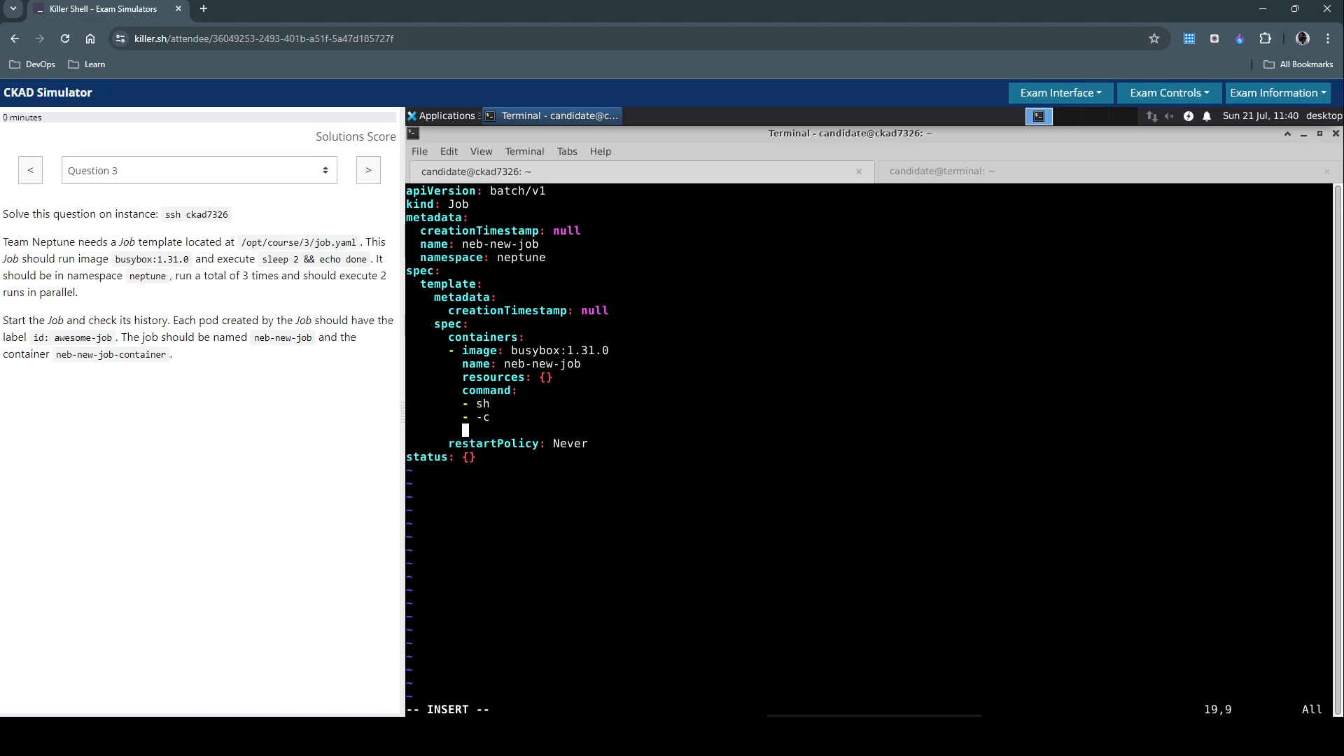
type("- sh")
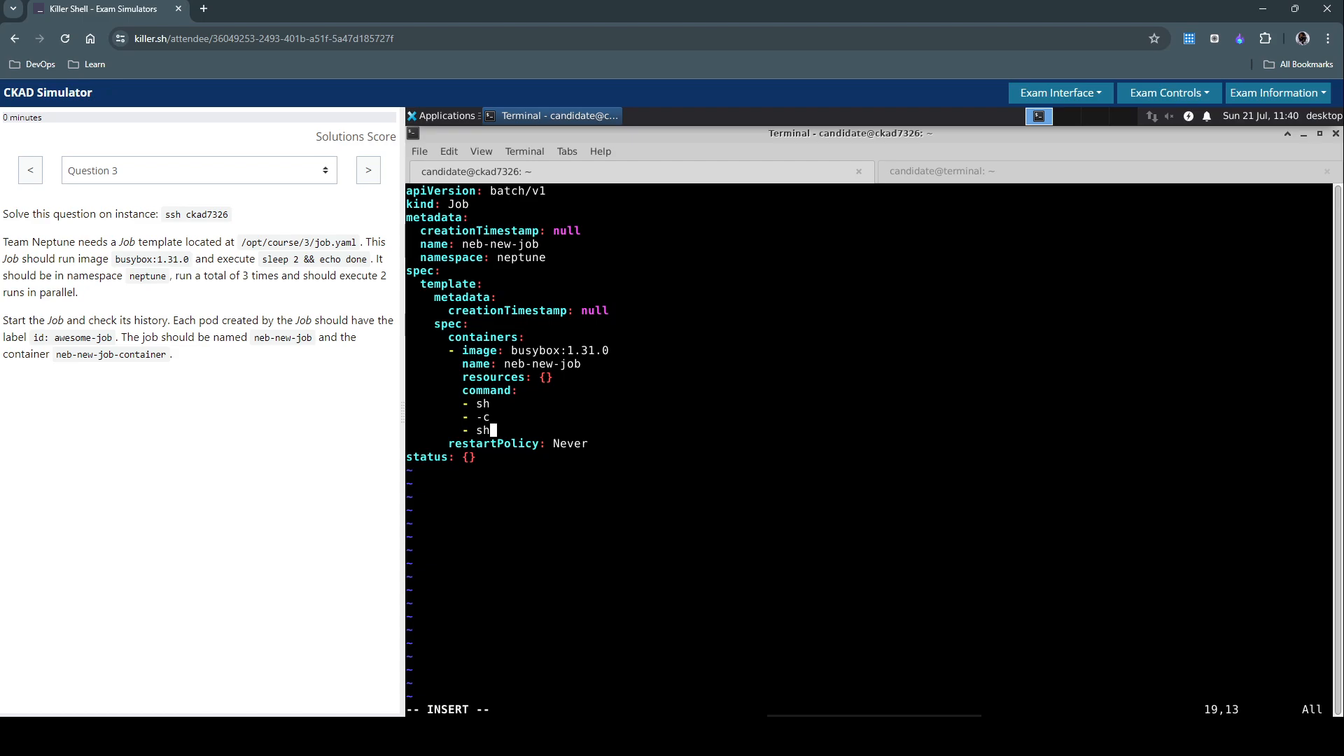
type("eep")
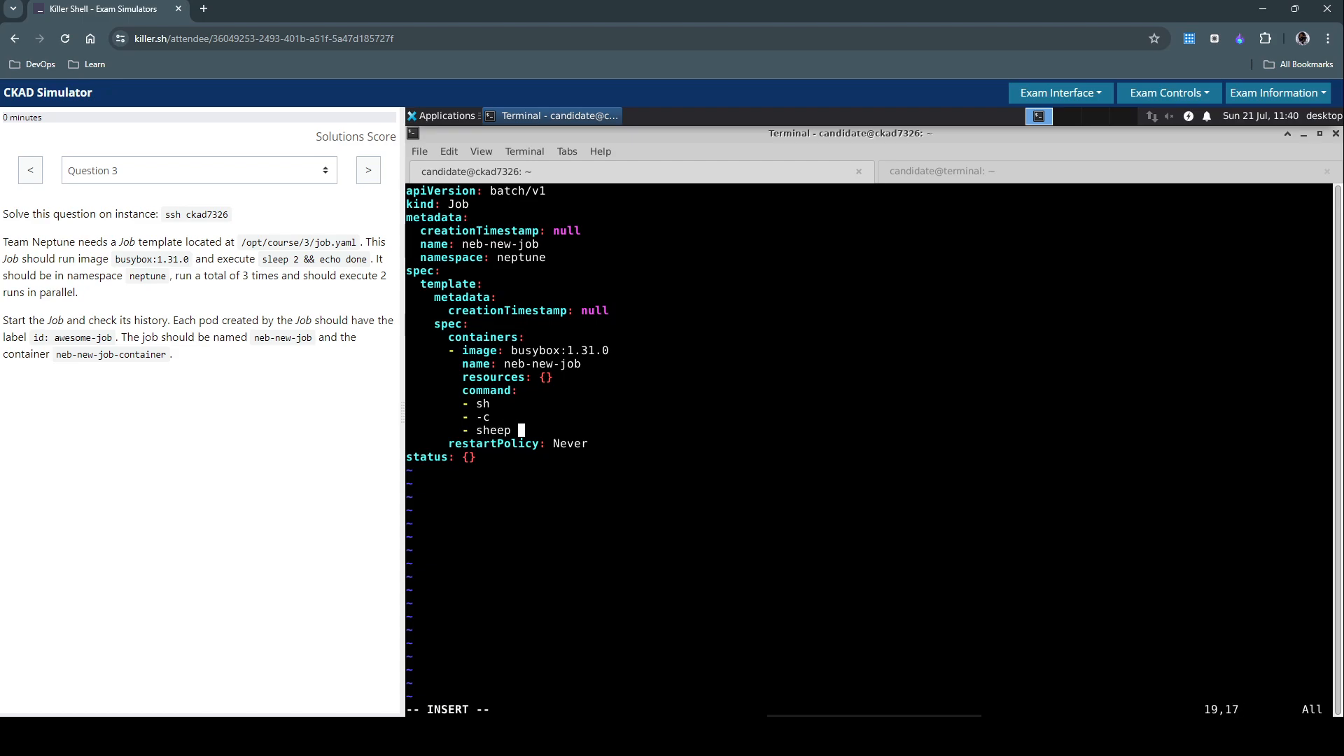
type("2 && echo")
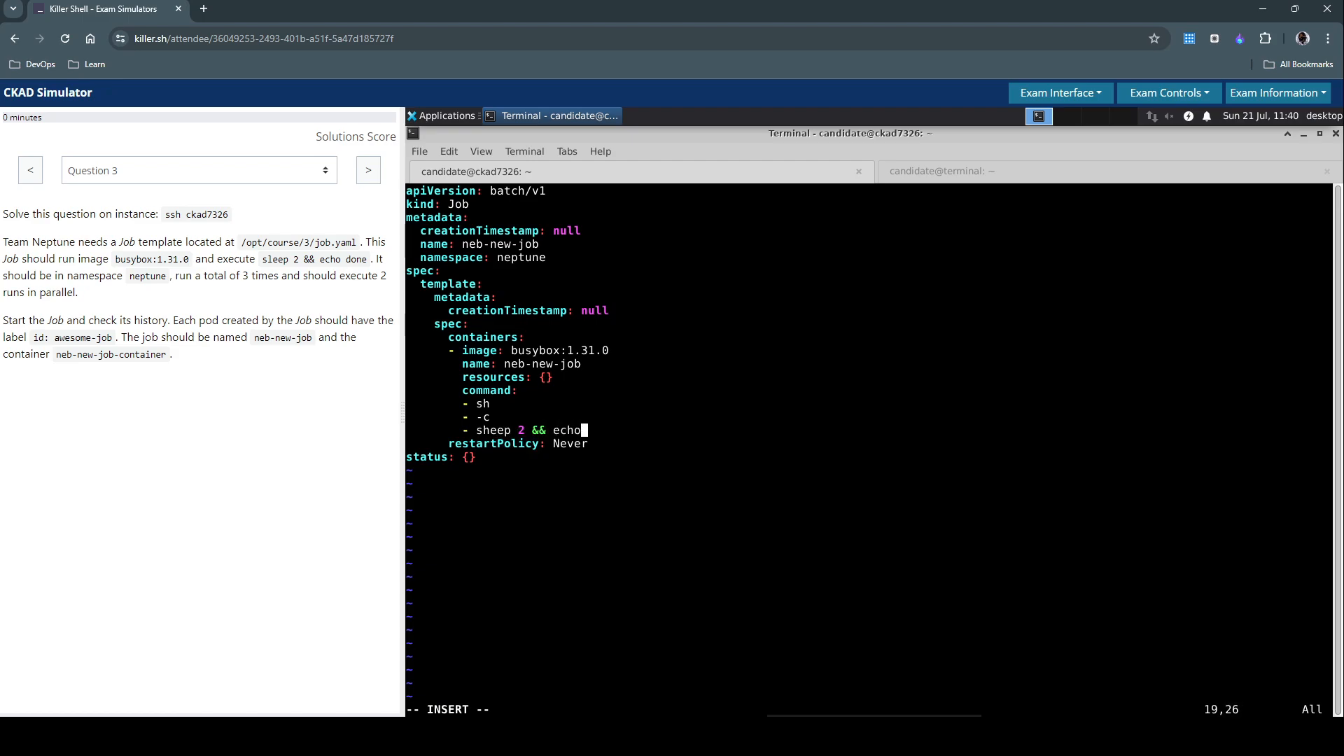
type("done")
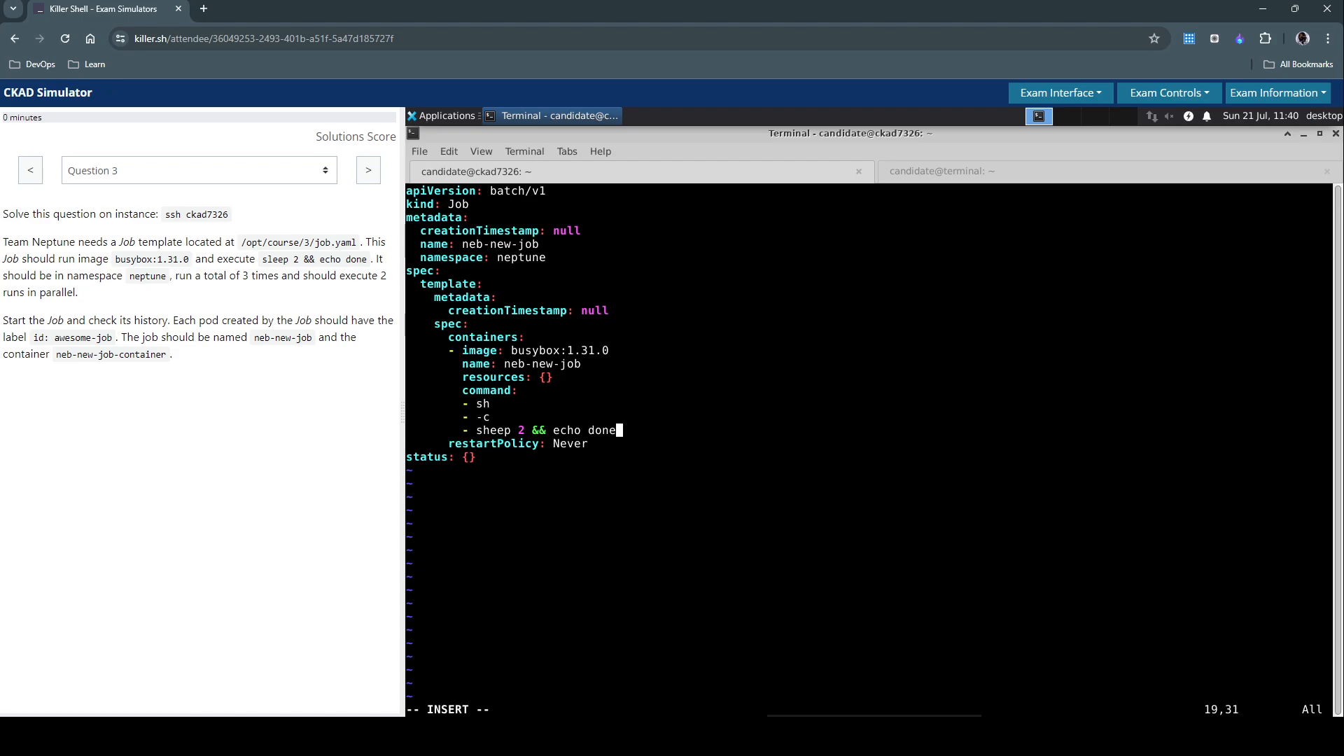
mouse_move(333, 632)
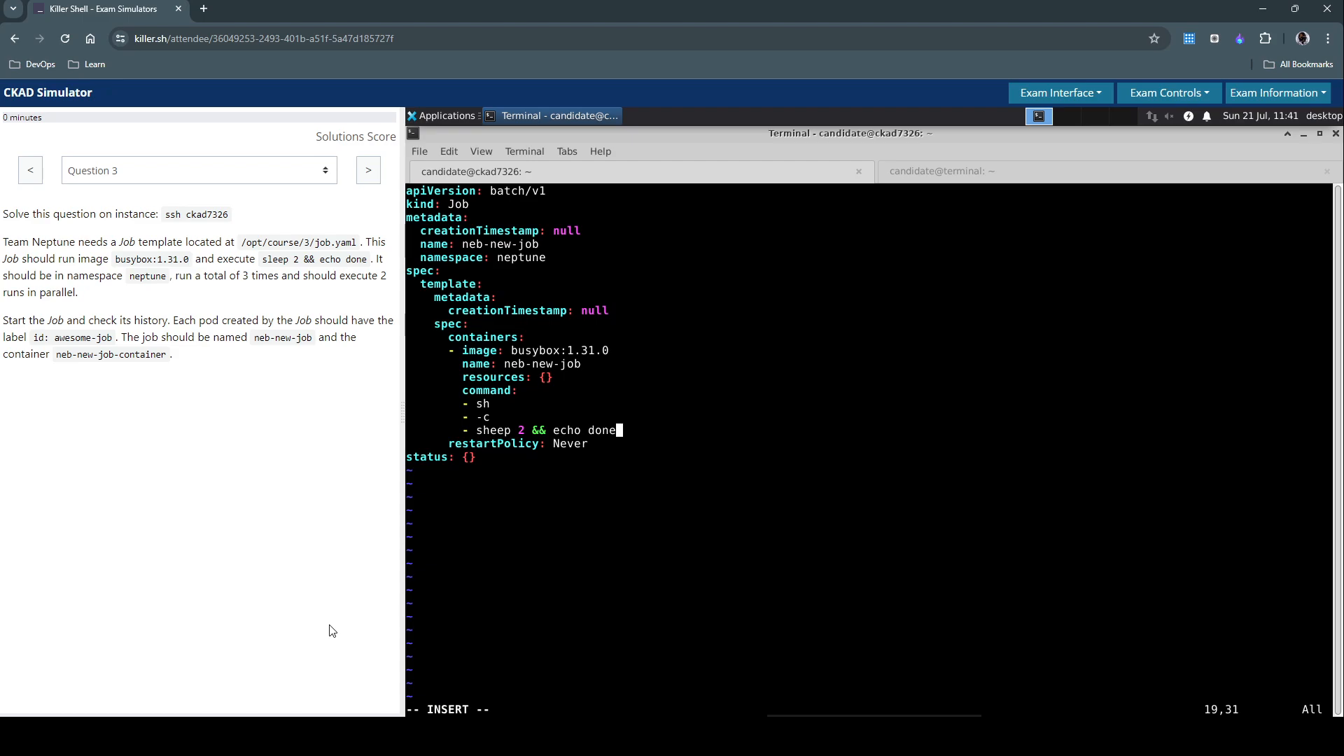
mouse_move(150, 472)
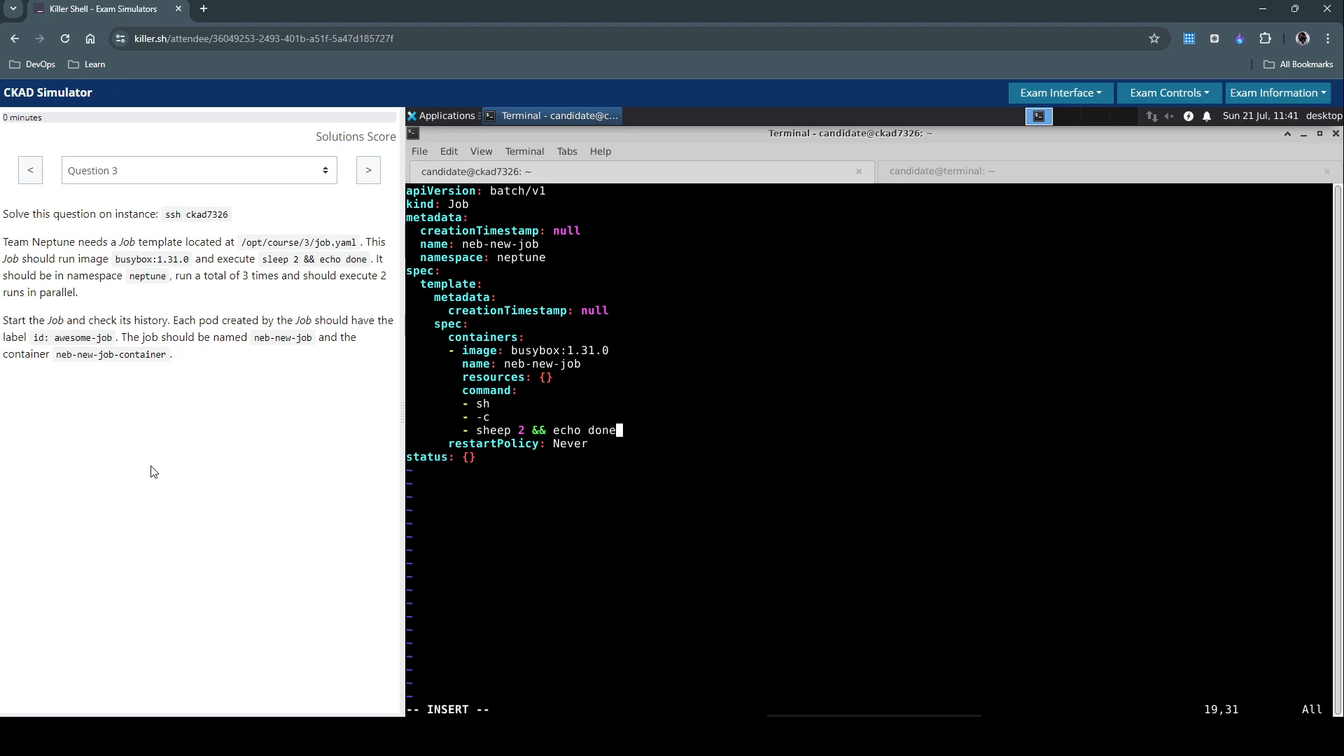
mouse_move(1166, 406)
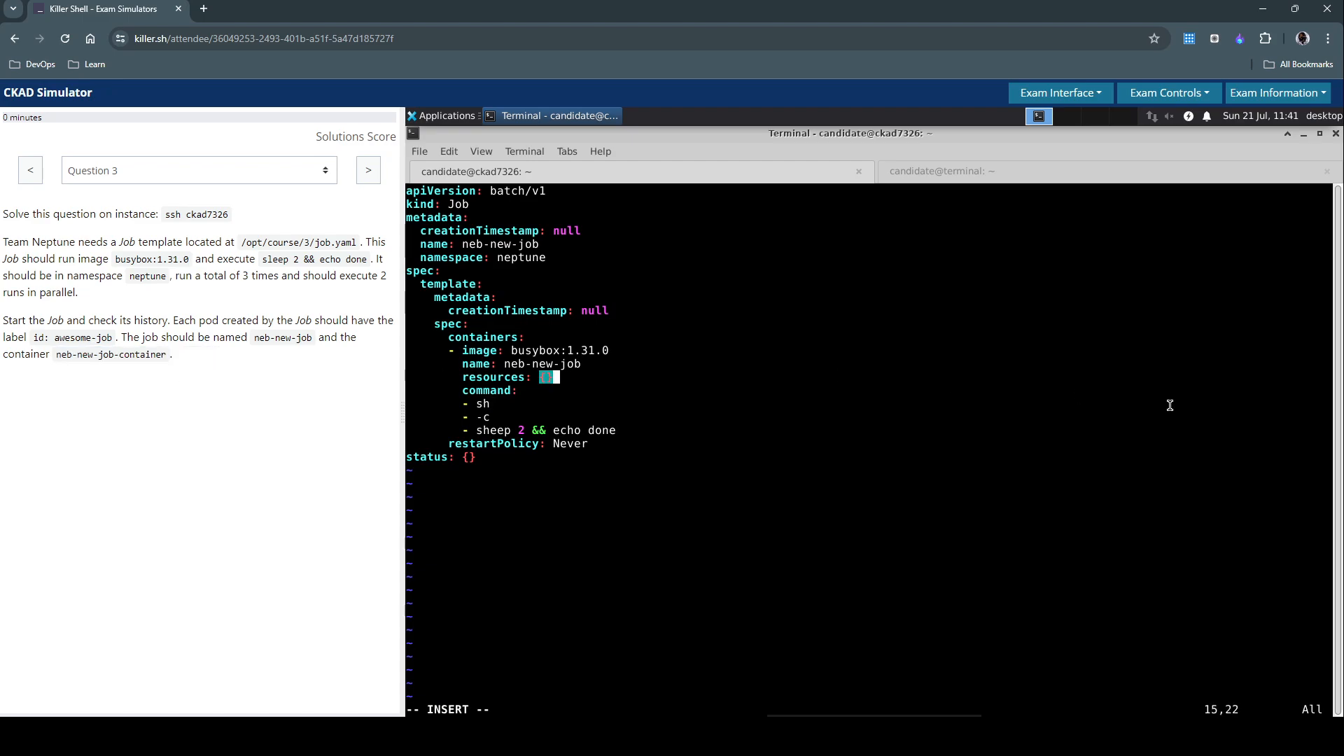
Replace the container name with neb-new-job-container and highlight the 3 runs, 2 parallel requirement
key("Up")
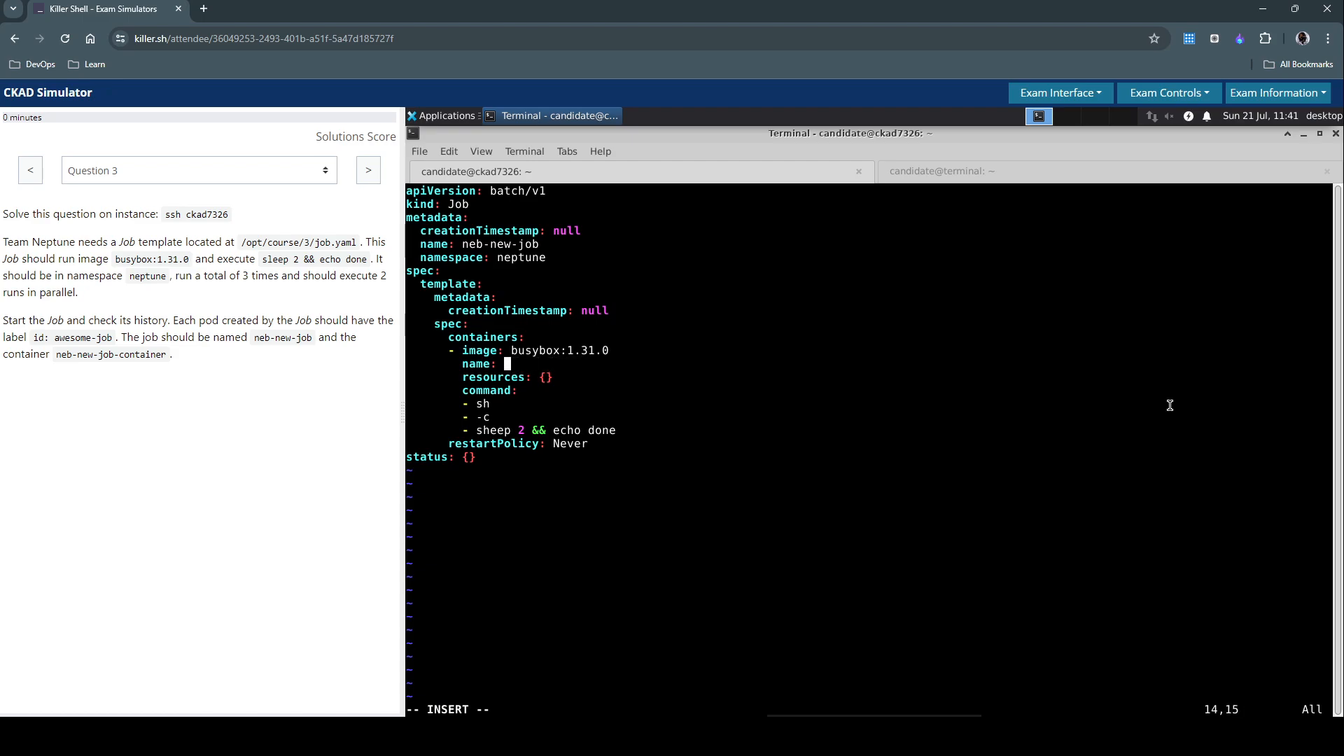
type("neb-new-job-container")
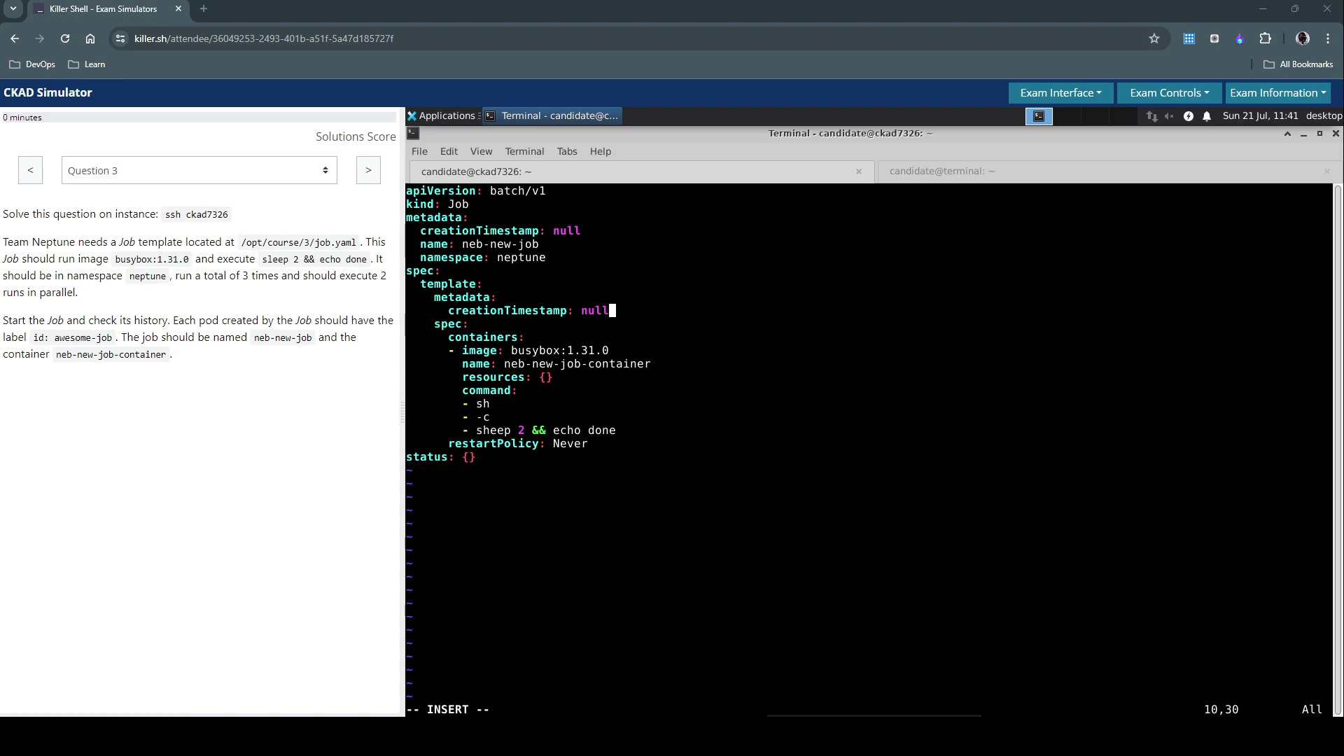
mouse_move(172, 293)
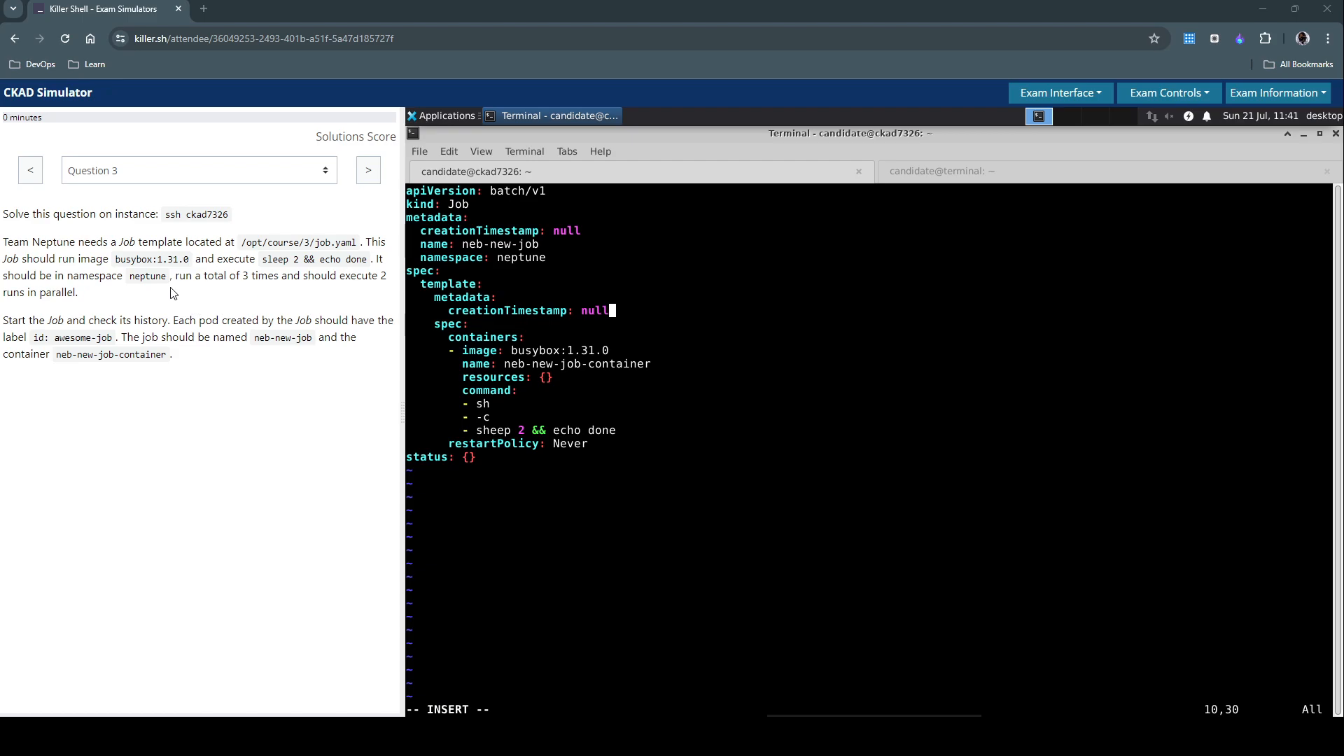
left_click_drag(174, 275, 79, 292)
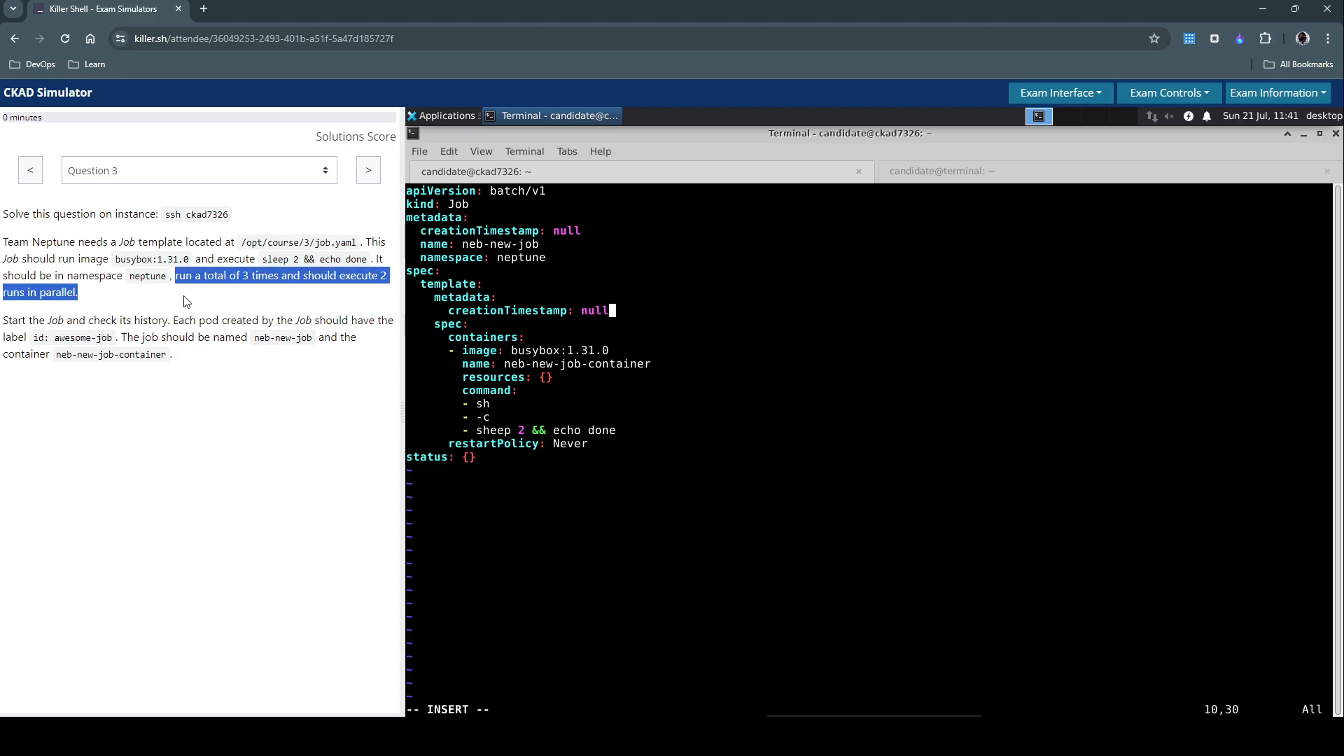
mouse_move(314, 288)
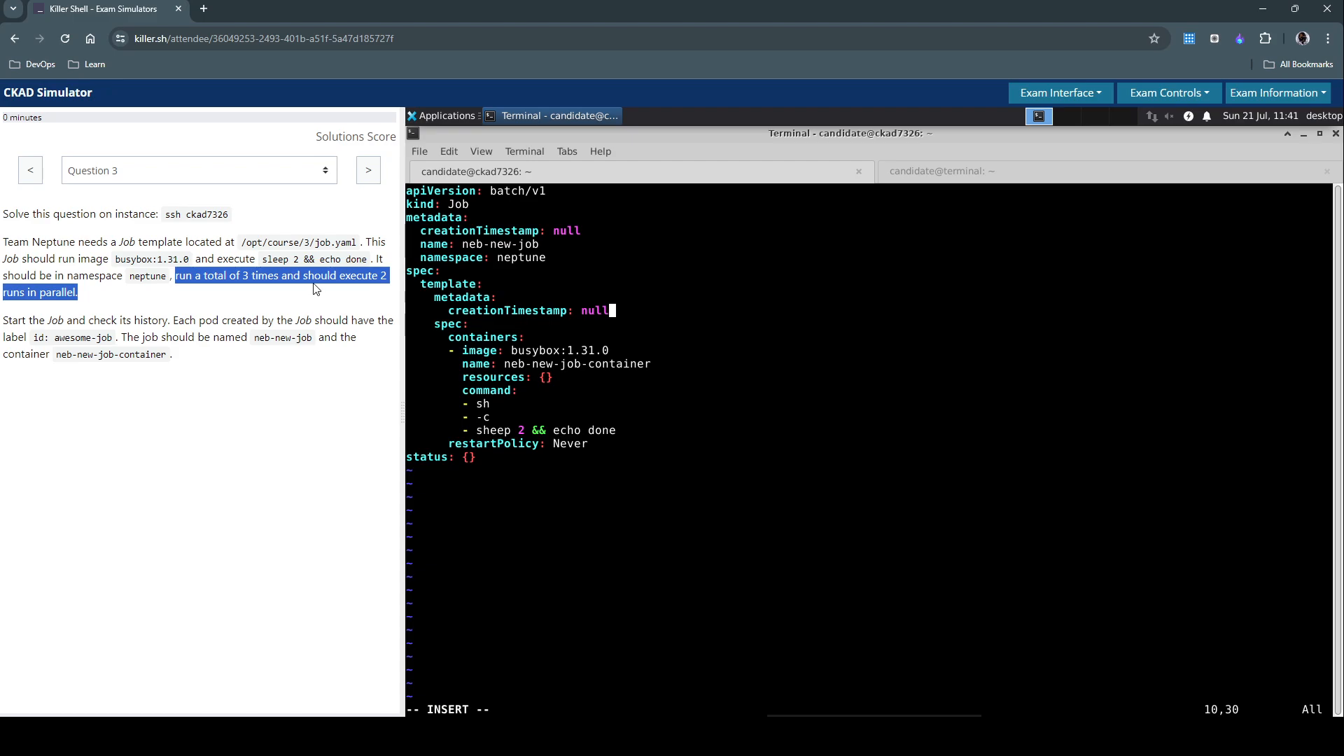
mouse_move(283, 293)
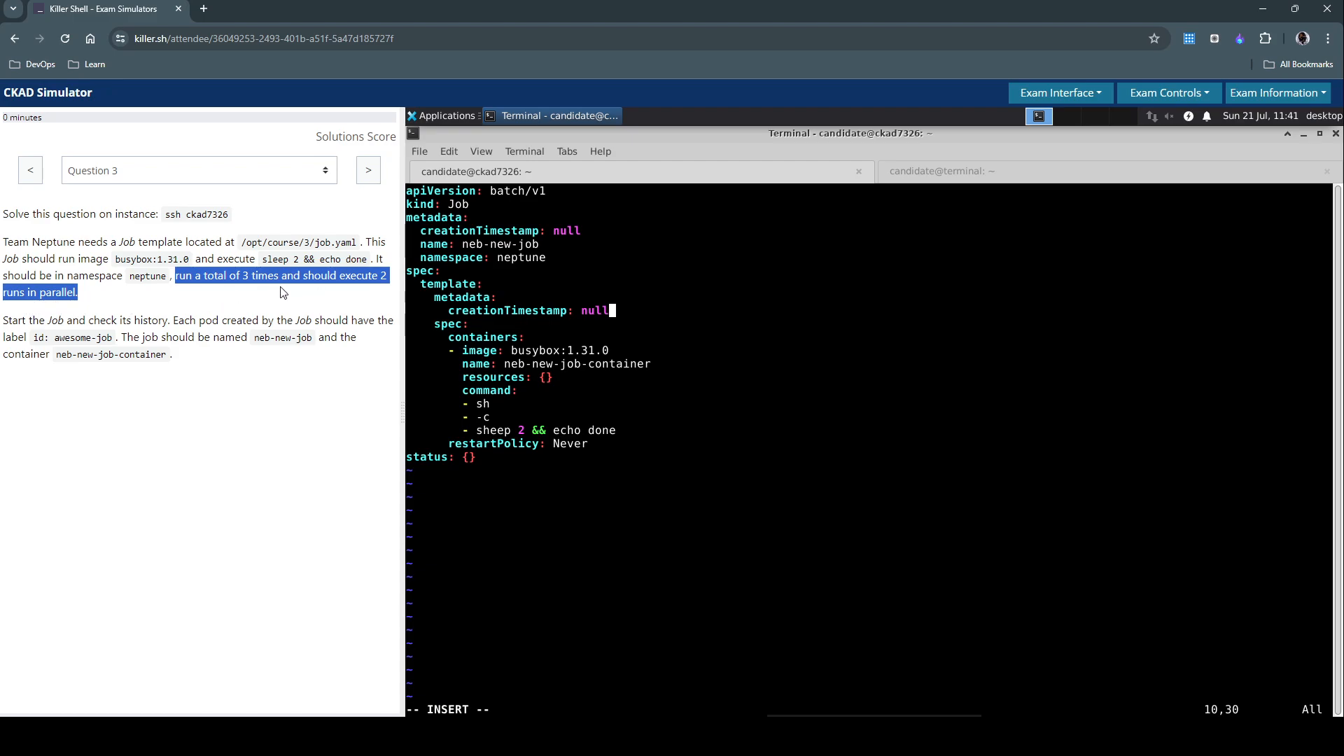
mouse_move(452, 258)
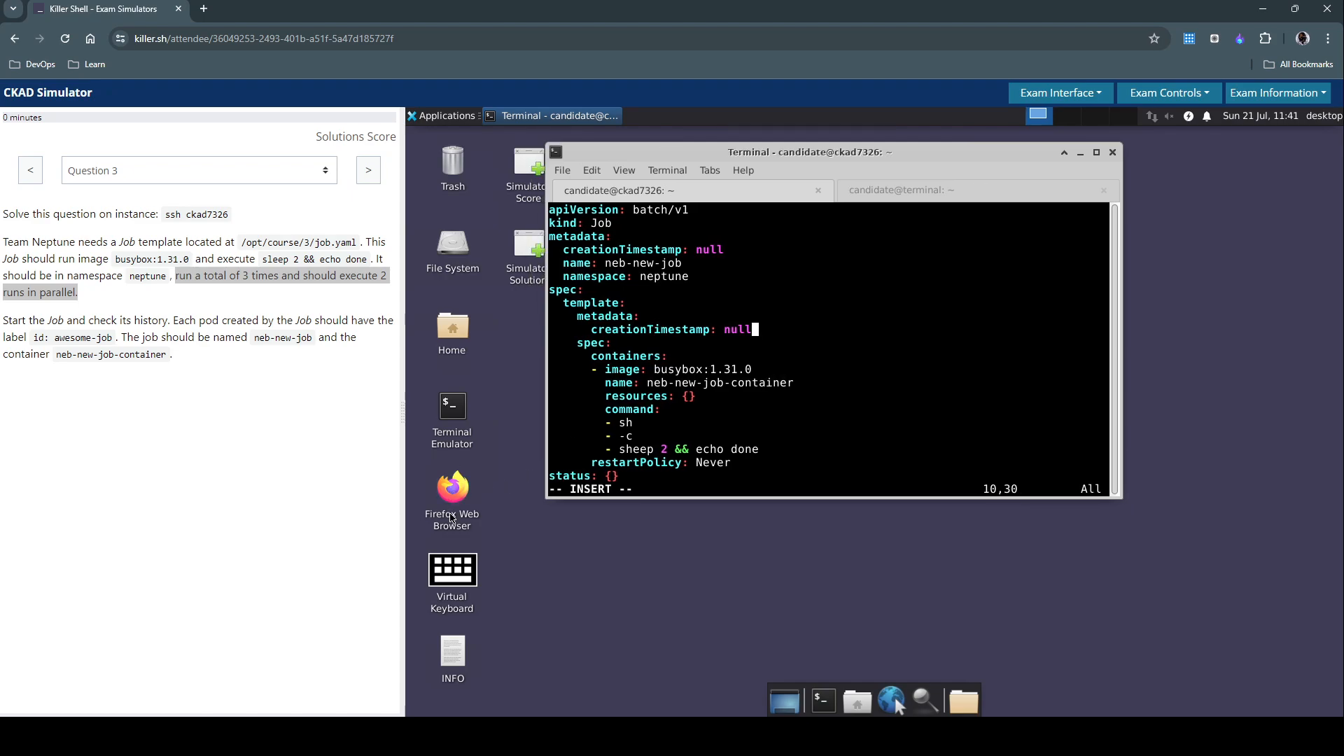
mouse_move(495, 502)
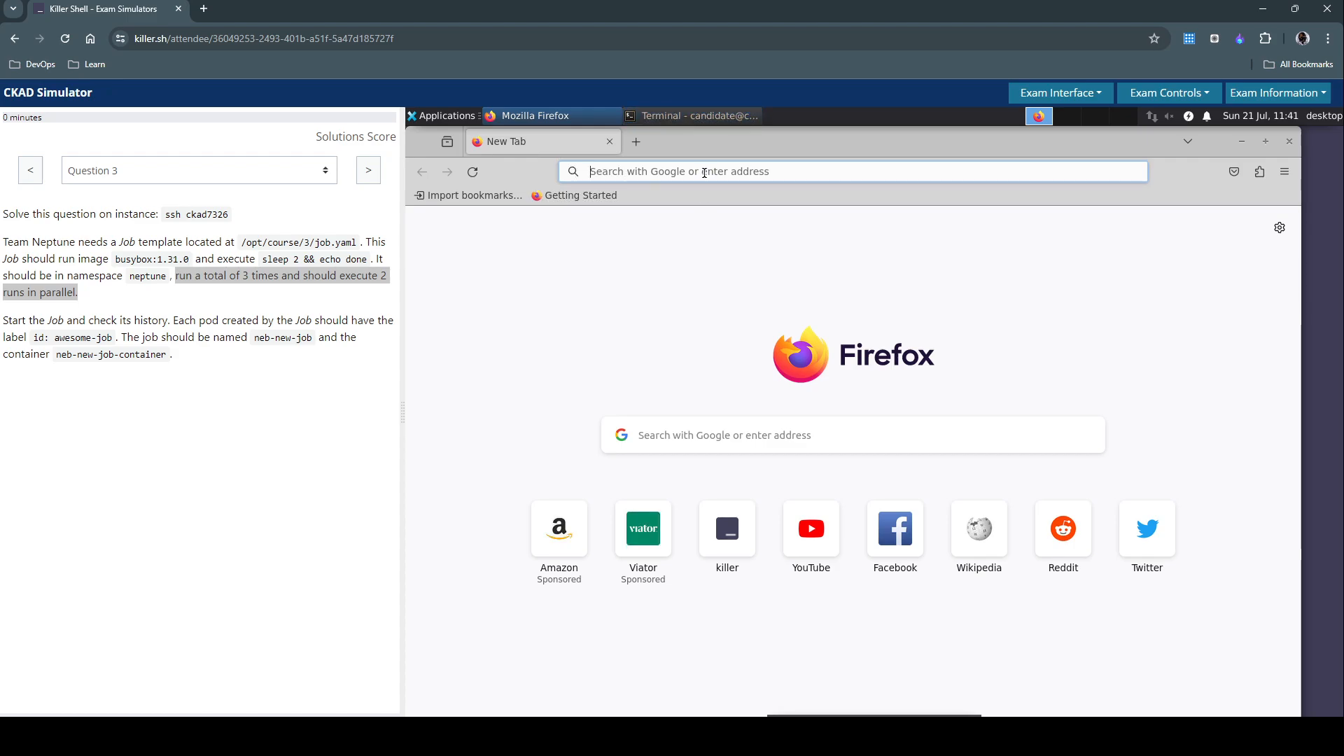
Search kubernetes.io docs for 'jobs' and open the Jobs | Kubernetes result
type("kubernetes.io/docs/home/")
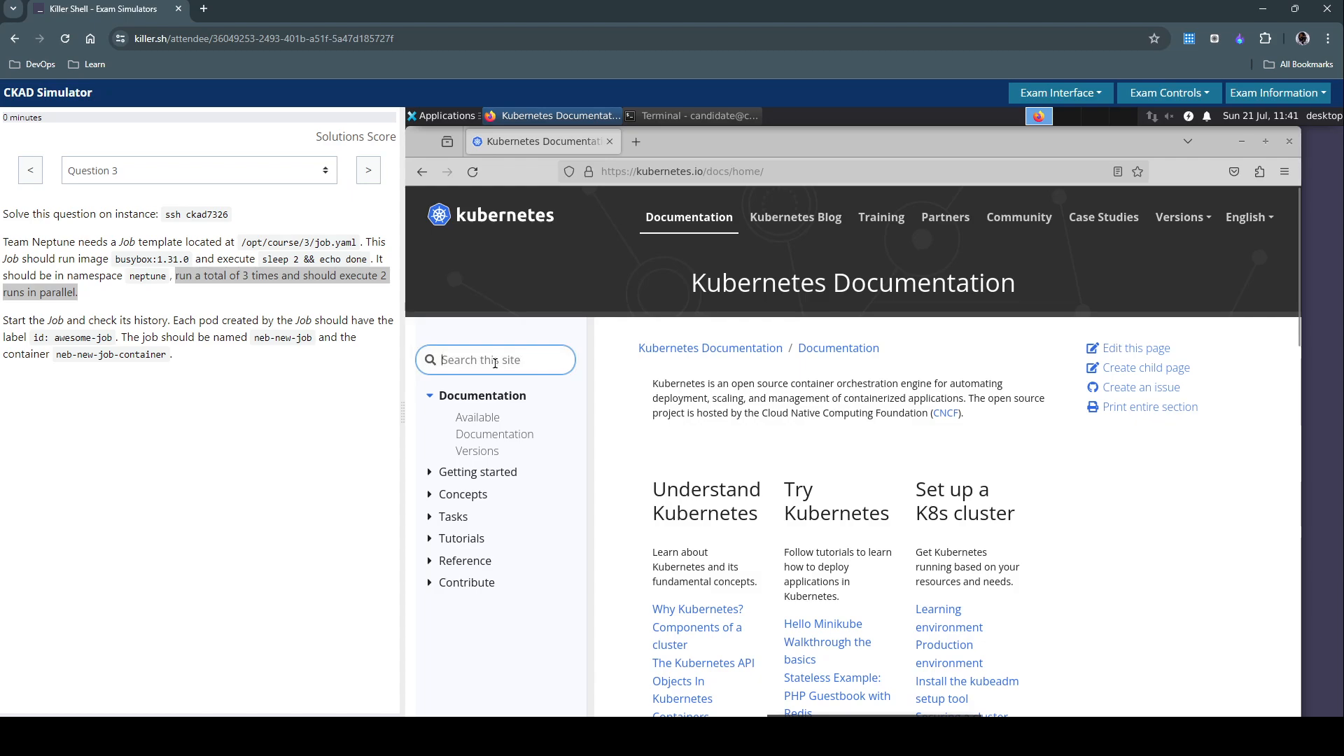
type("jobs")
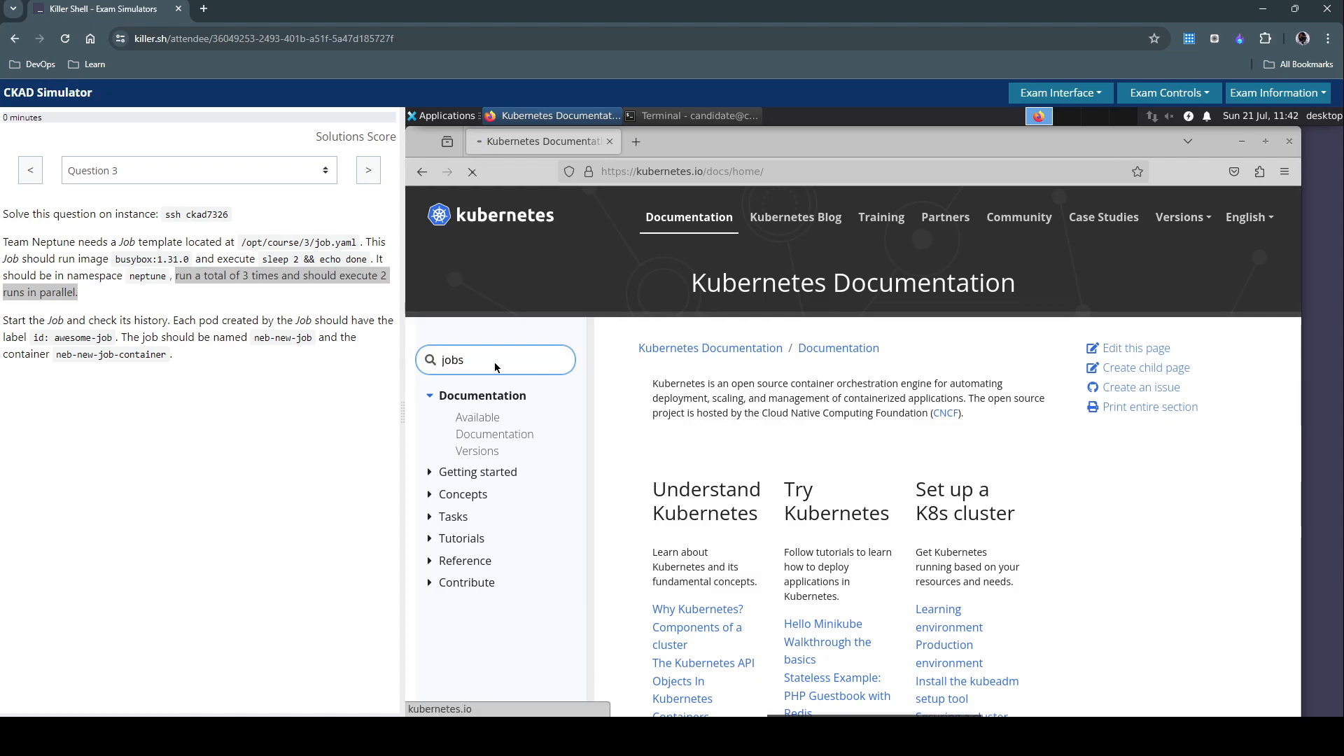
key("Return")
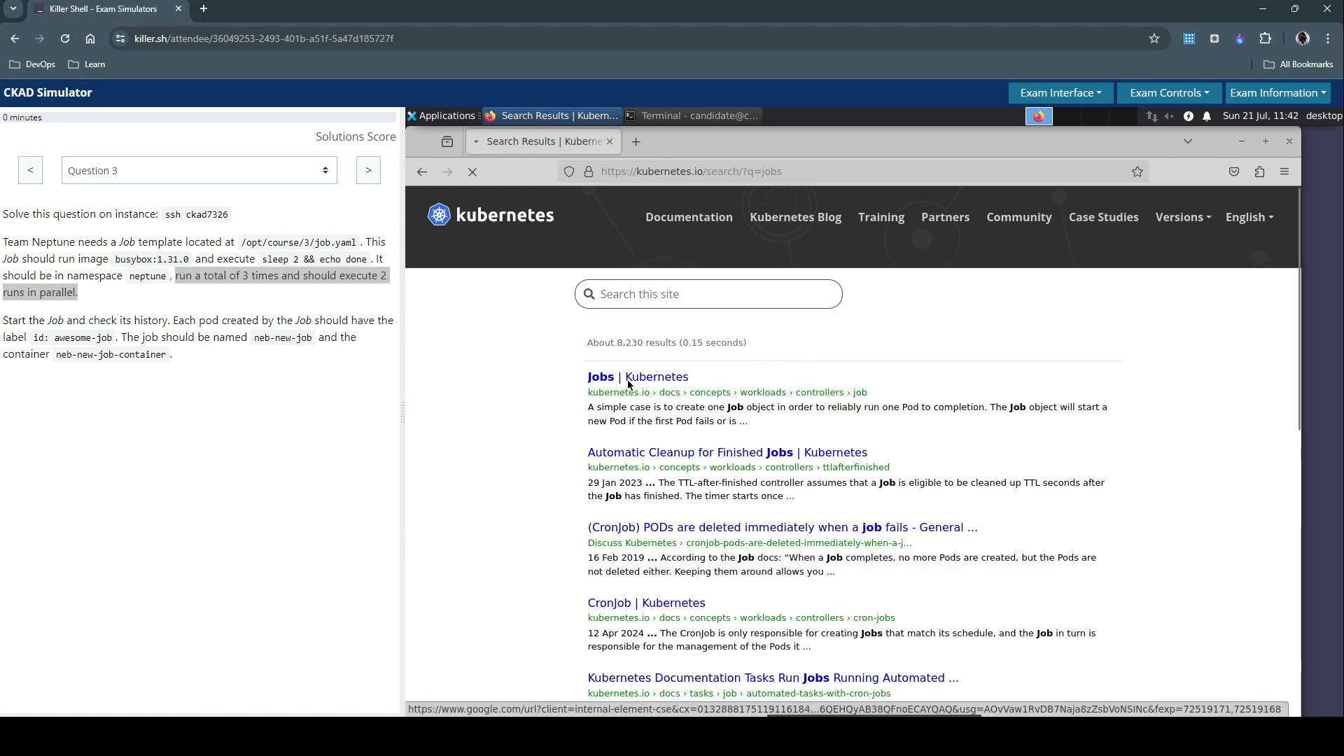
left_click(601, 376)
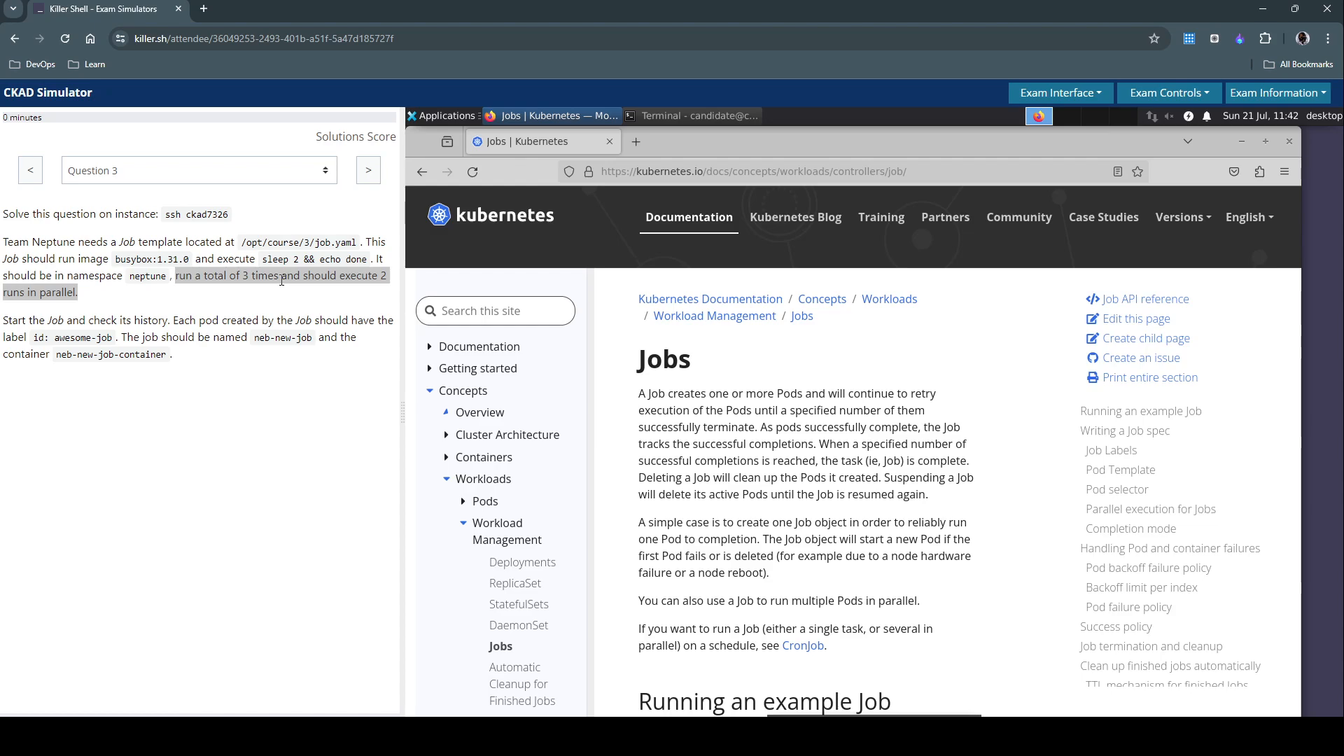
mouse_move(228, 294)
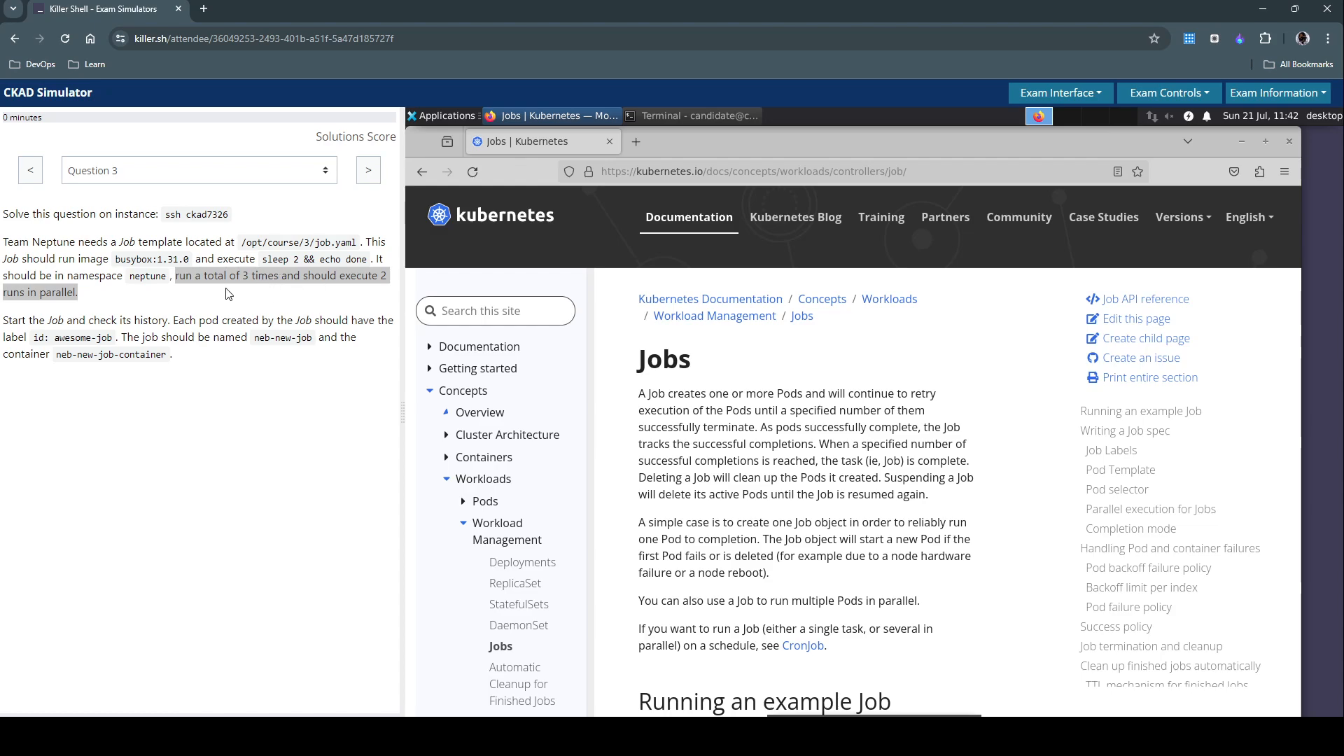
Find 'parallelism' on the Jobs page and locate the Parallelism and Completions example lines
key("ctrl+f")
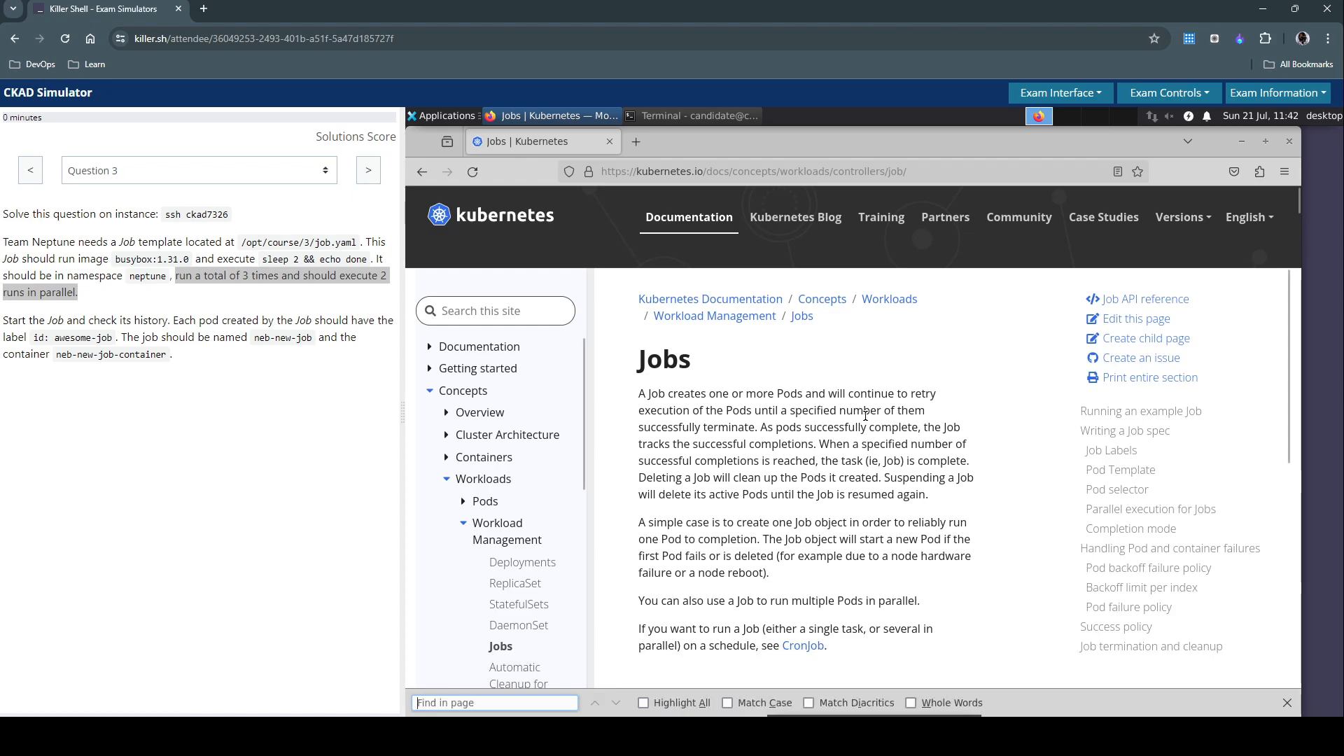
type("paralle")
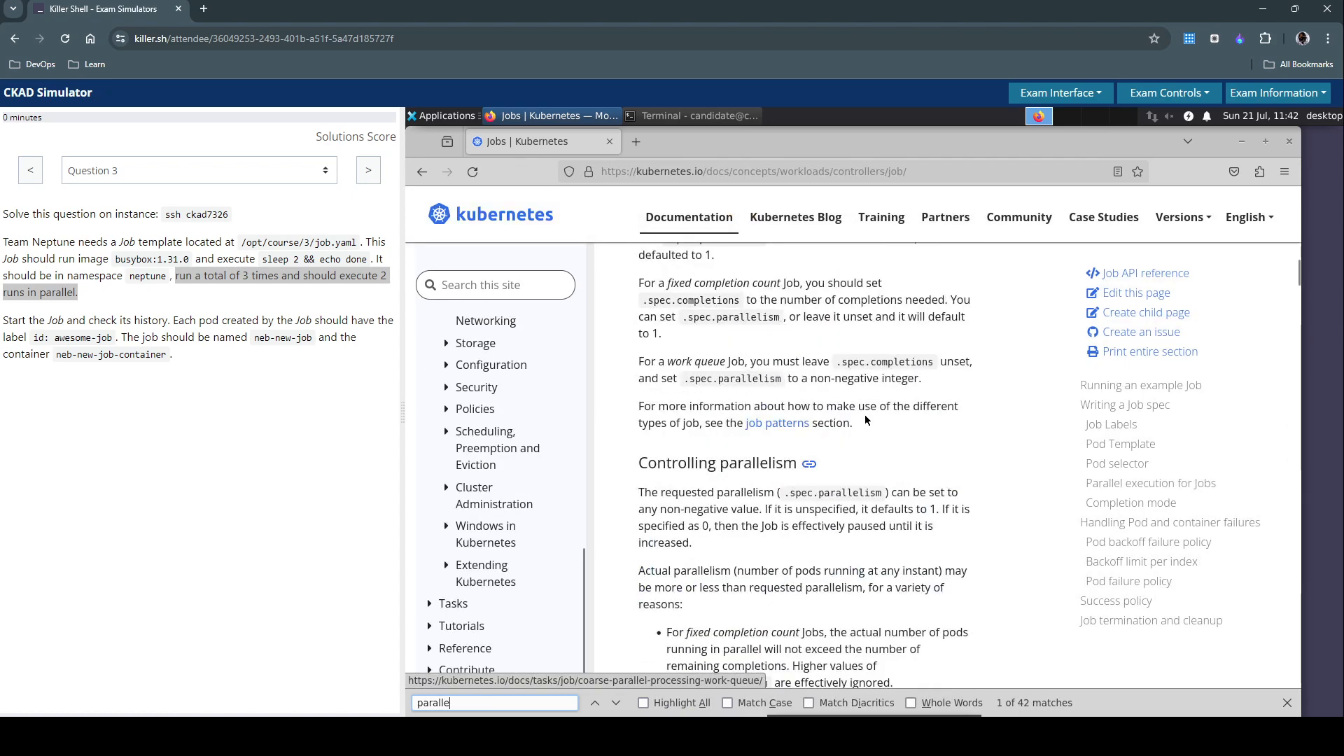
scroll("down", 3)
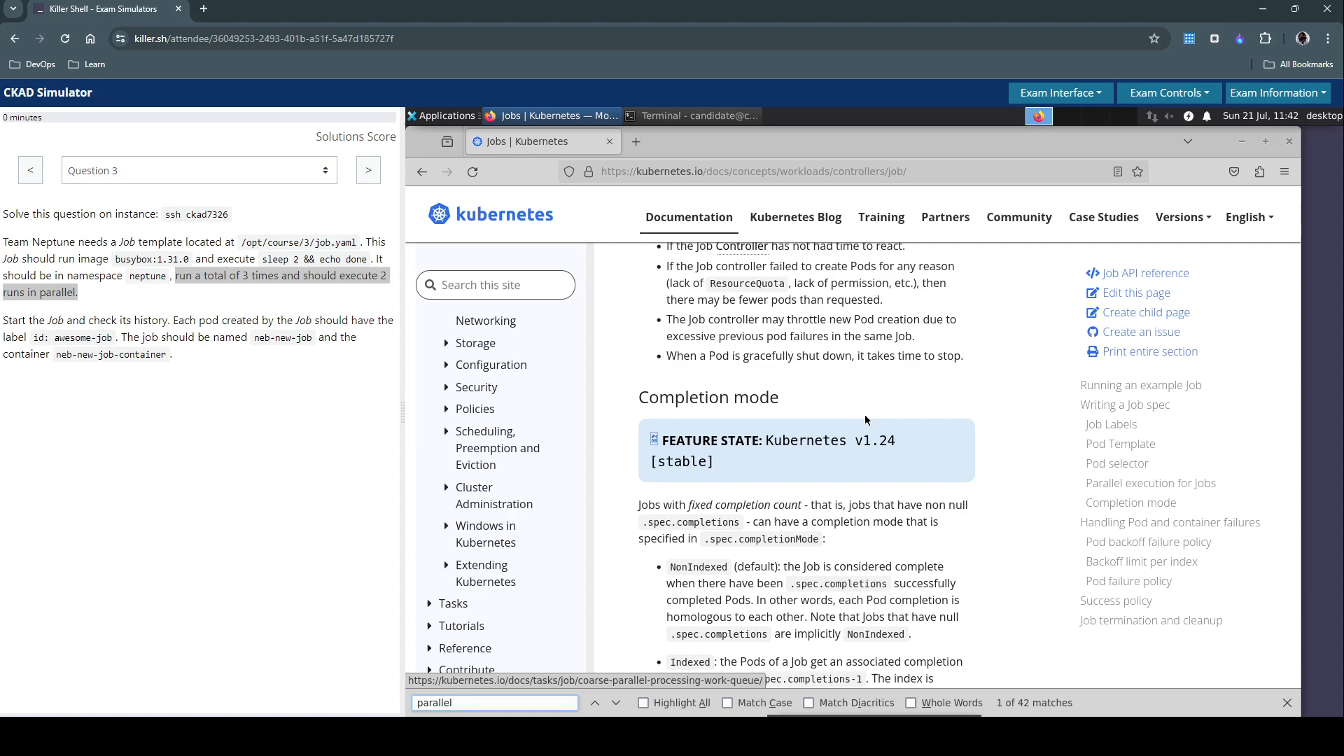
mouse_move(709, 396)
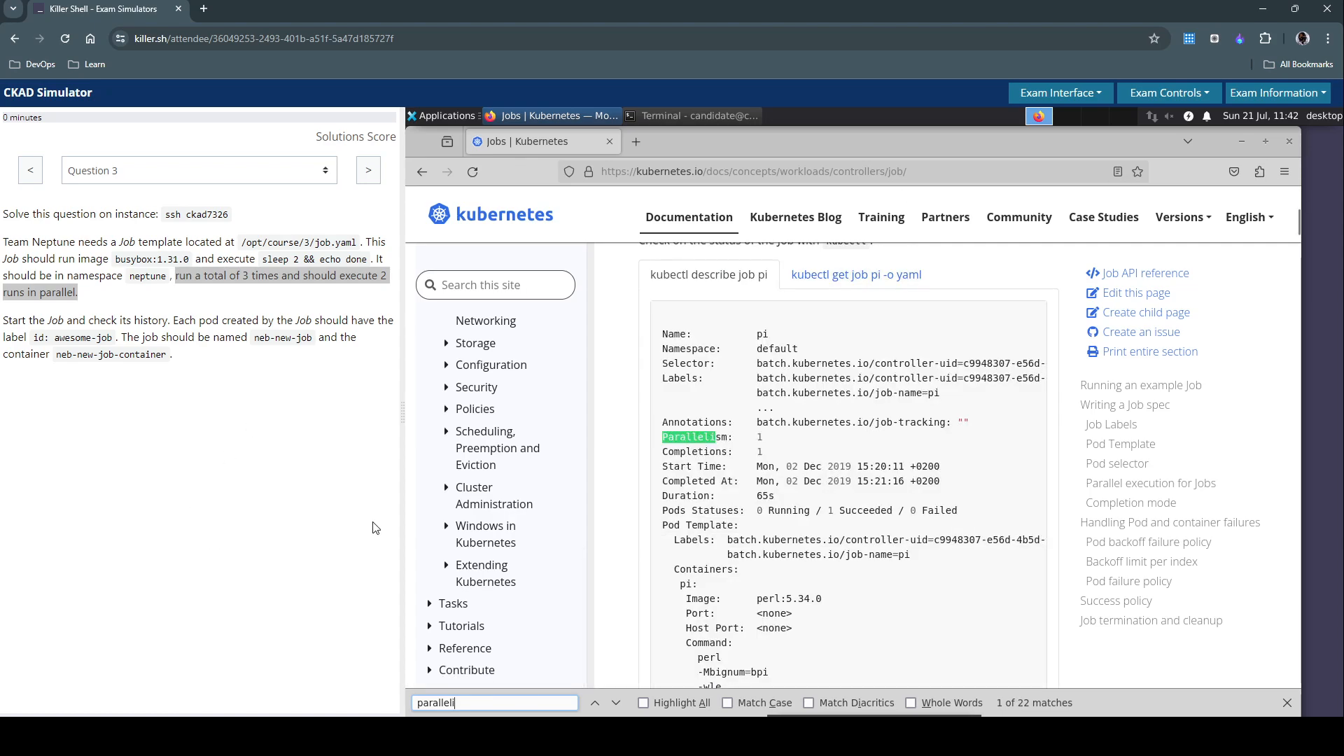
type("sm")
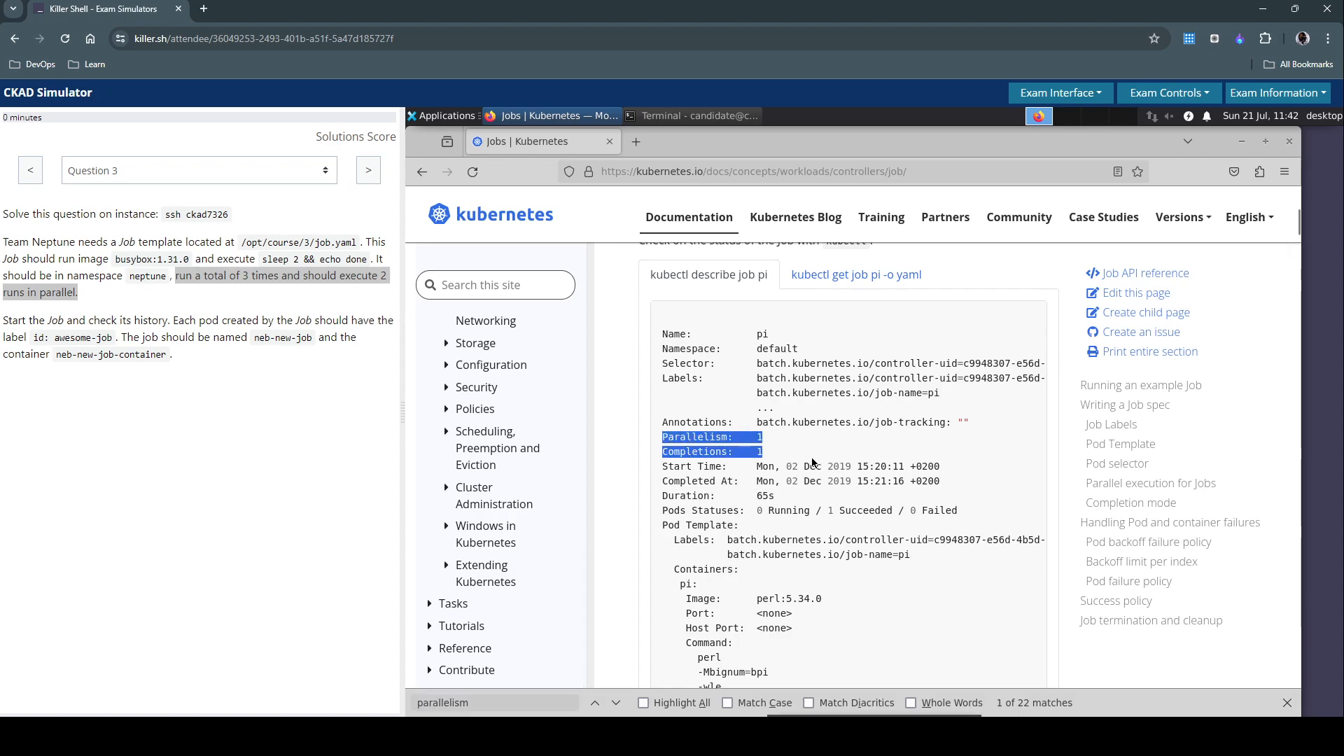
mouse_move(933, 357)
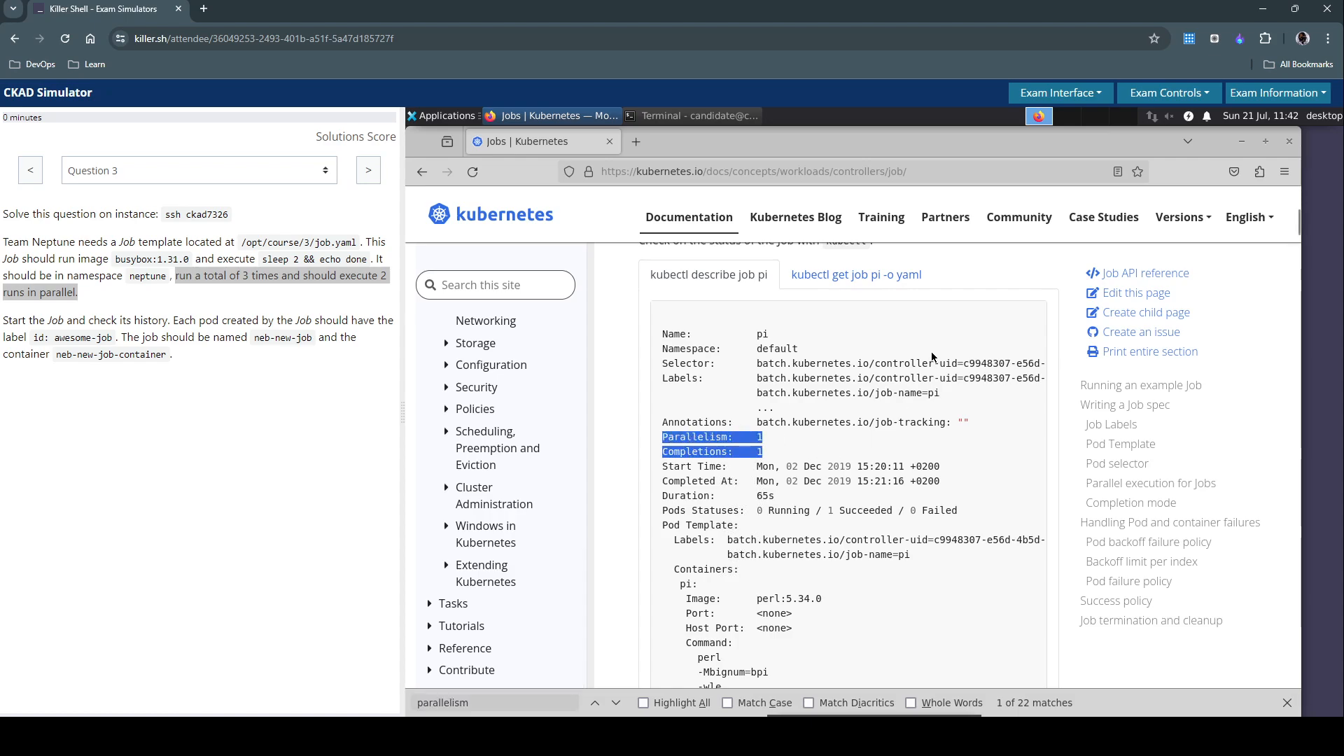
Back in vim, paste Parallelism 2 and Completions 3 under the job spec
left_click(694, 116)
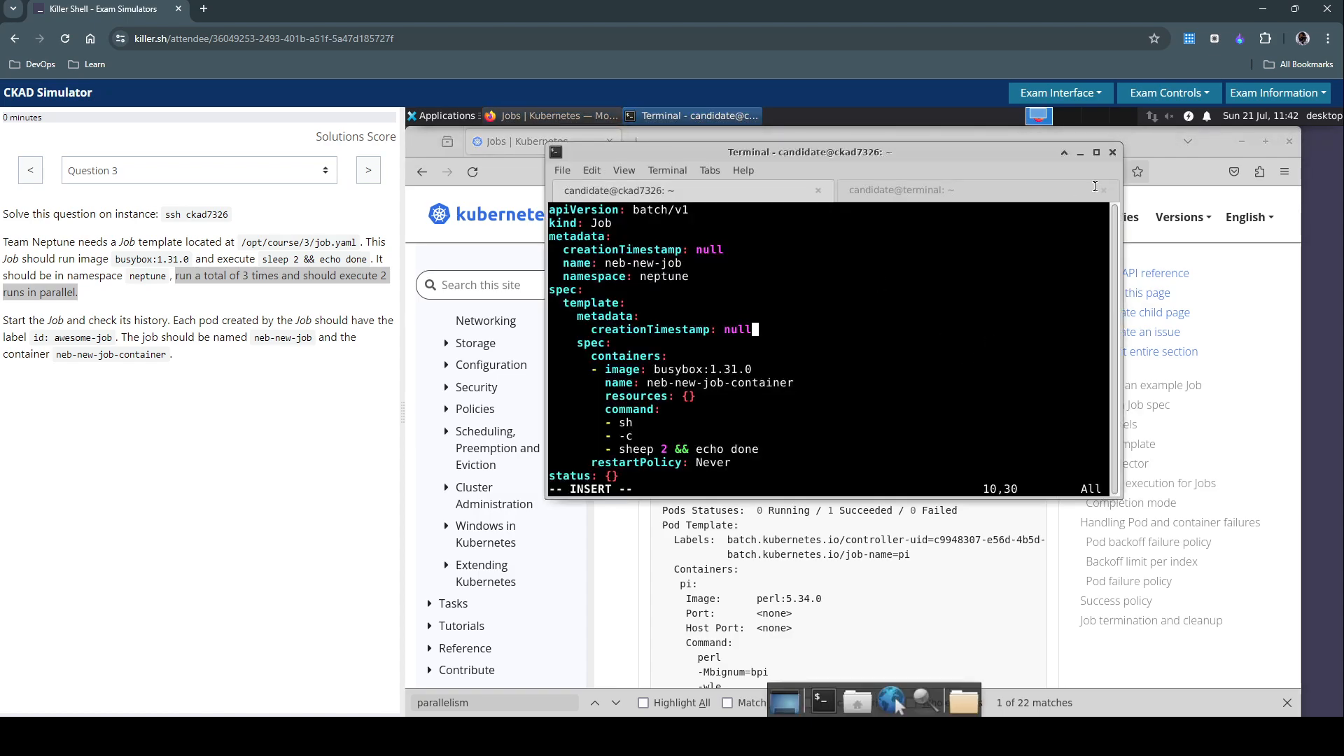
left_click(1095, 152)
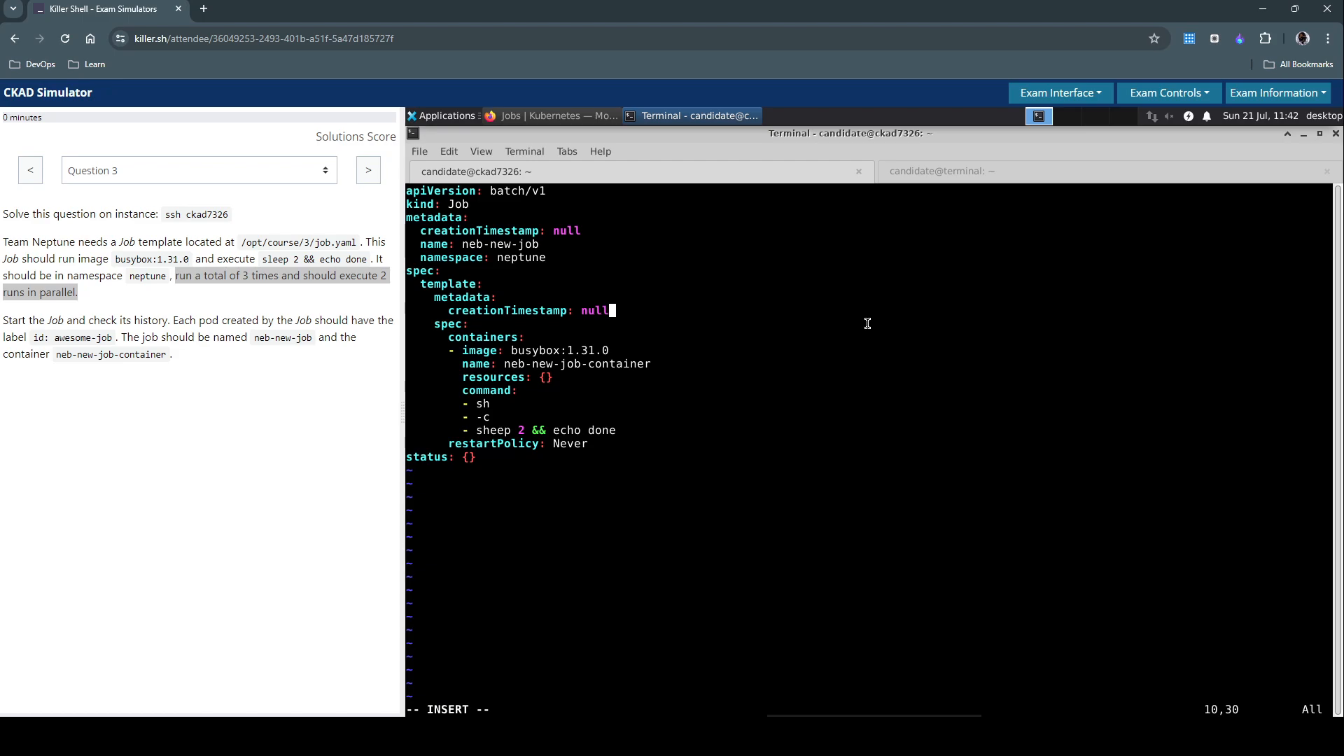
mouse_move(702, 375)
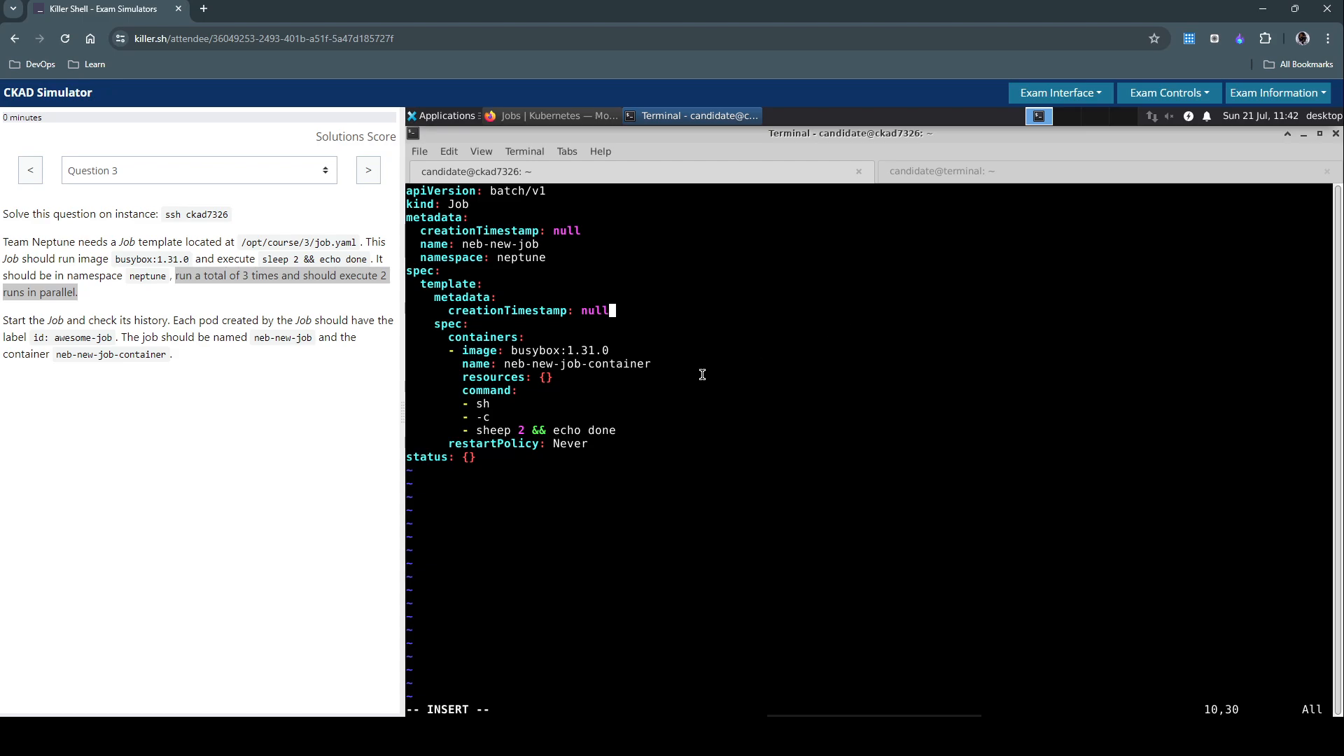
mouse_move(647, 318)
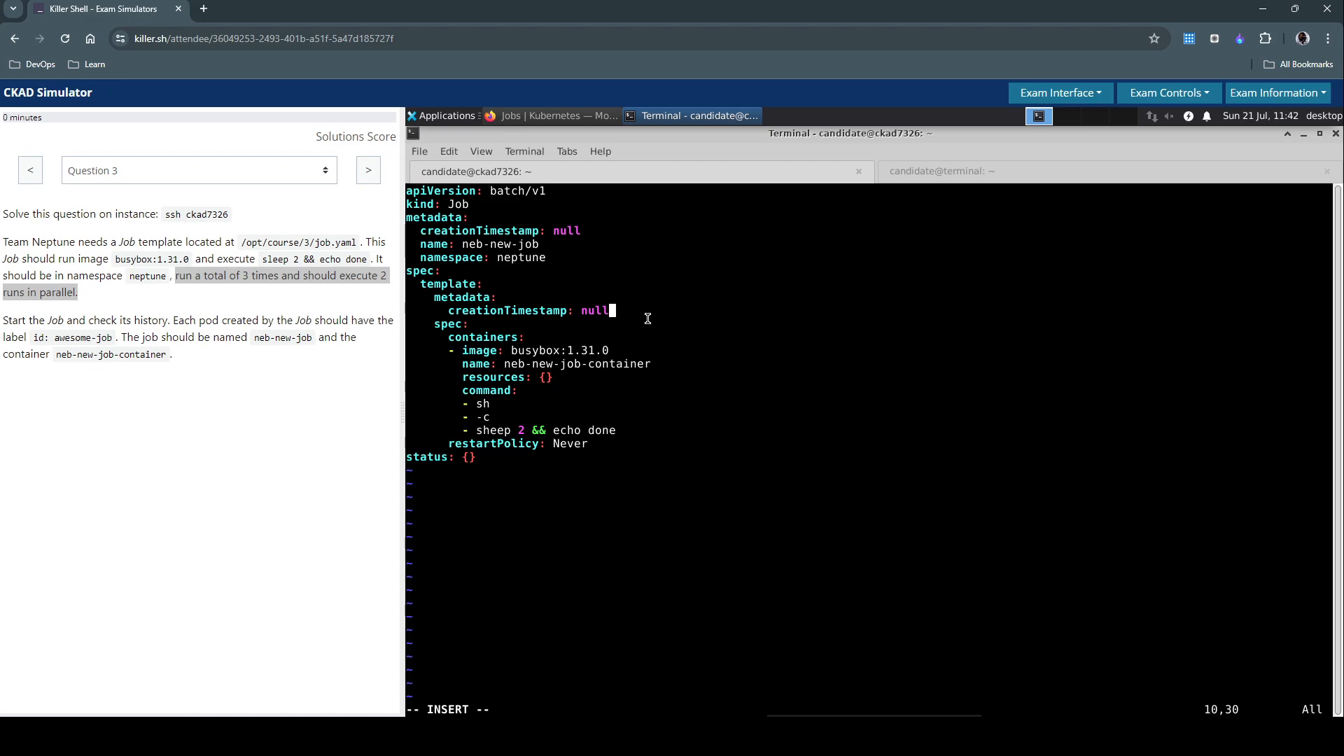
key("Return")
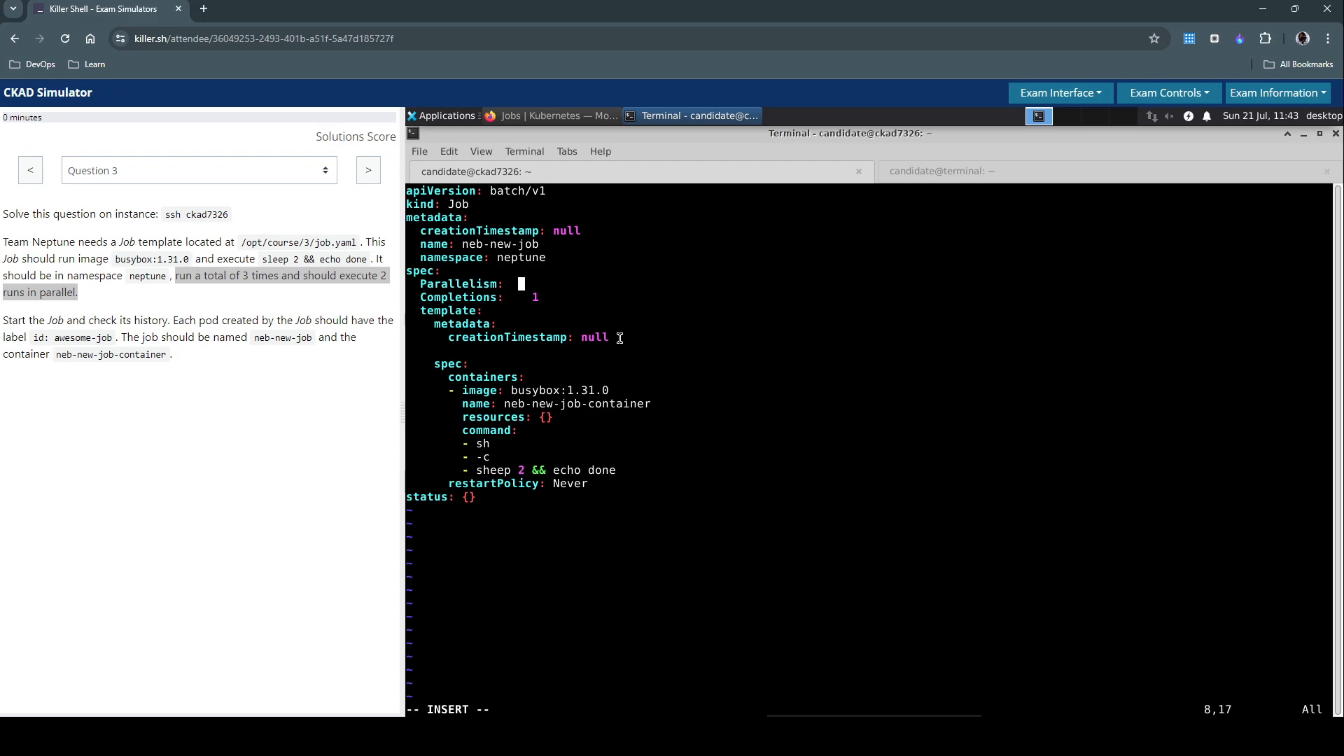
key("Left")
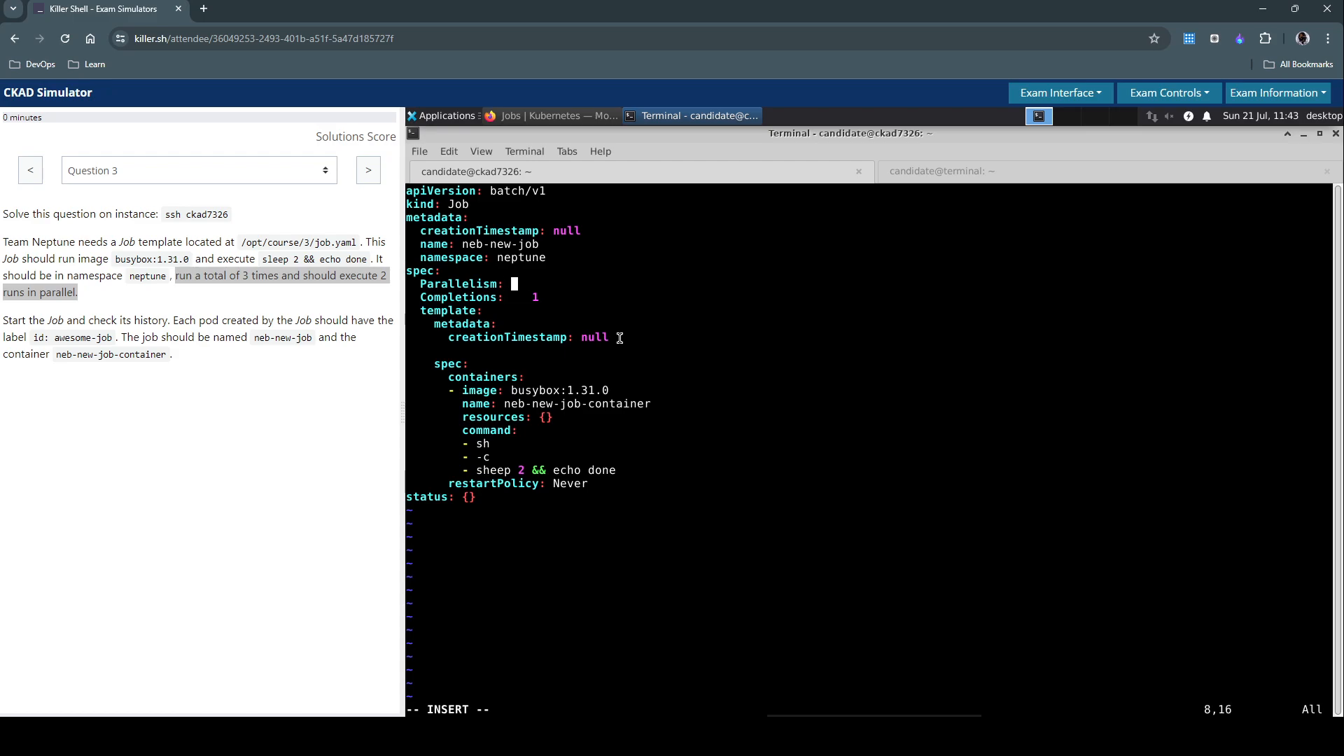
type("2")
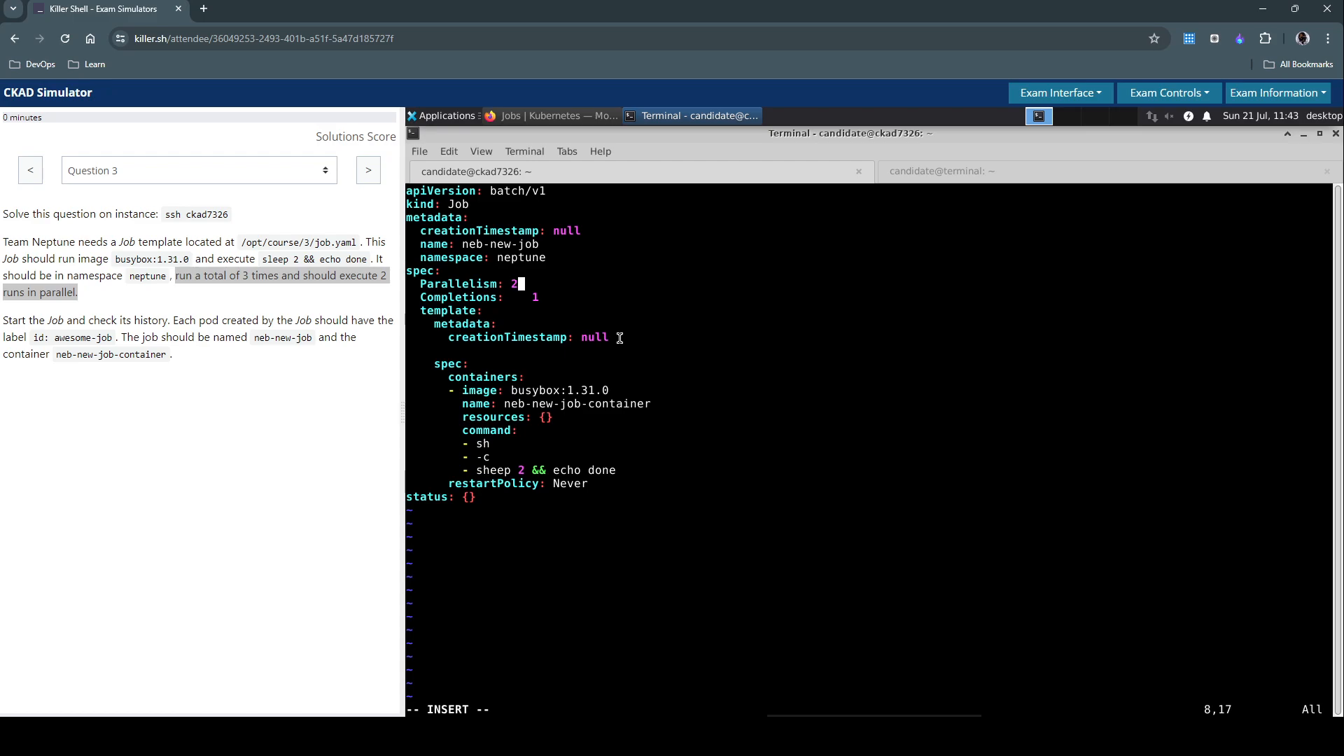
key("Down")
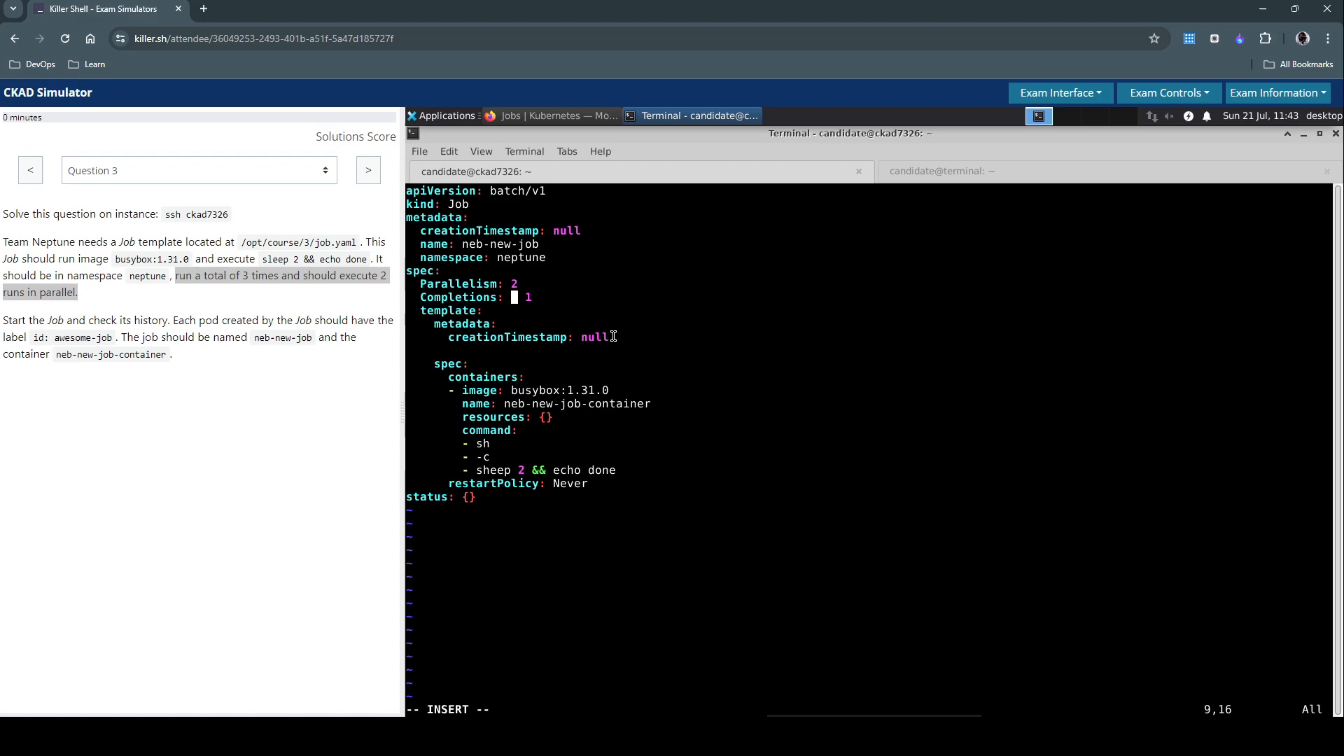
type("3")
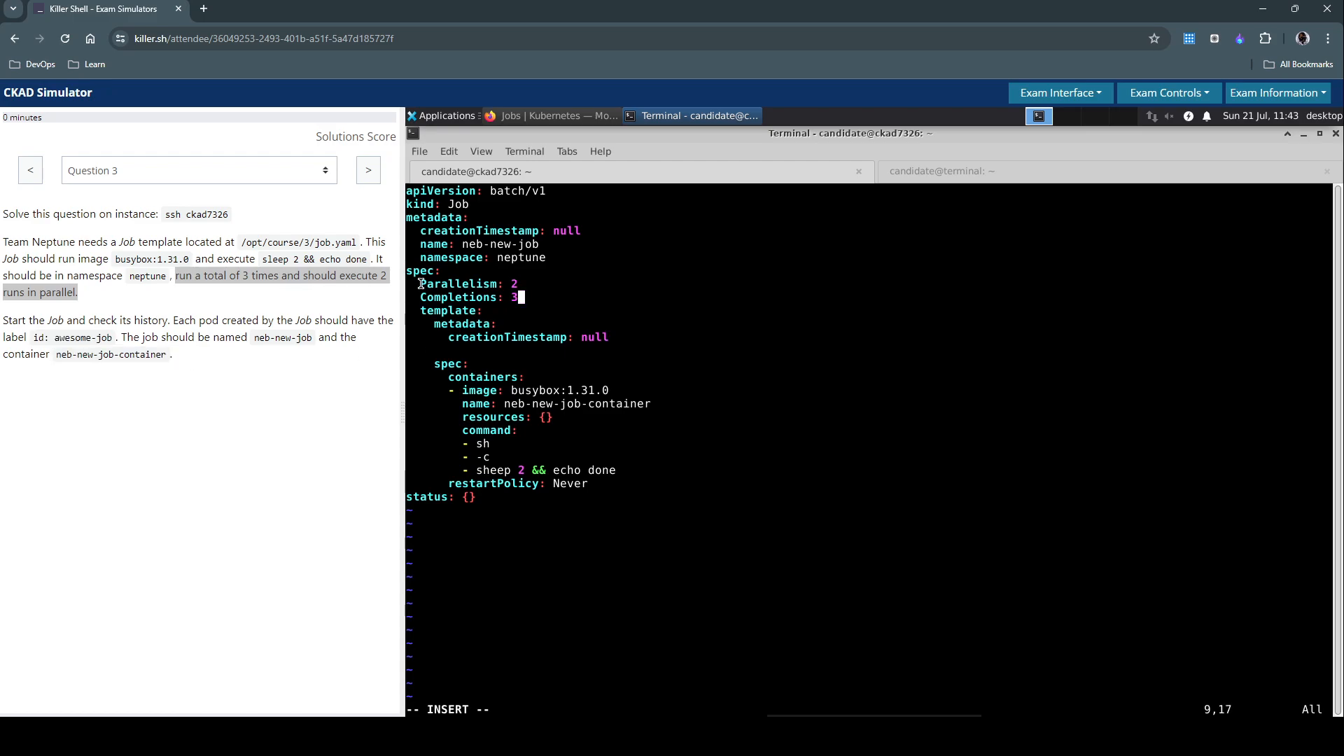
key("Down")
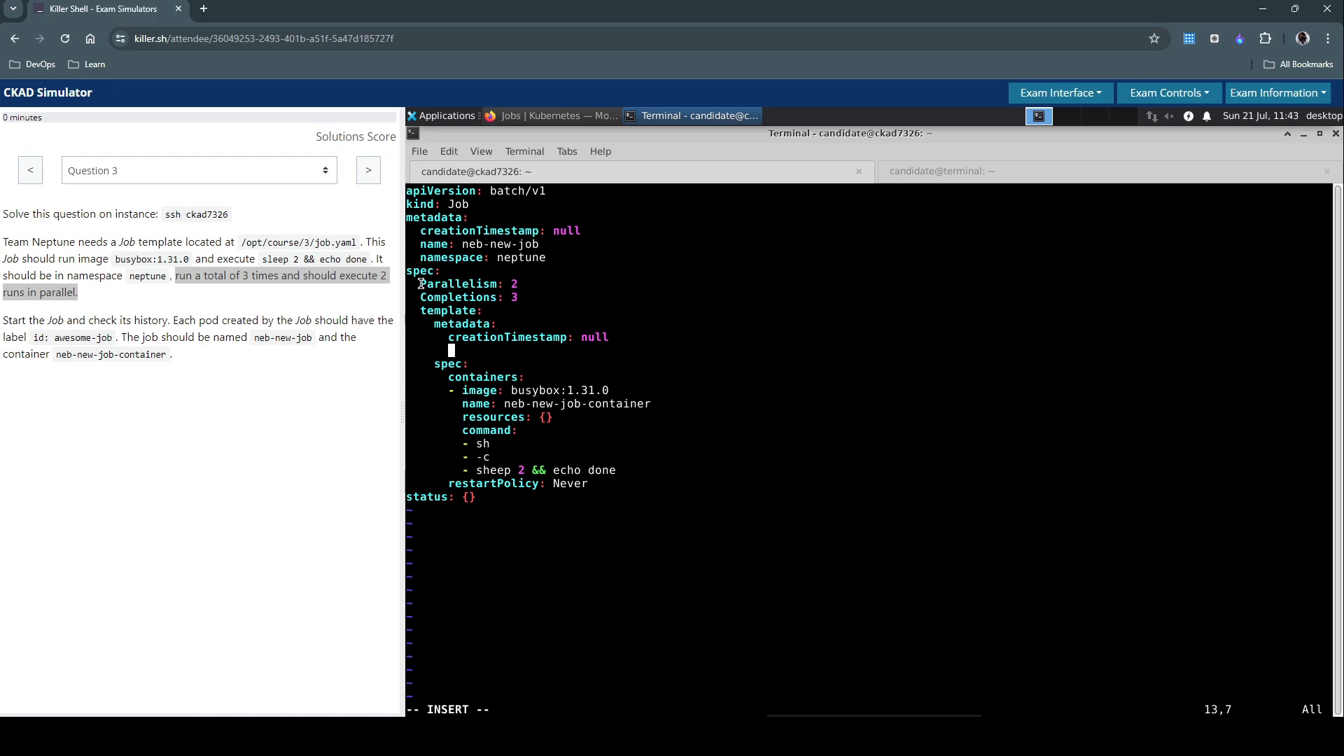
mouse_move(65, 335)
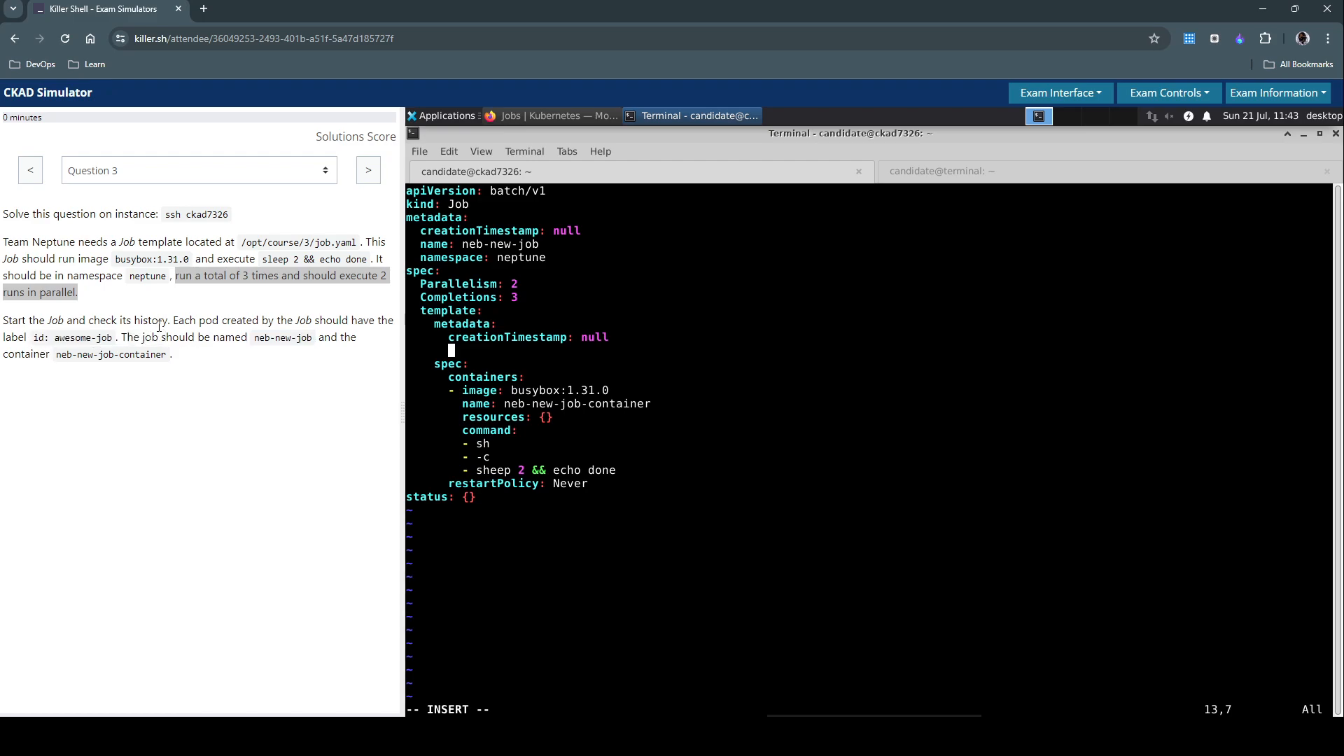
Add labels with id: awesome-job under the pod template metadata
left_click(177, 323)
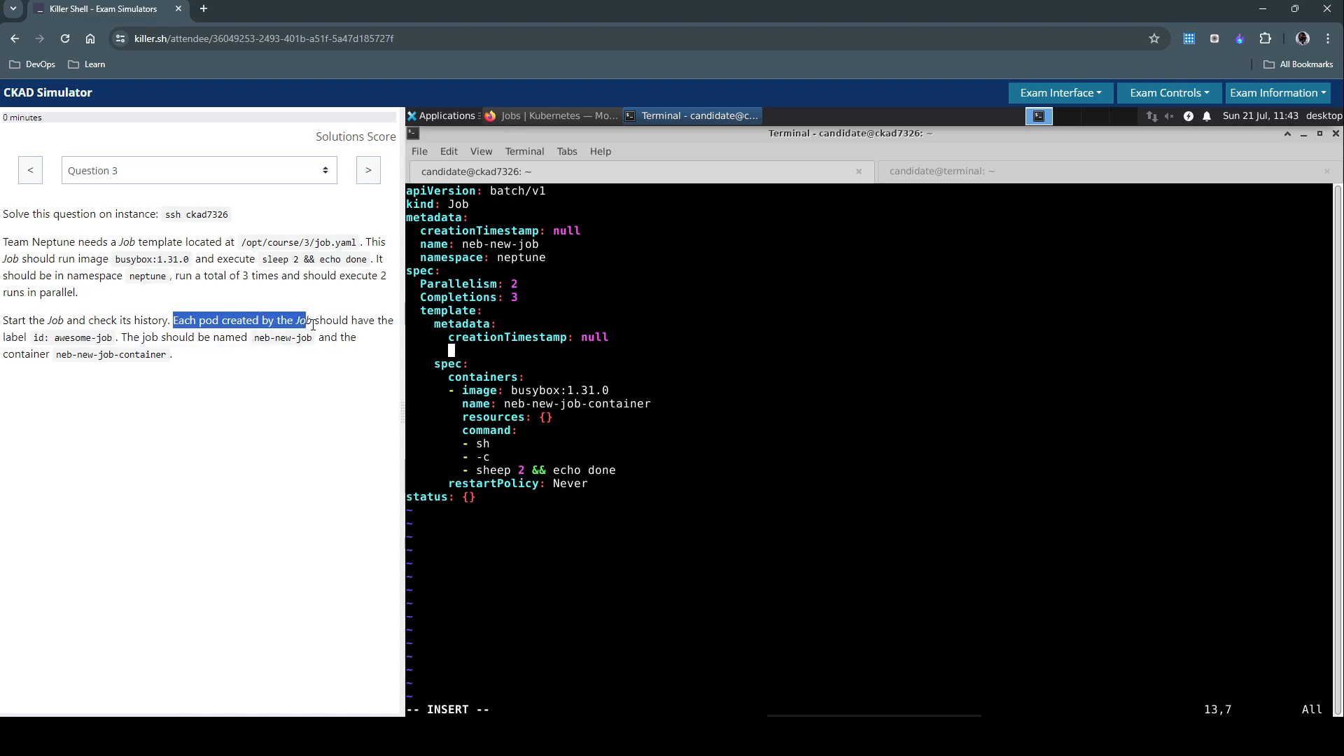
mouse_move(109, 354)
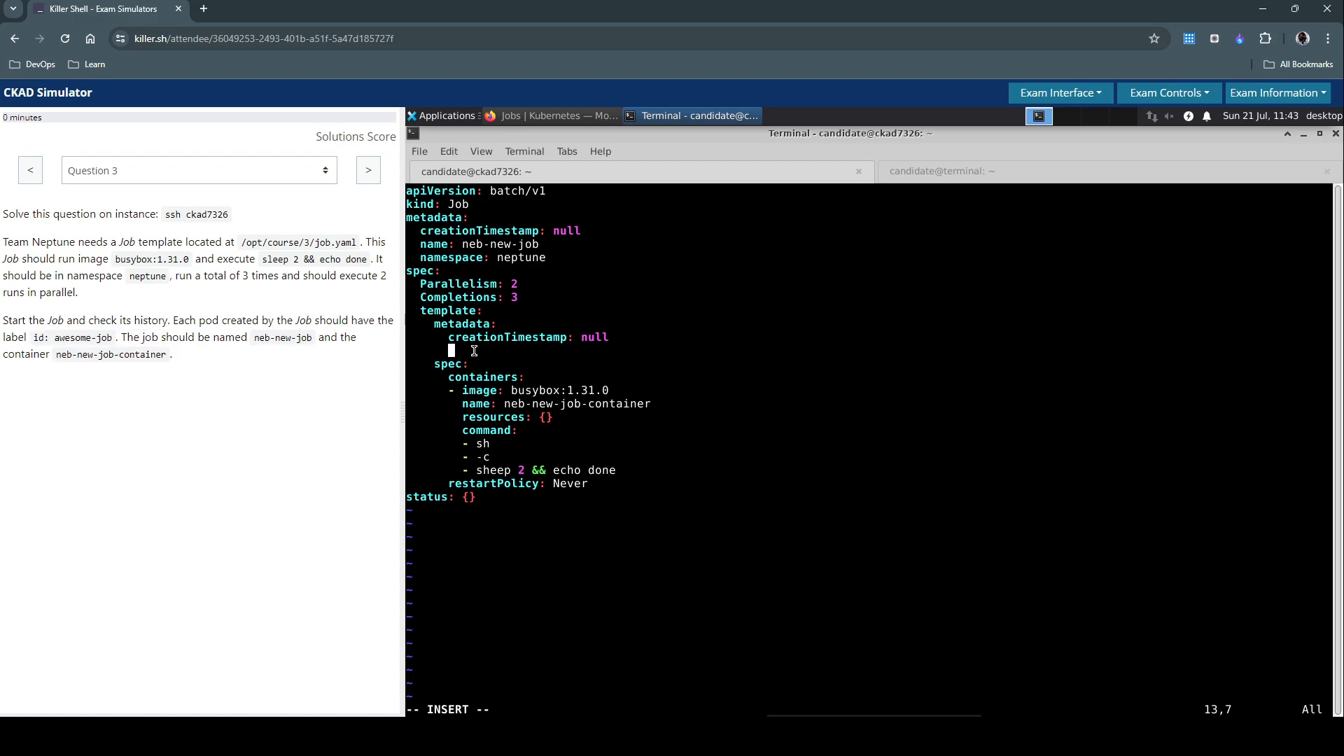
mouse_move(838, 315)
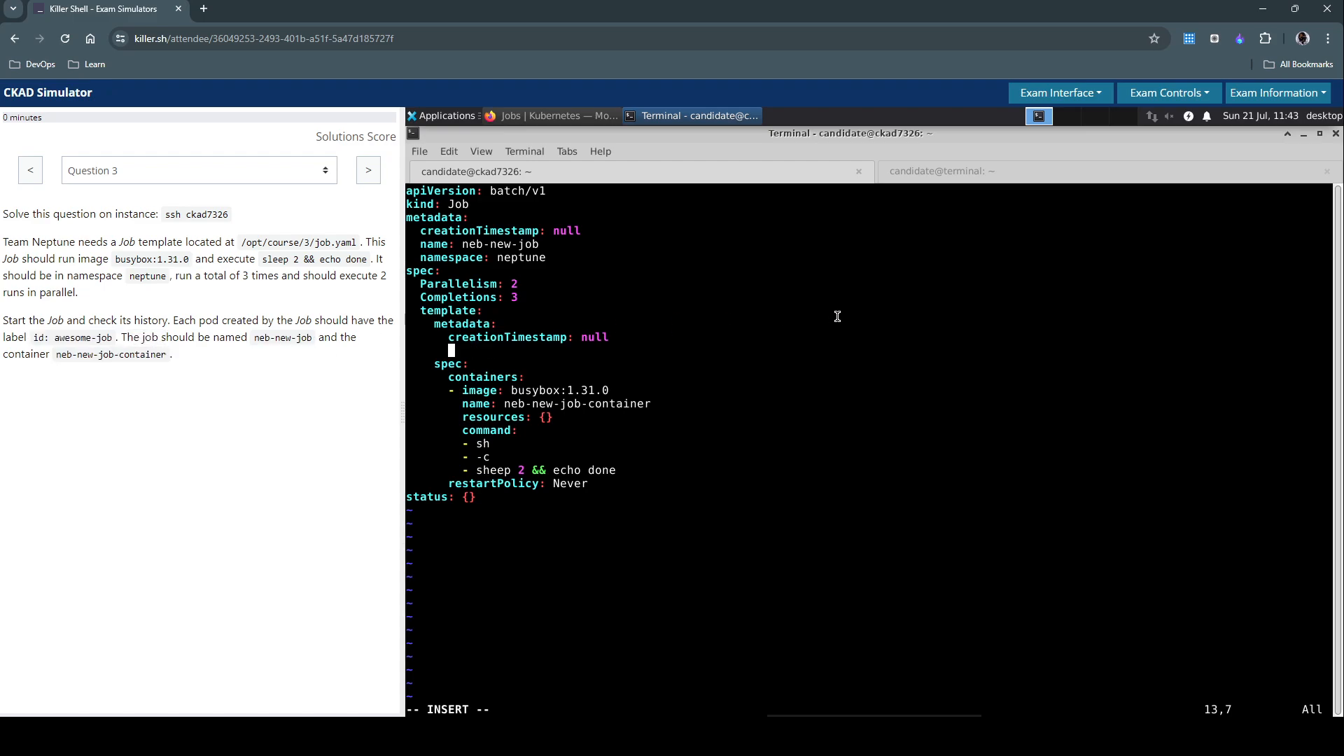
type("label")
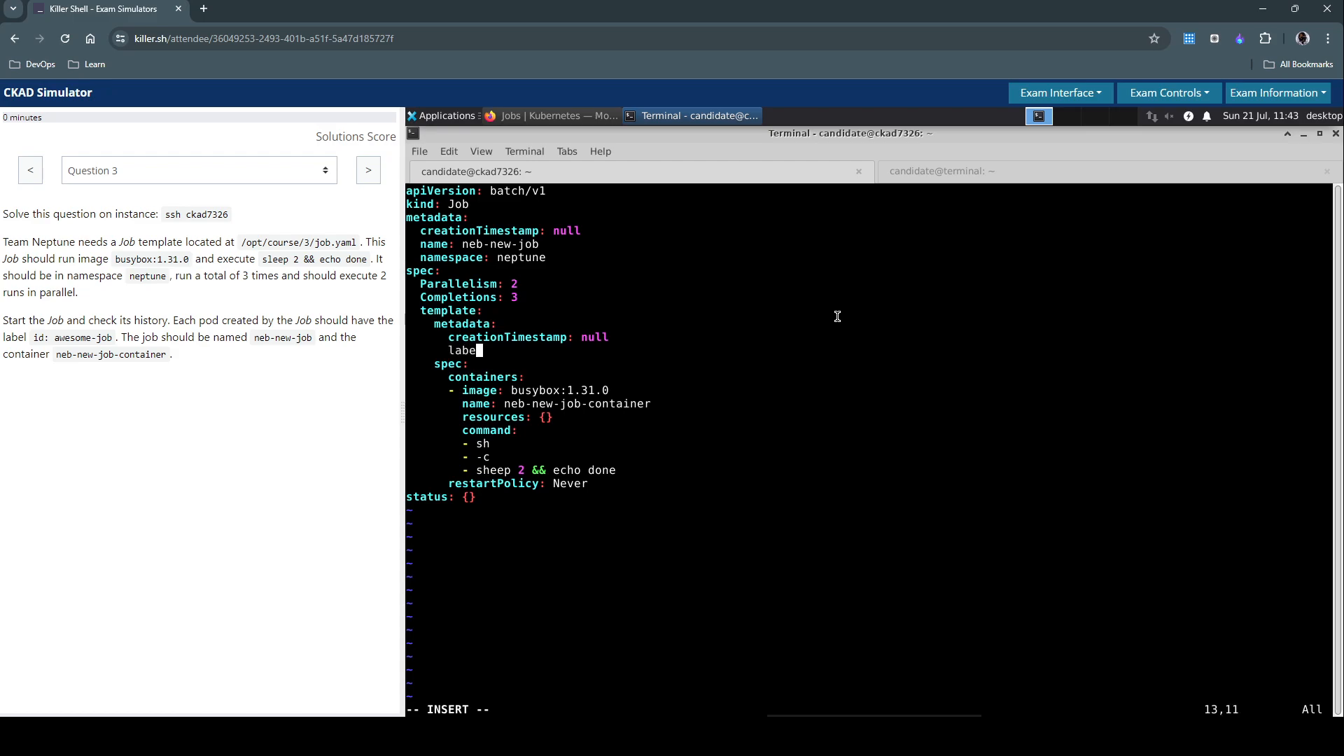
type("ls:")
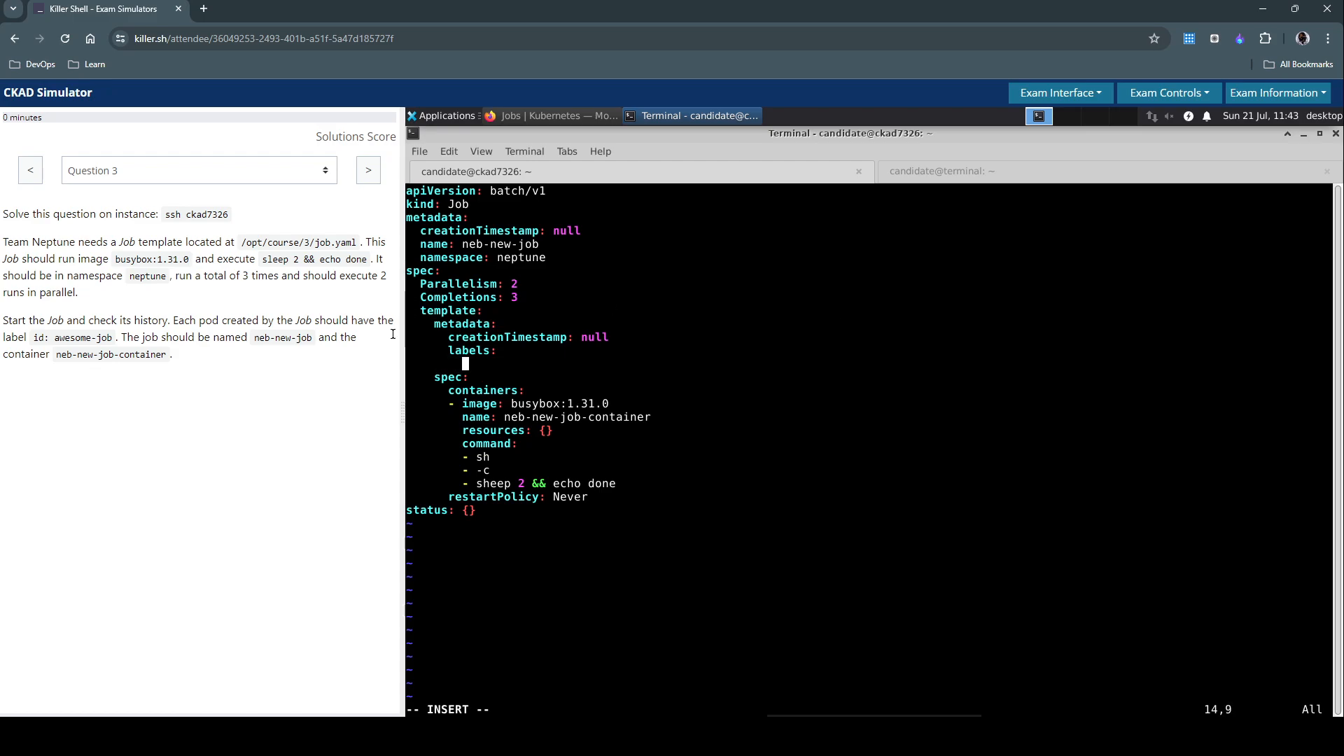
mouse_move(878, 385)
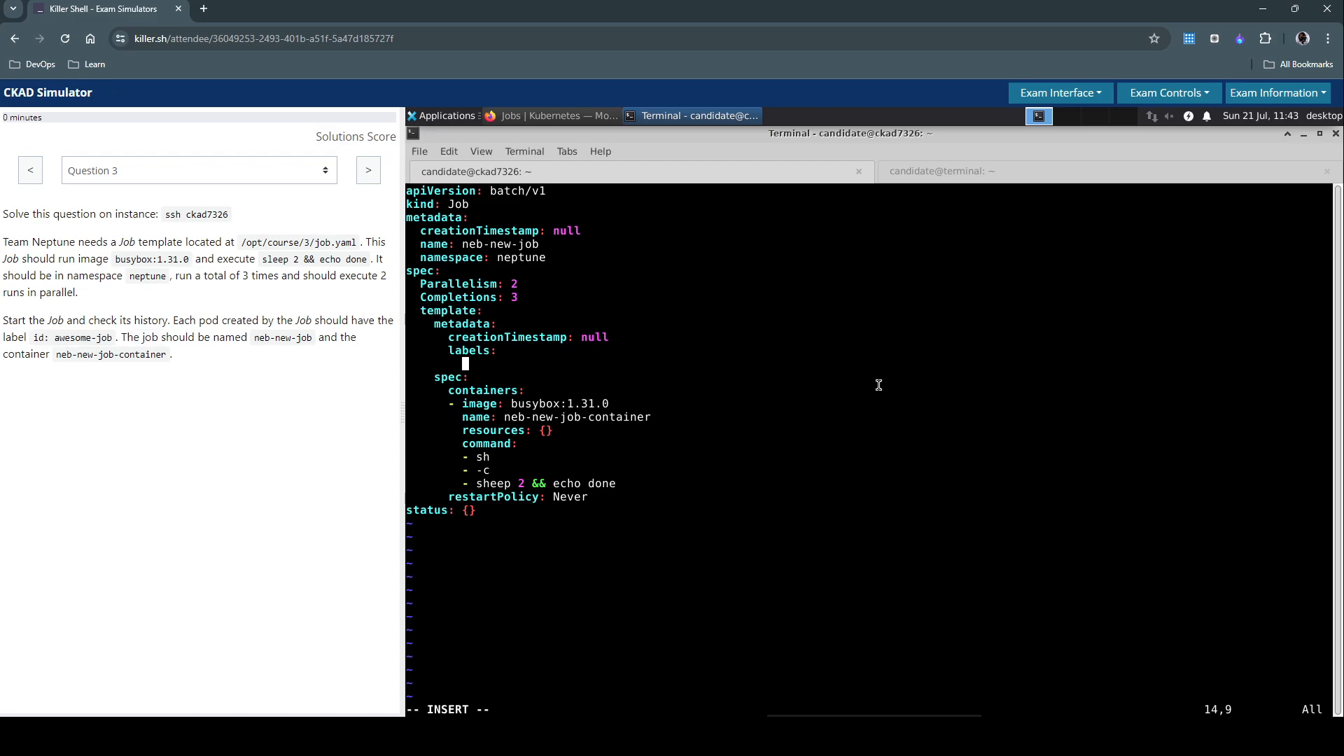
type("id: awesome-job")
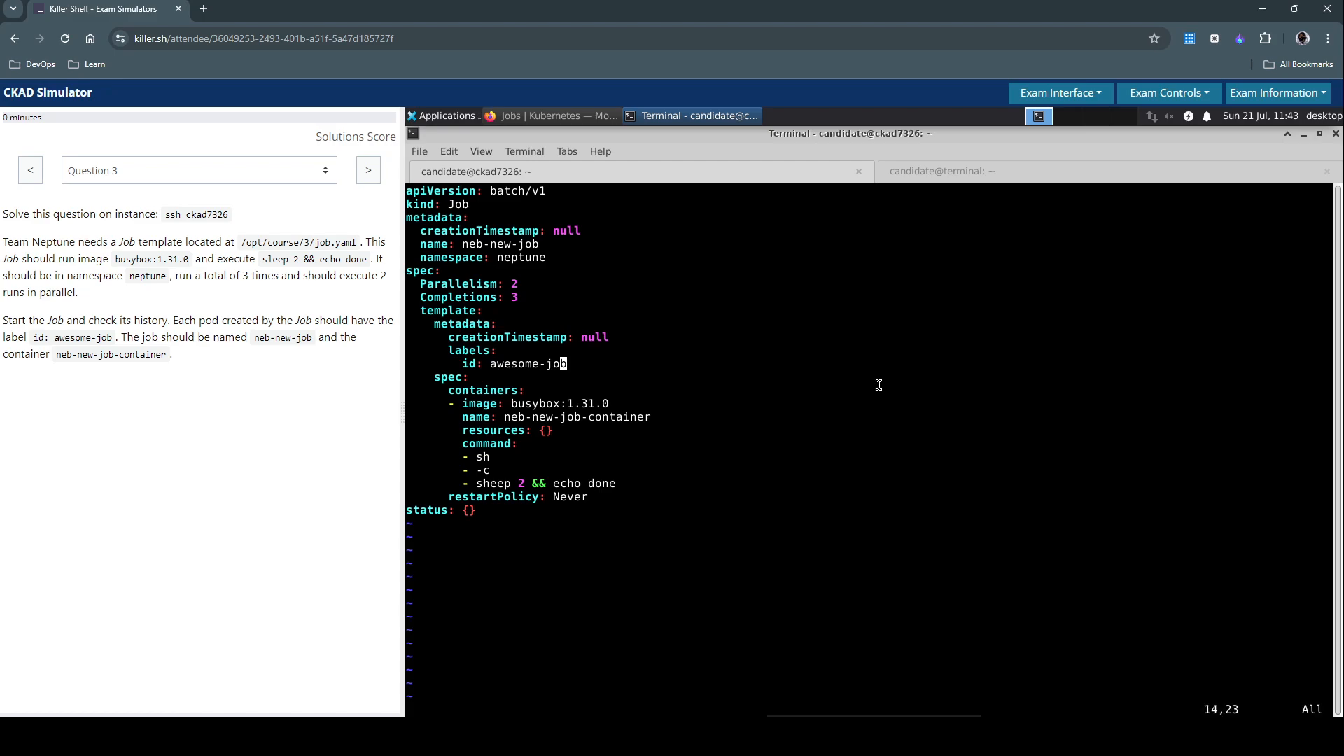
double_click(298, 242)
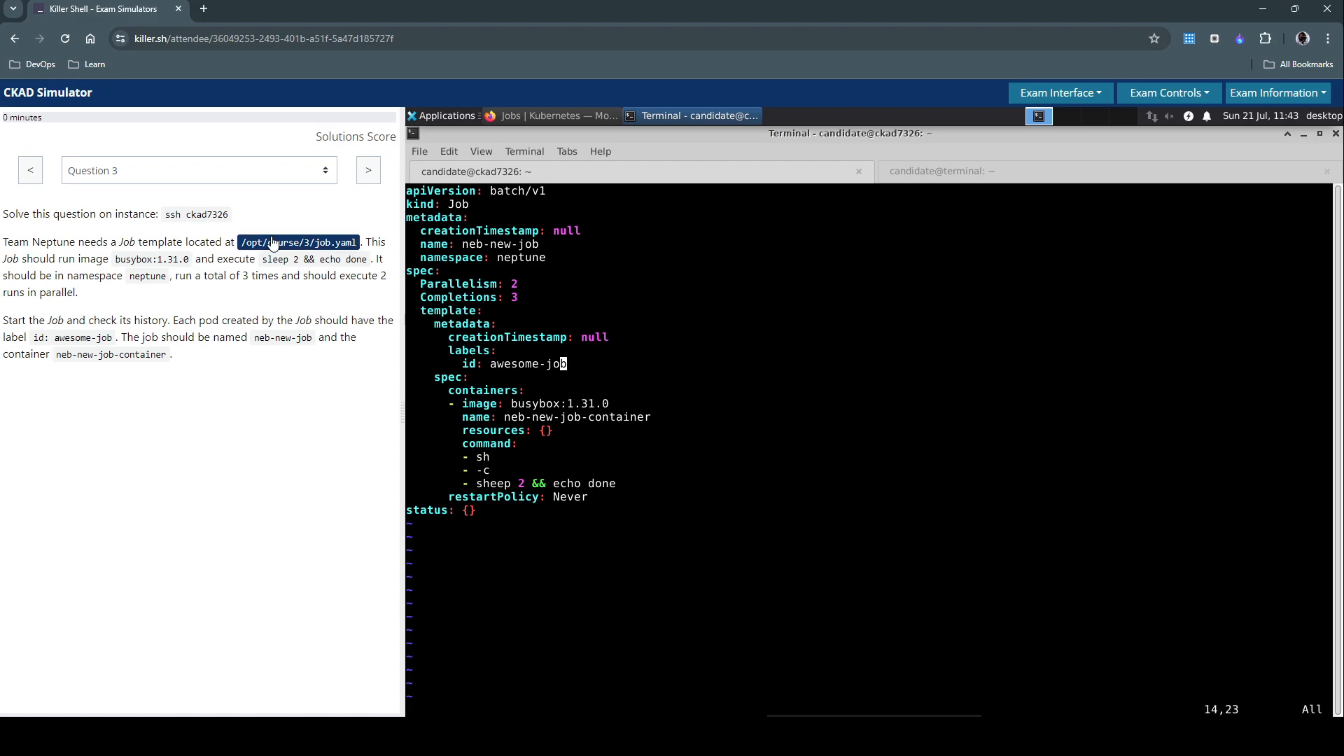
mouse_move(334, 364)
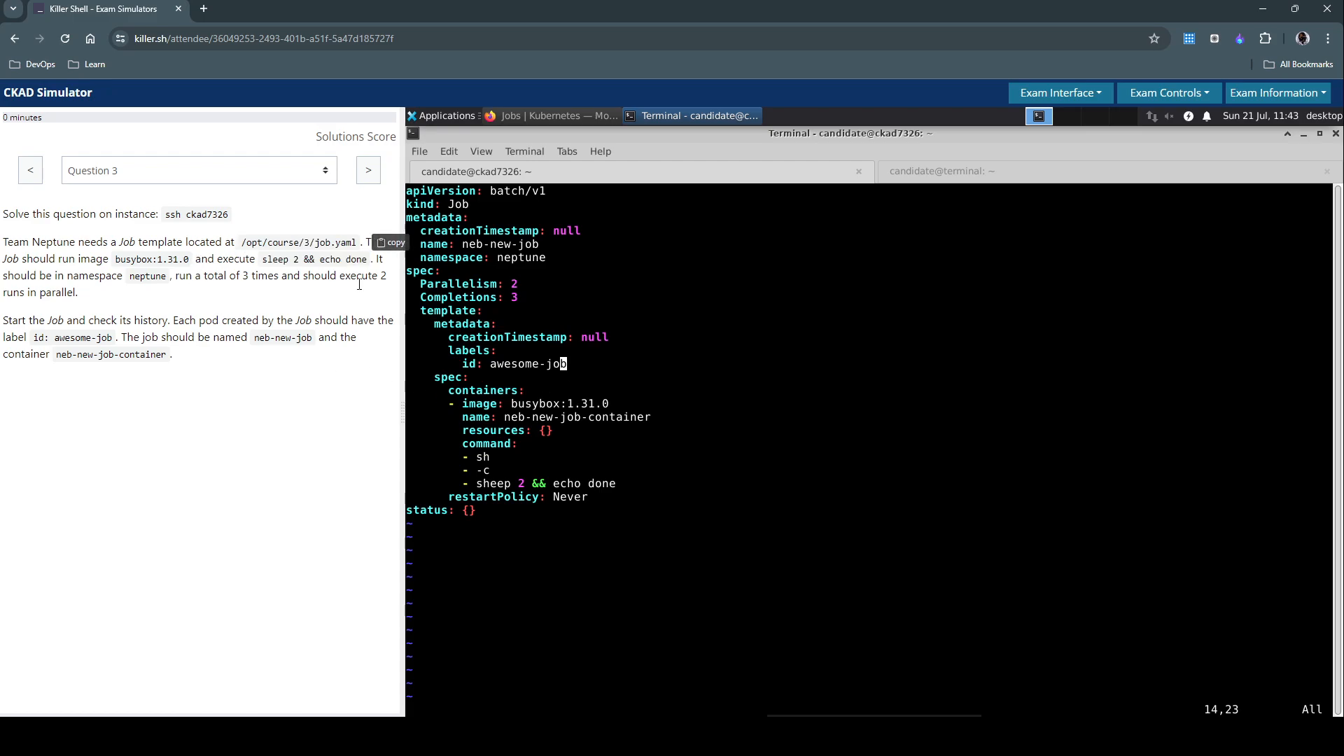
mouse_move(333, 255)
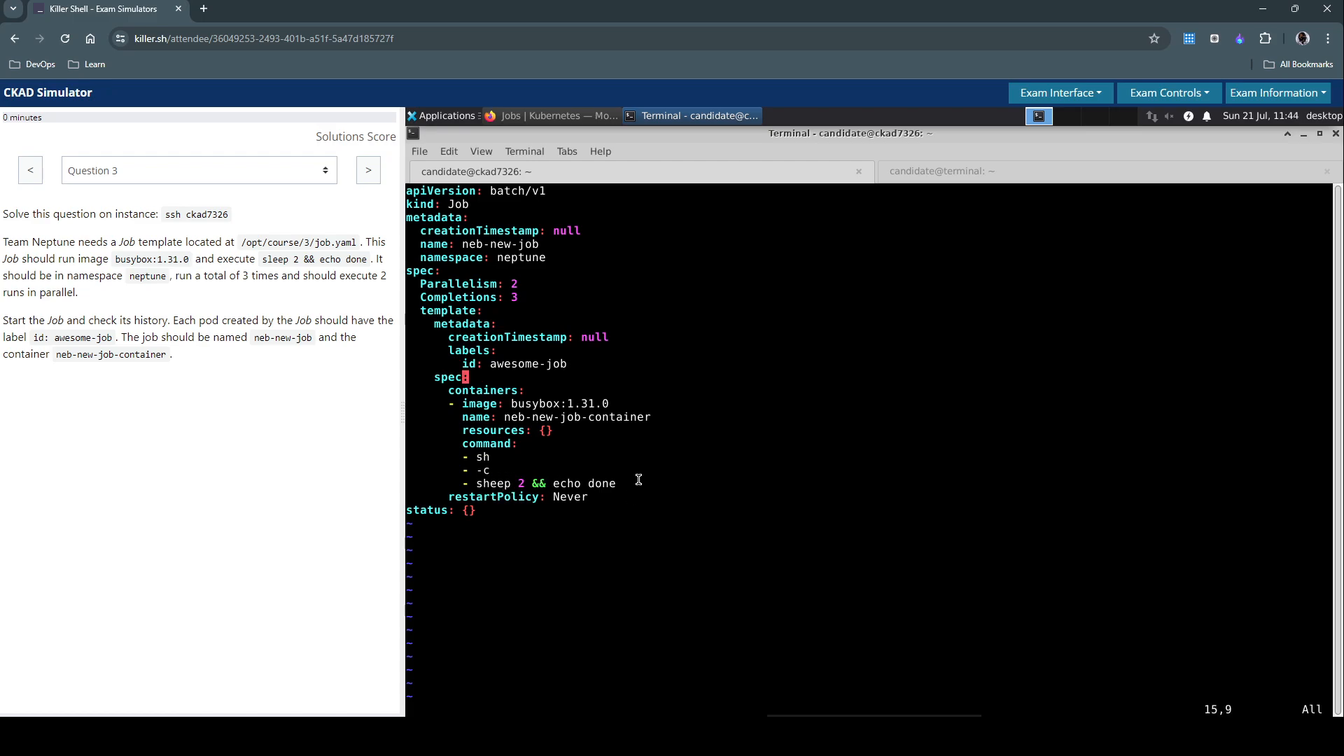
Correct sheep to sleep in the command, then save job.yaml and leave vi
left_click(559, 483)
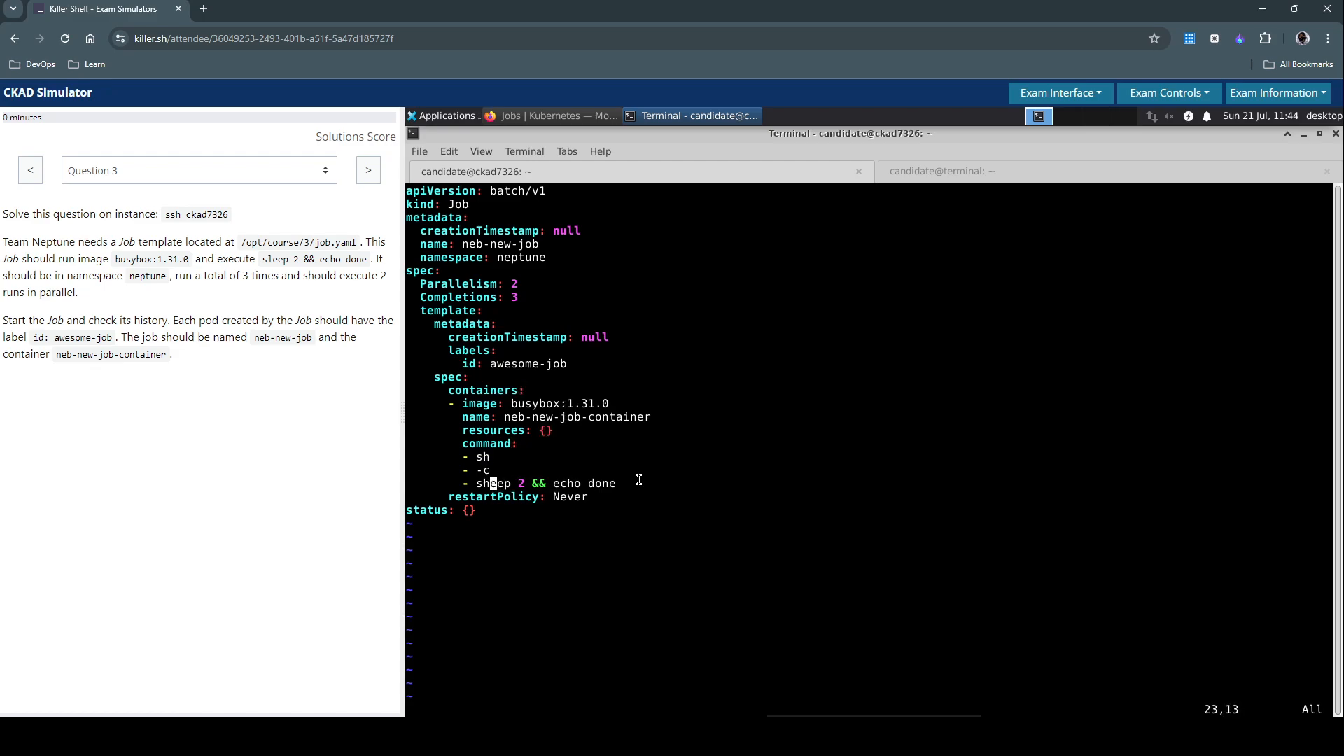
key("Left")
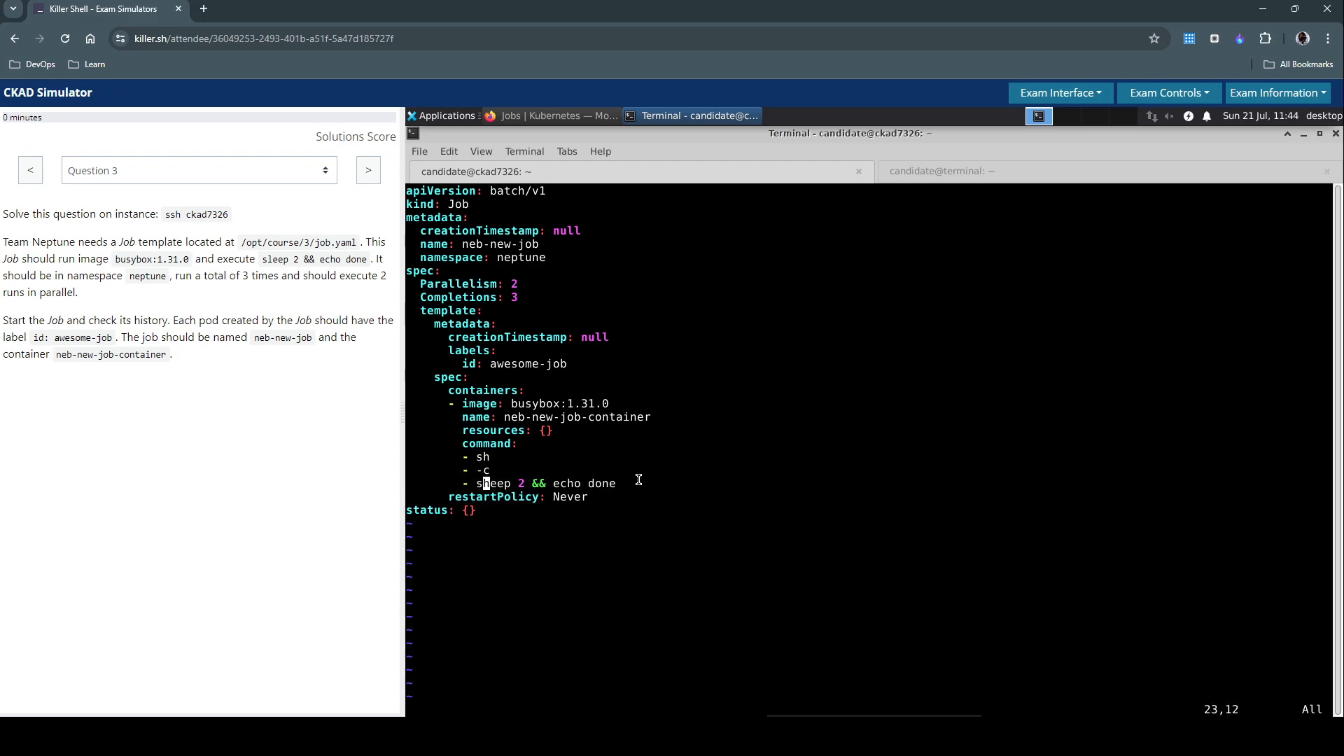
key("i")
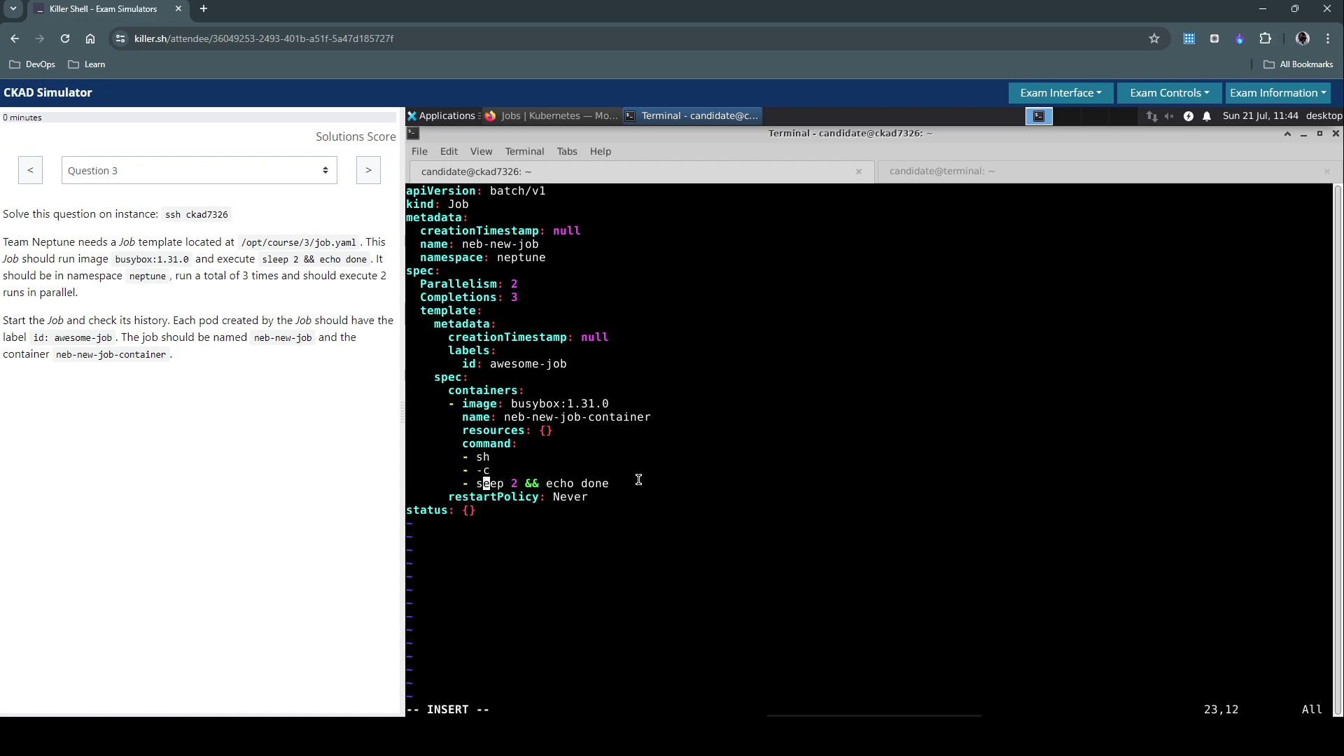
key("Right")
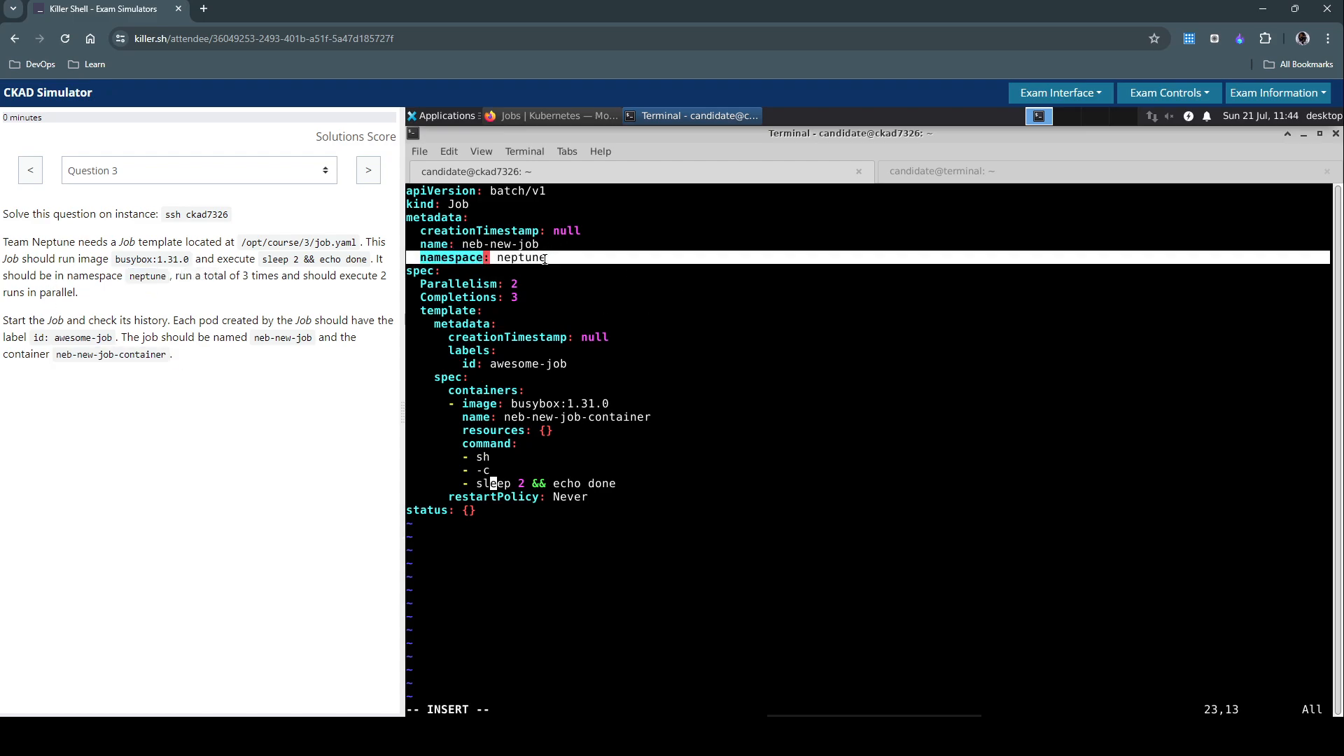
mouse_move(629, 324)
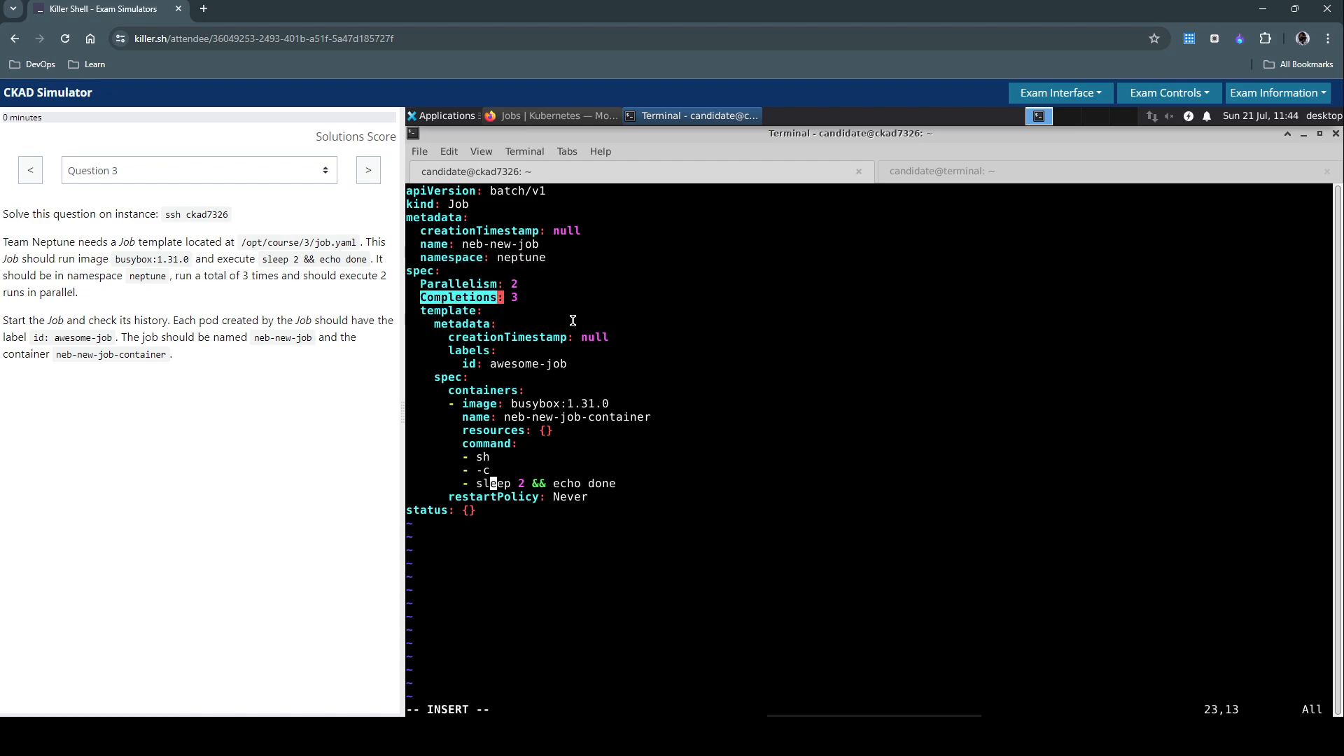
mouse_move(68, 311)
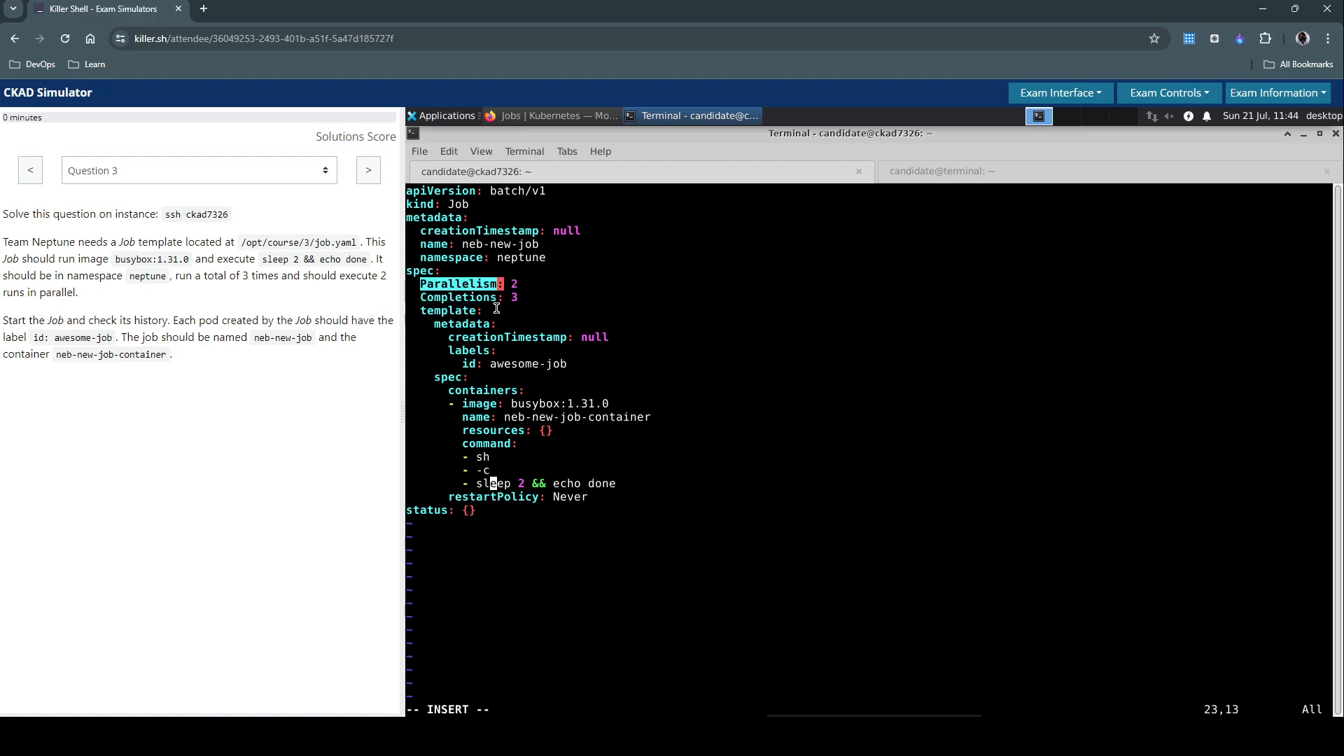
mouse_move(93, 335)
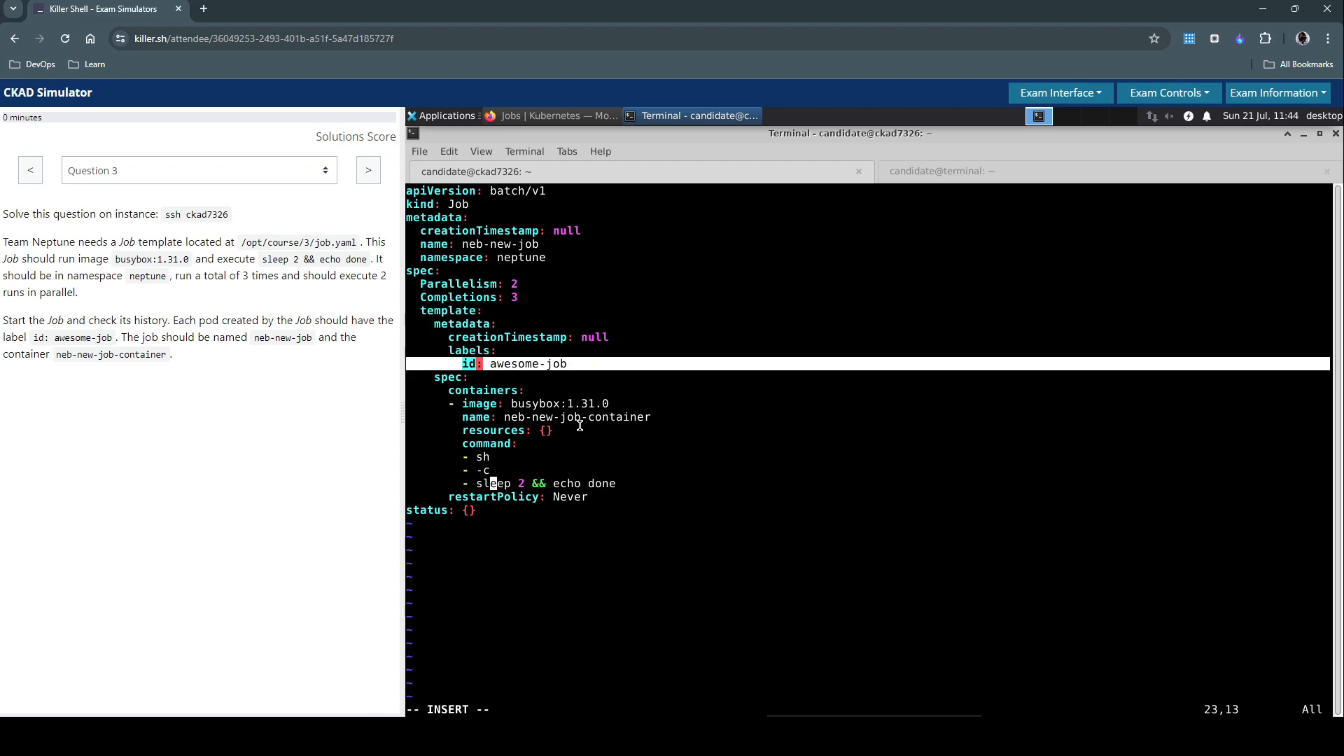
mouse_move(261, 356)
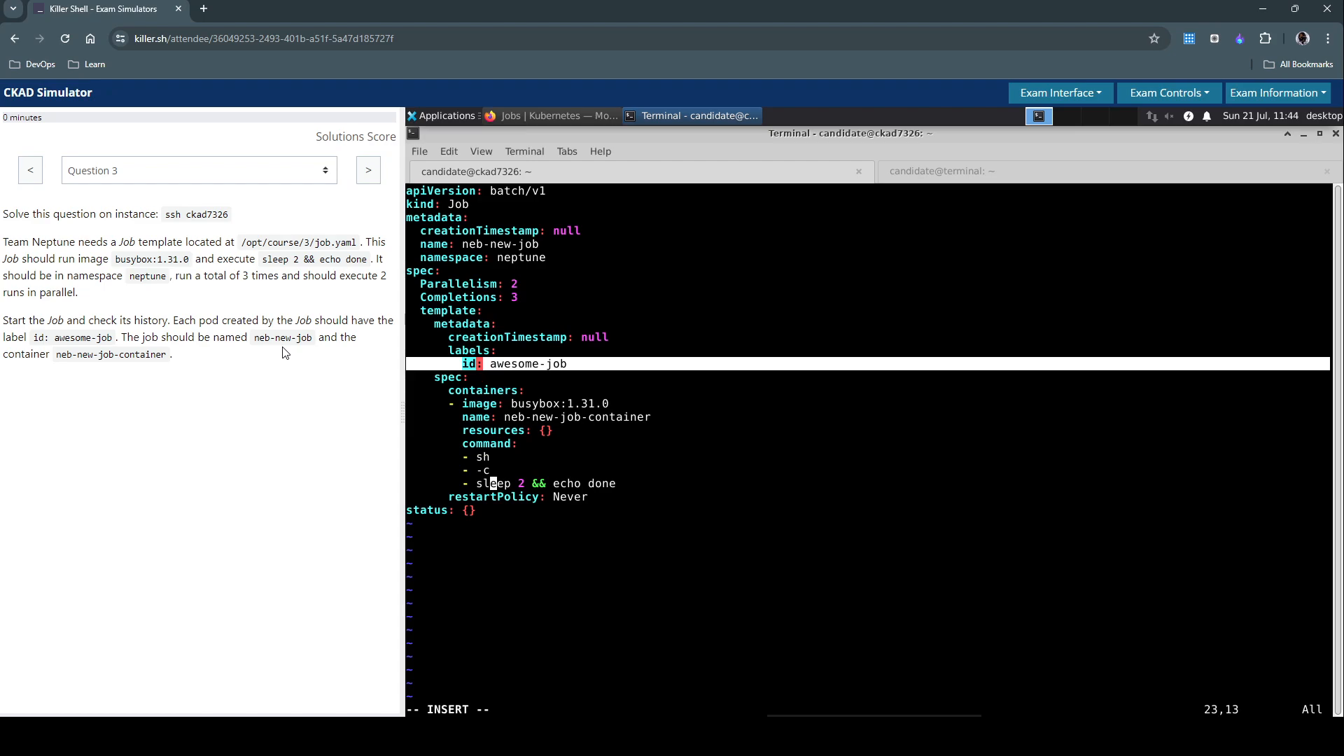
mouse_move(598, 425)
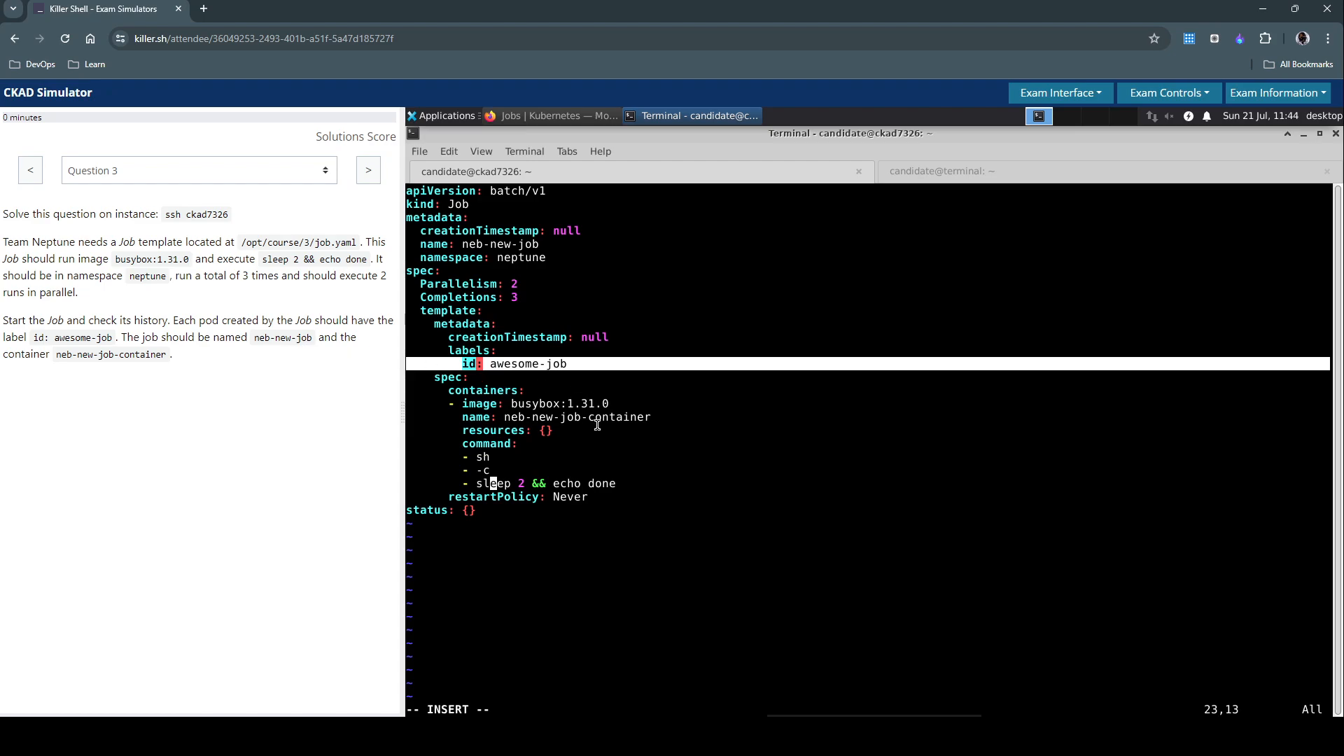
mouse_move(585, 430)
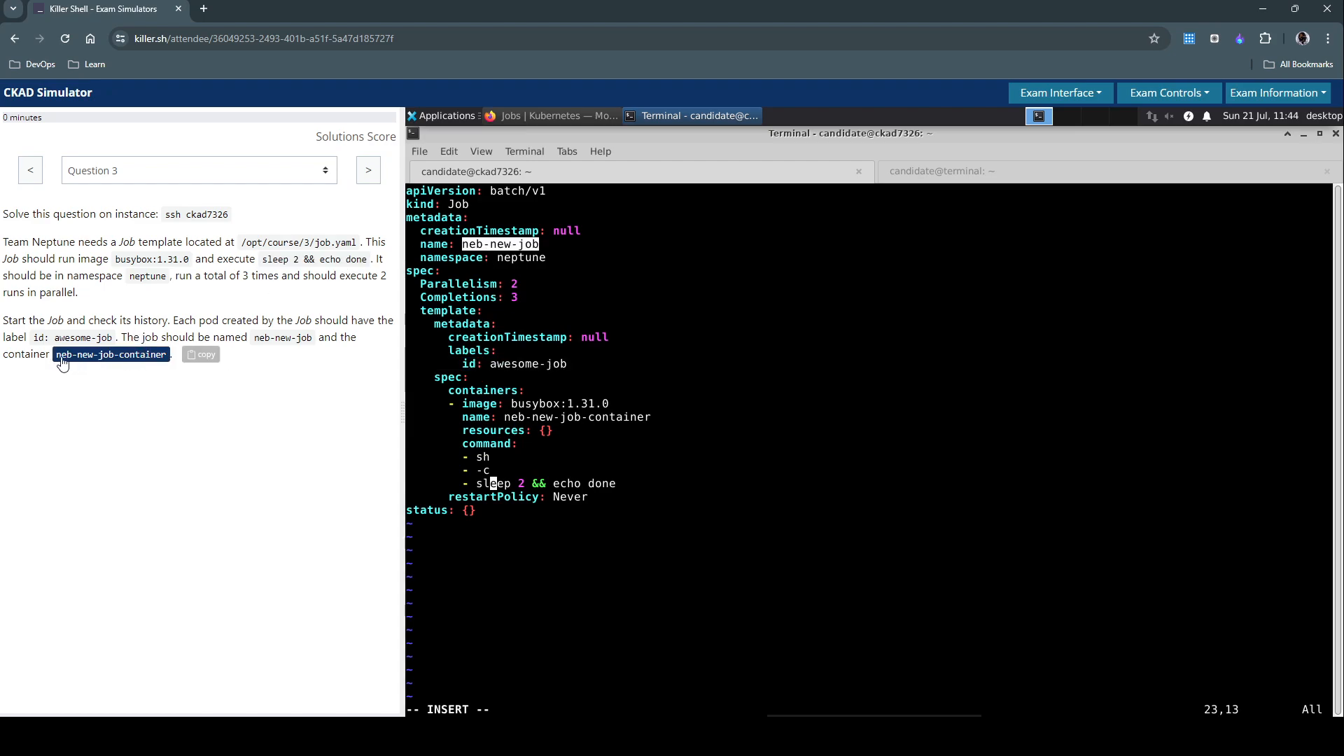
mouse_move(126, 368)
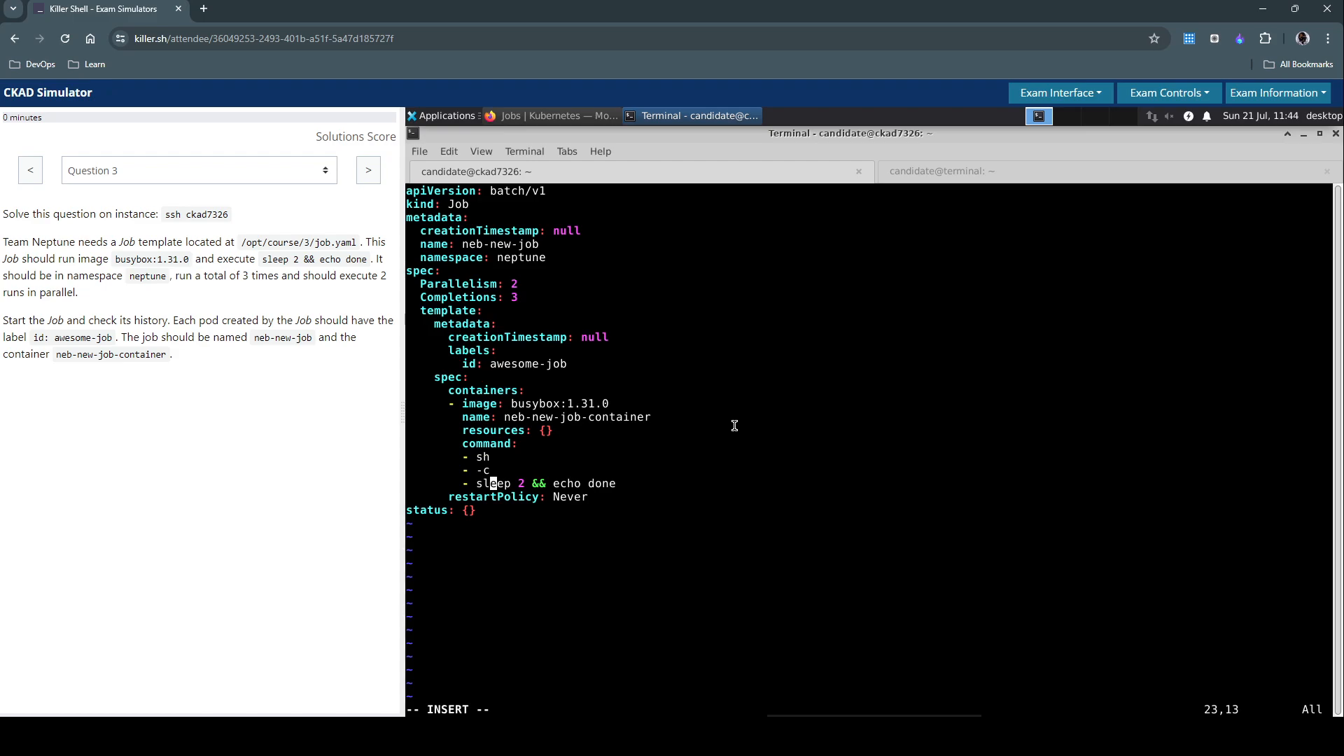
key("Escape")
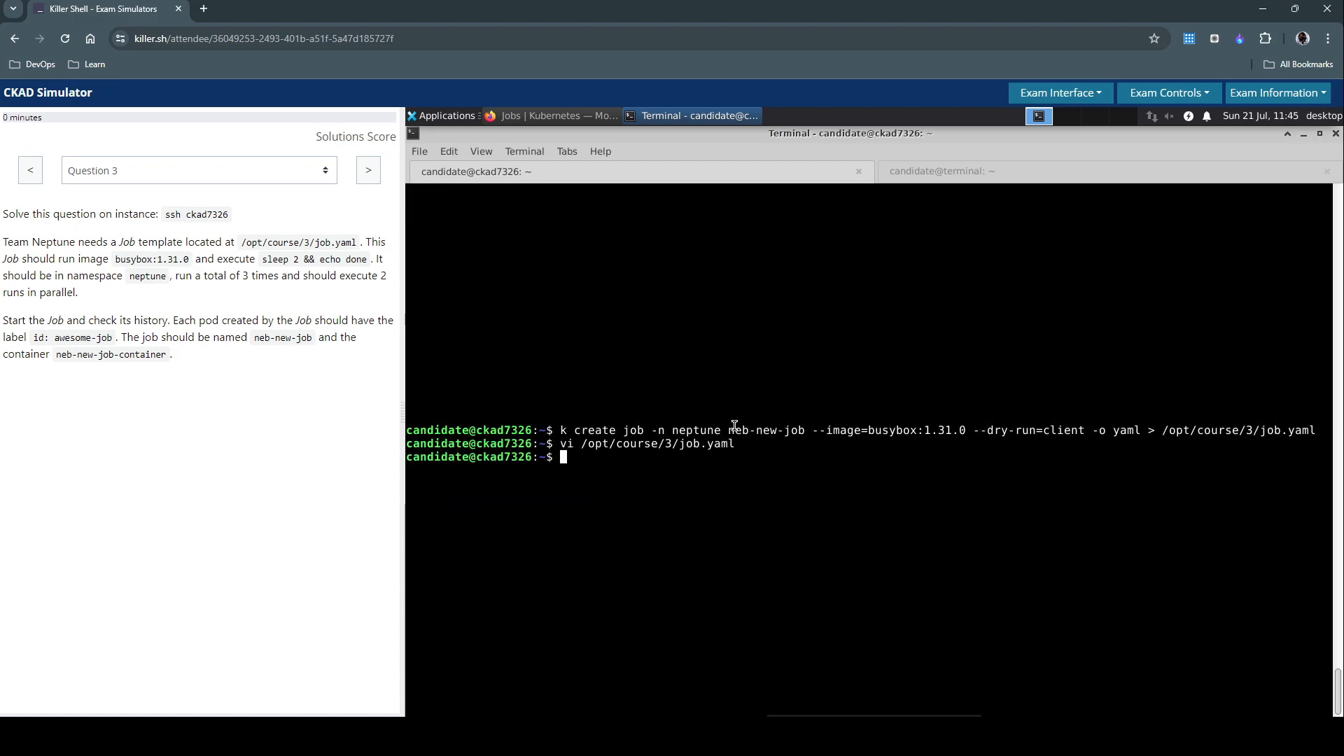
Clear the terminal and discard a half-written cat /opt/course/3/job.yaml line
type("clear")
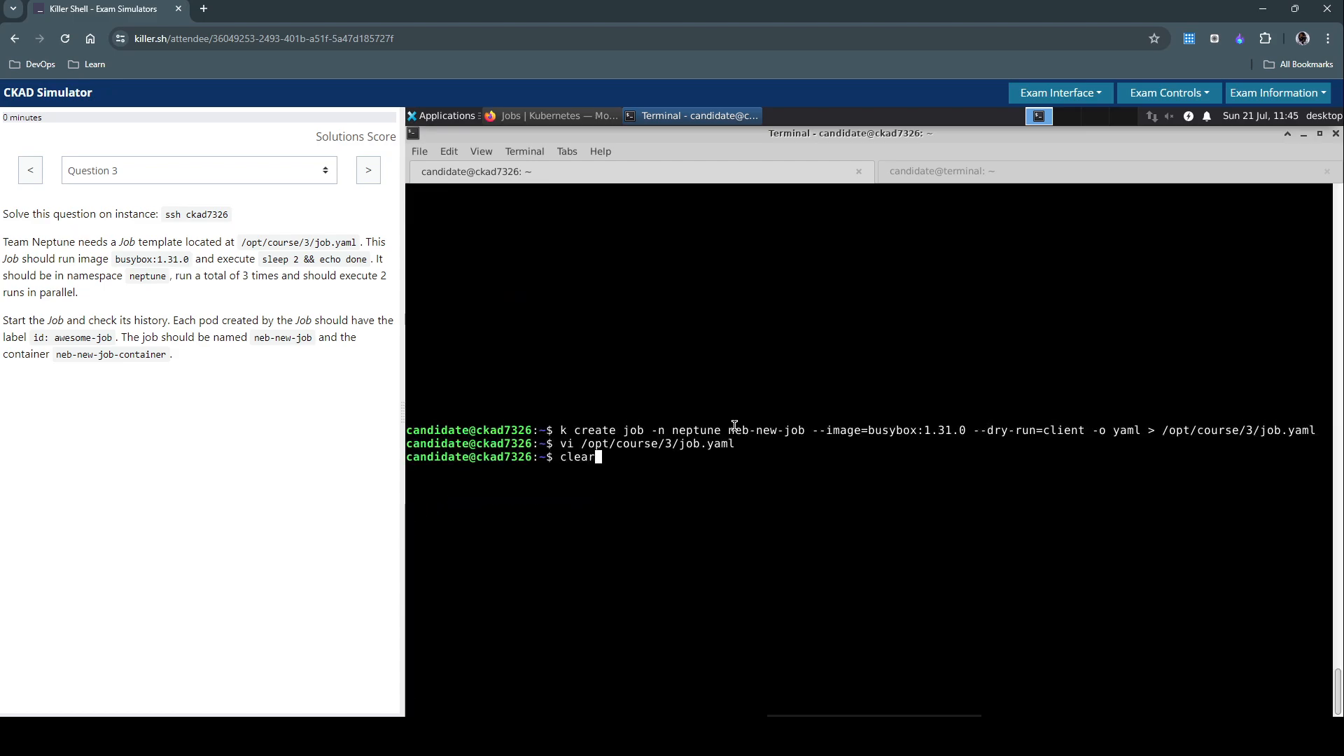
key("Return")
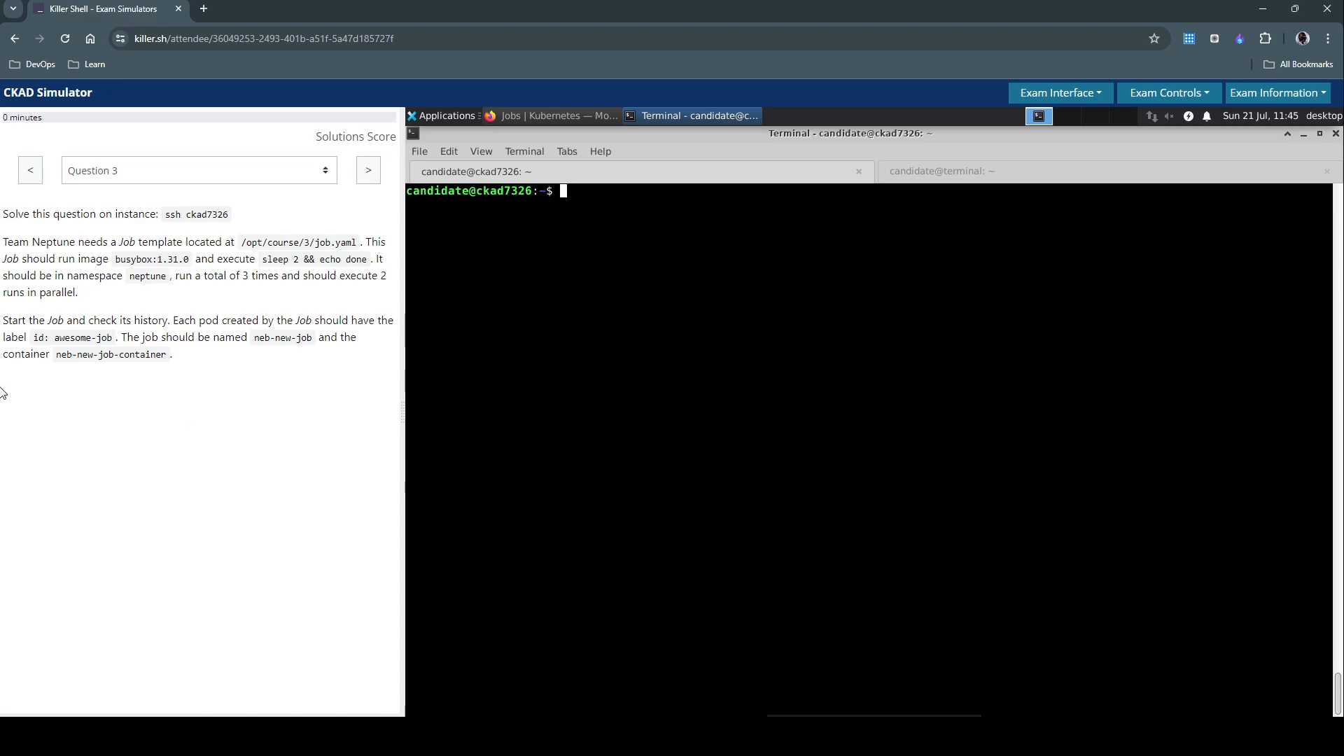
mouse_move(644, 312)
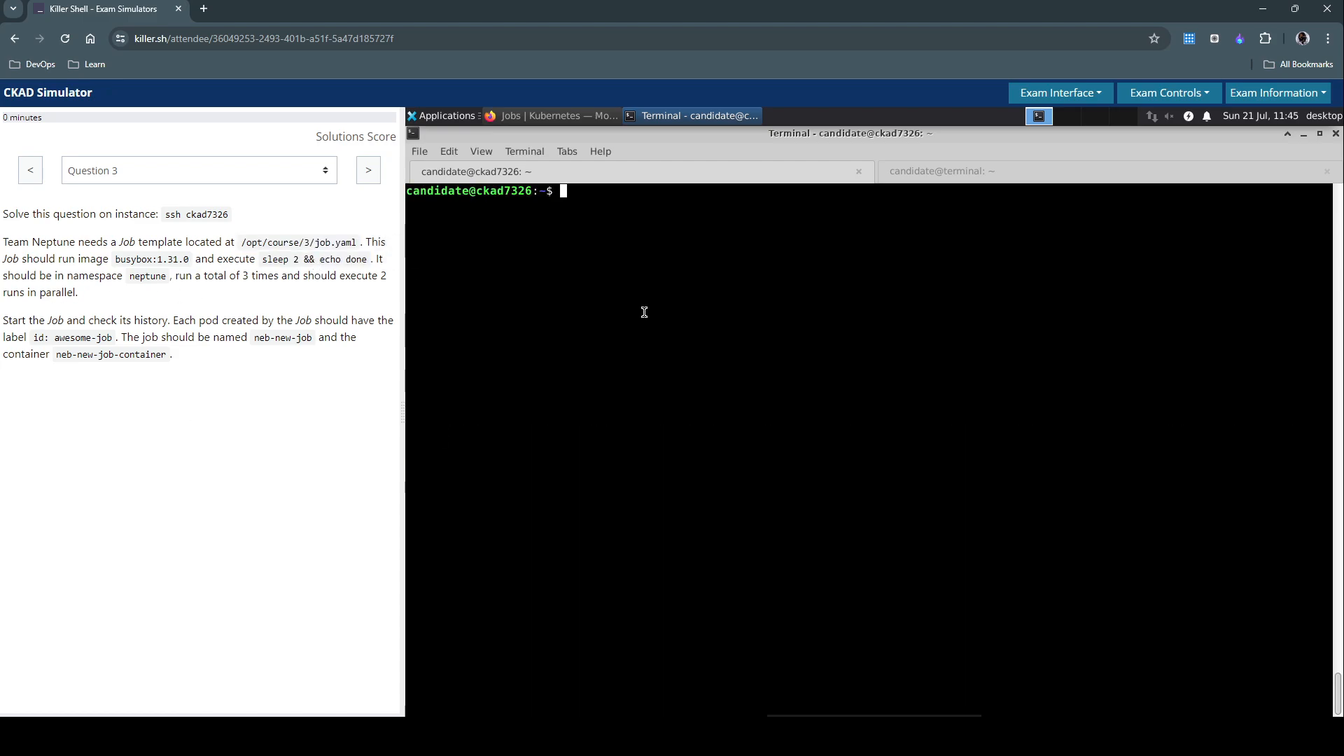
type("cat /opt/course/3/job.yaml#")
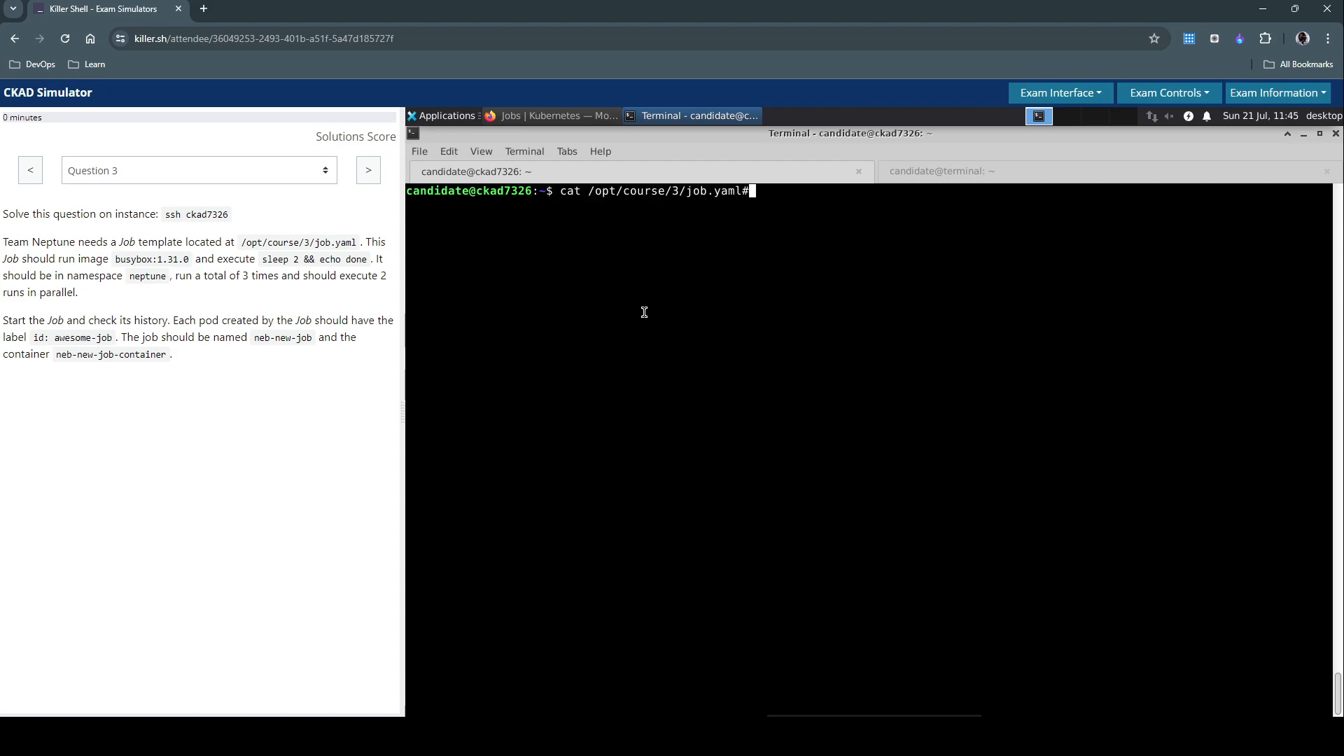
key("Return")
type("k")
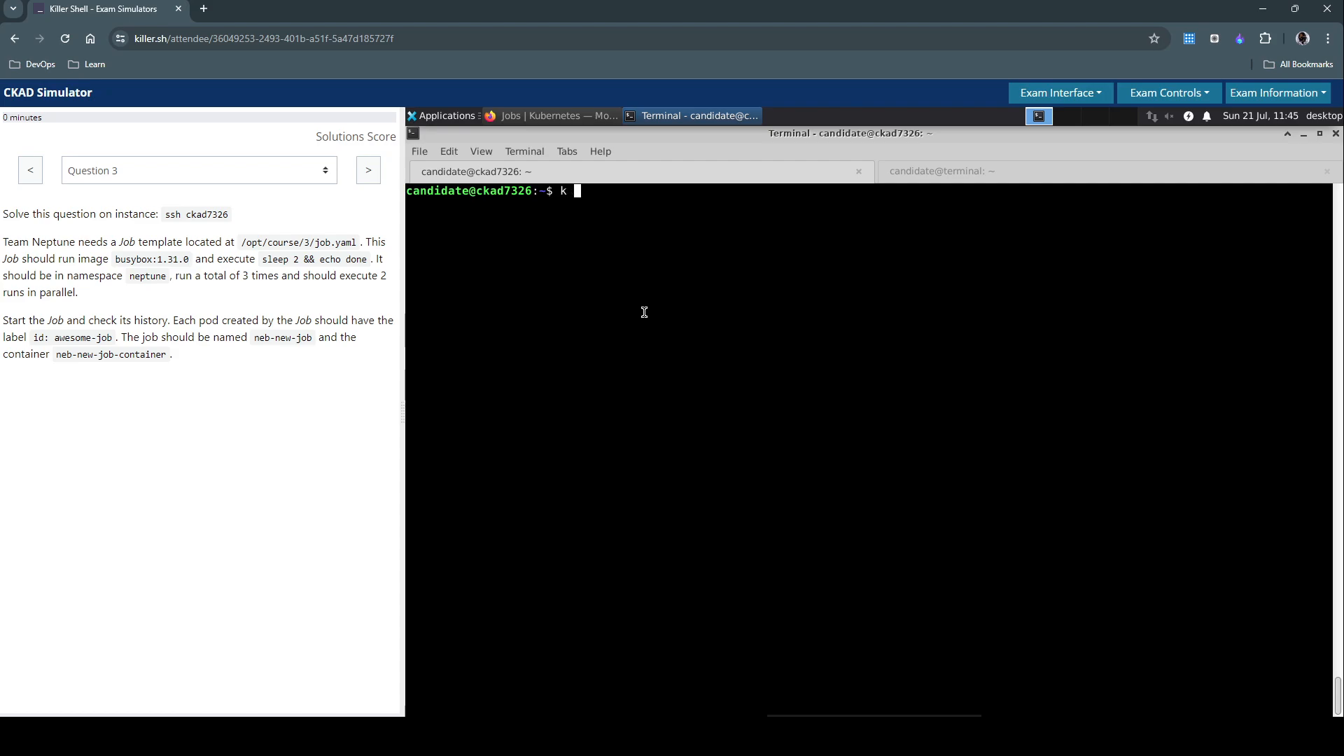
Start composing k create -f /opt/course/3/job.yaml at the prompt
type("create -f")
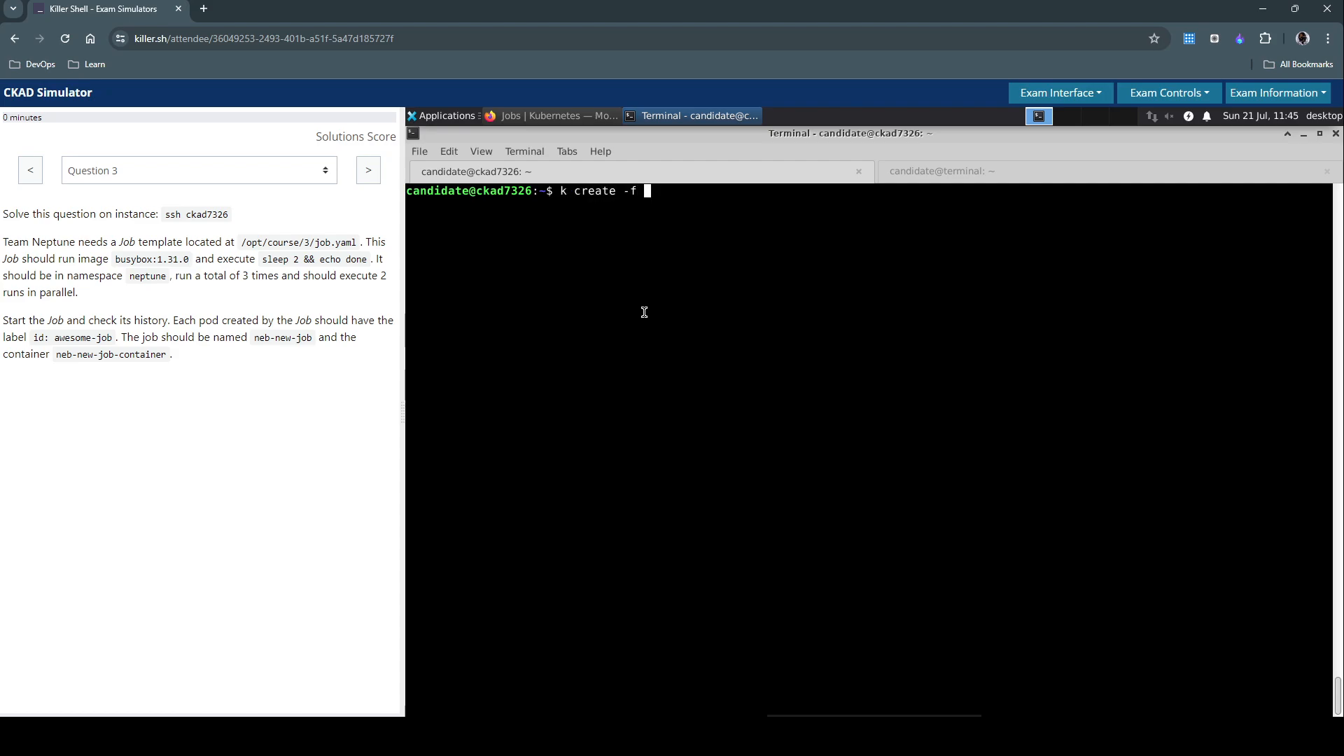
type("/opt/course/3/job.yaml")
type("k")
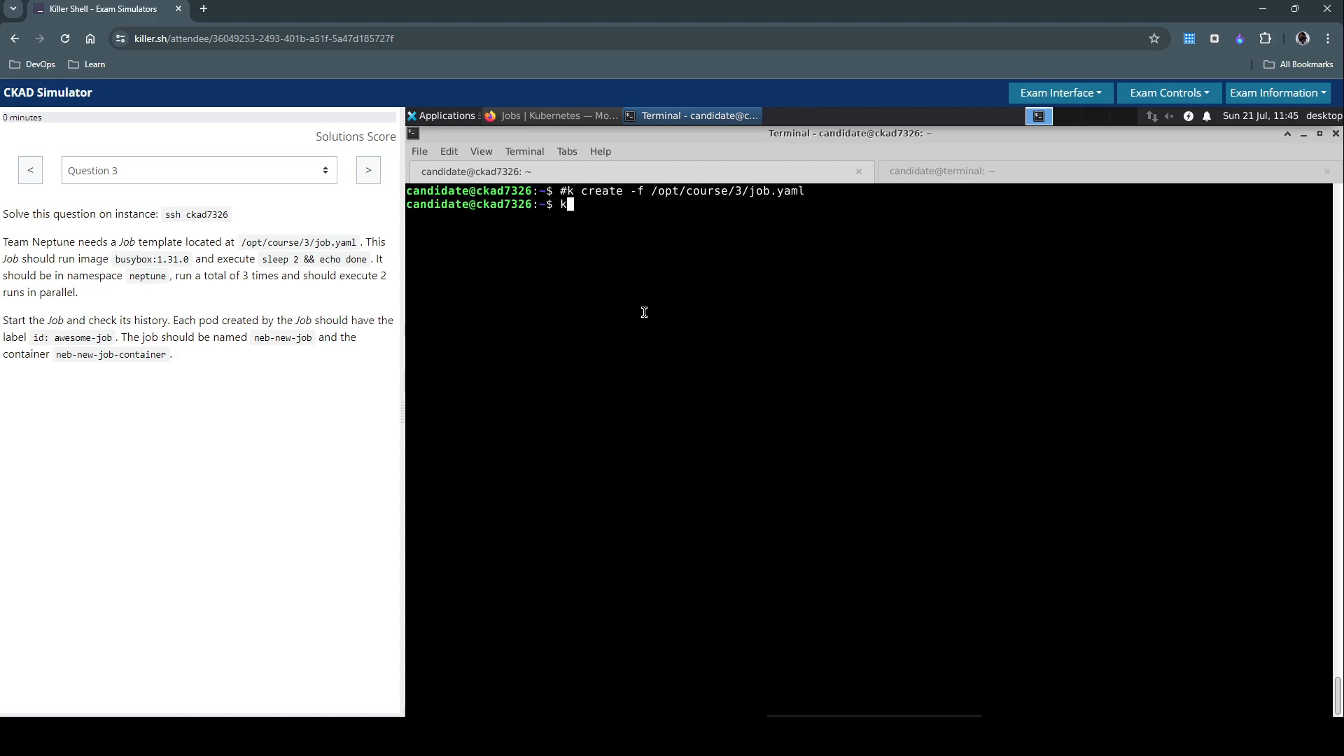
Try listing pods and jobs in all namespaces with malformed resource lists, which error
type("get po")
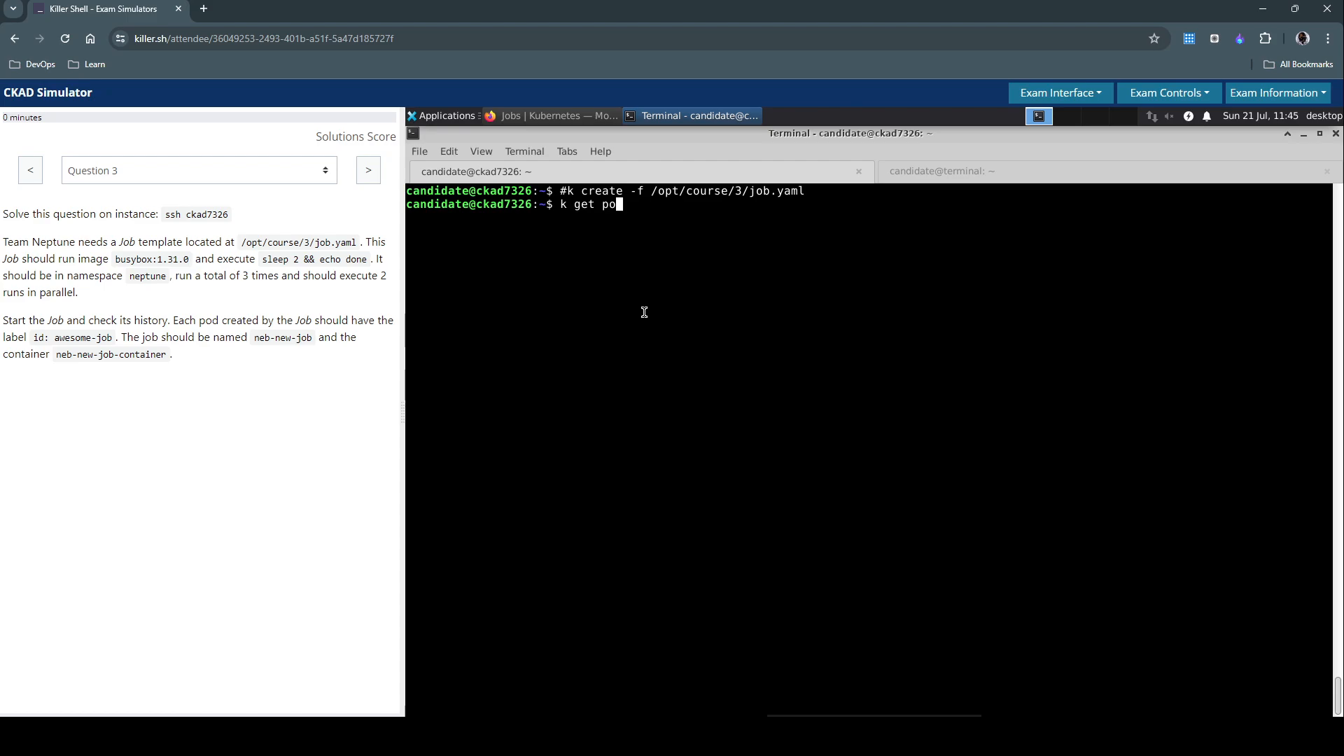
type(", jobs -")
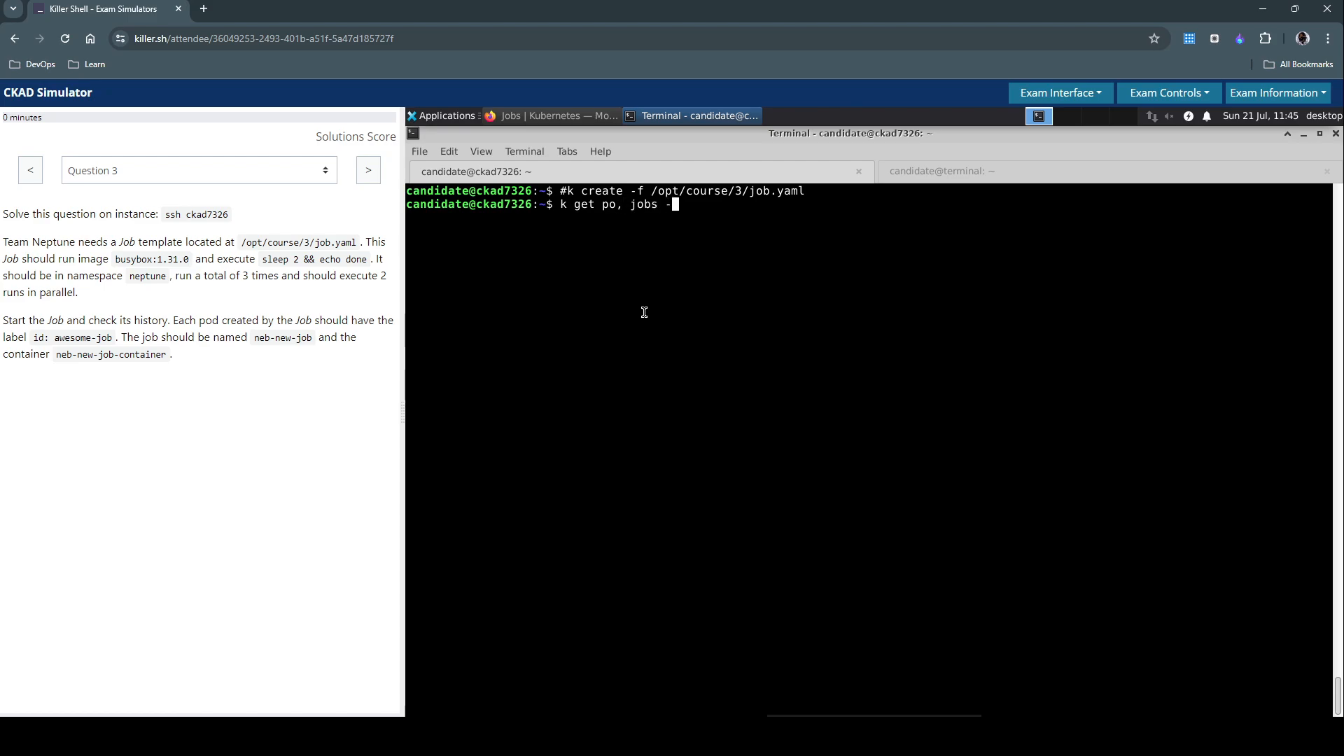
key("Return")
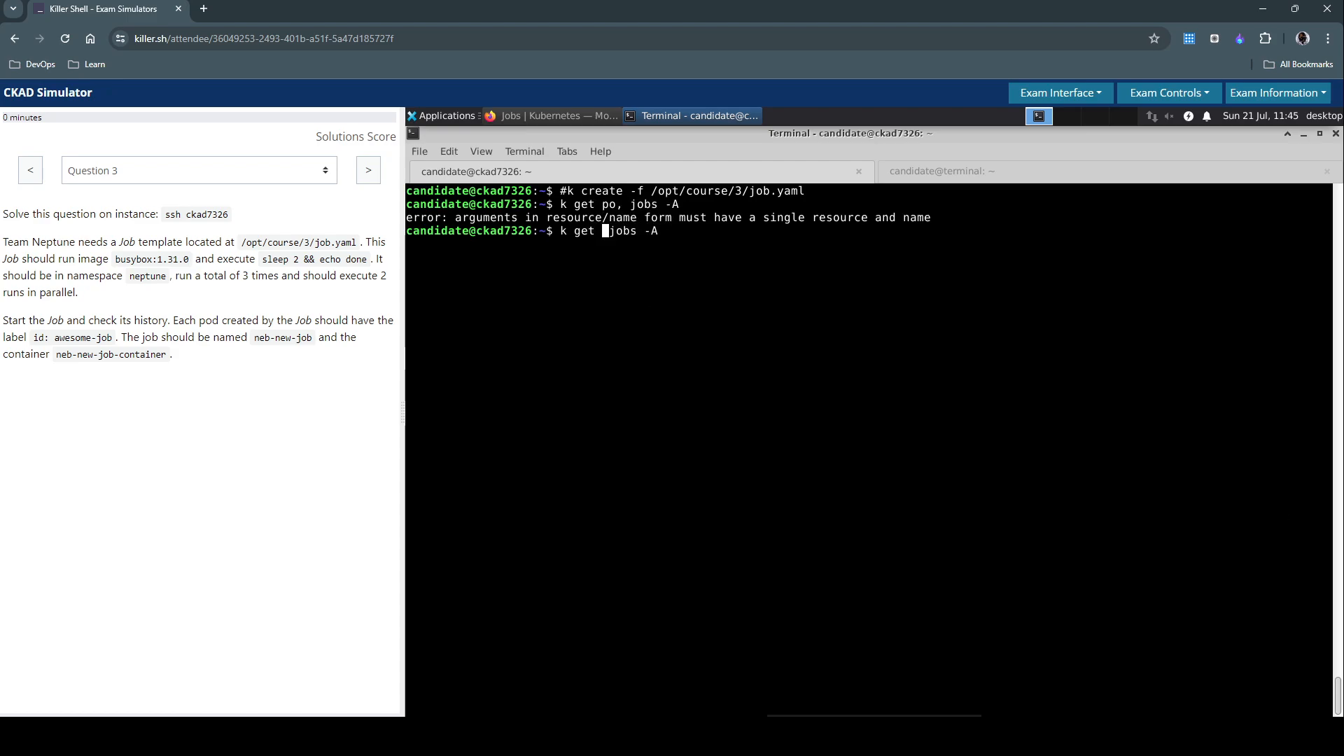
type("pod")
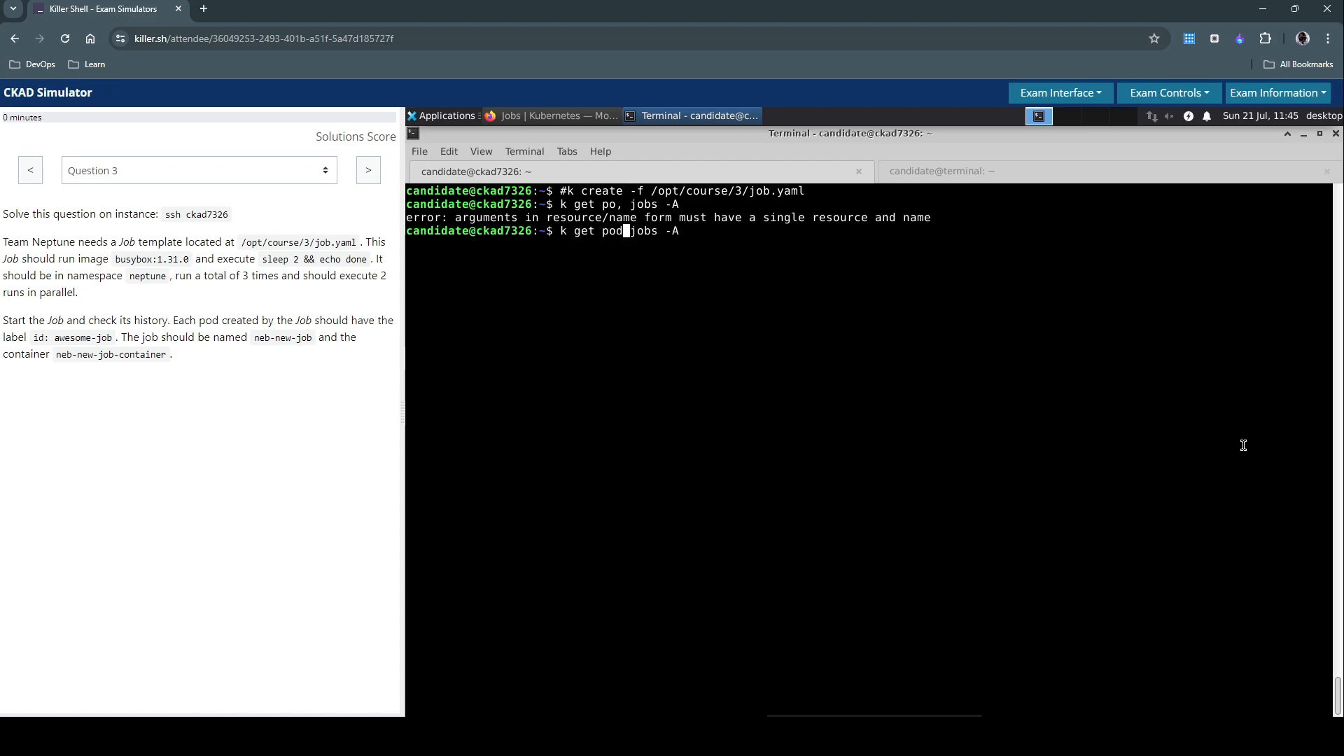
type(",")
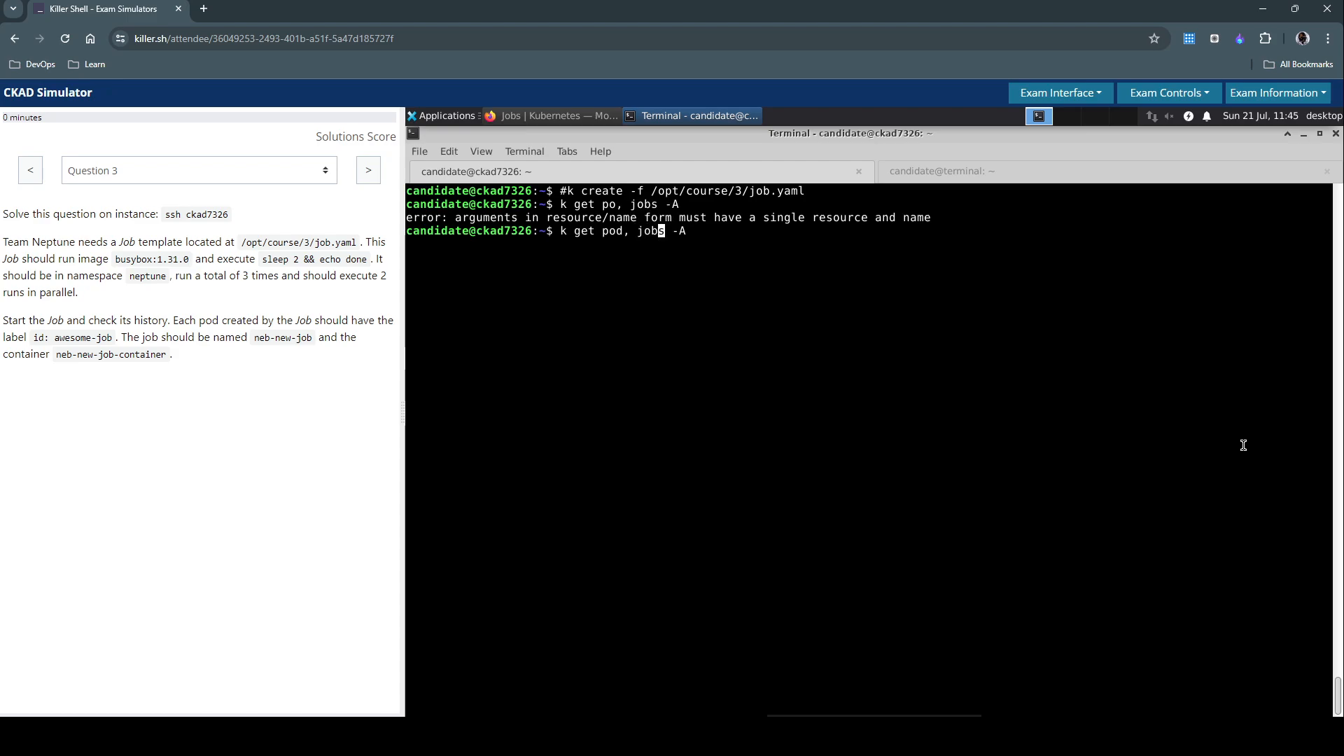
key("Return")
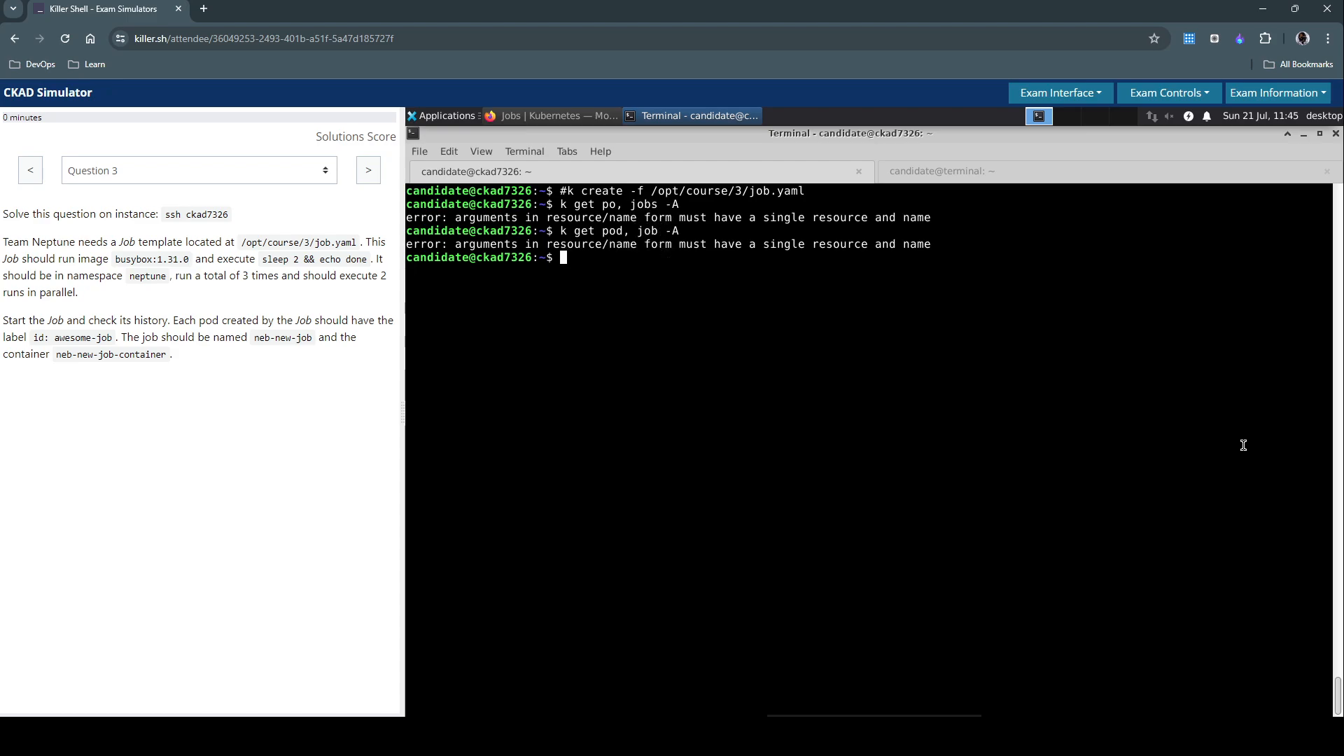
List pods and jobs across all namespaces with k get pod,job -A; no neb-new-job appears
type("k get pod, job -A")
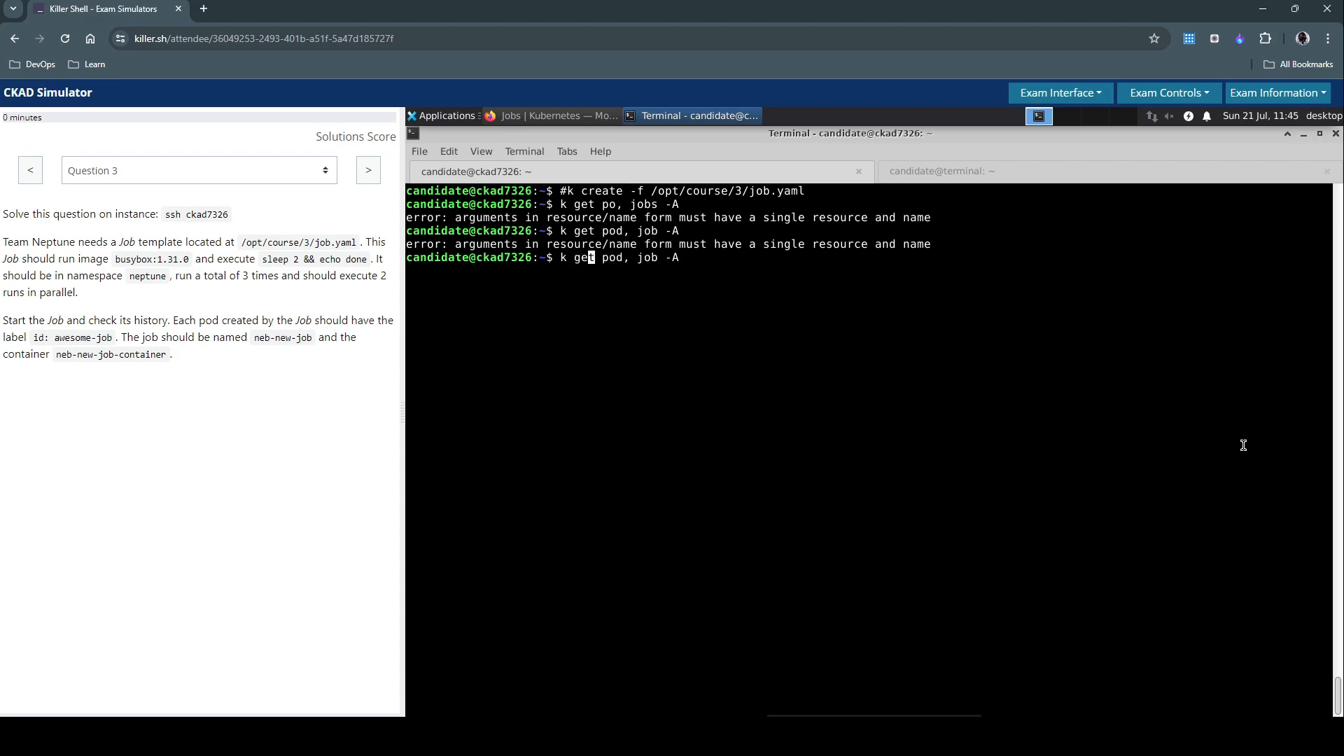
key("Return")
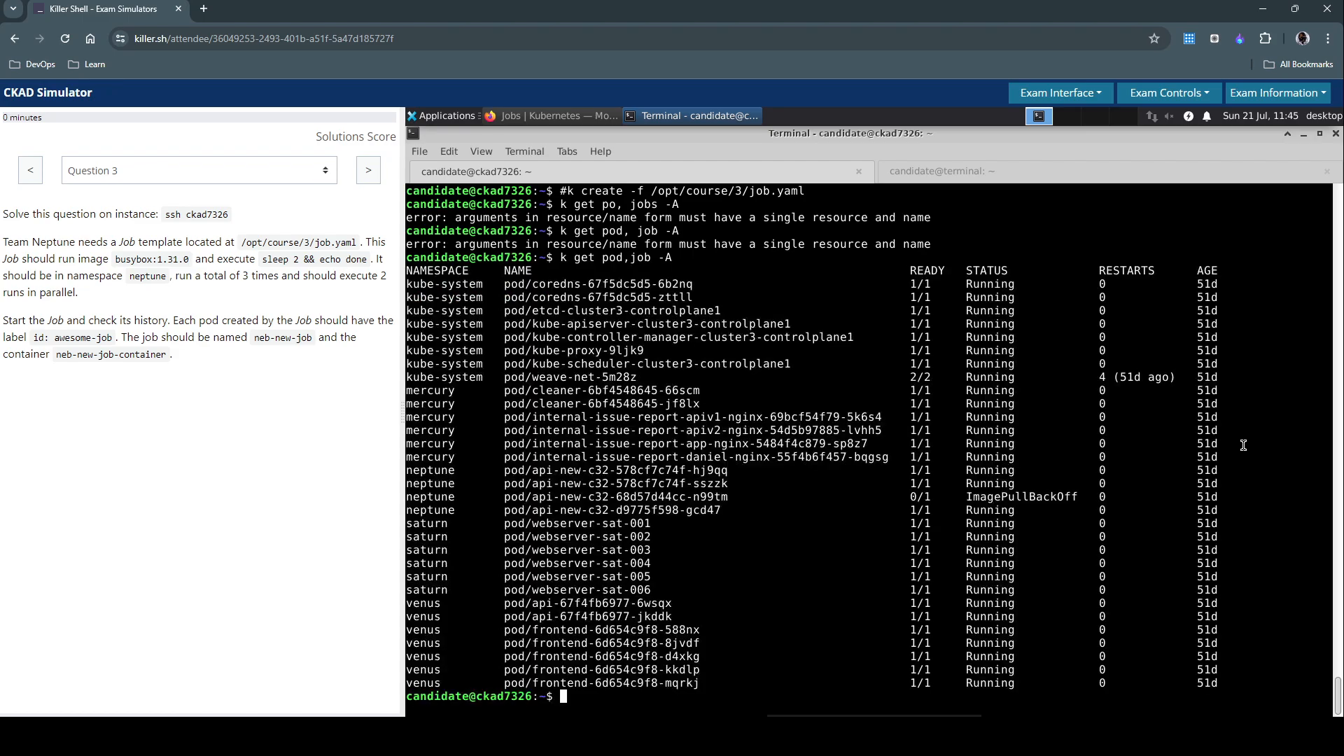
type("k get pod,job -")
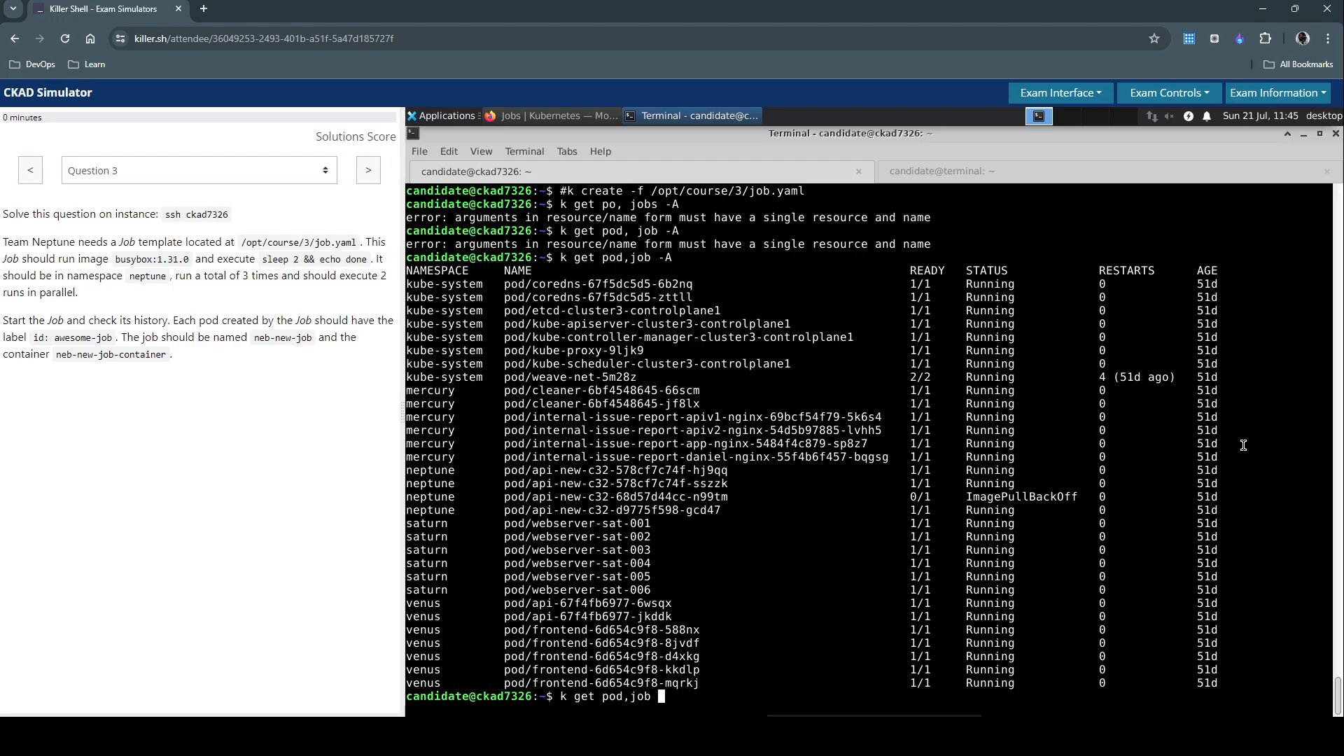
type("clear")
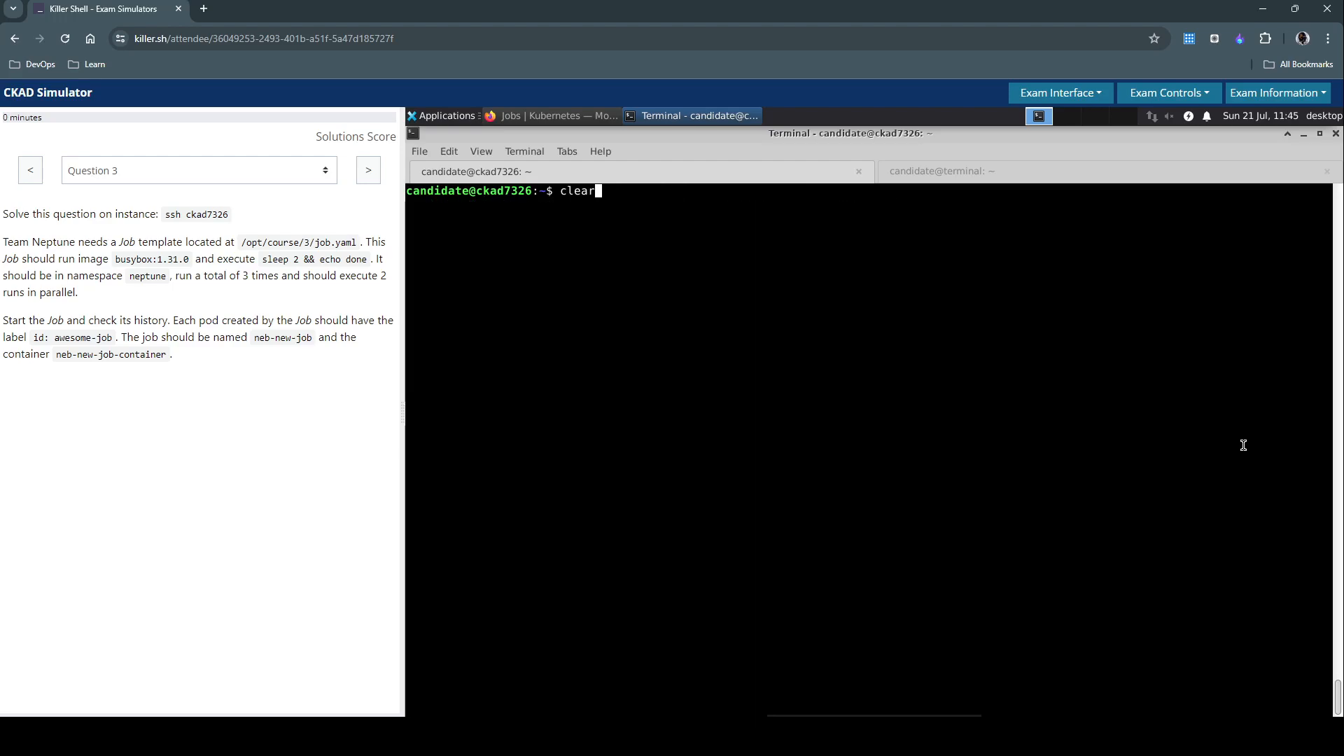
List pods and jobs in neptune, showing only four api-new-c32 pods and no jobs
type("k get pod,job -n ne")
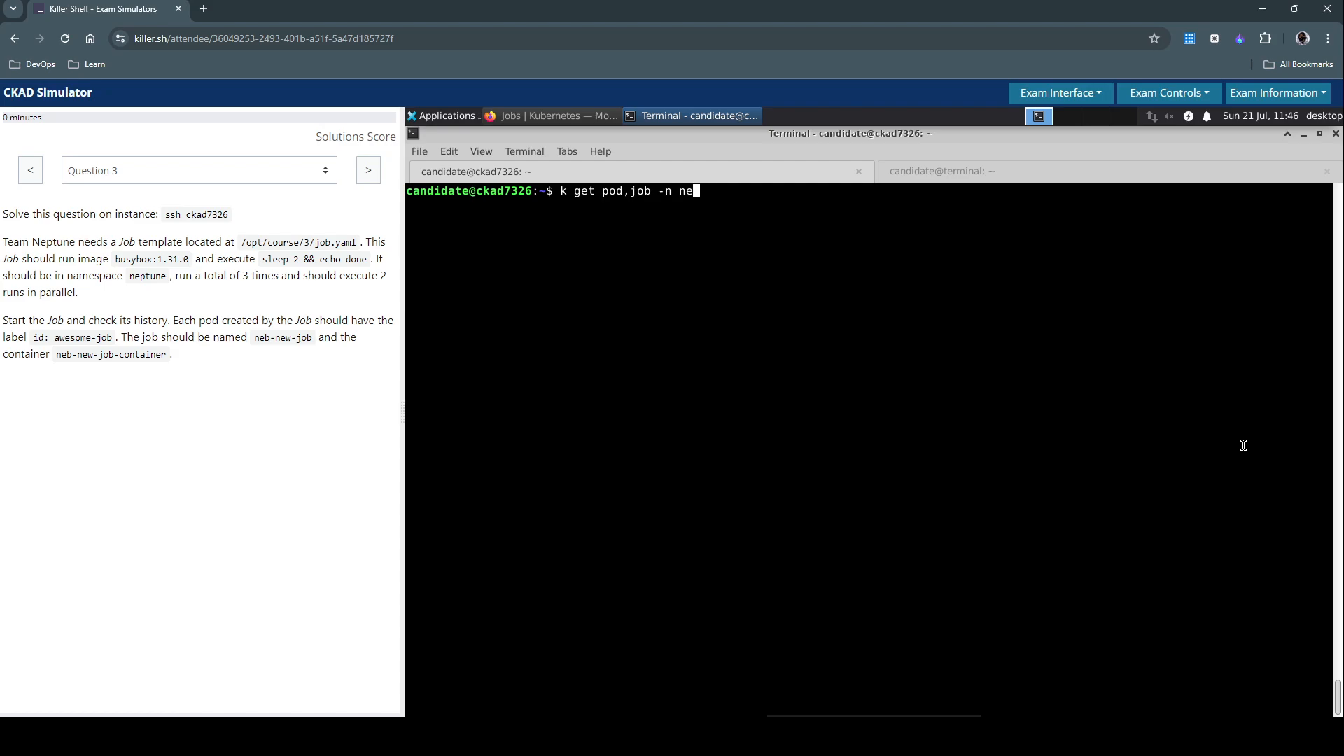
key("Return")
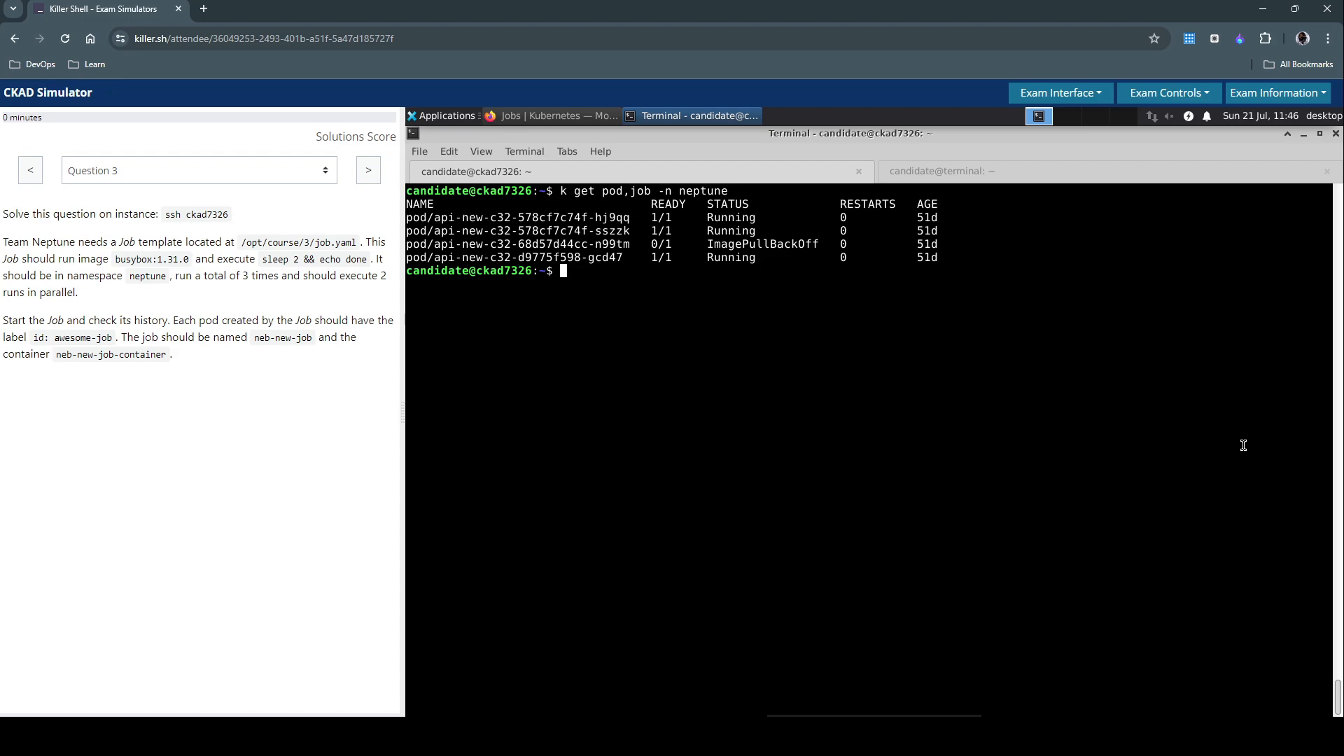
mouse_move(898, 519)
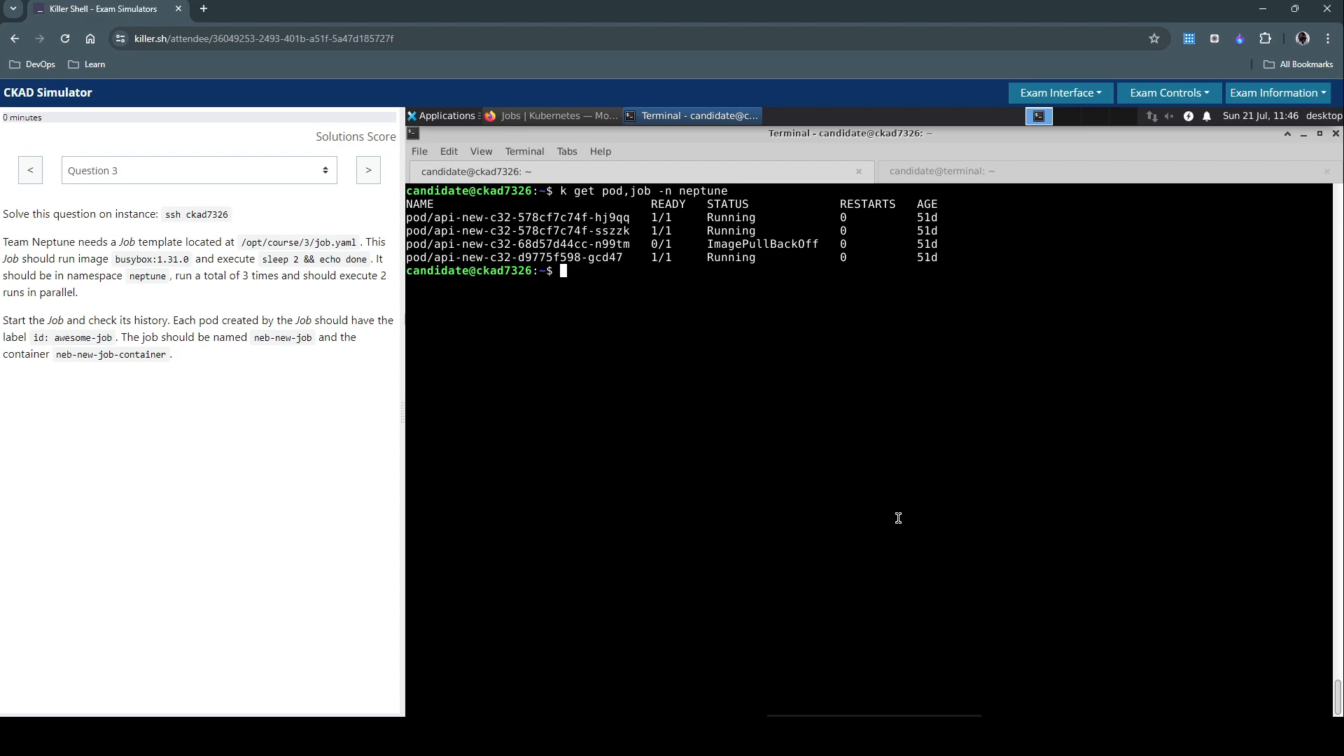
Run k create -f /opt/course/3/job.yaml, failing on unknown fields spec.Completions and spec.Parallelism
type("k")
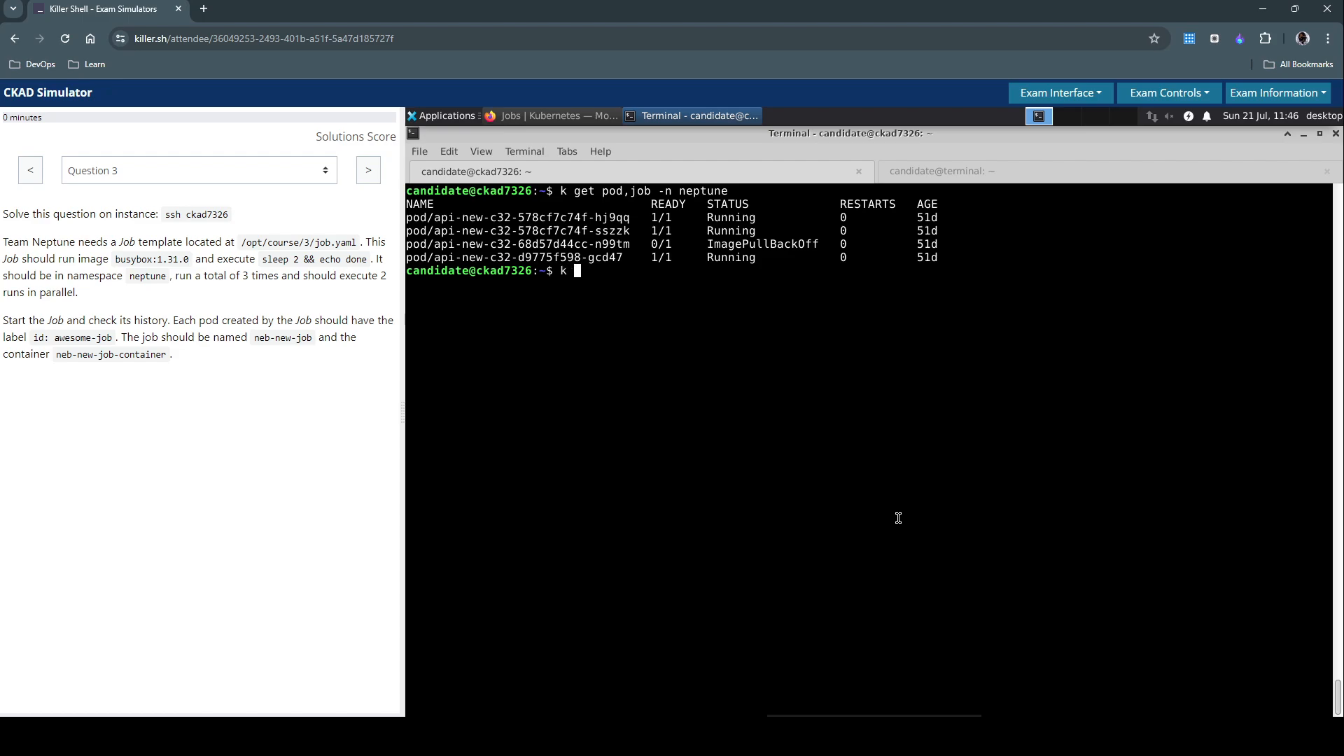
type("create -")
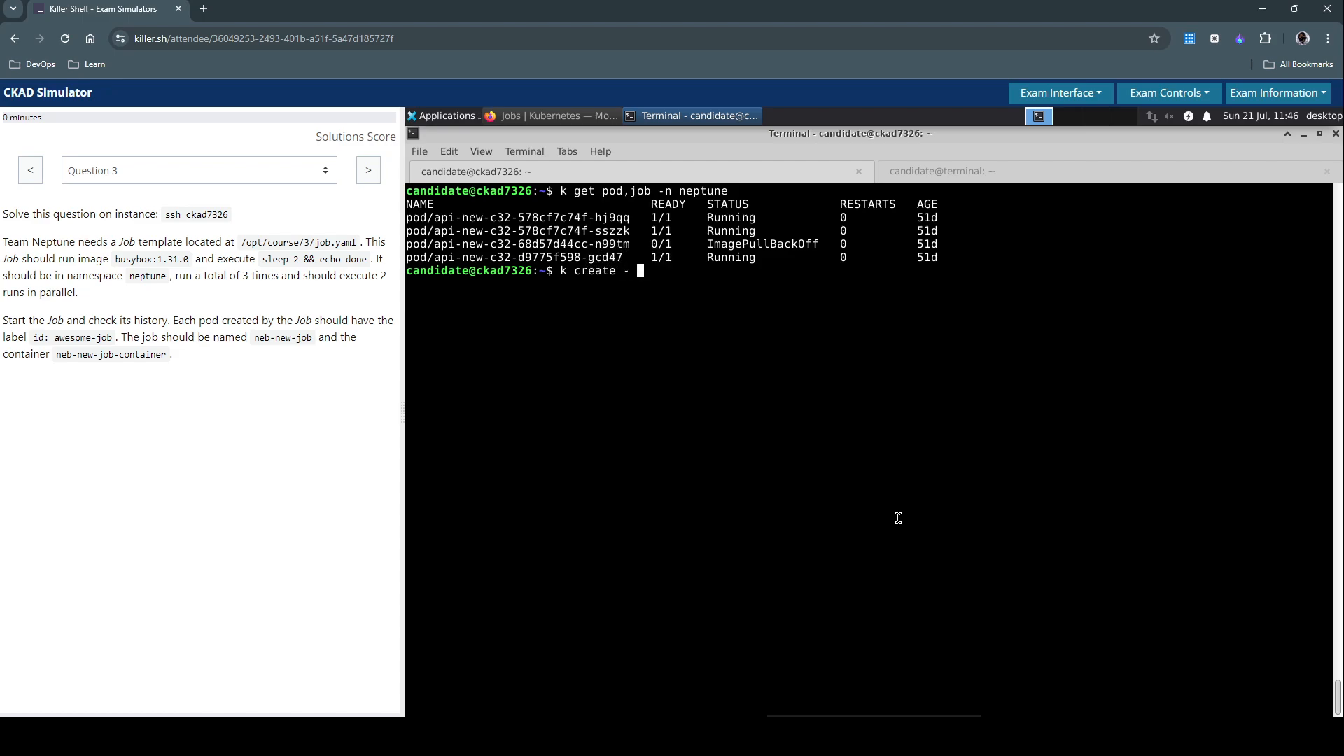
type("f")
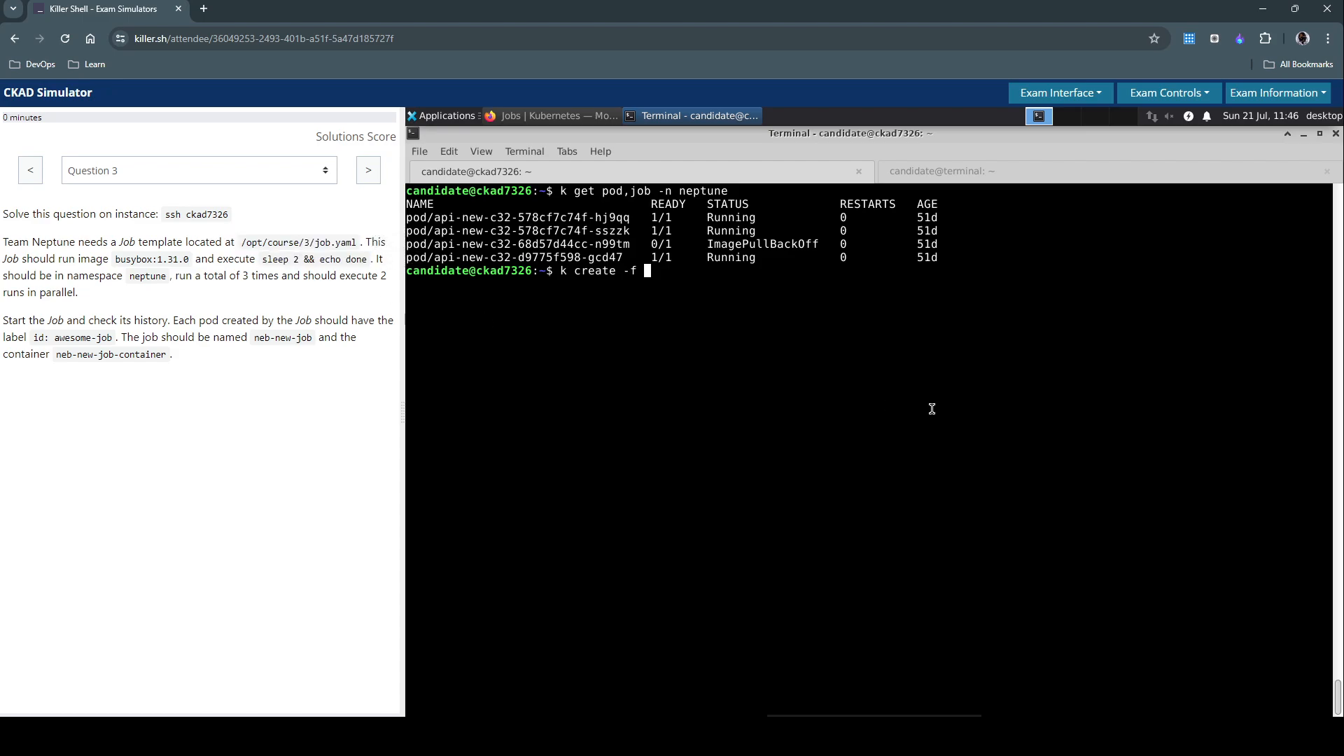
type("/opt/course/3/job.yaml")
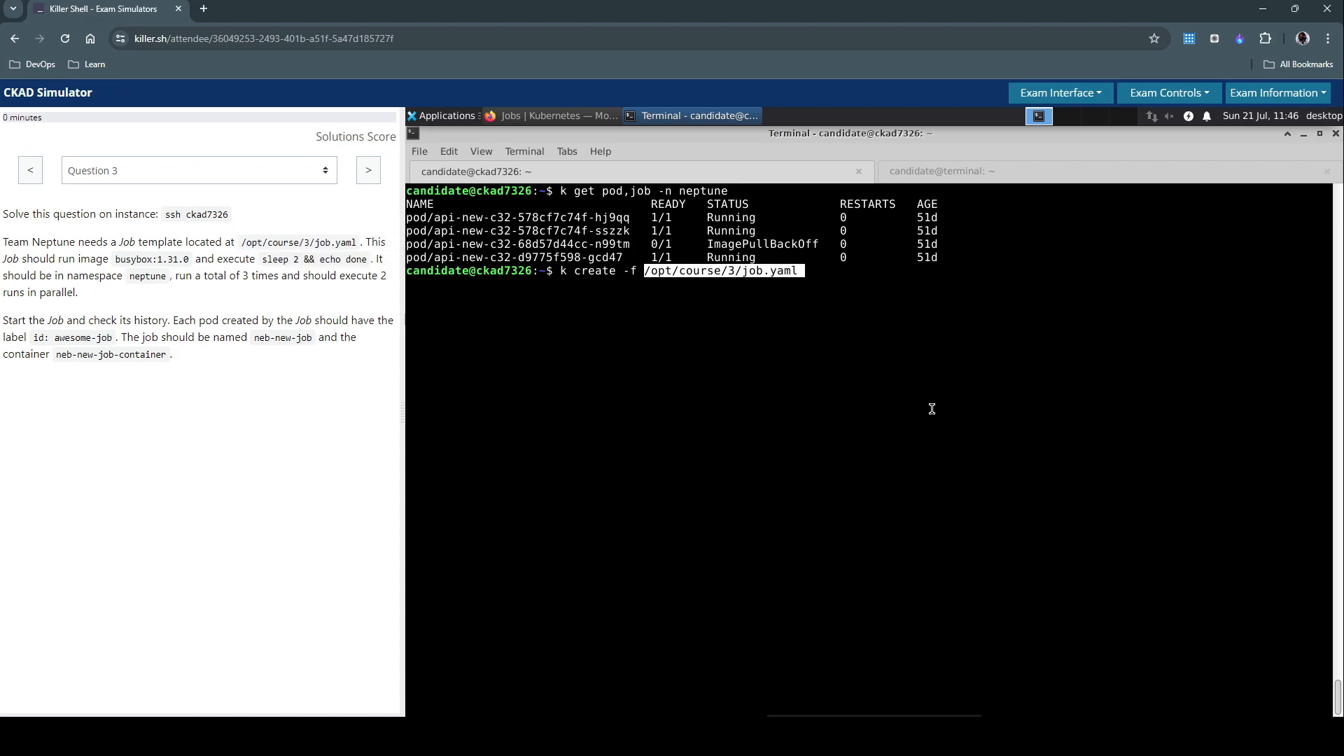
key("Return")
type("k get po, jobs -A")
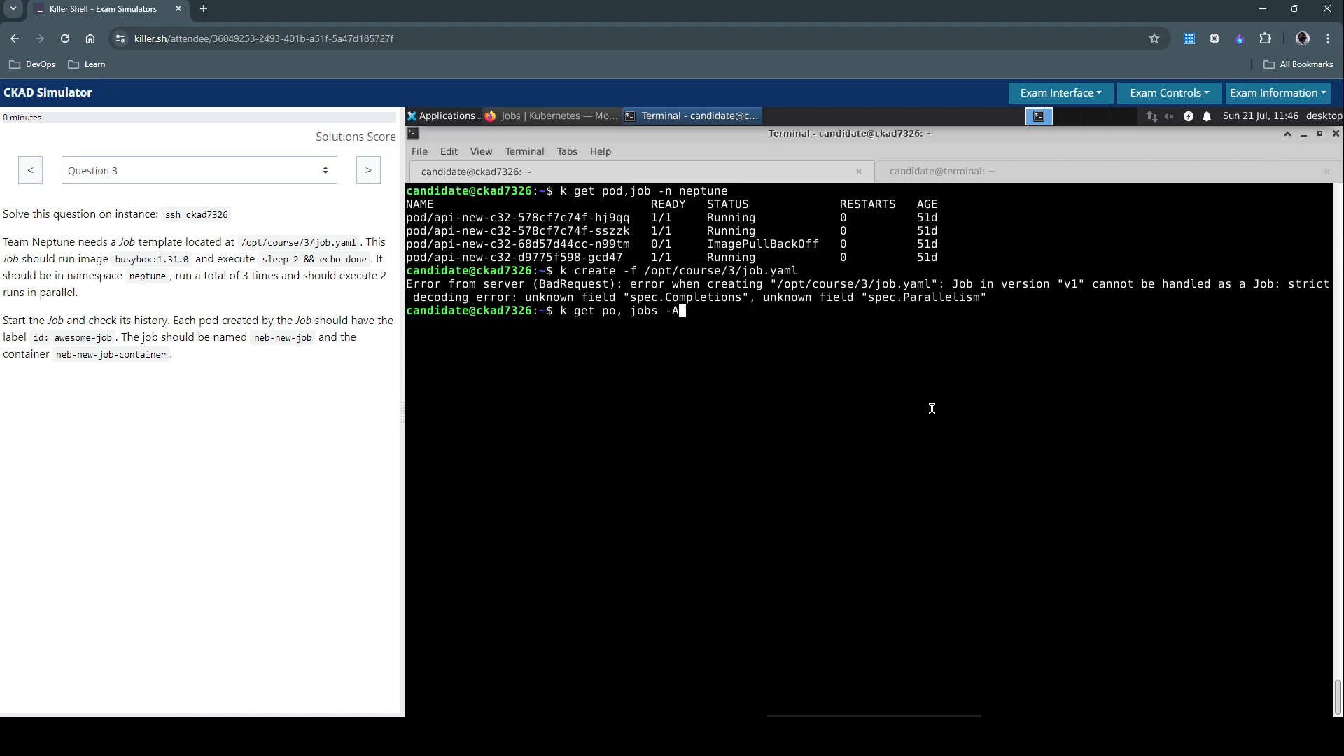
type("vi /opt/course/3/job.yaml")
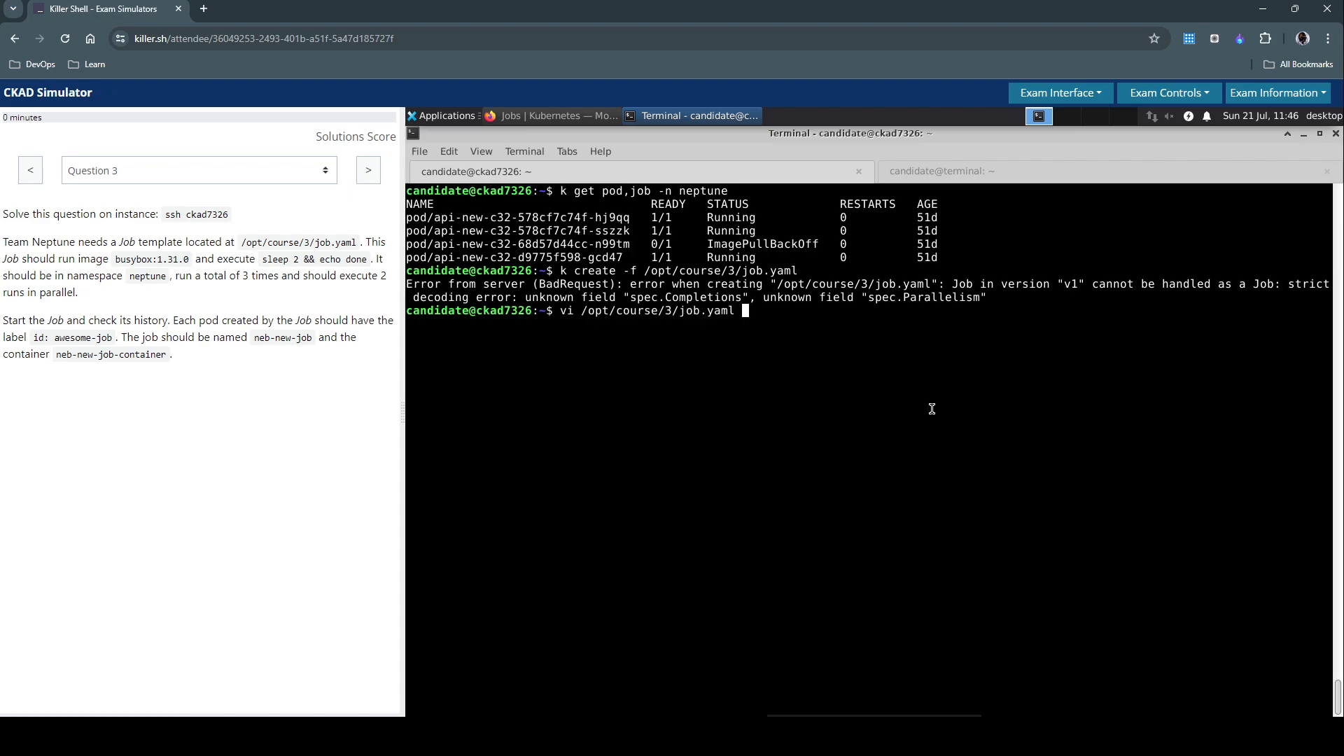
Edit job.yaml in vi to lowercase the Parallelism and Completions field names
key("Return")
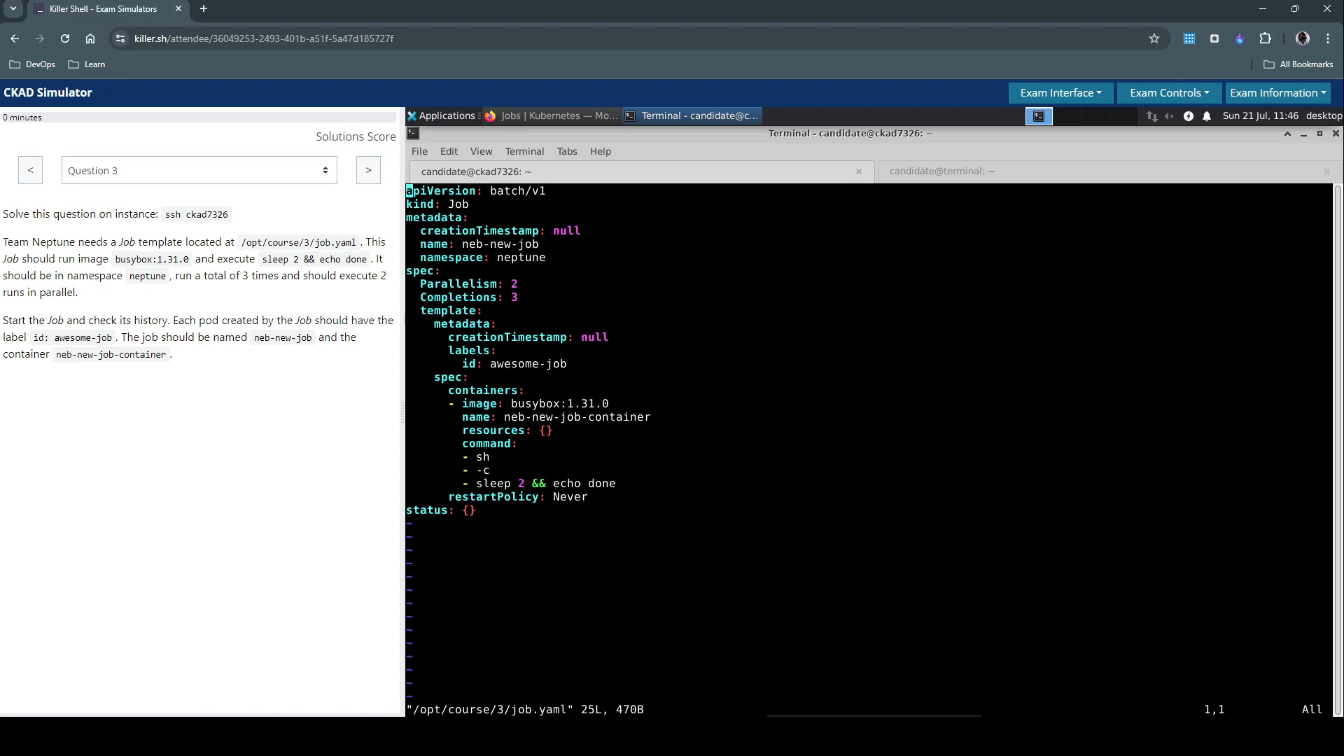
mouse_move(692, 380)
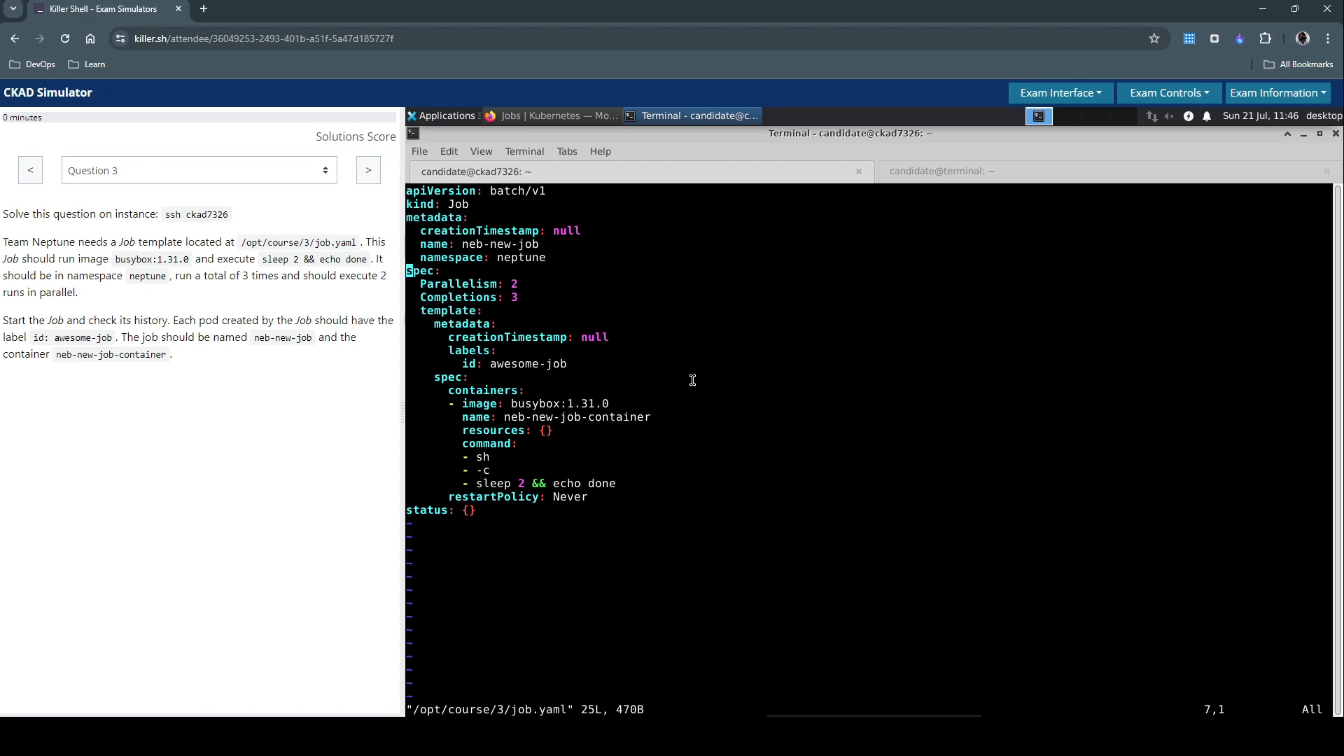
key("i")
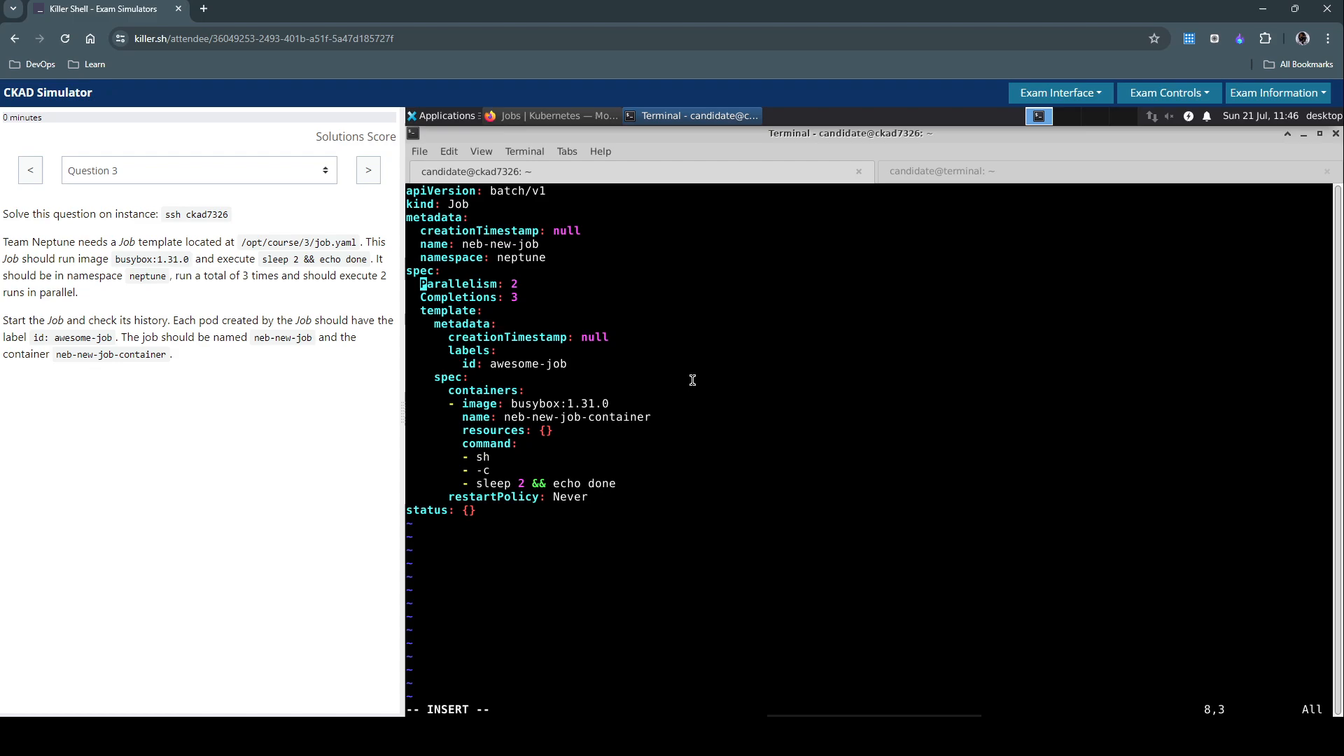
key("Down")
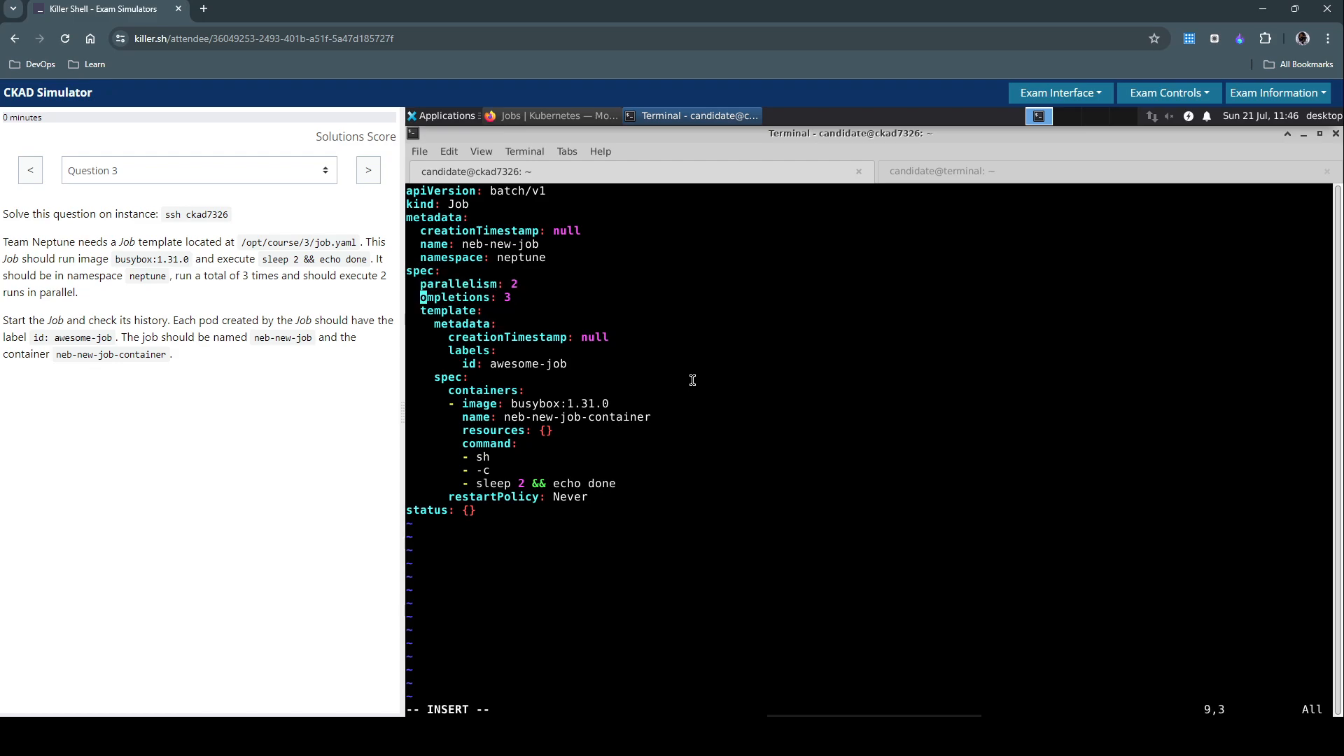
key("Escape")
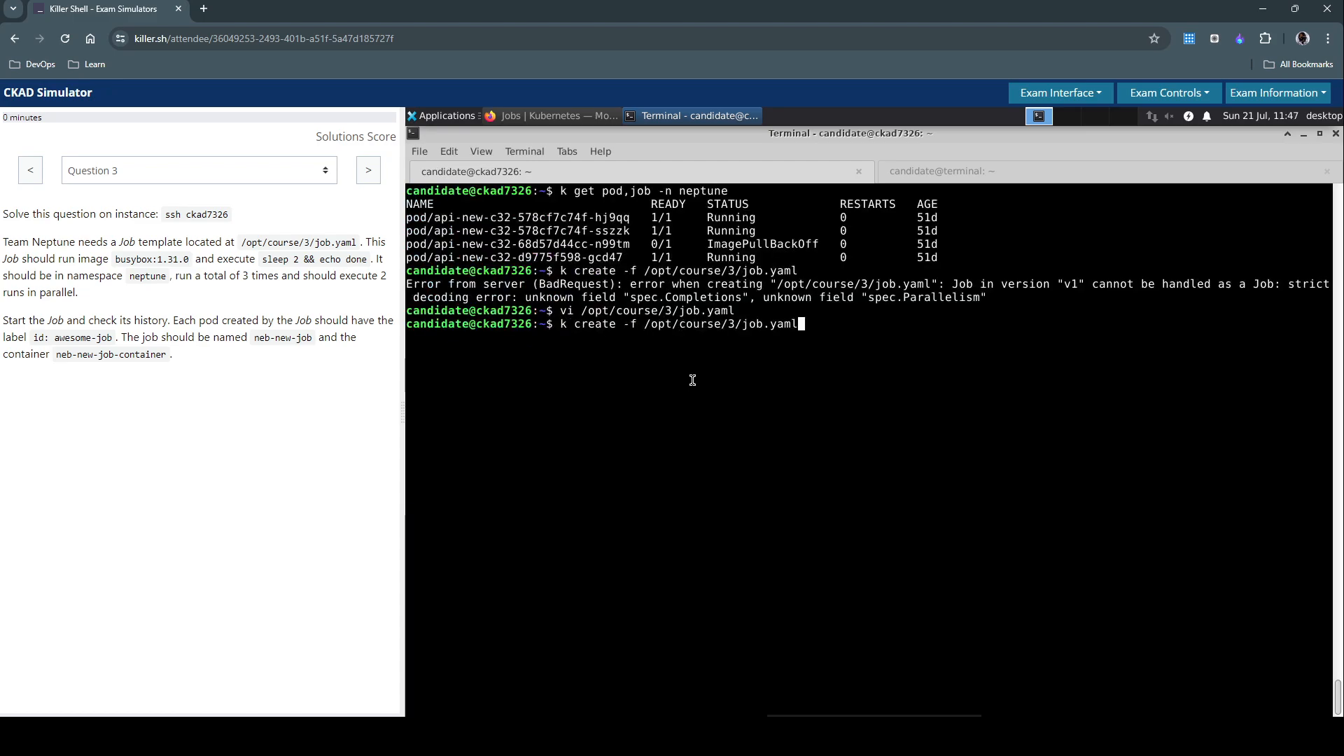
Create neb-new-job from the corrected file and list neptune pods and jobs showing 0/3 completions
key("Return")
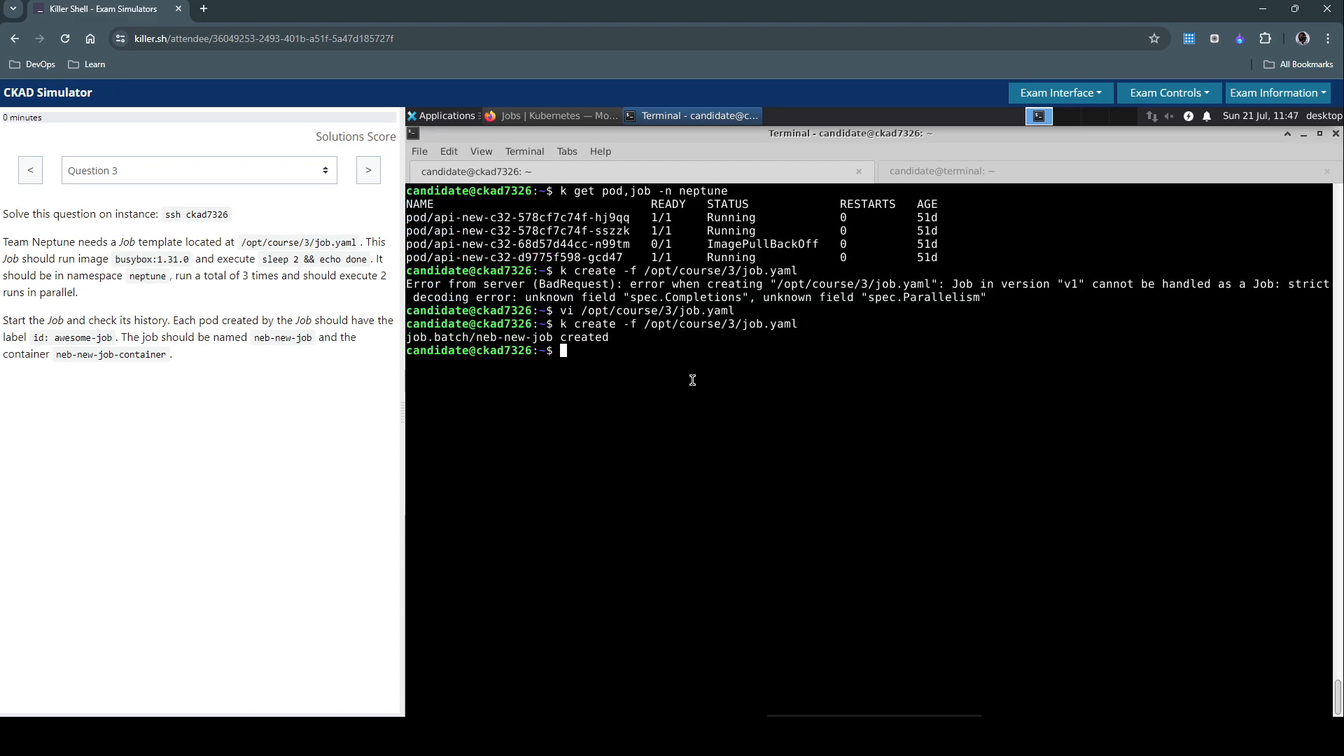
type("k create -f /opt/course/3/job.yaml")
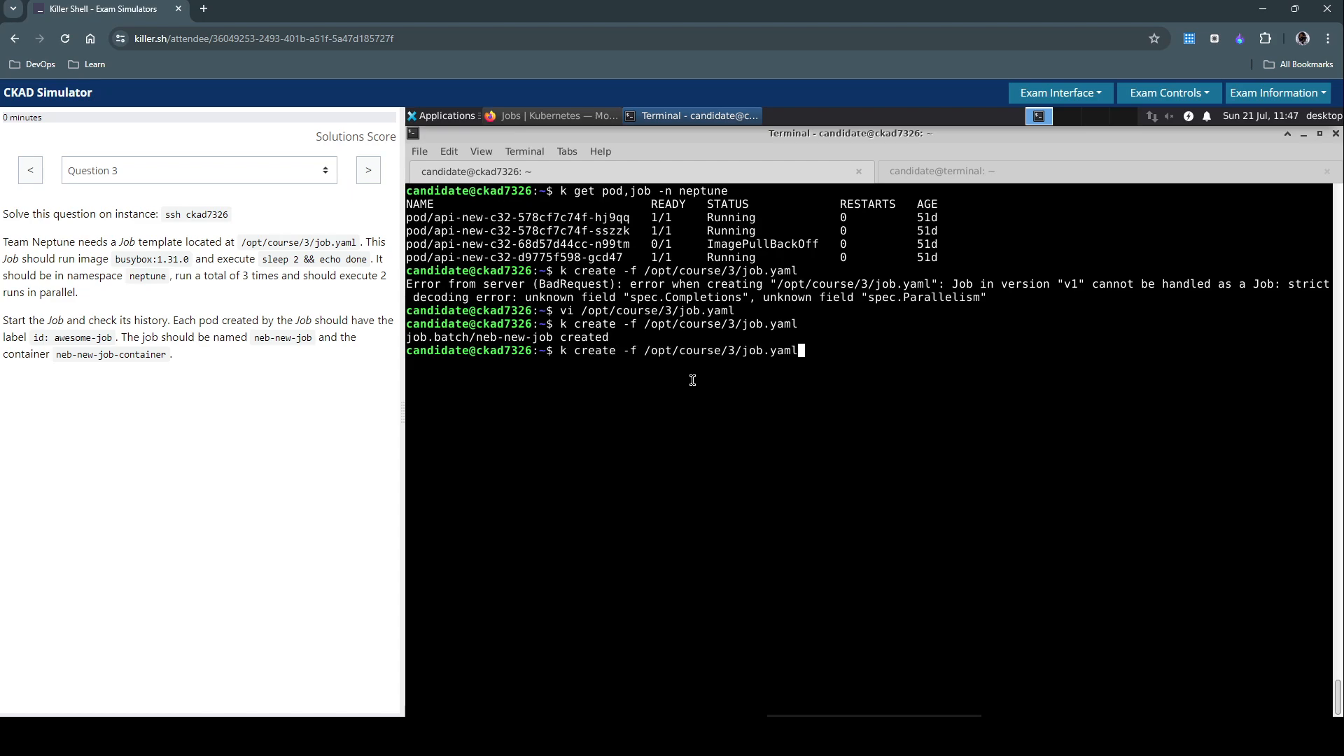
type("k get pod,job -n neptune")
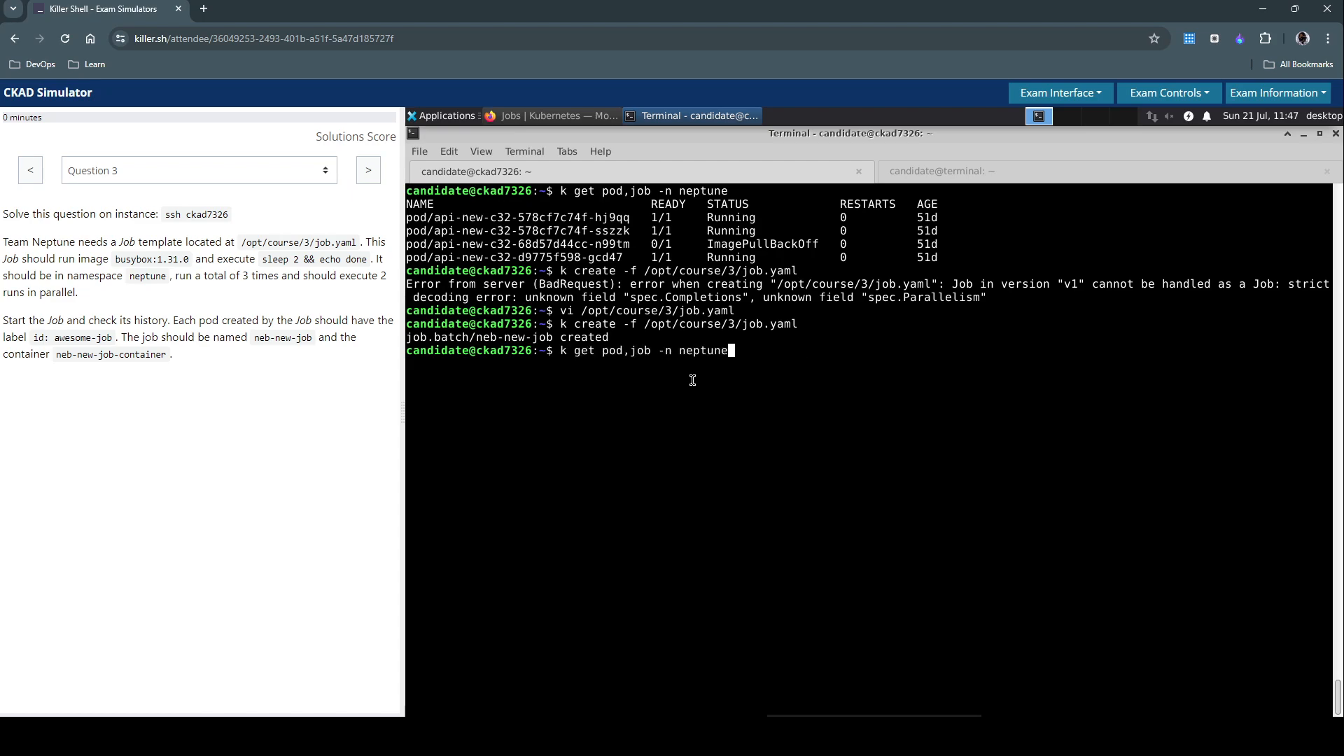
key("Return")
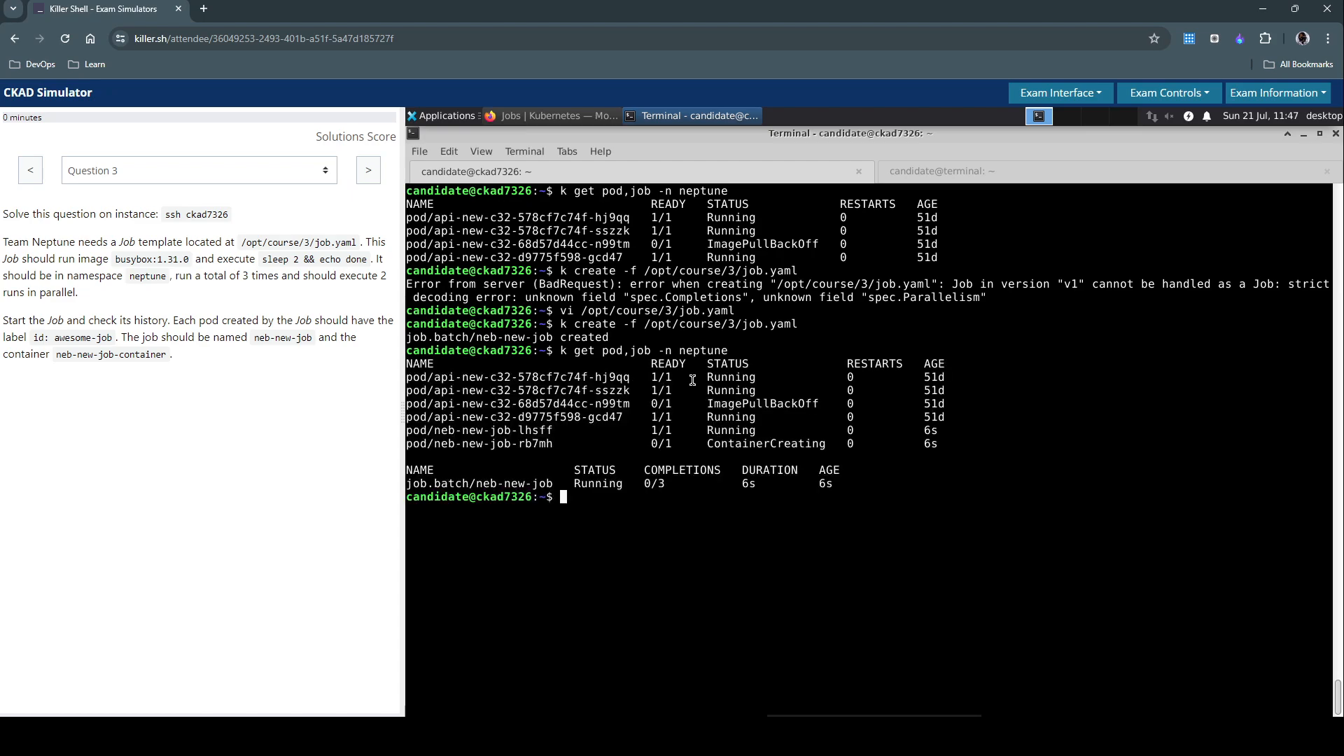
mouse_move(445, 433)
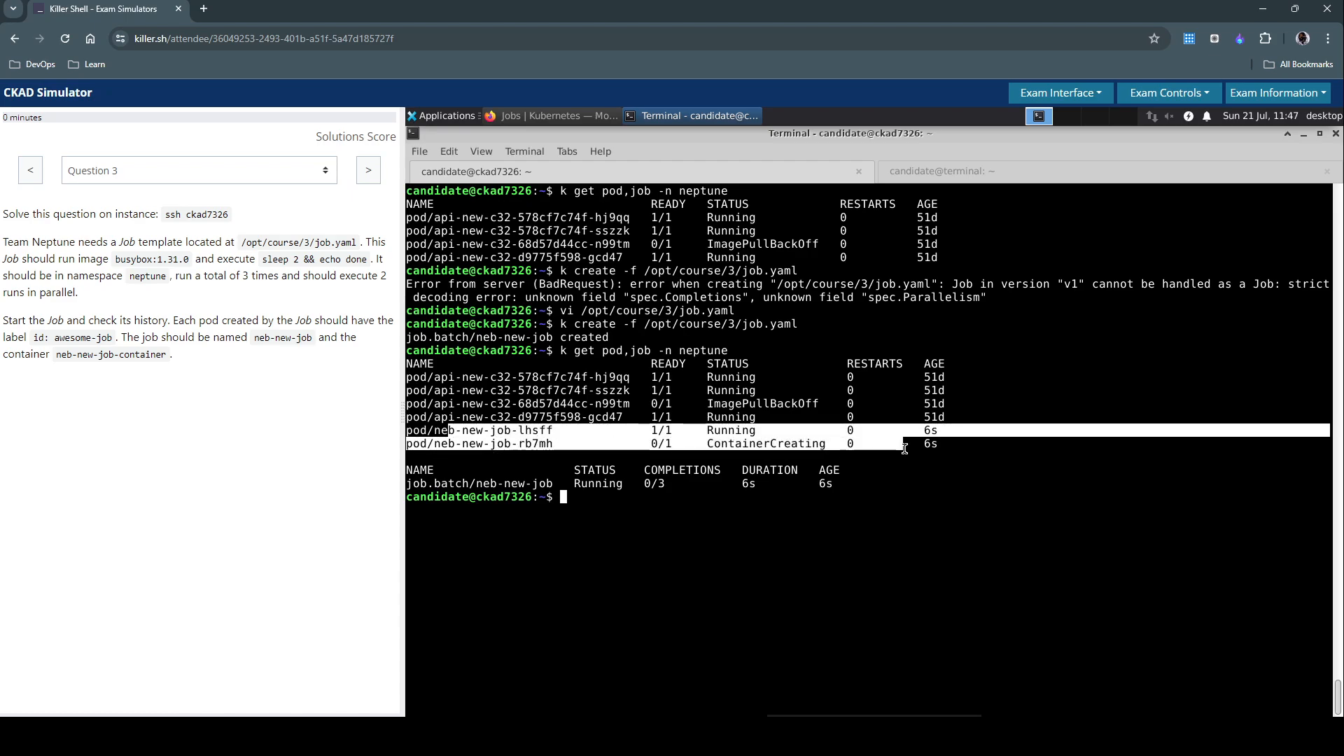
mouse_move(920, 454)
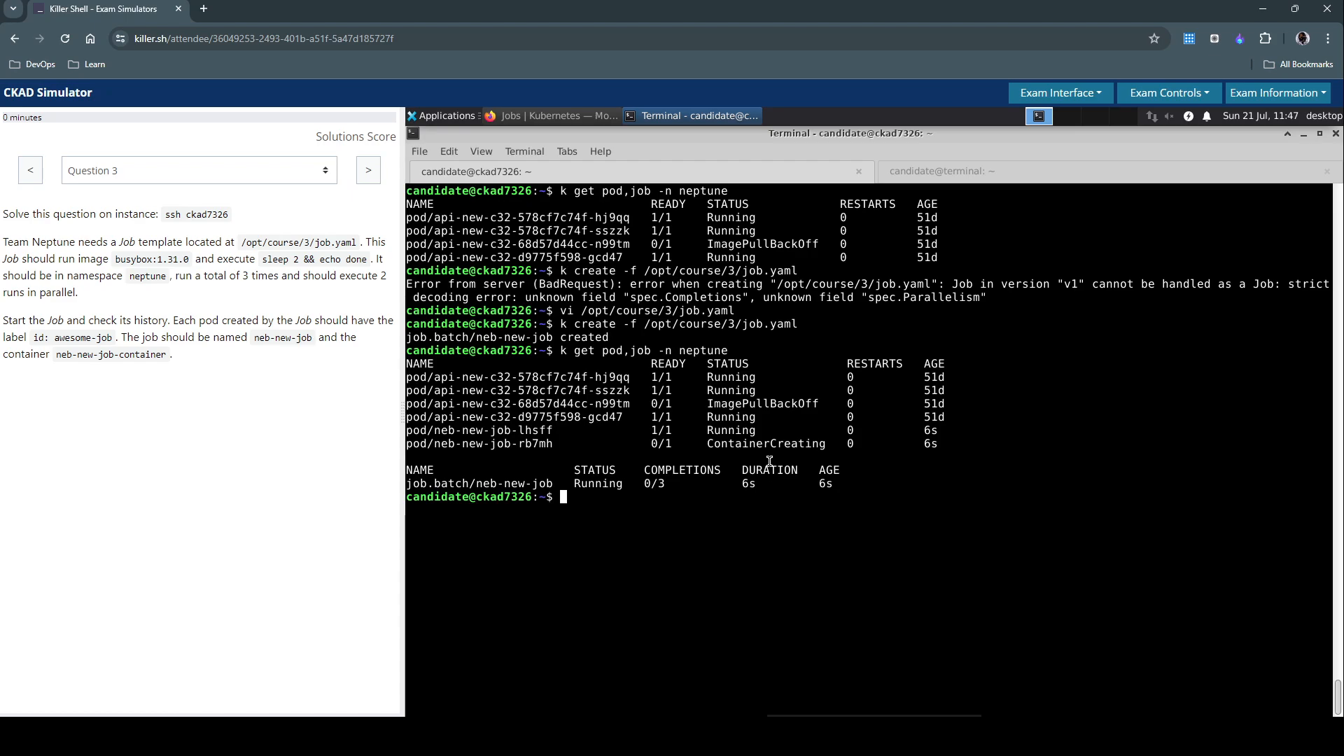
Rerun k get pod,job -n neptune and see neb-new-job Complete at 3/3 with three Completed pods
key("Return")
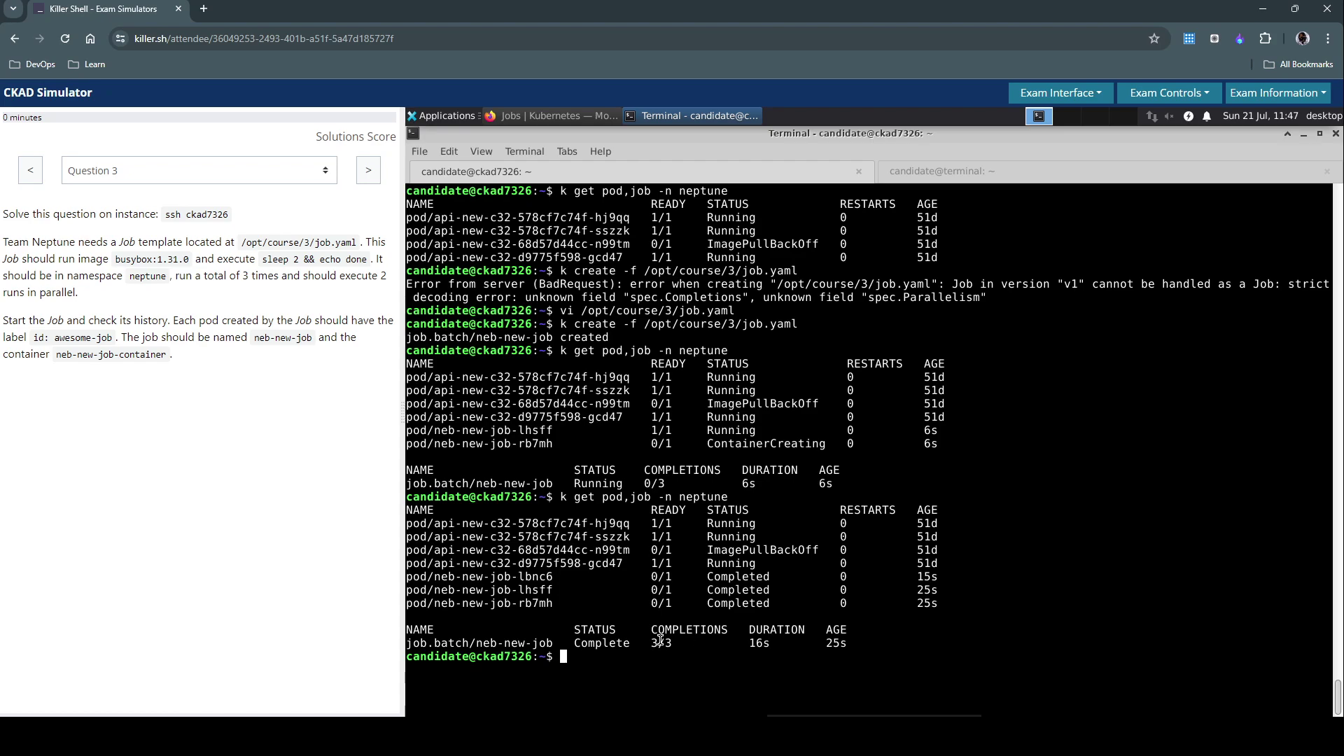
double_click(660, 643)
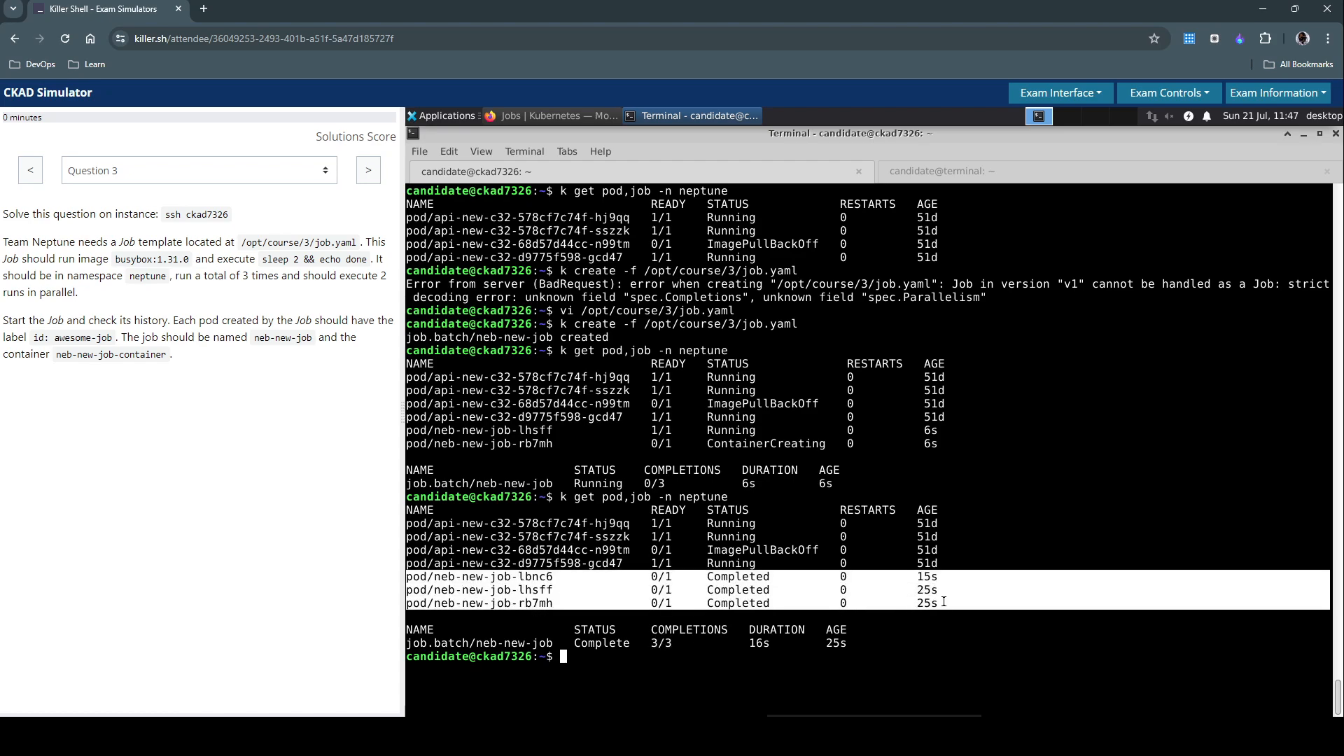
mouse_move(506, 639)
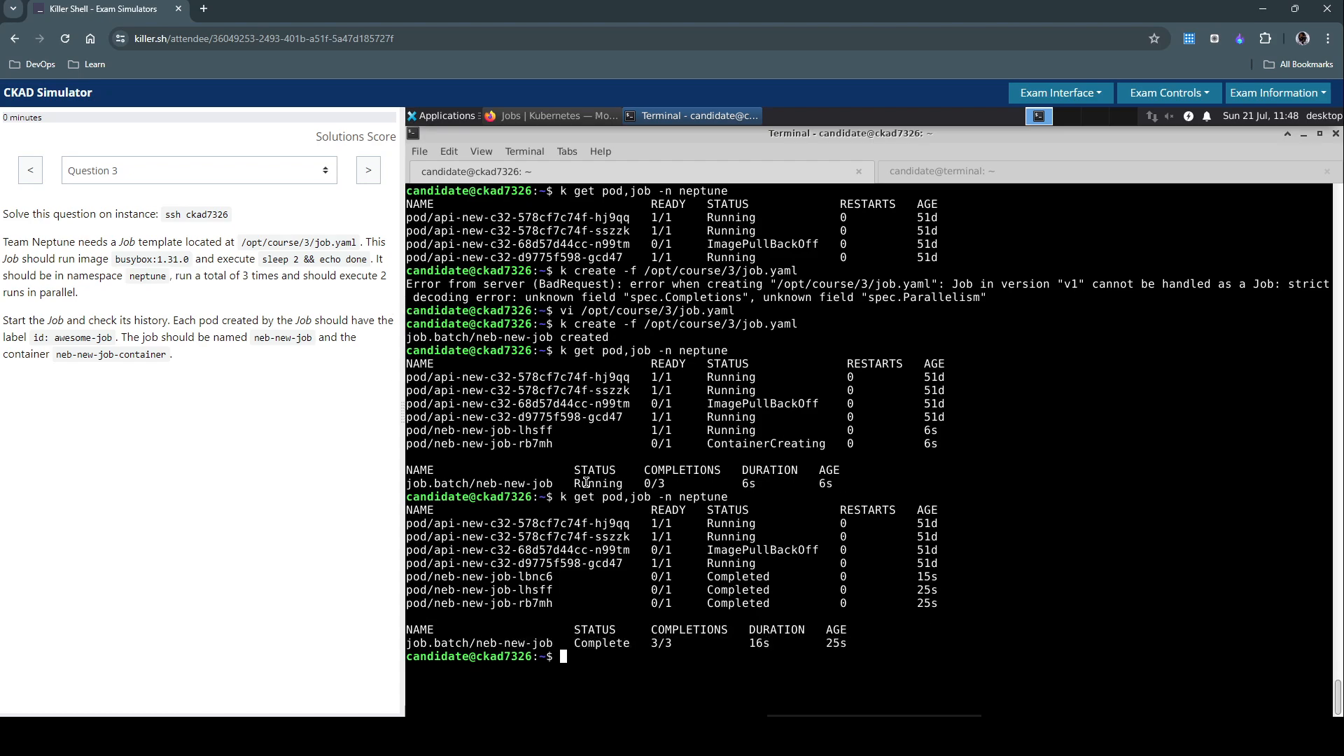
mouse_move(632, 453)
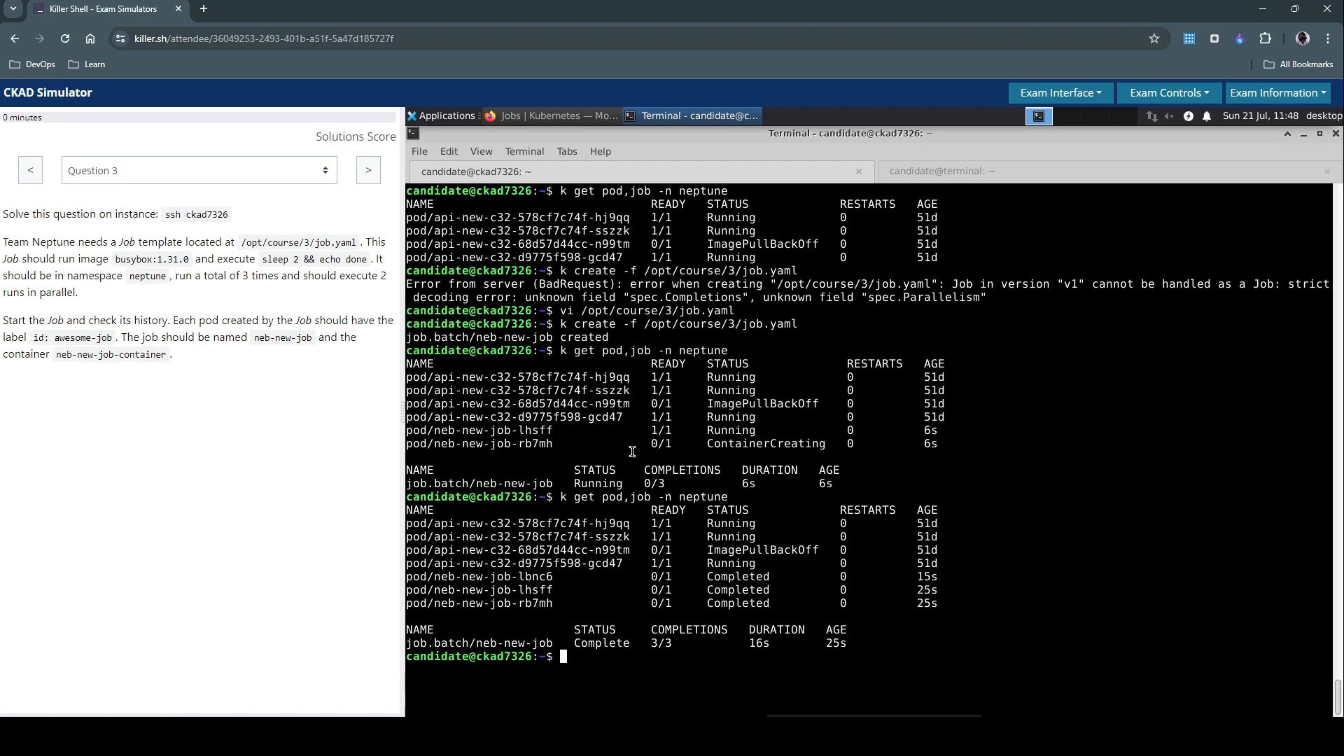
mouse_move(220, 704)
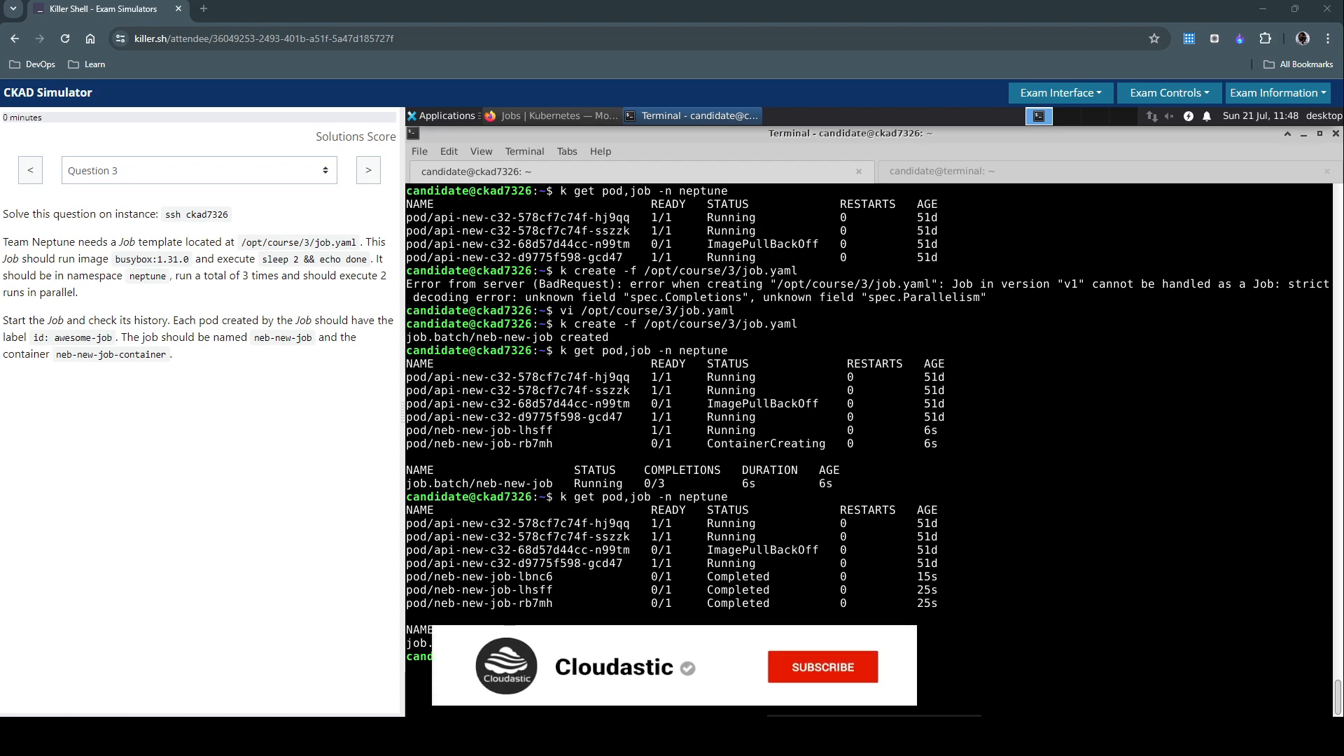
left_click(822, 666)
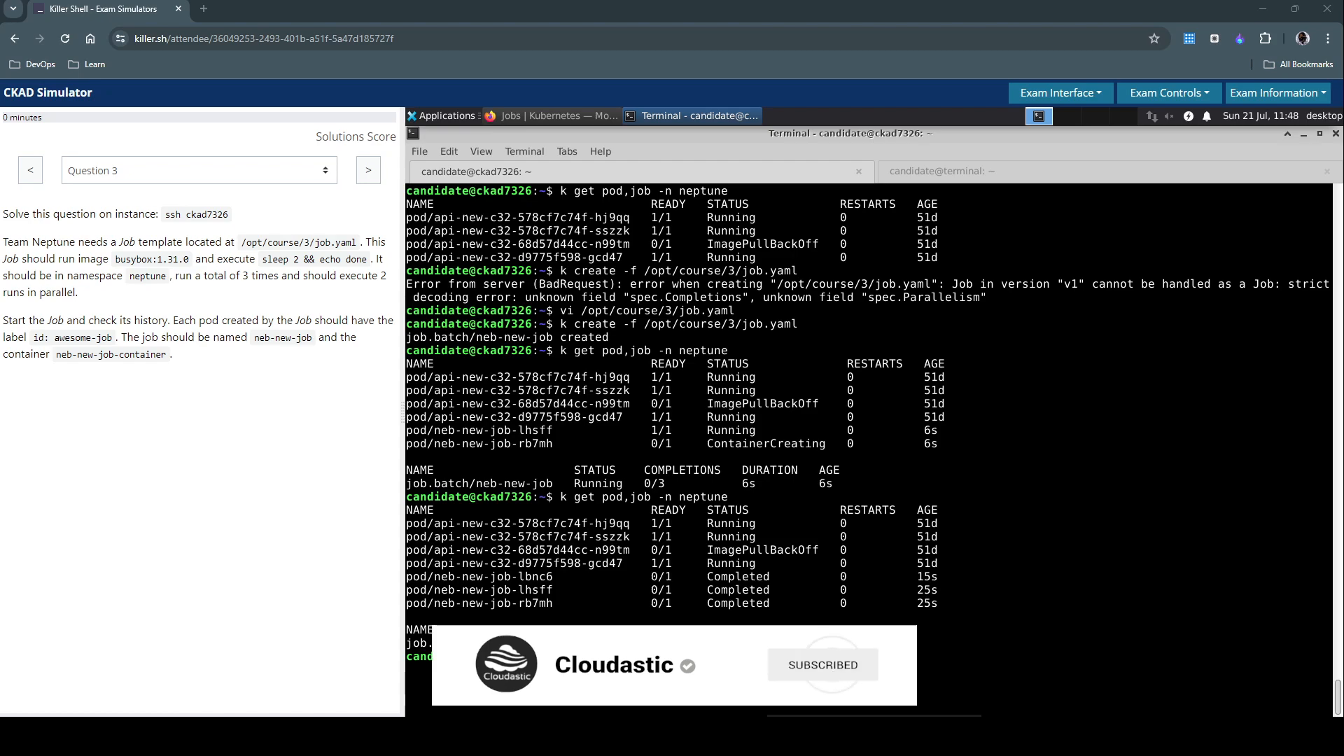